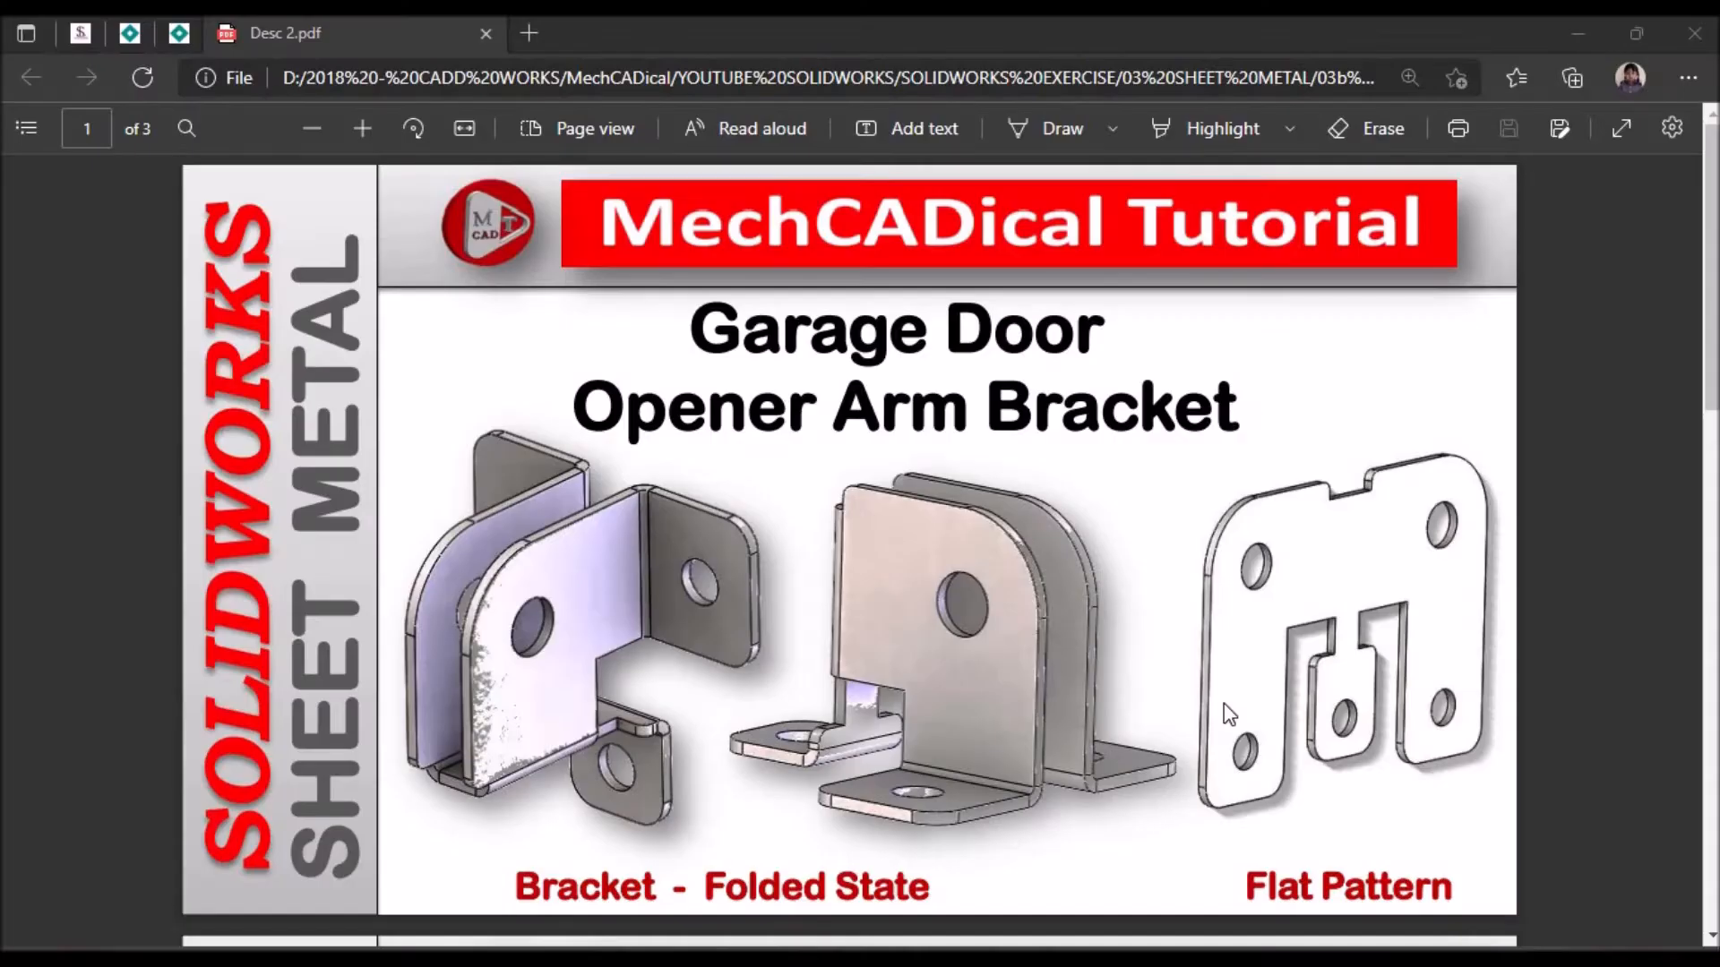
{"action": "mouse_move", "coordinate": [1218, 713]}
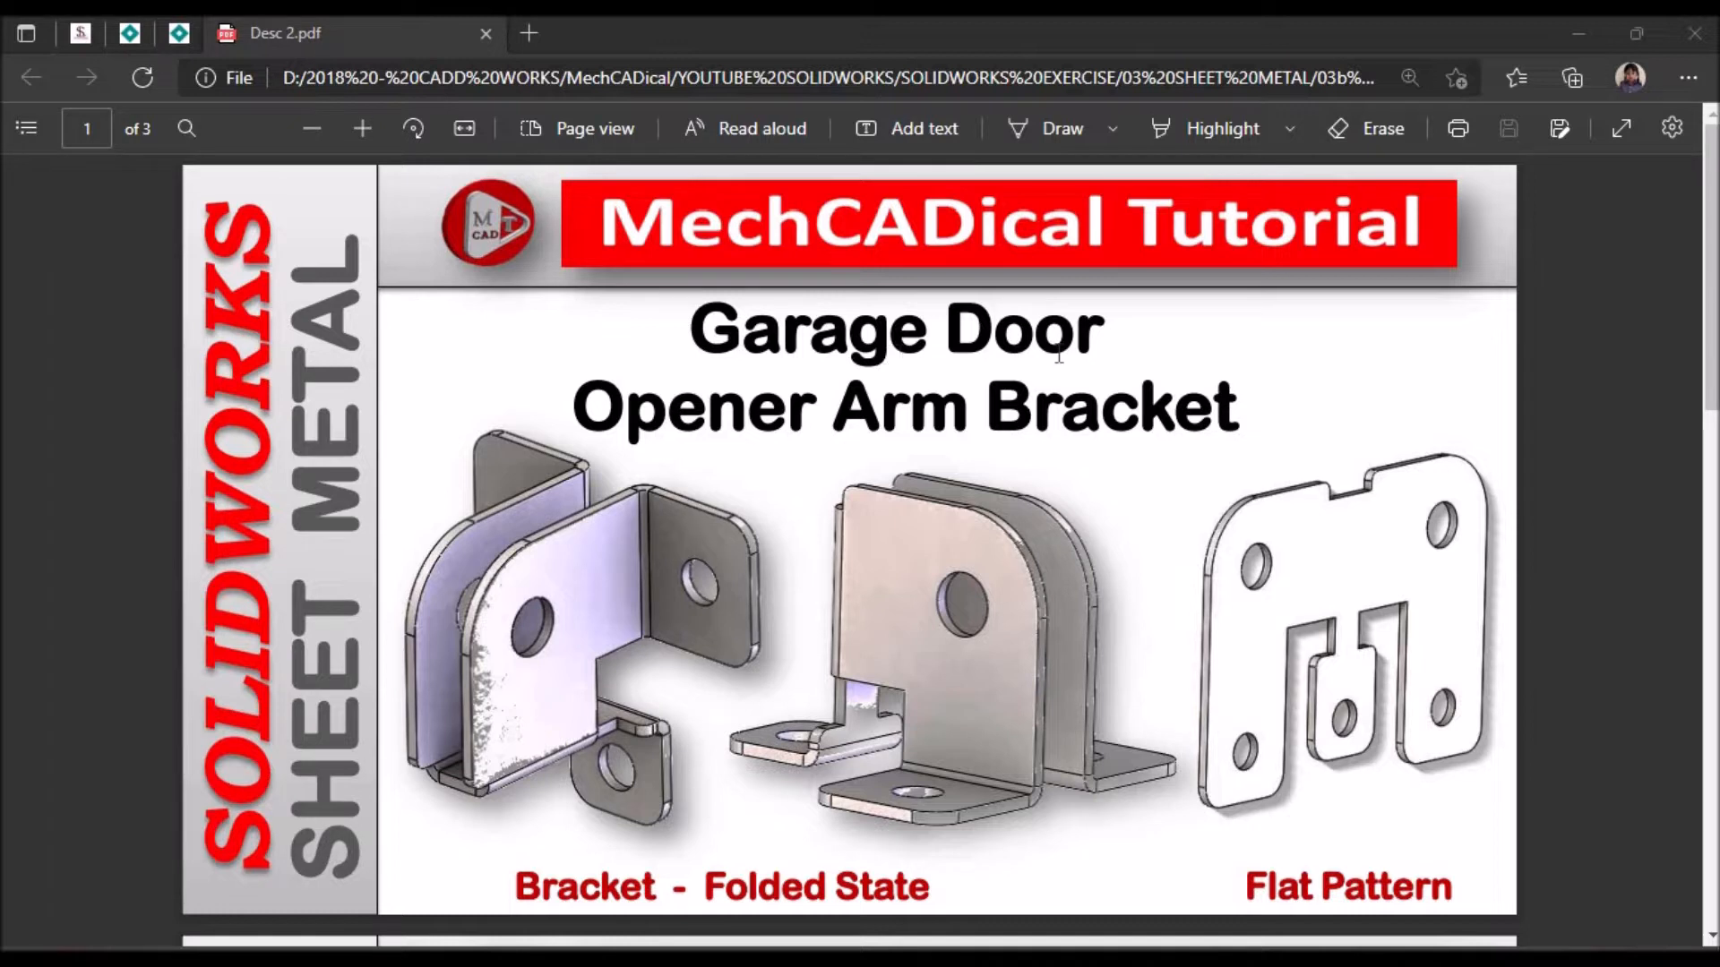
{"action": "mouse_move", "coordinate": [902, 585]}
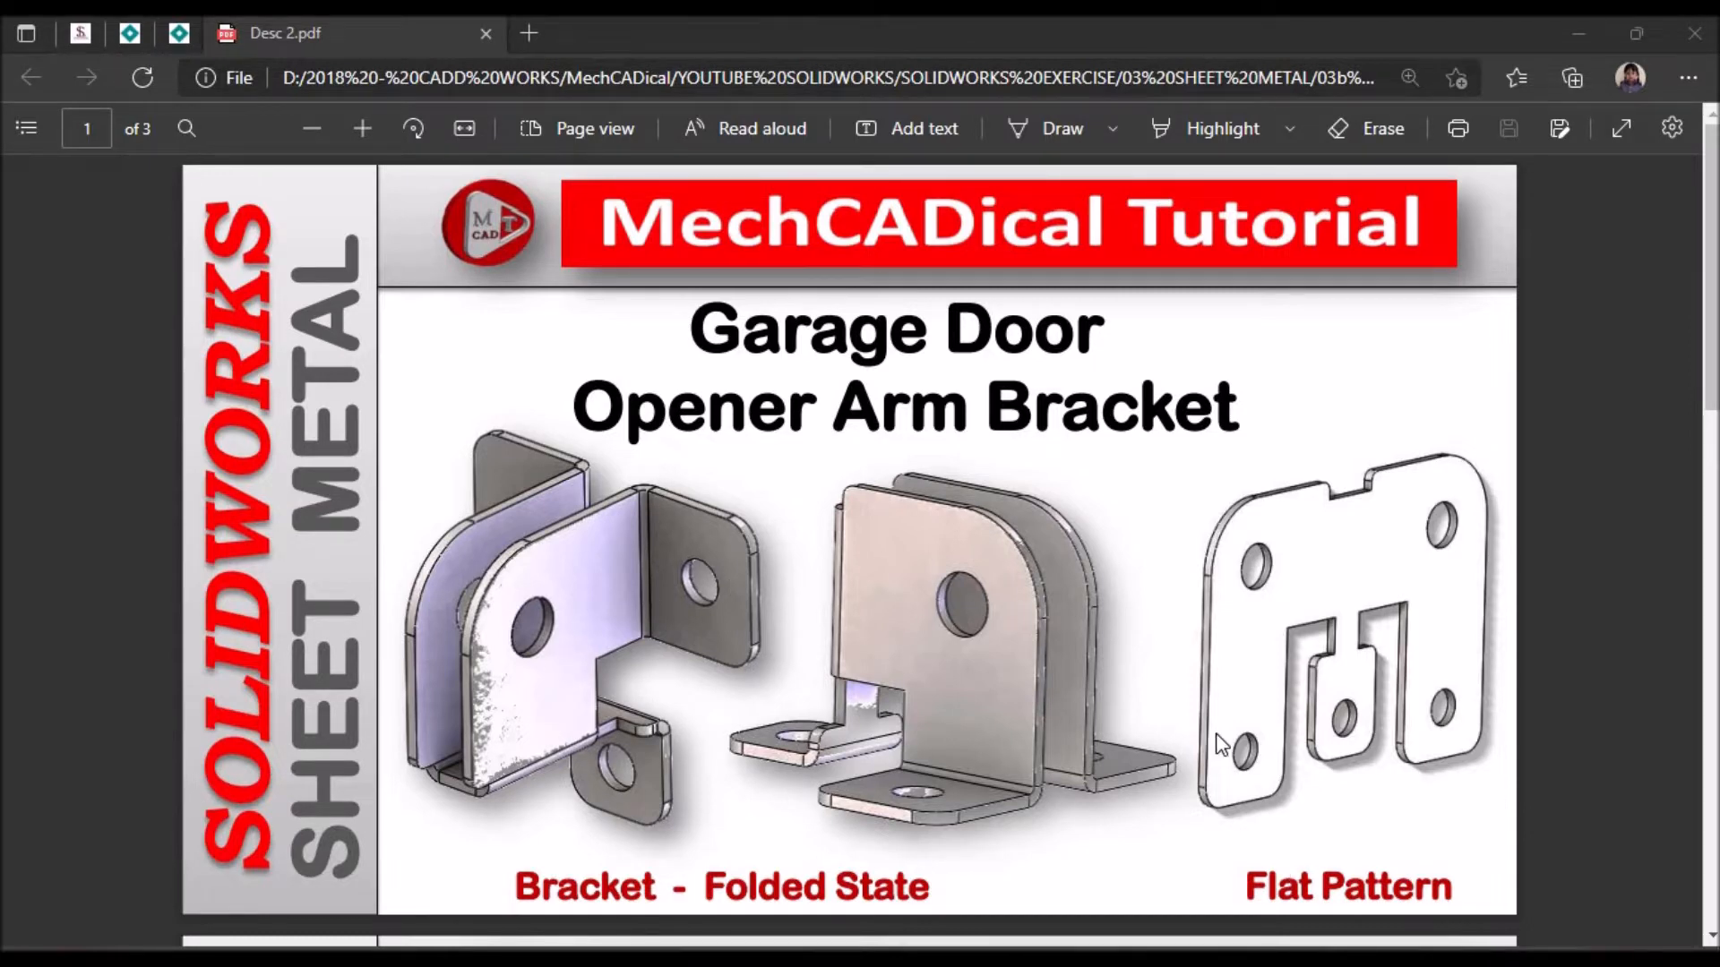
Step: Scroll the garage door opener arm bracket PDF in Edge through to page 3
{"action": "scroll", "scroll_direction": "down", "scroll_amount": 3}
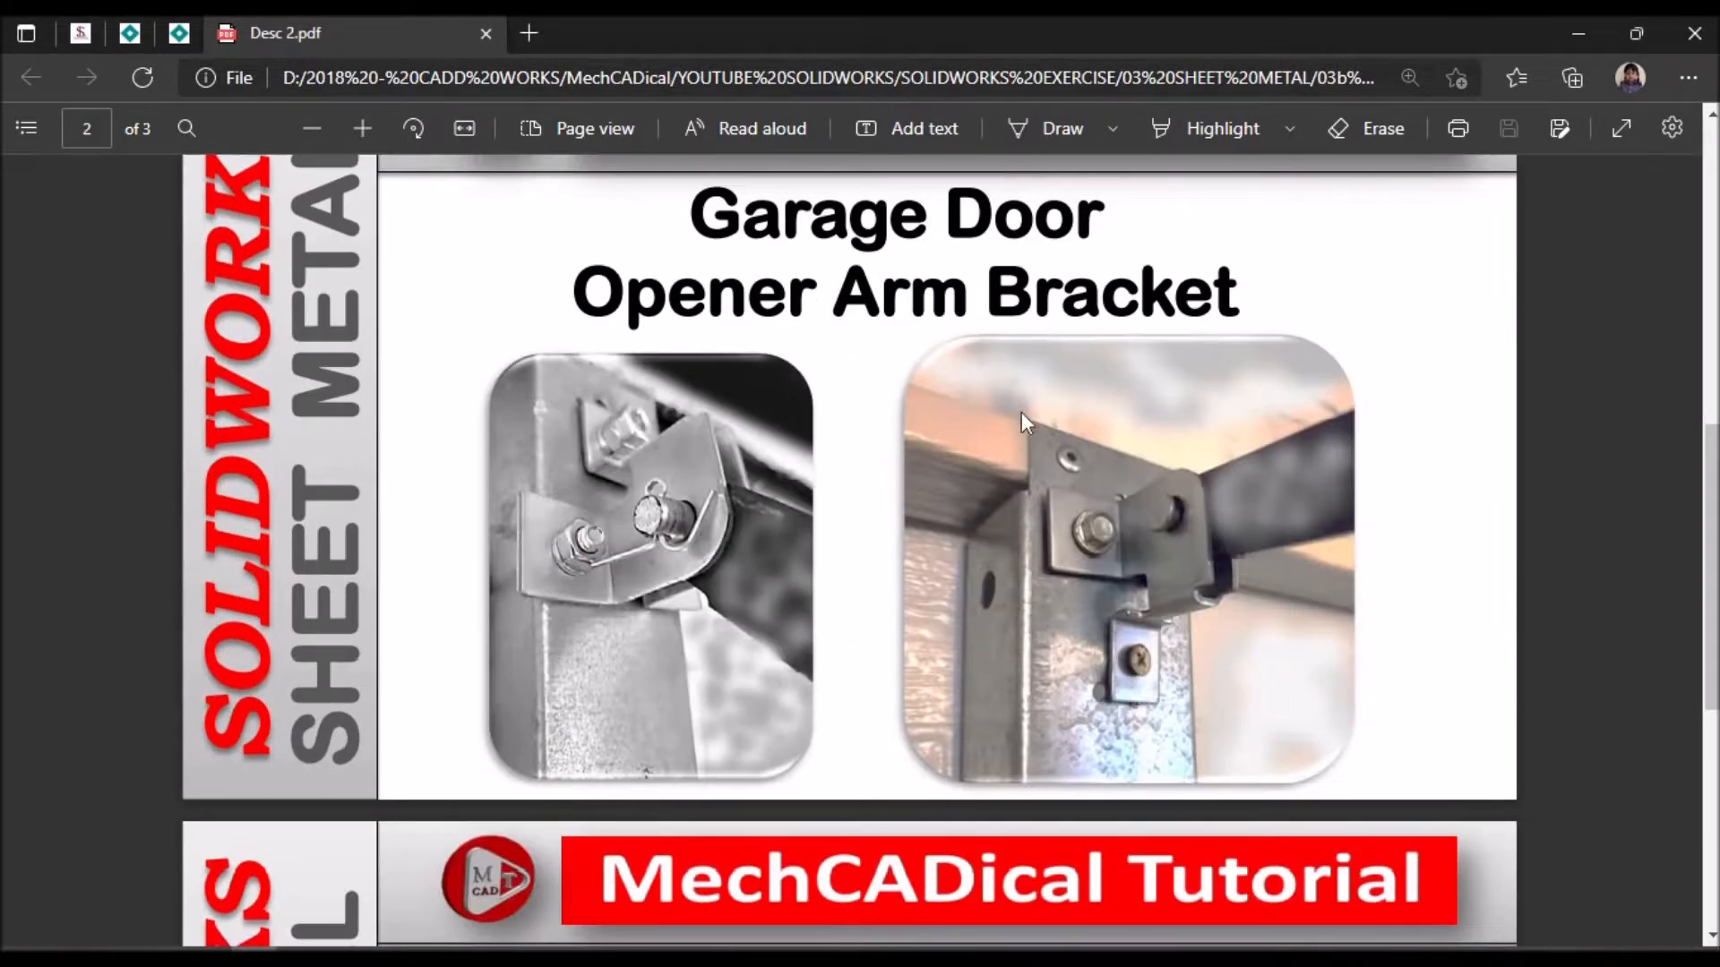
{"action": "mouse_move", "coordinate": [1129, 578]}
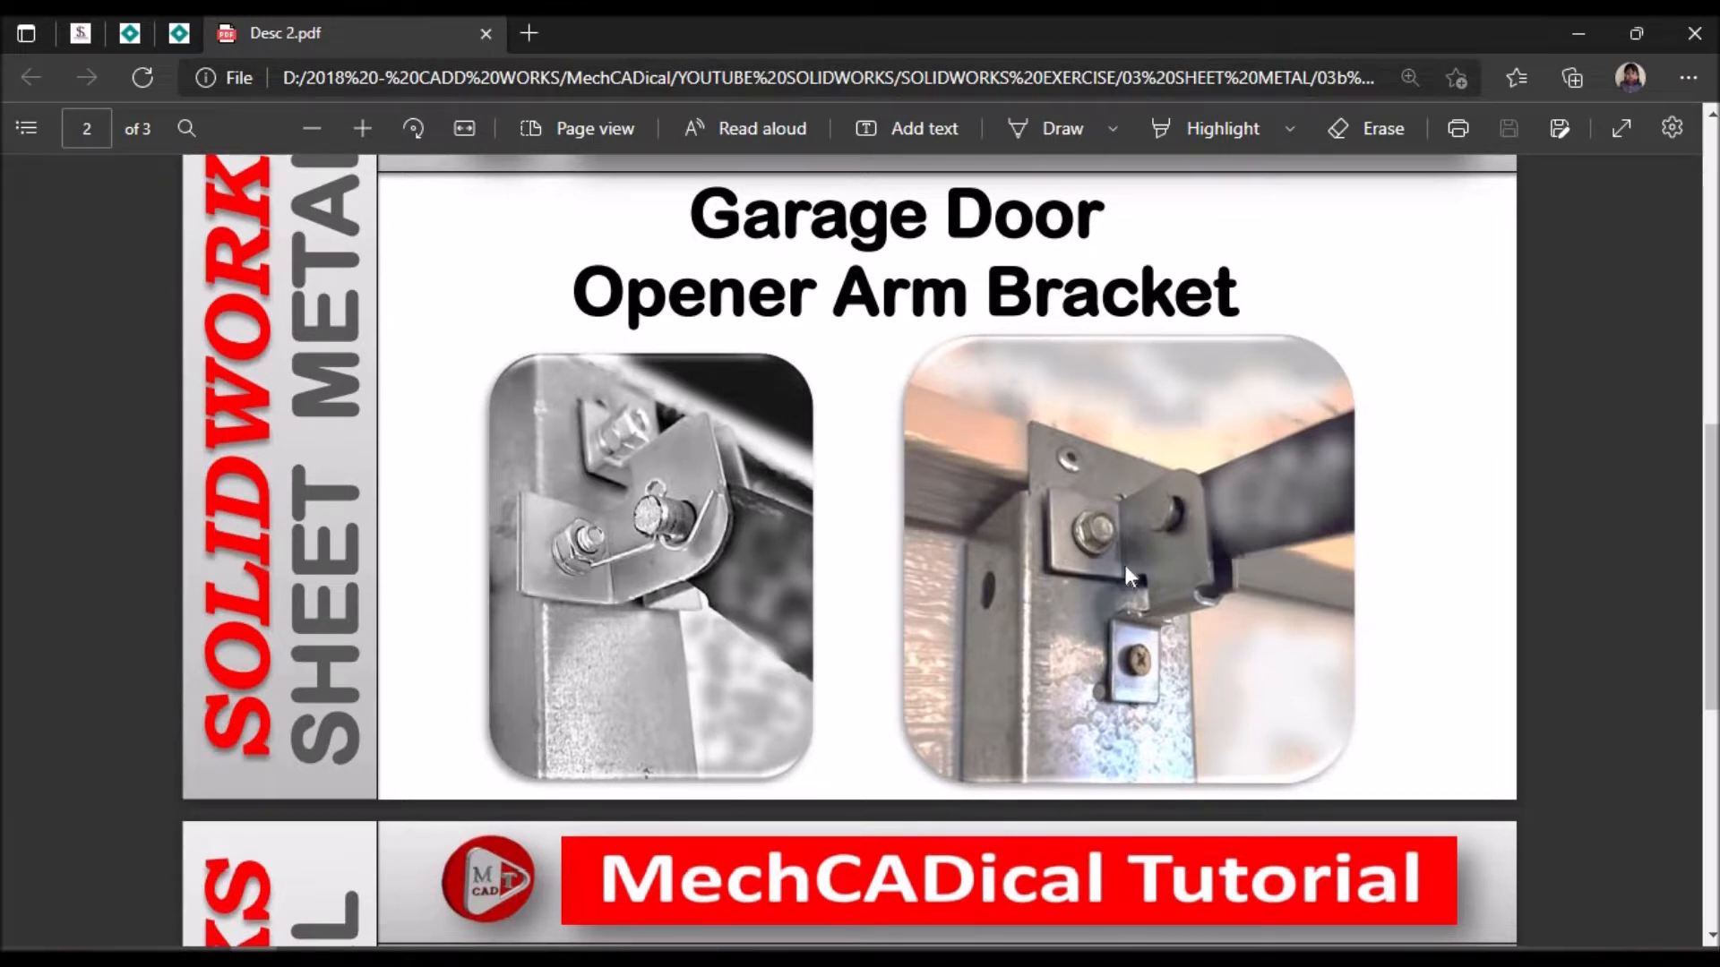
{"action": "mouse_move", "coordinate": [1201, 516]}
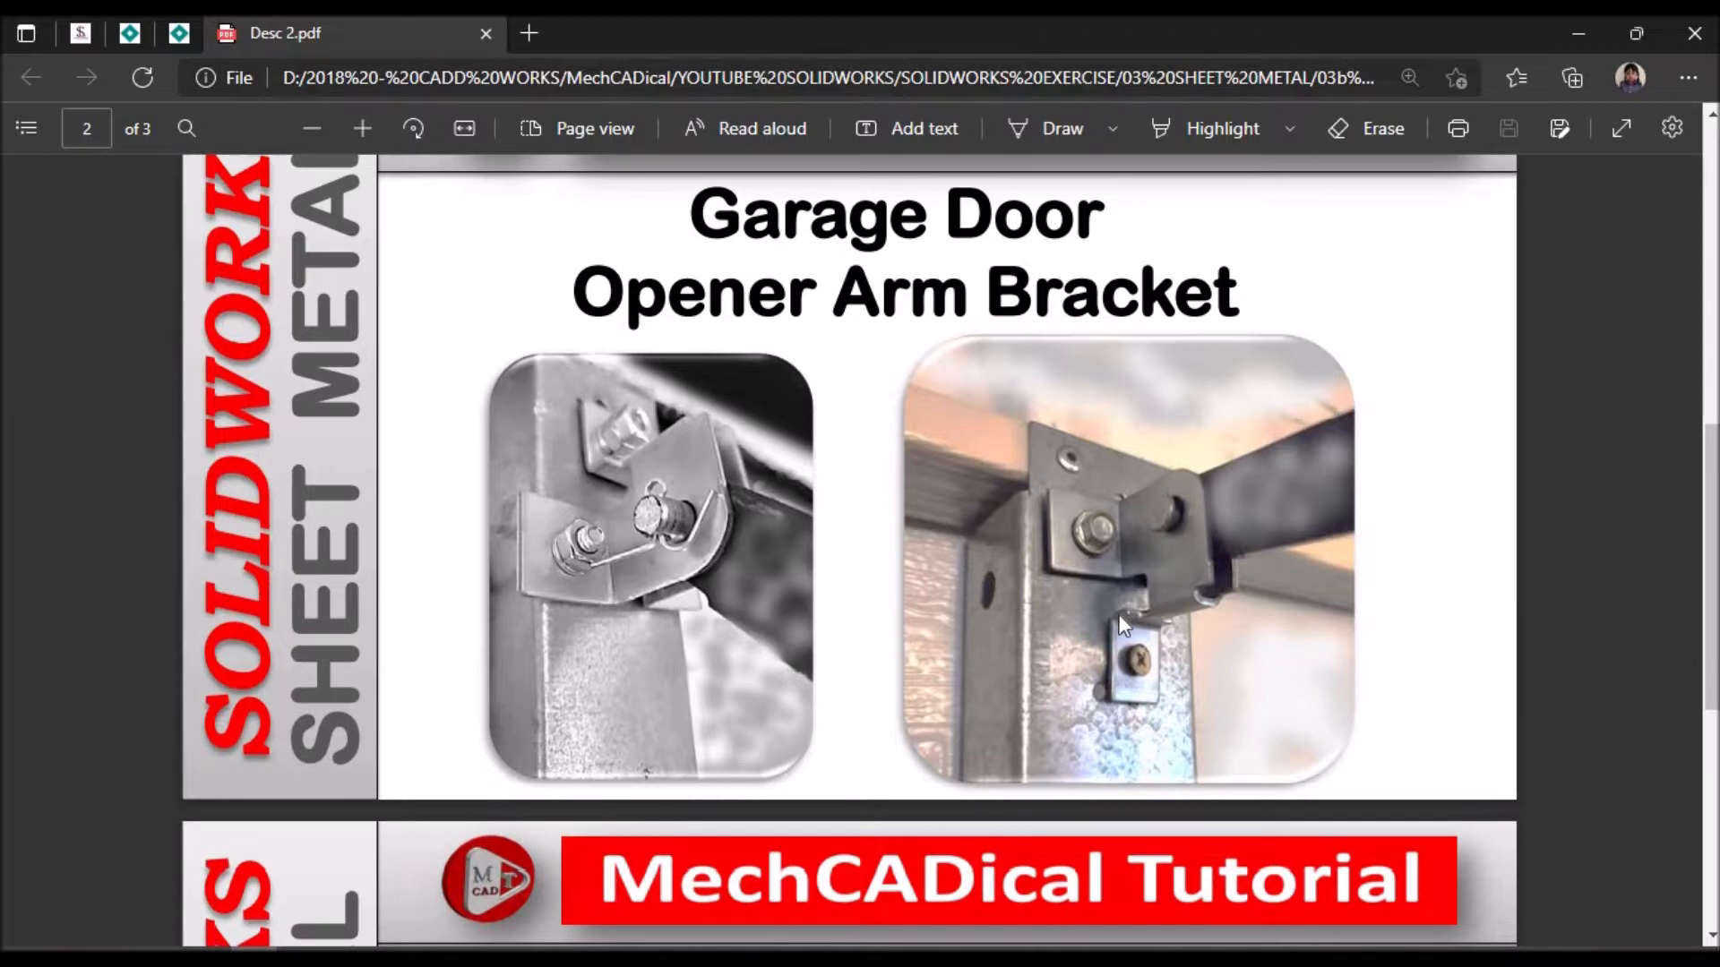
{"action": "scroll", "scroll_direction": "down", "scroll_amount": 3}
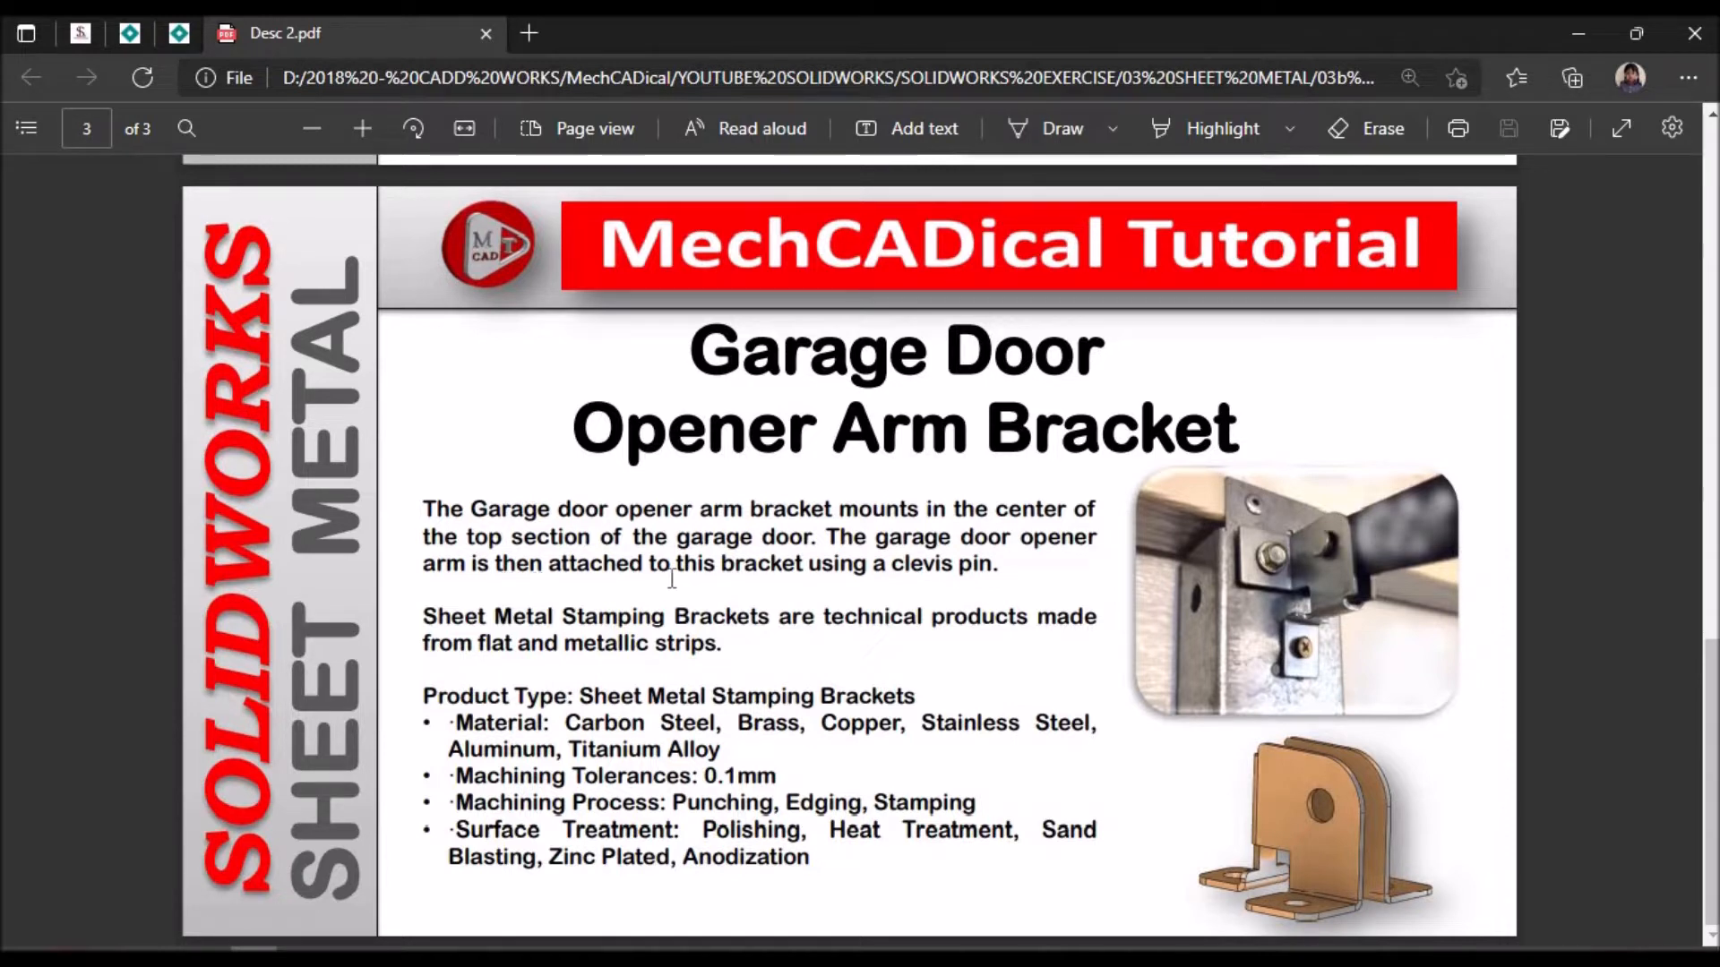
{"action": "mouse_move", "coordinate": [764, 577]}
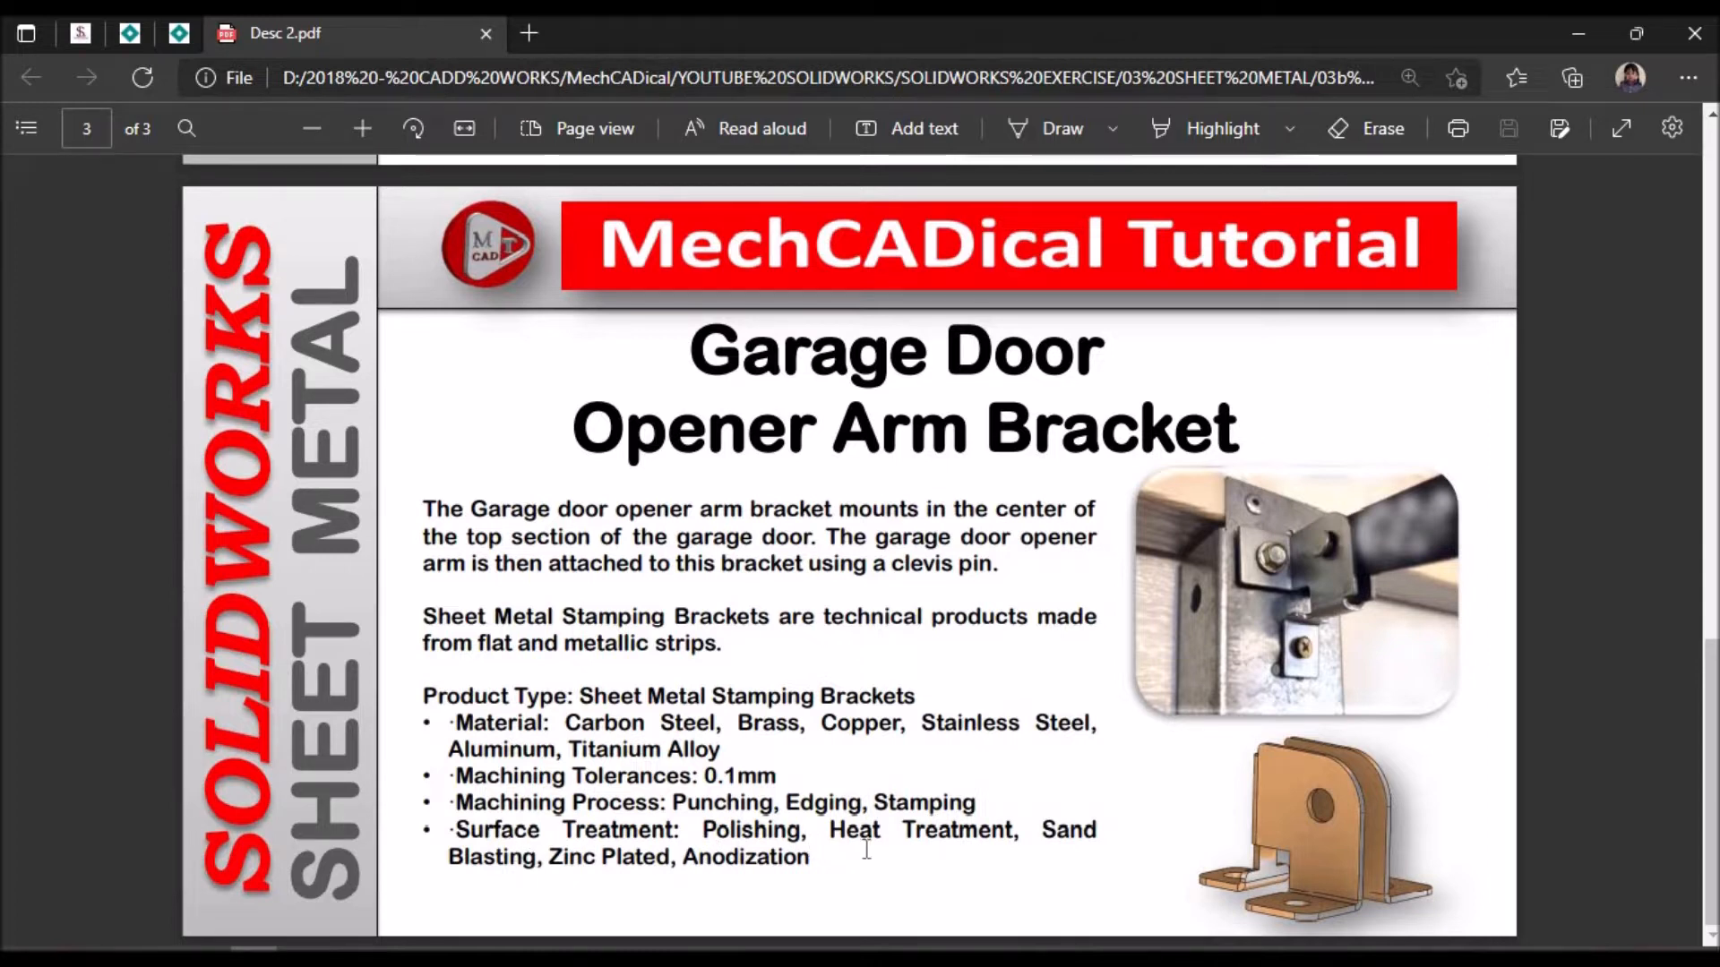
{"action": "mouse_move", "coordinate": [591, 904]}
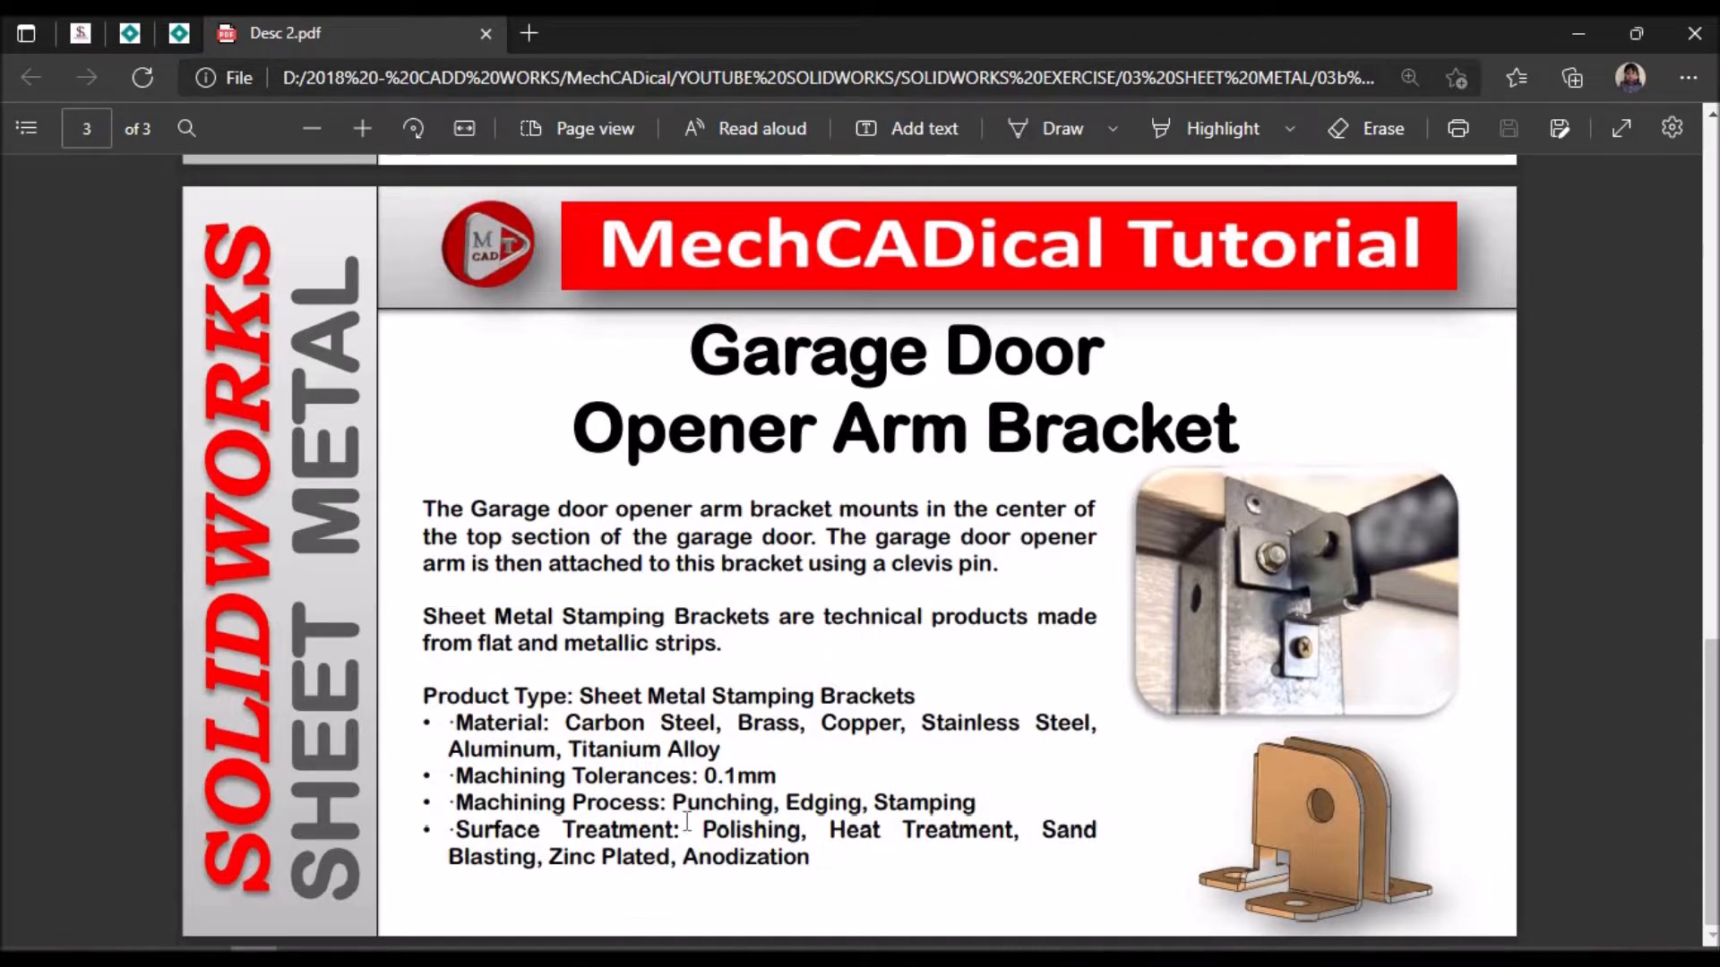
{"action": "mouse_move", "coordinate": [985, 786]}
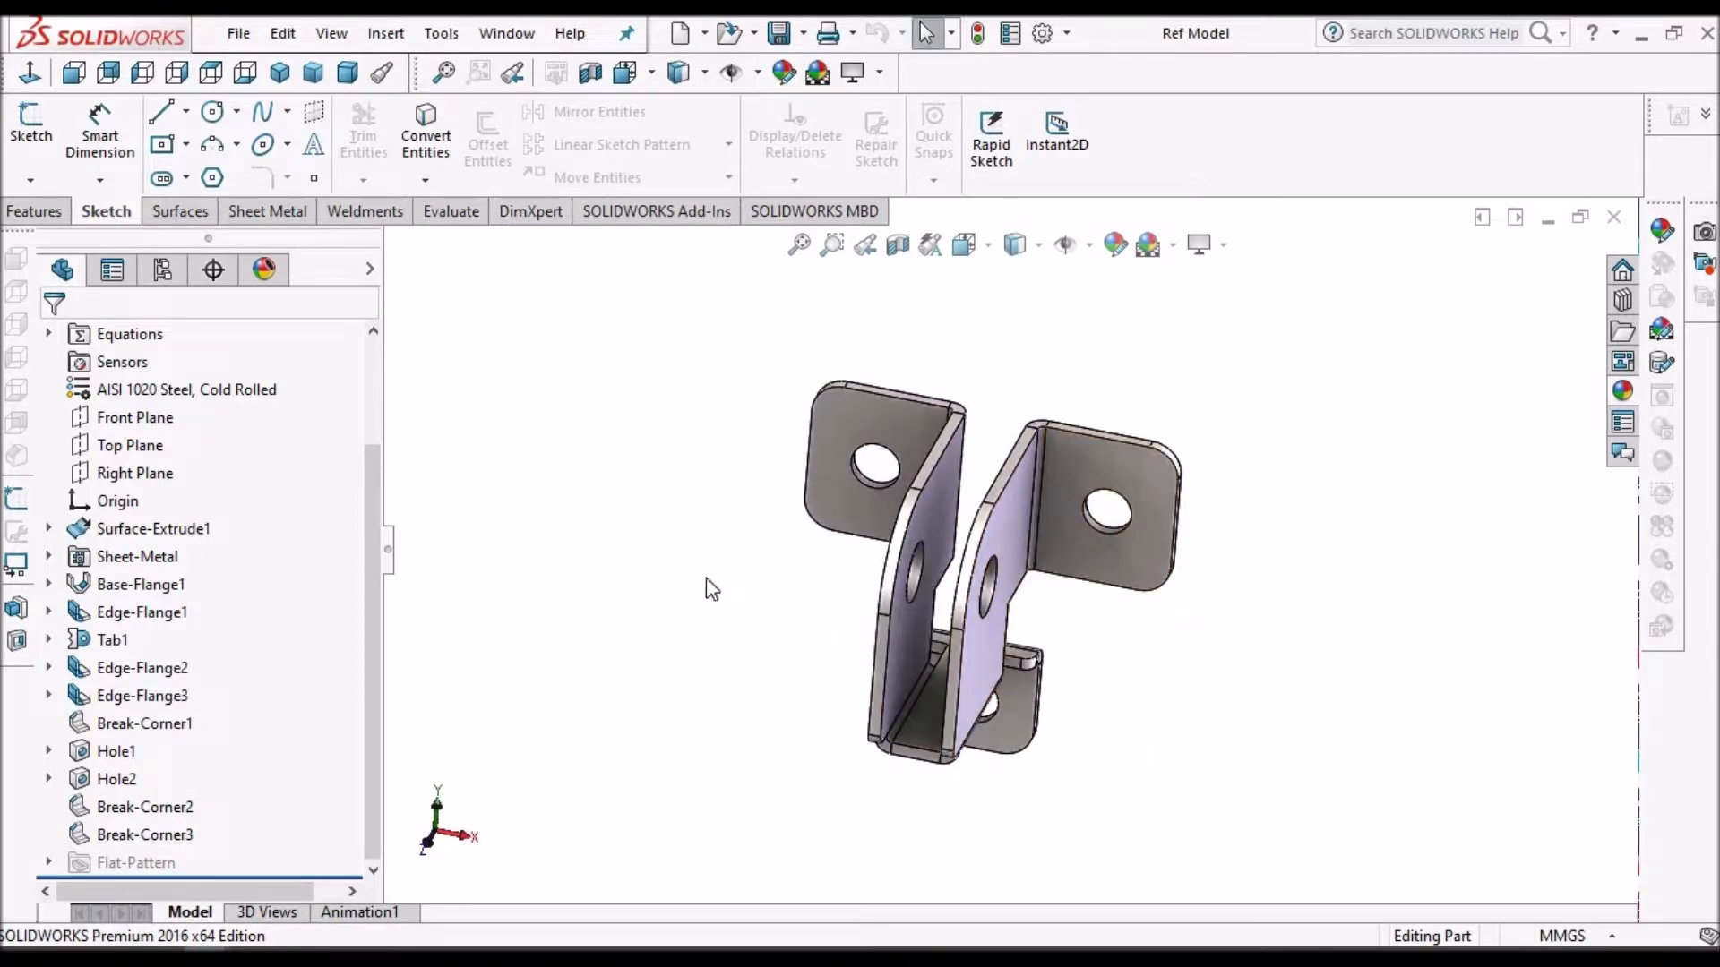
Step: Rotate the reference bracket model, then bring up the empty DEMO part from the Window menu
{"action": "left_click", "coordinate": [134, 473]}
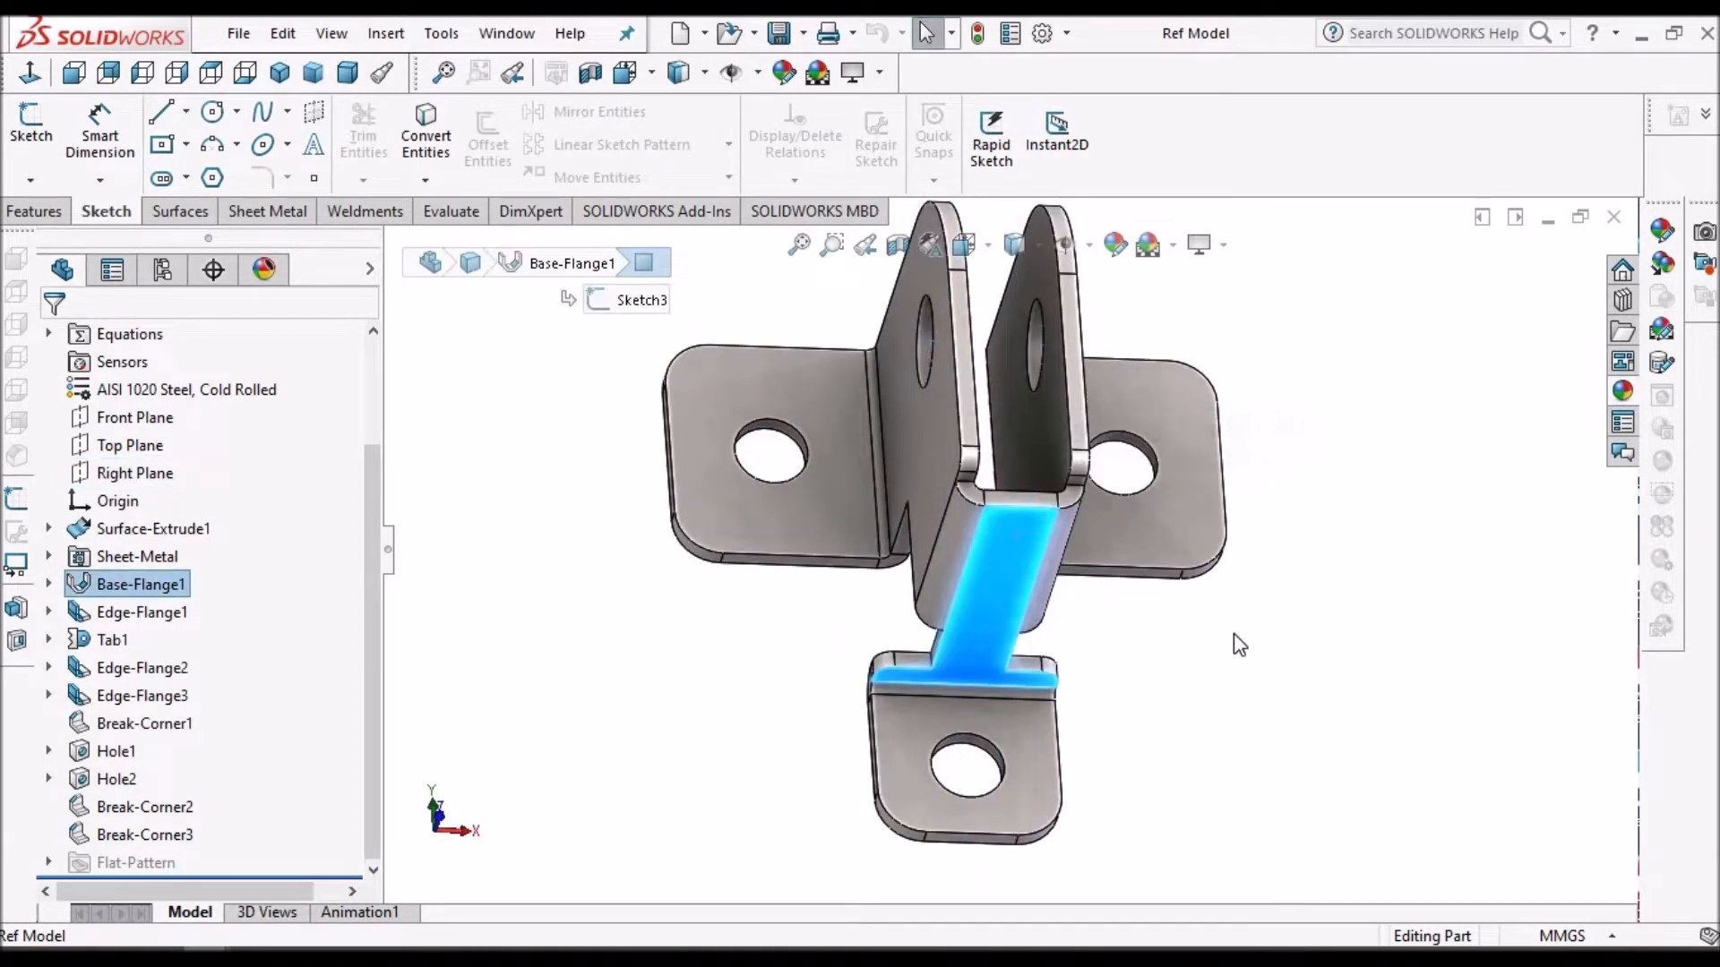
{"action": "left_click", "coordinate": [507, 33]}
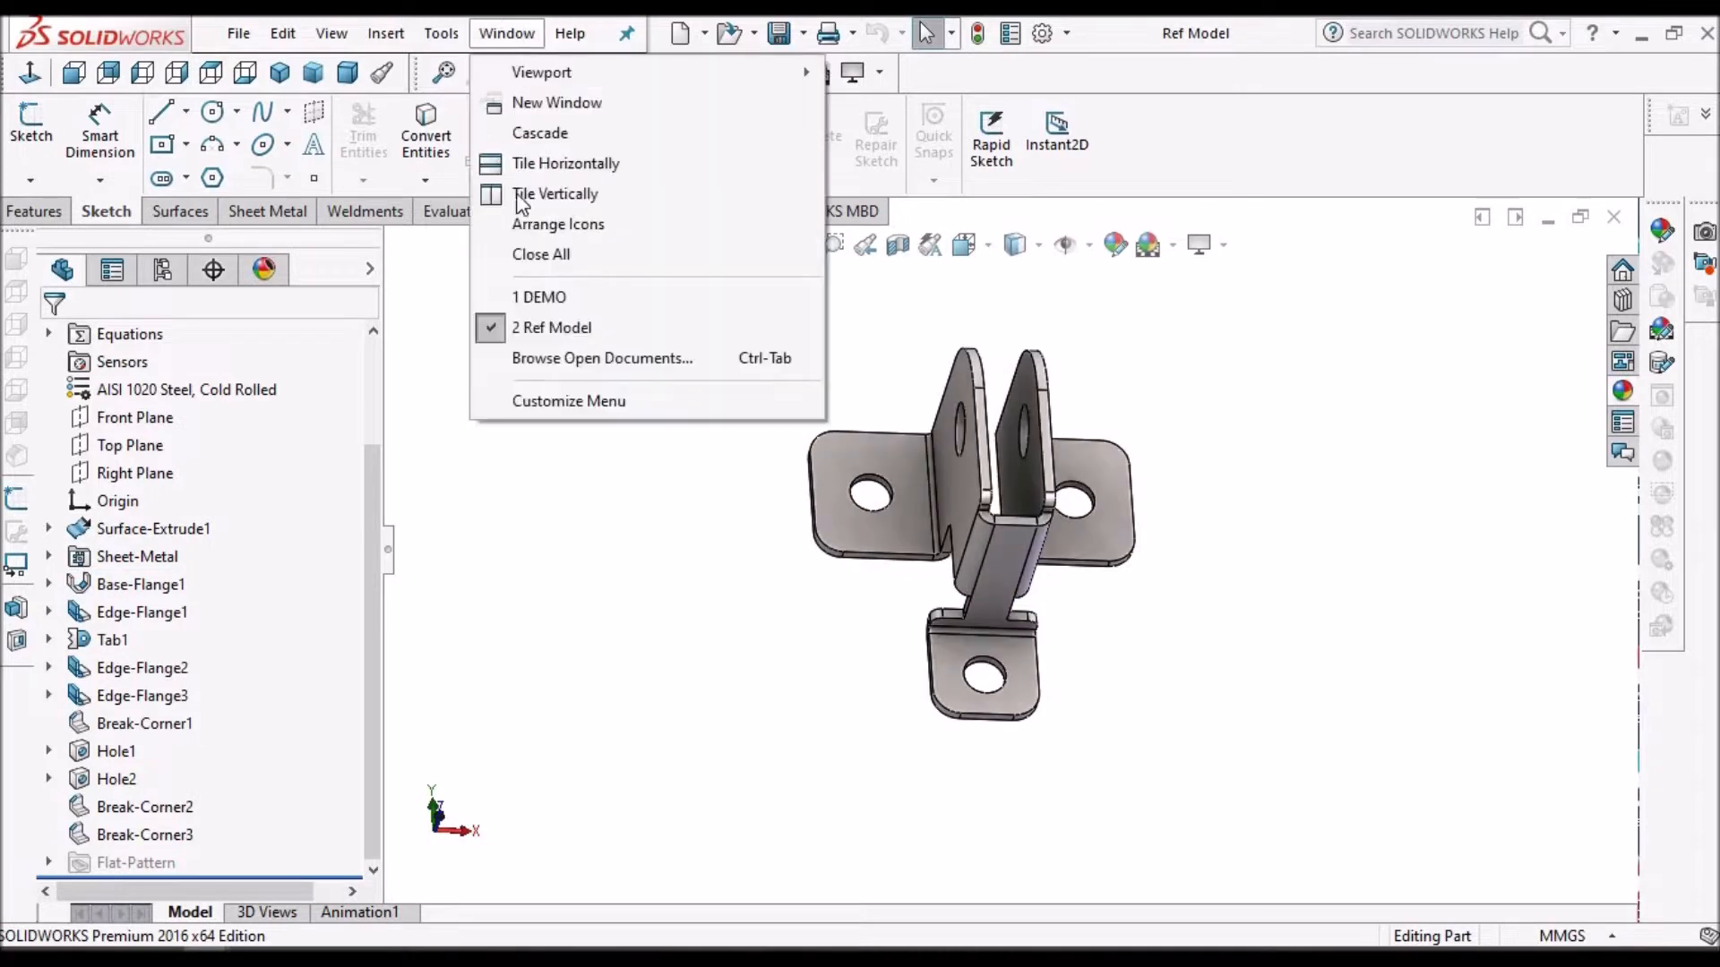
{"action": "left_click", "coordinate": [538, 296]}
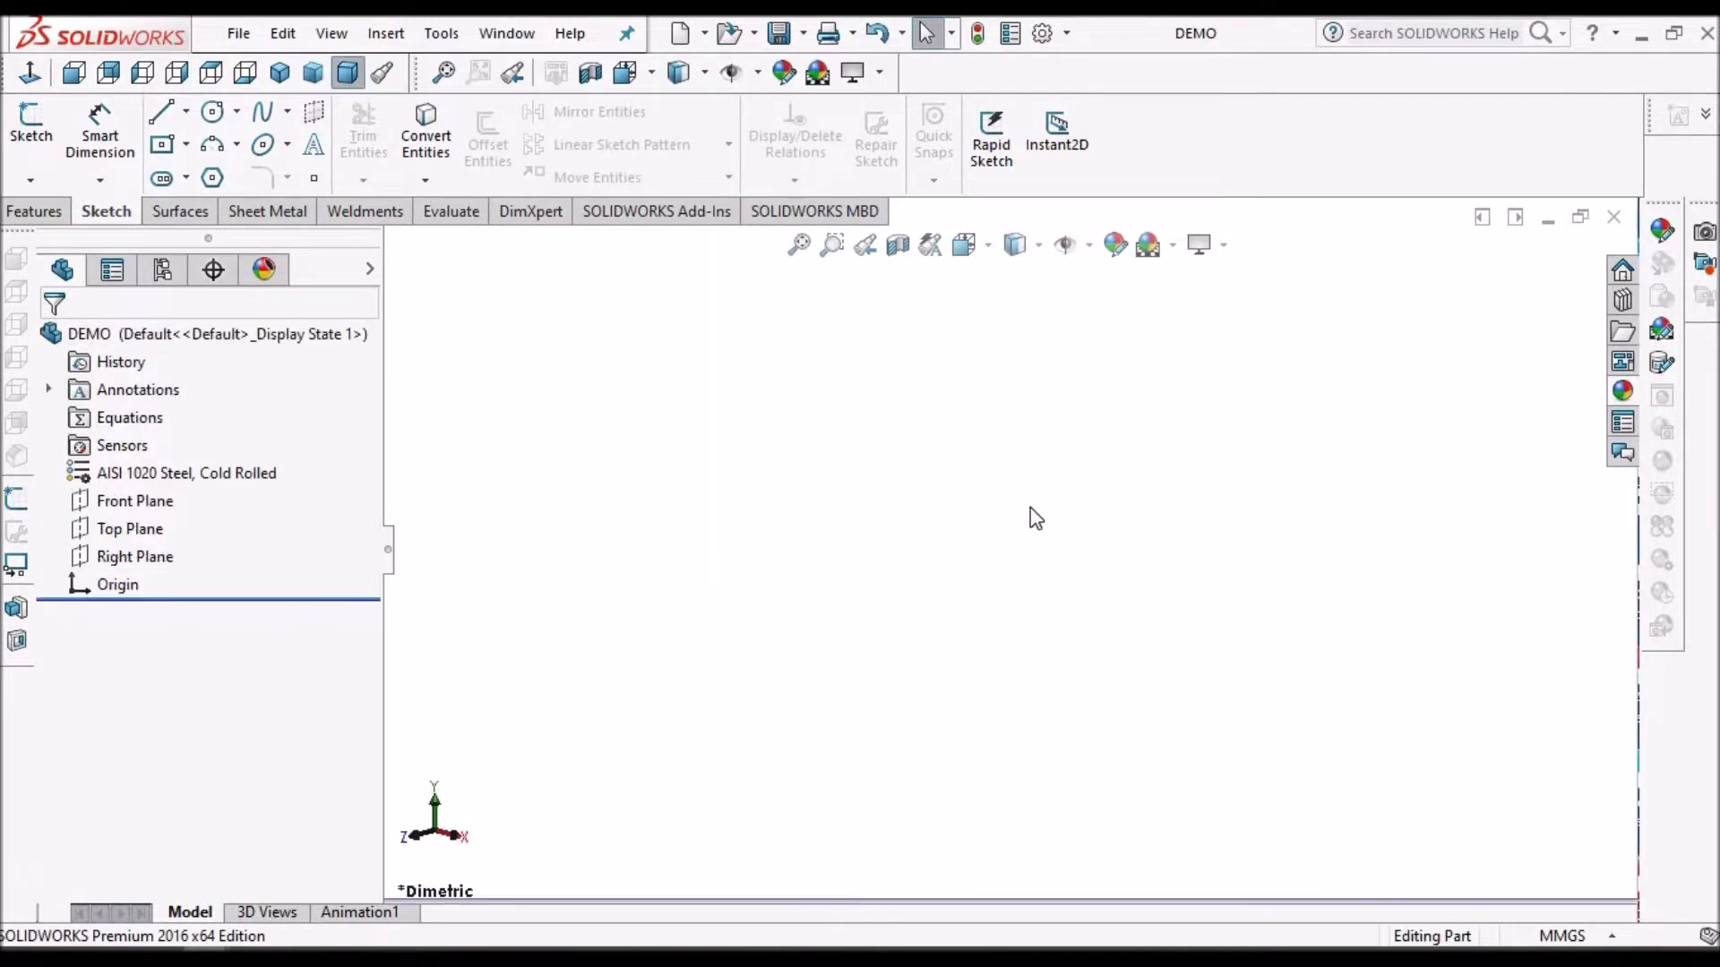
Step: Draw a center rectangle on the Top Plane and dimension it 8 × 40 mm
{"action": "left_click", "coordinate": [129, 528]}
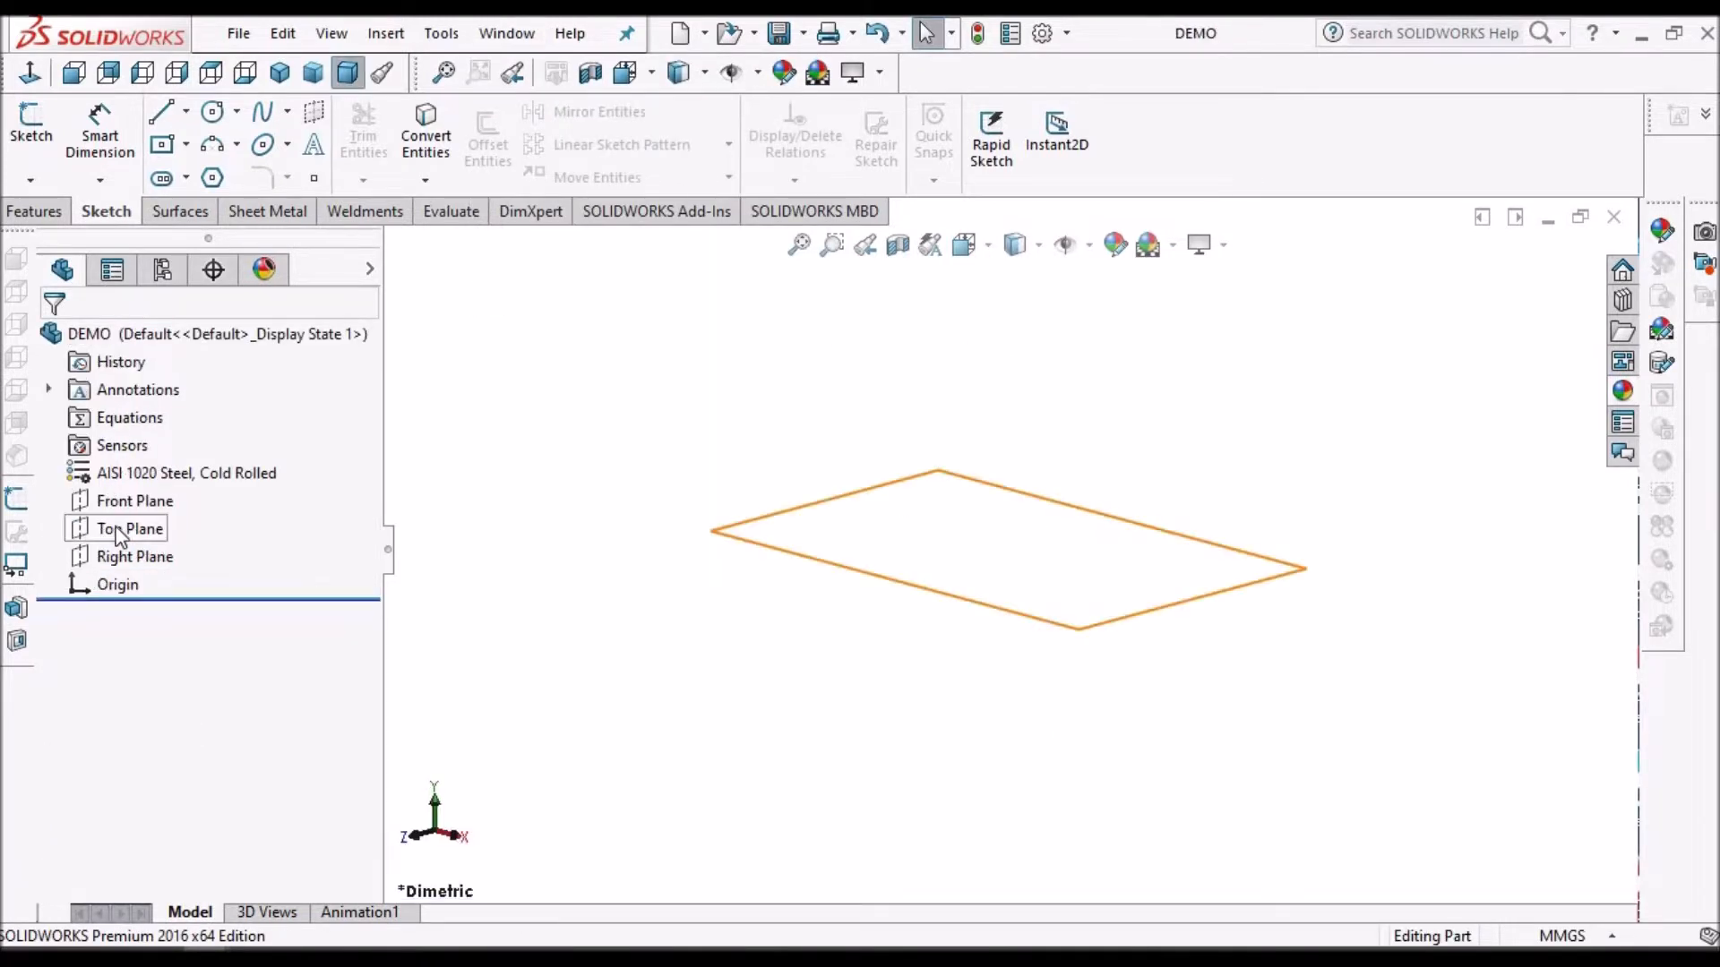
{"action": "left_click", "coordinate": [129, 528]}
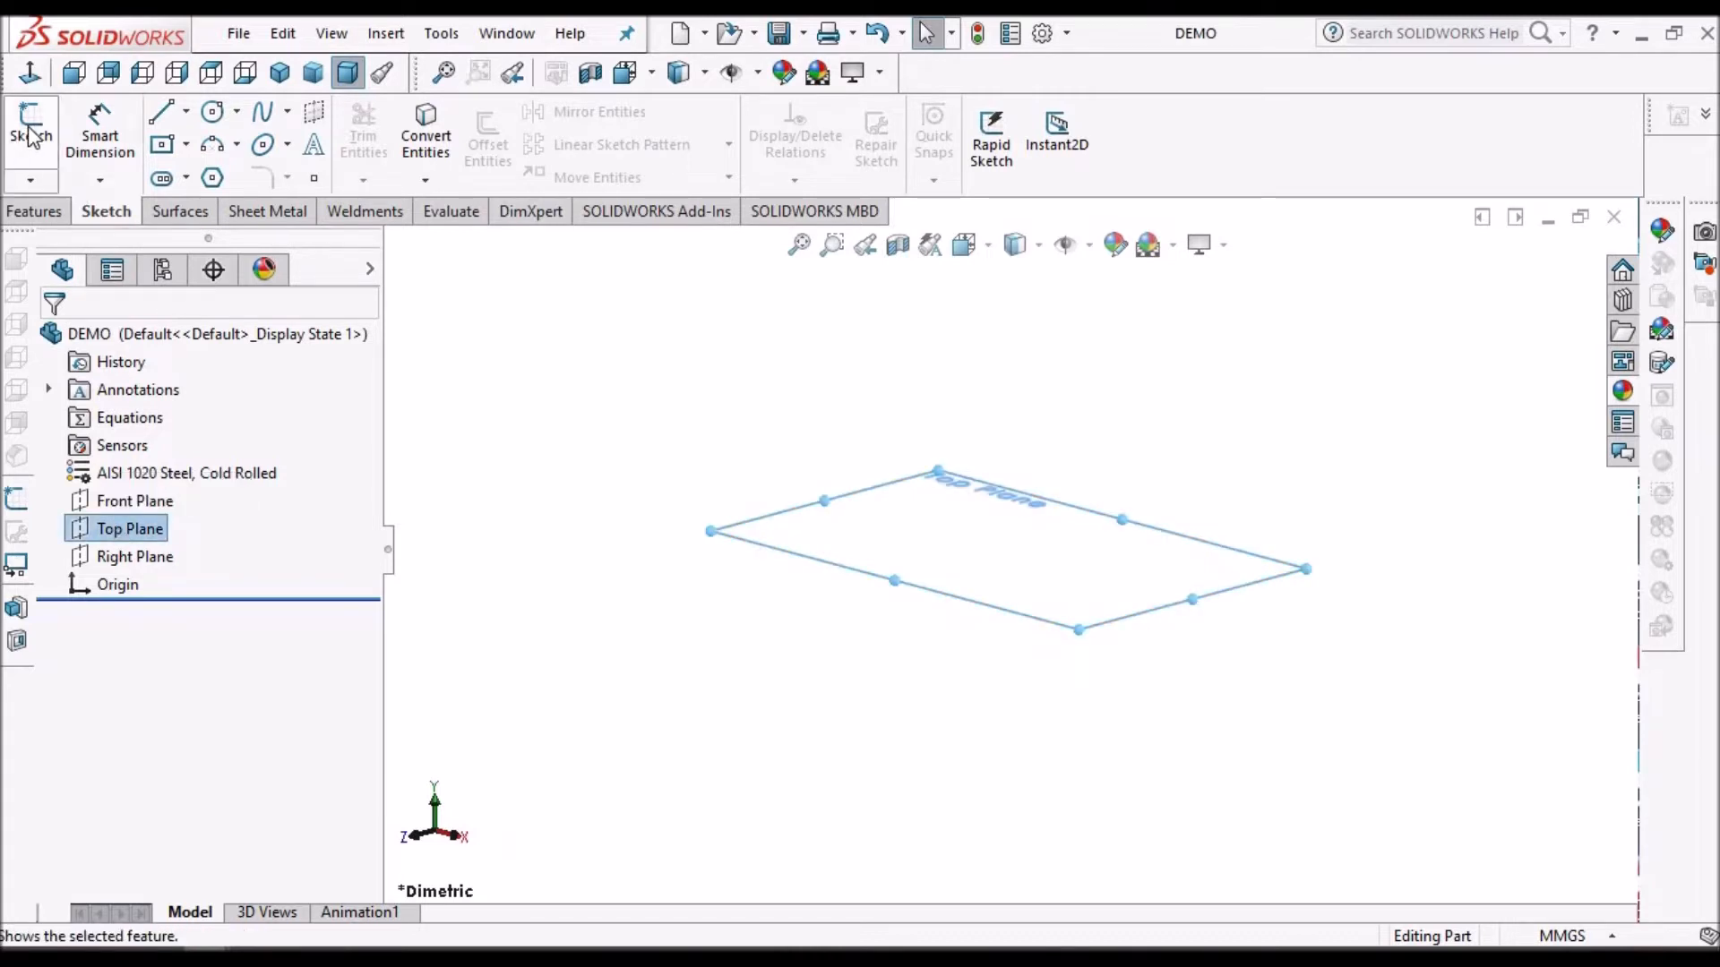
{"action": "left_click", "coordinate": [31, 129]}
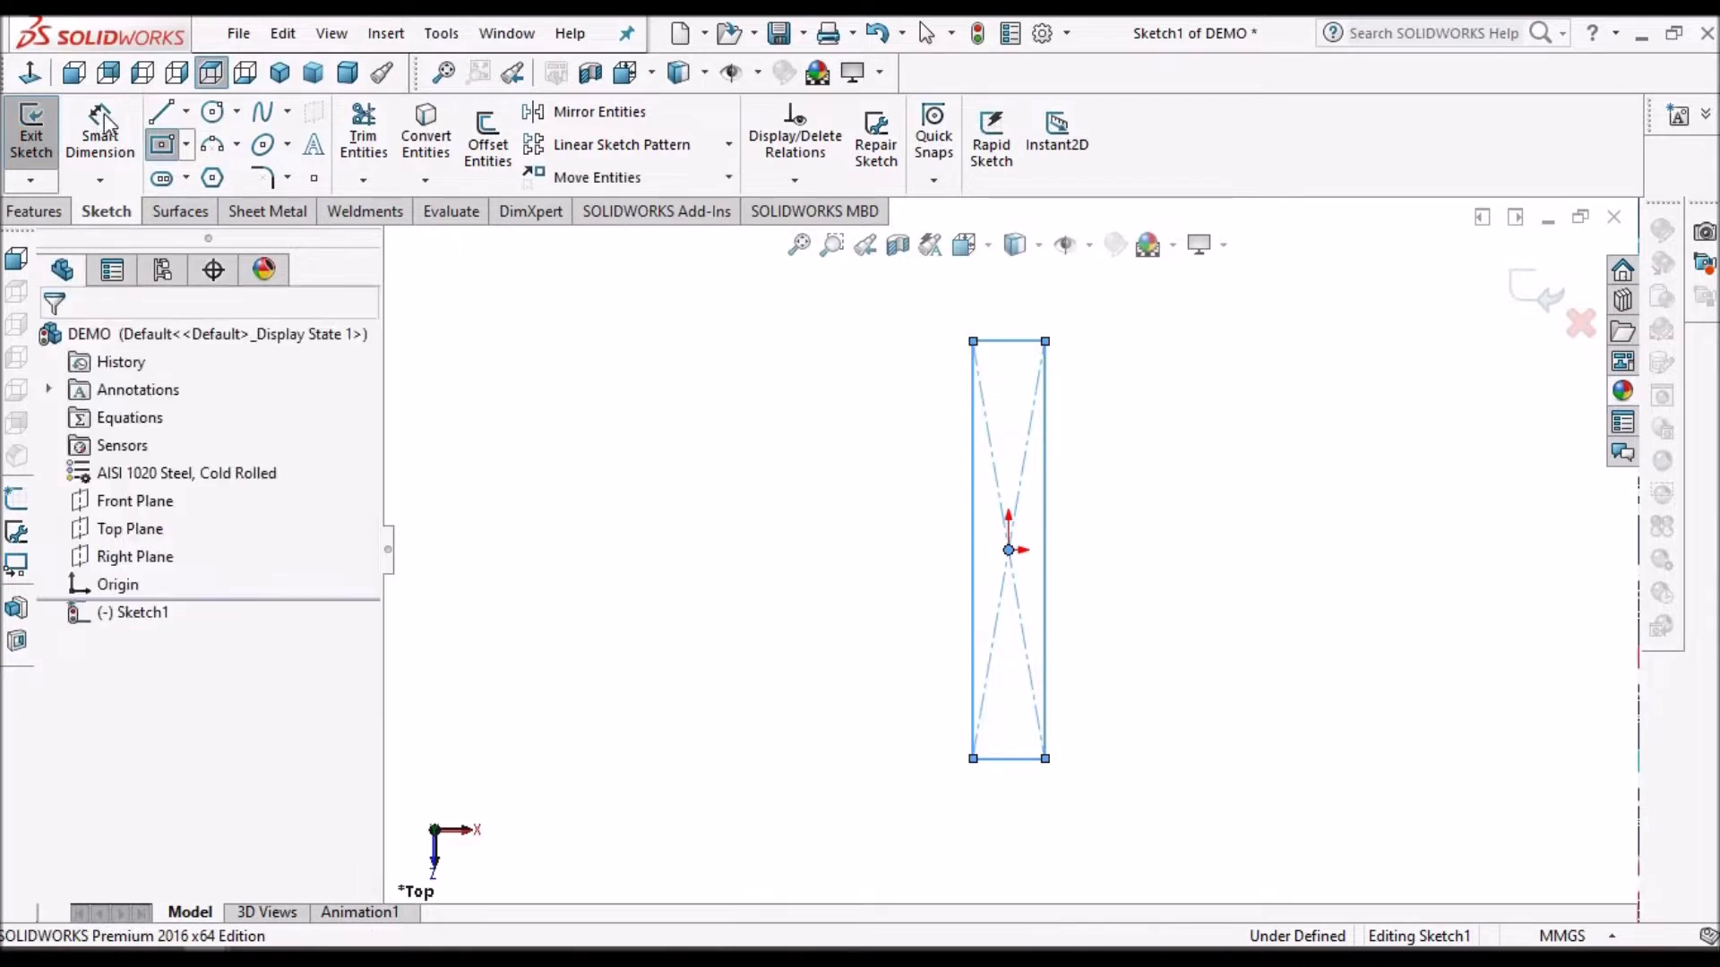
{"action": "left_click", "coordinate": [99, 131]}
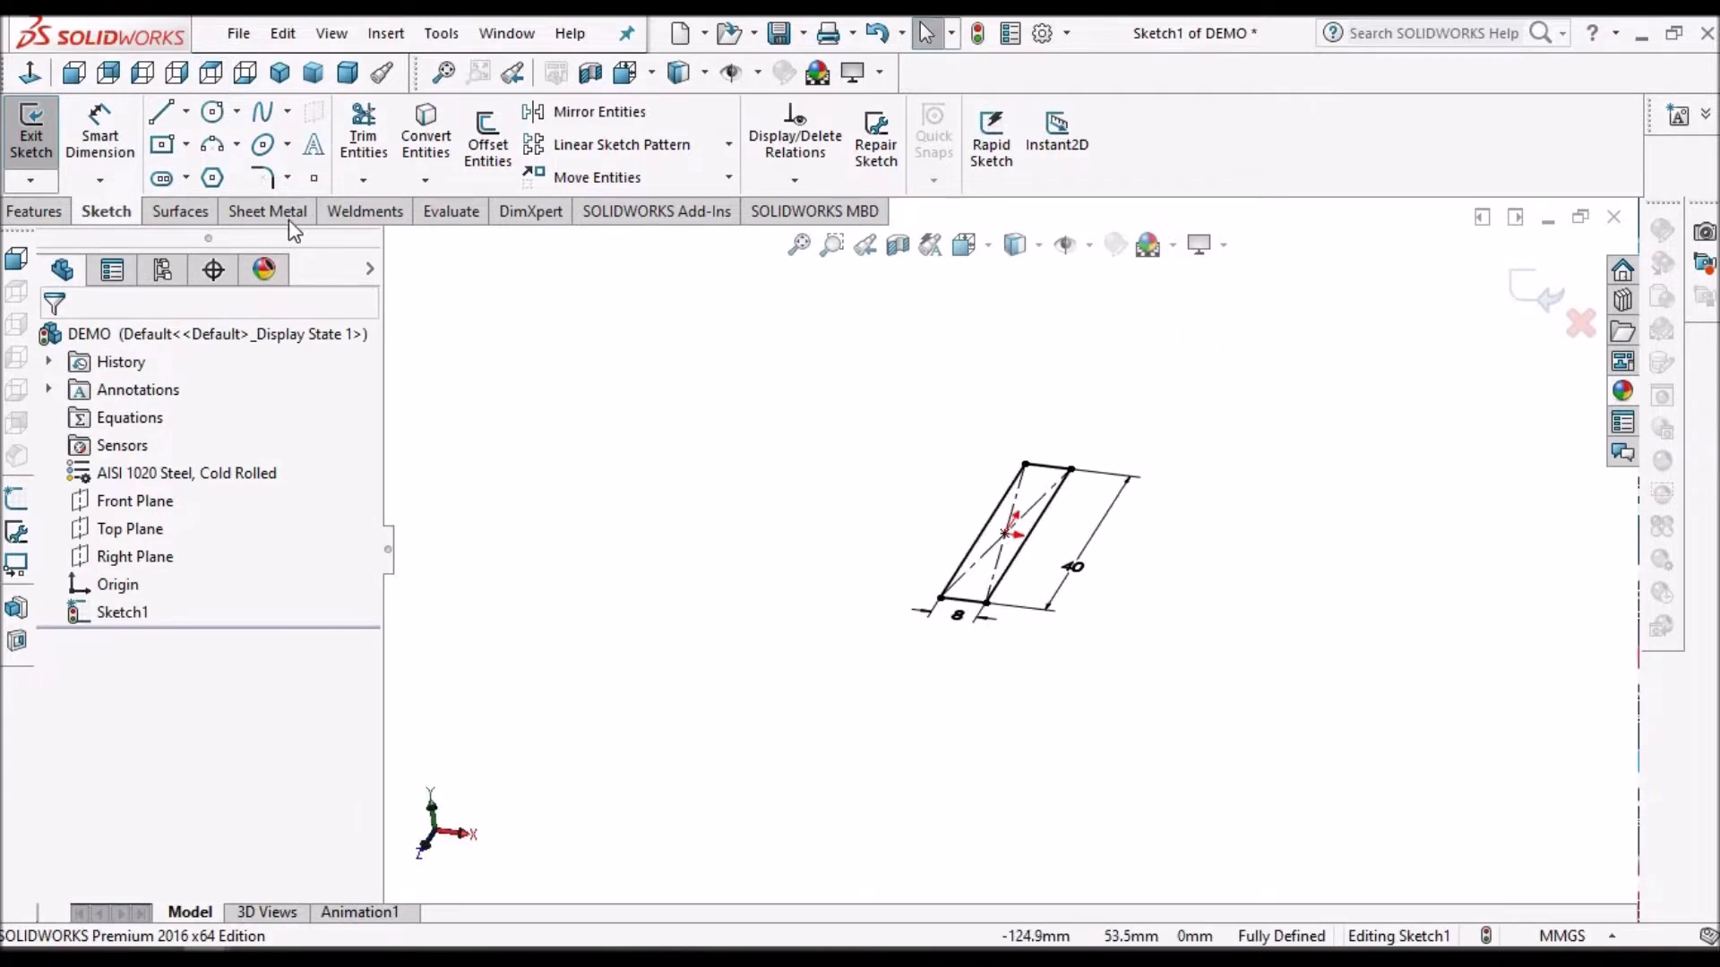
{"action": "left_click", "coordinate": [268, 211]}
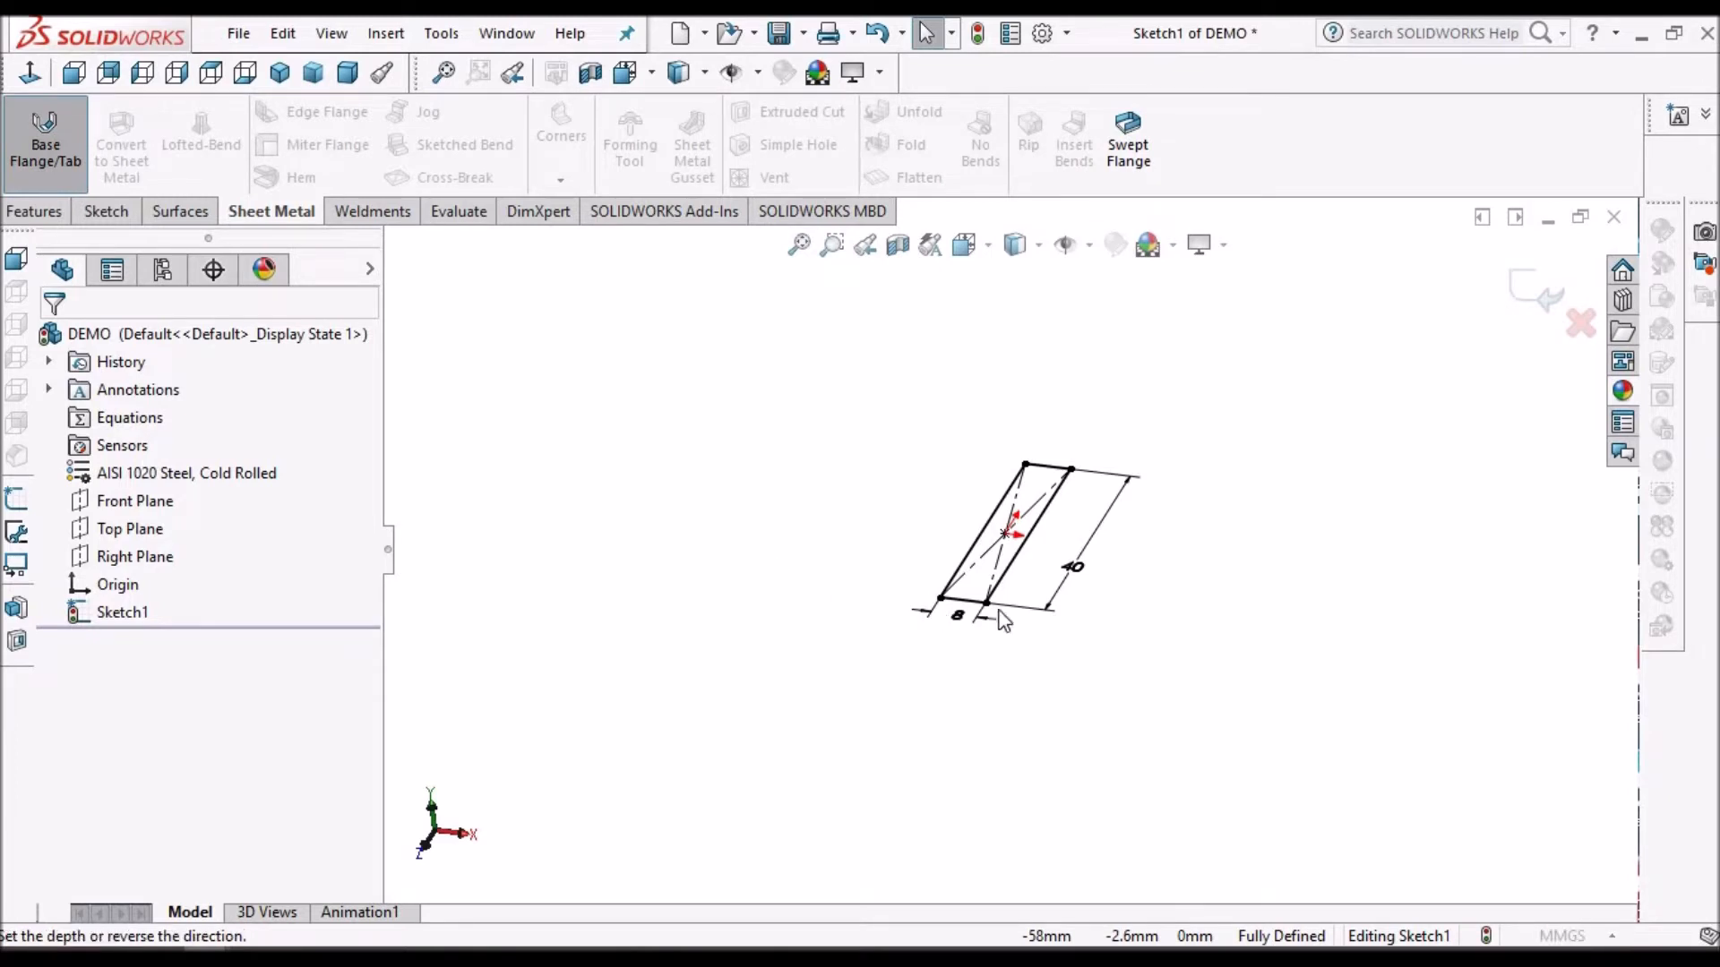
Step: Create Base-Flange1 from the rectangle with 2.0 mm thickness and K-factor 0.45
{"action": "left_click", "coordinate": [44, 143]}
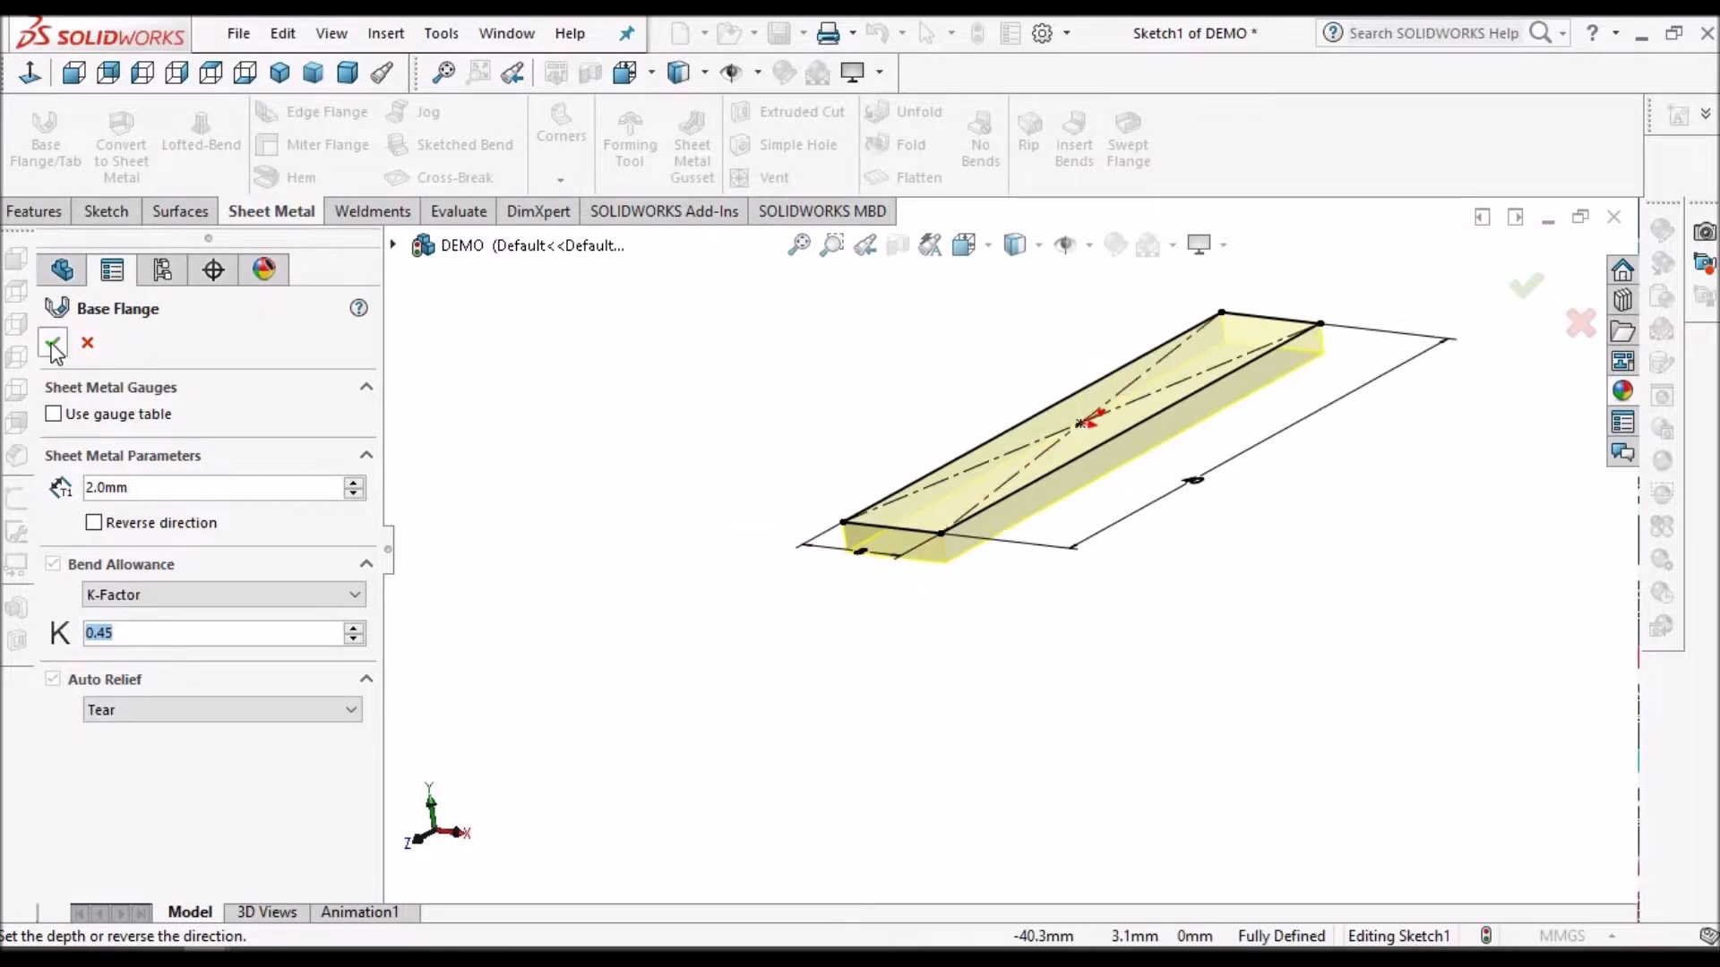
{"action": "left_click", "coordinate": [52, 342]}
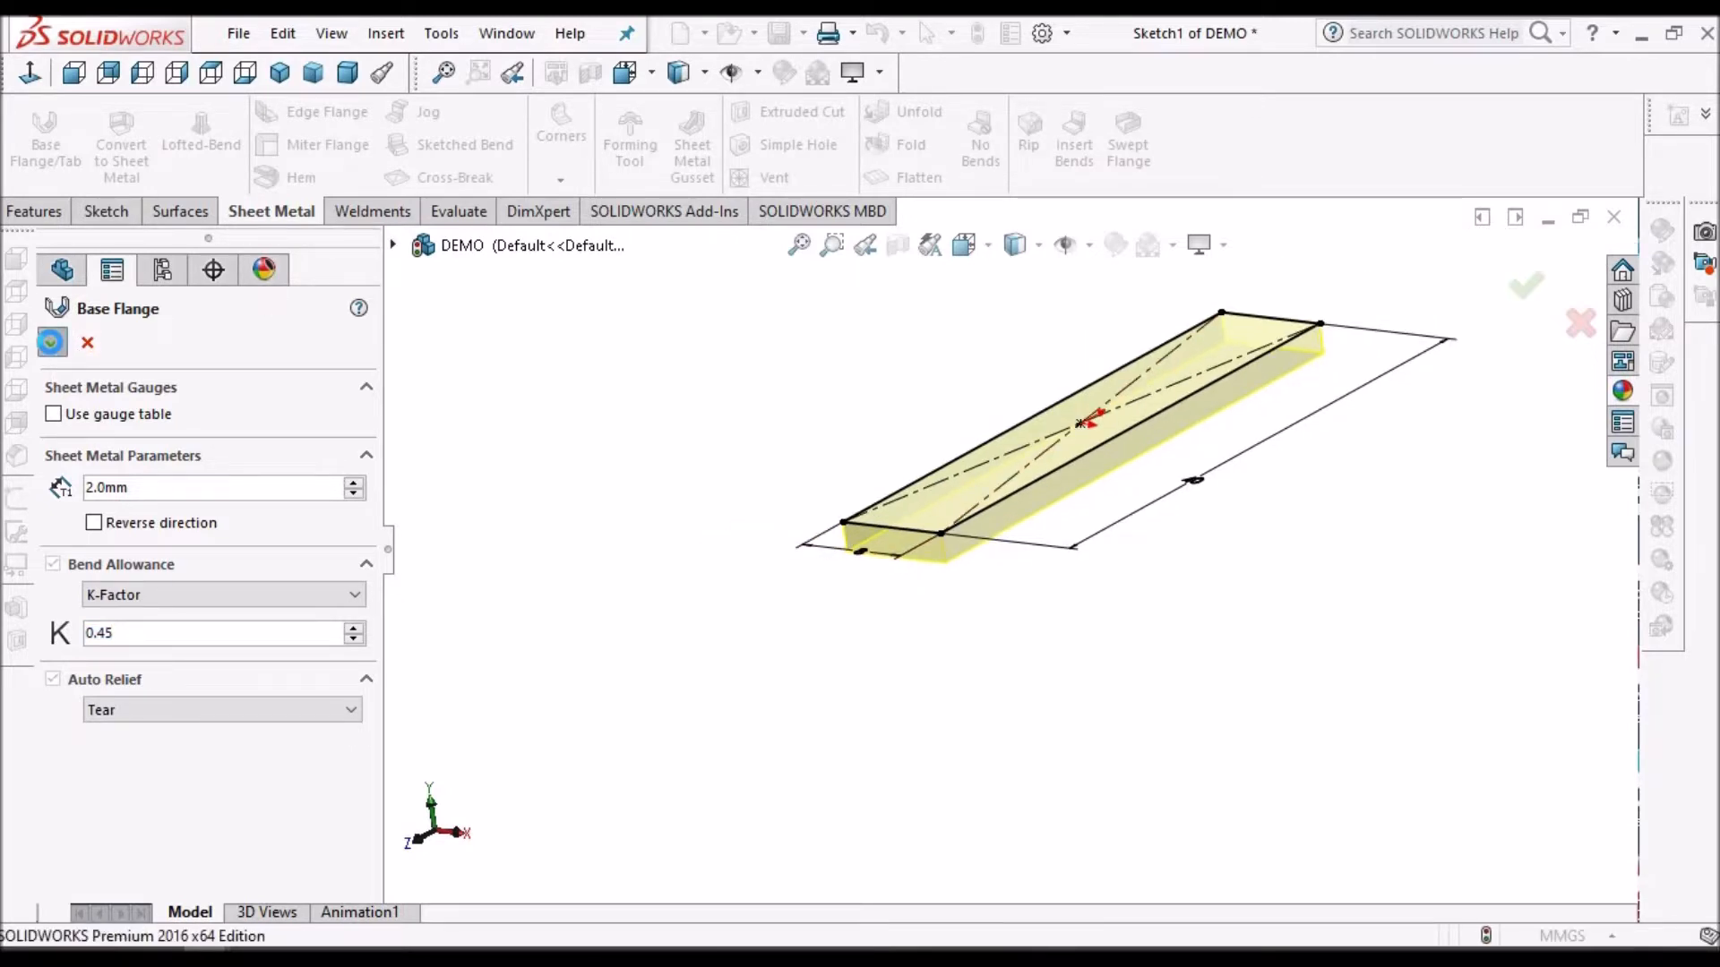
{"action": "left_click", "coordinate": [1525, 287]}
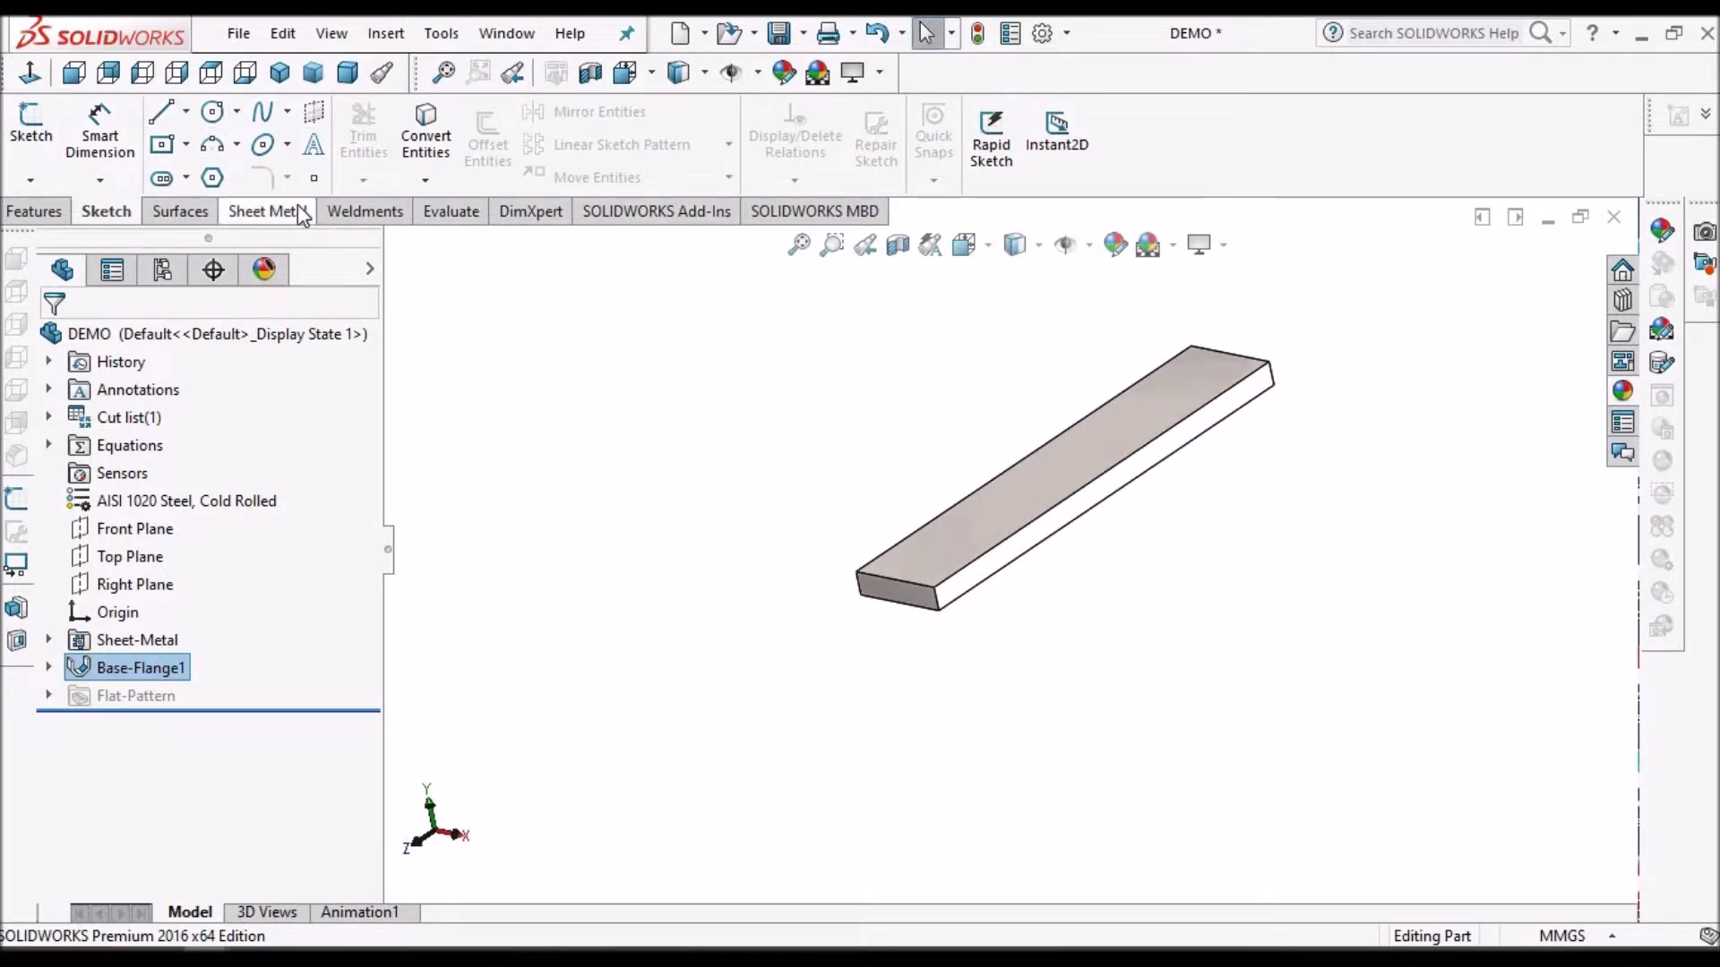
Step: Preview 20 mm, 90° edge flanges on both long edges with Bend Outside, viewed from Front
{"action": "left_click", "coordinate": [264, 211]}
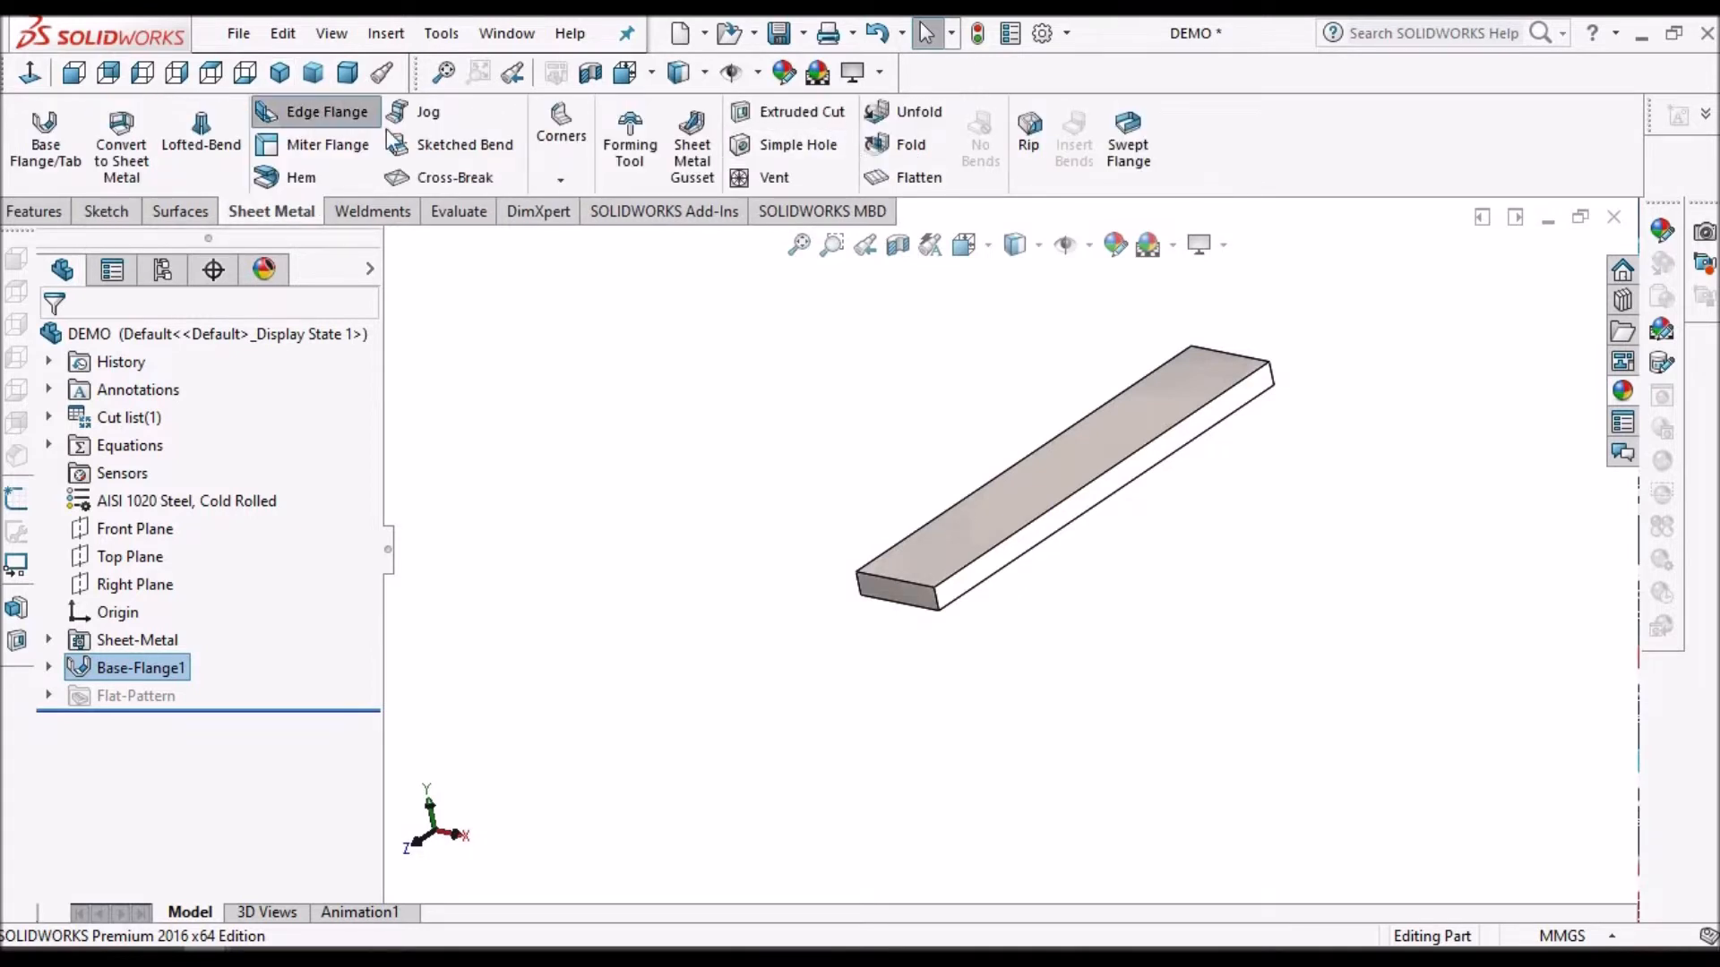
{"action": "mouse_move", "coordinate": [1111, 480]}
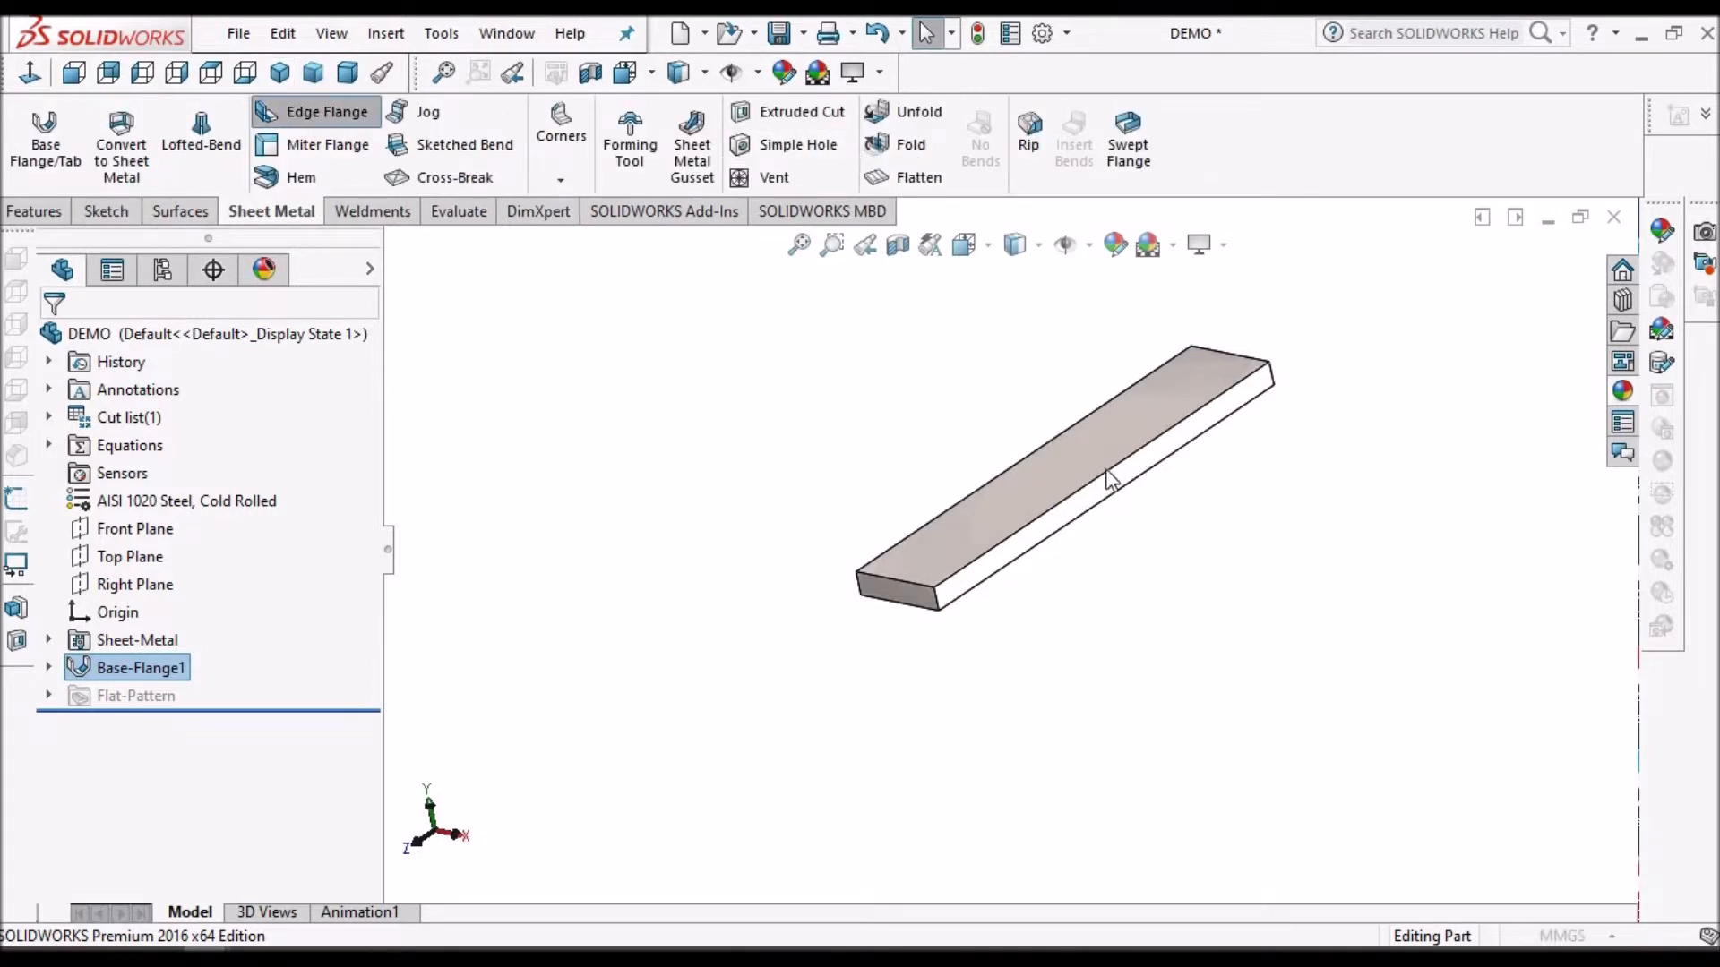
{"action": "left_click", "coordinate": [326, 112]}
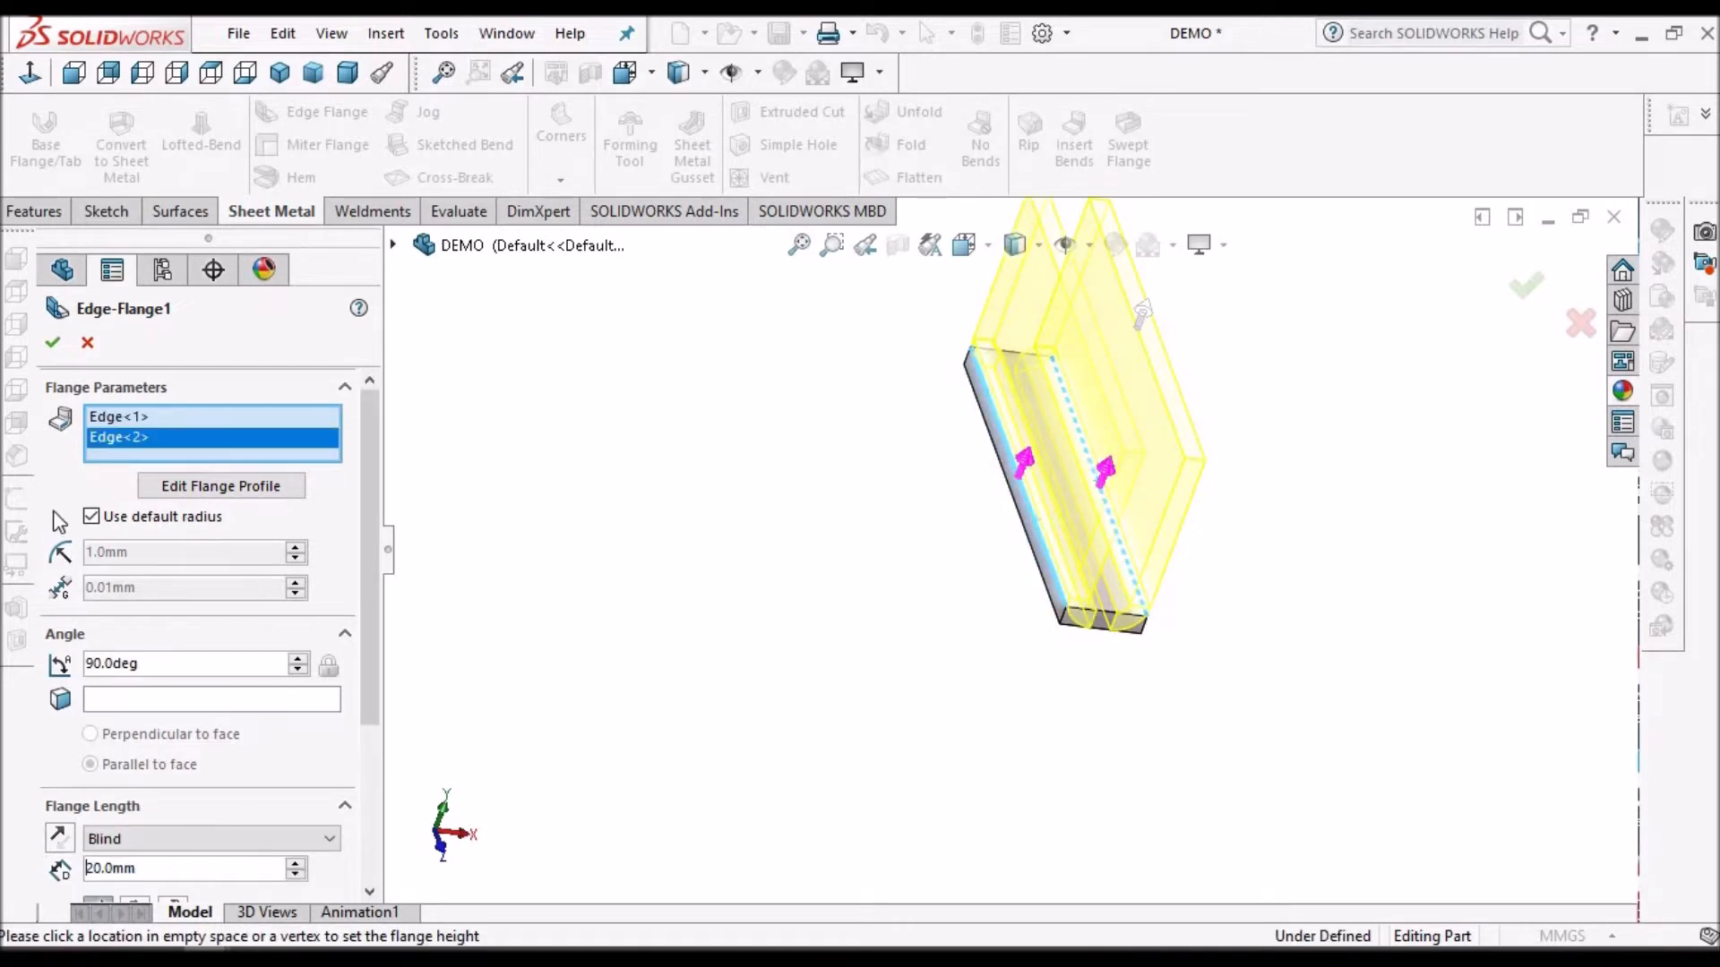
{"action": "mouse_move", "coordinate": [372, 768]}
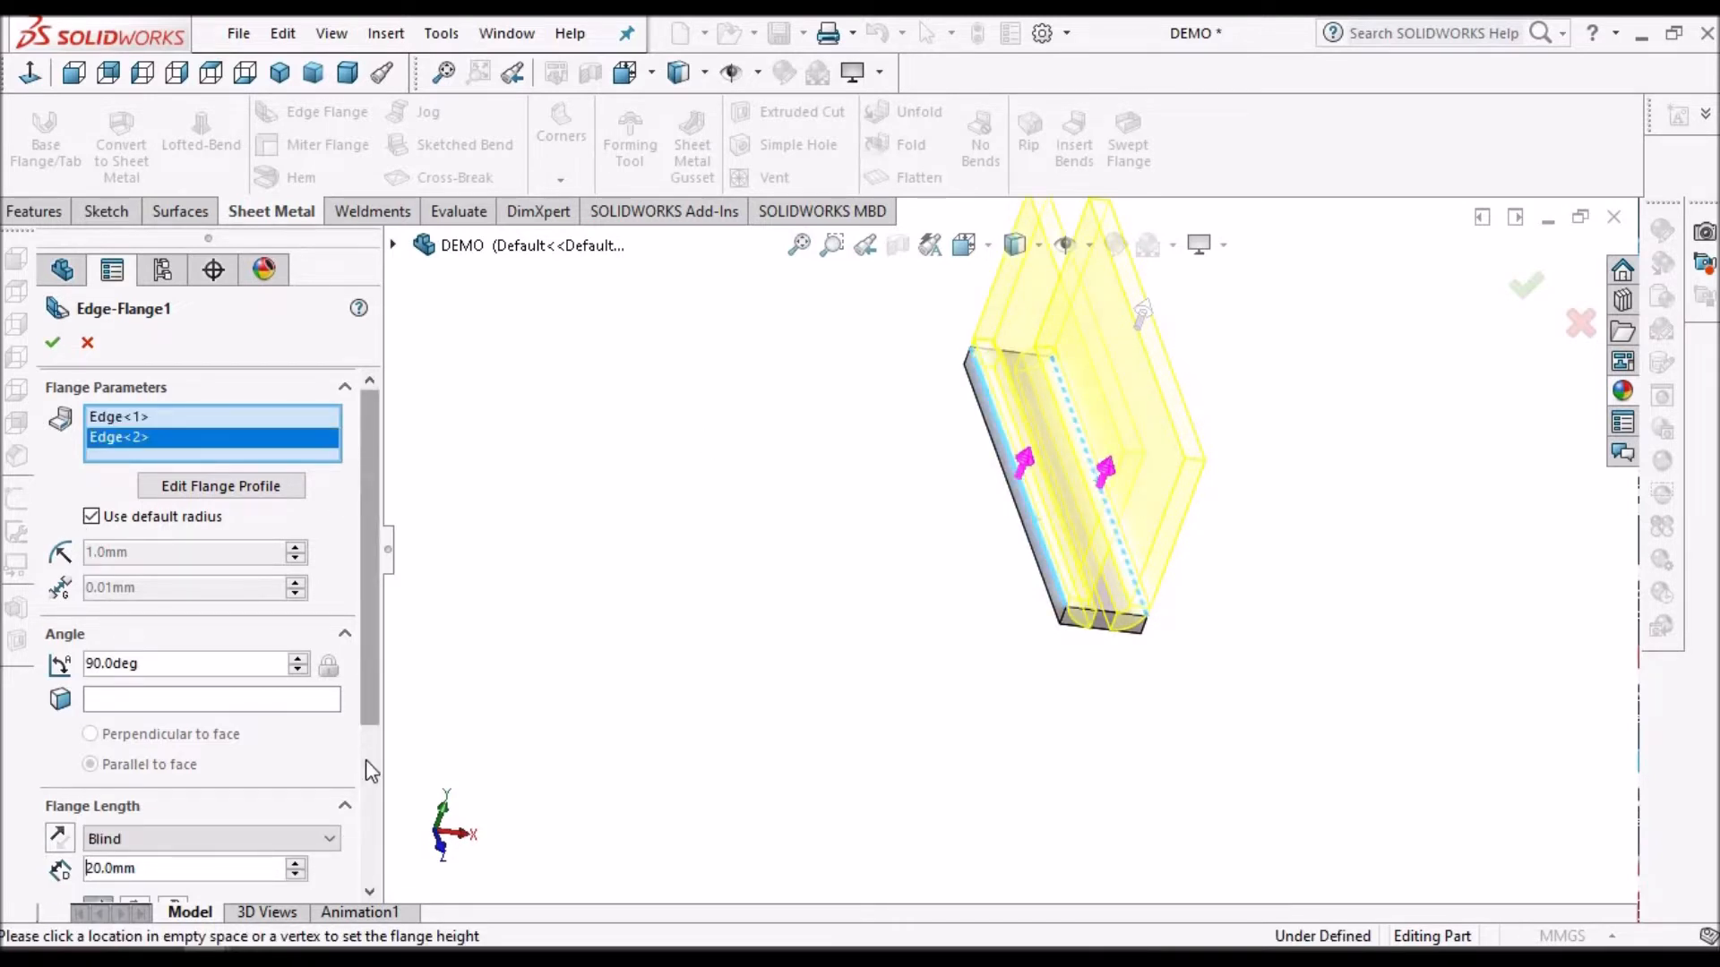
{"action": "scroll", "scroll_direction": "down", "scroll_amount": 3}
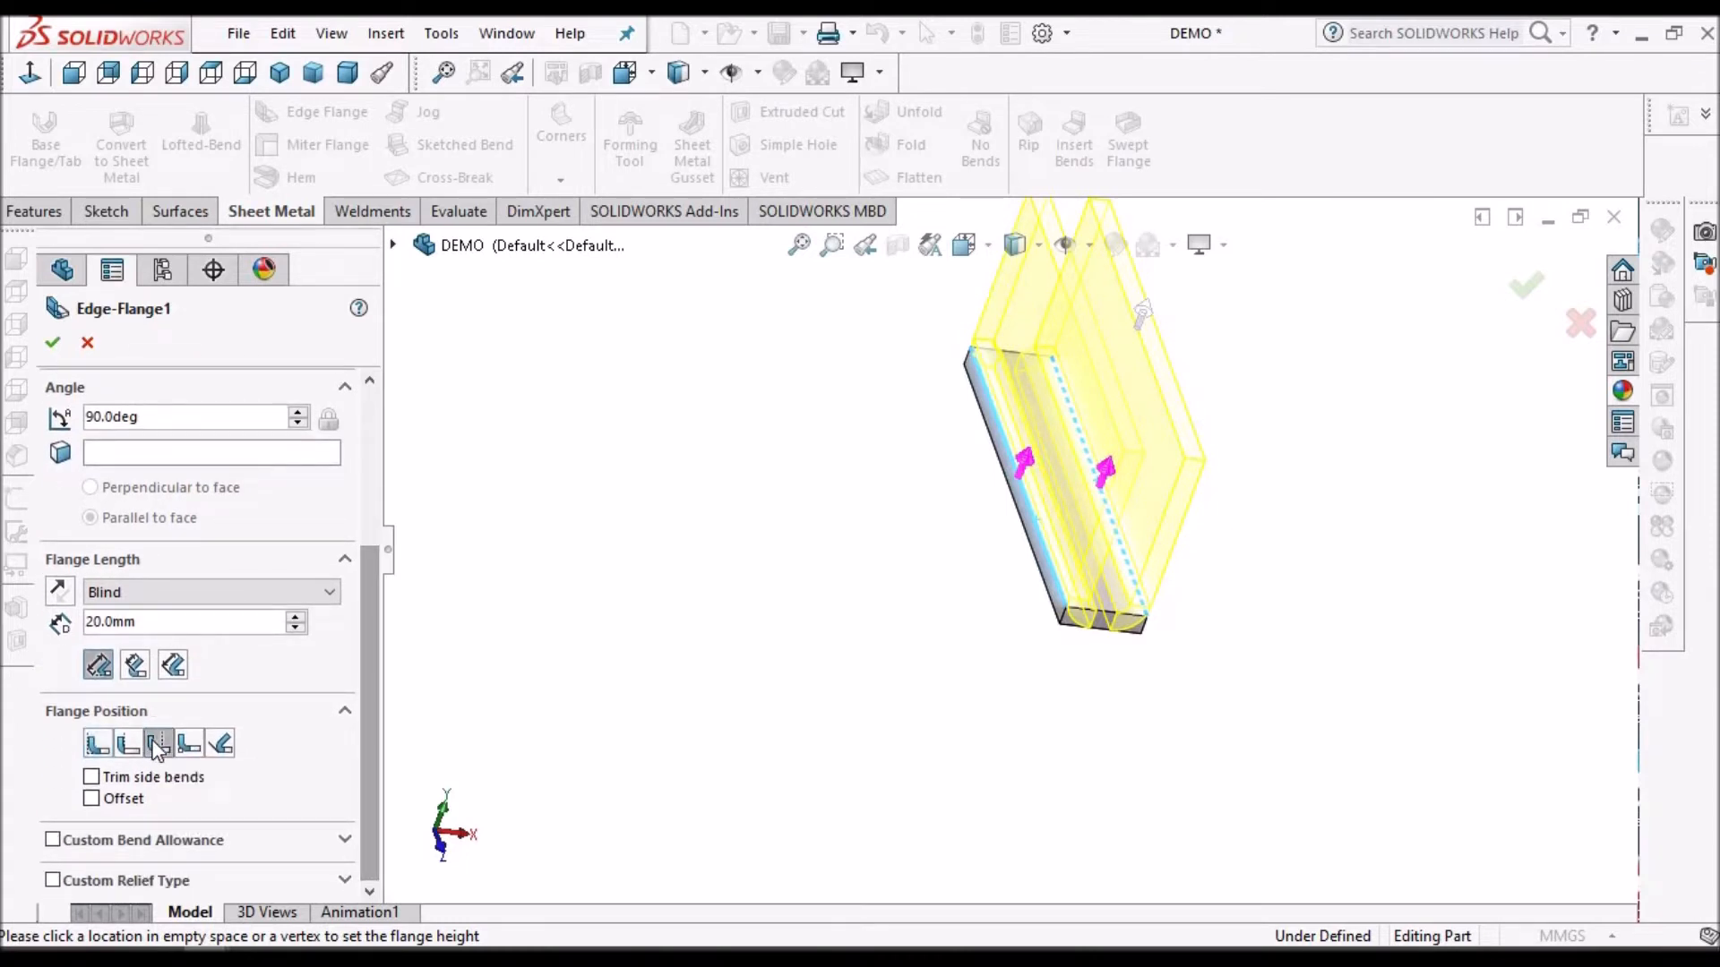
{"action": "left_click", "coordinate": [158, 744]}
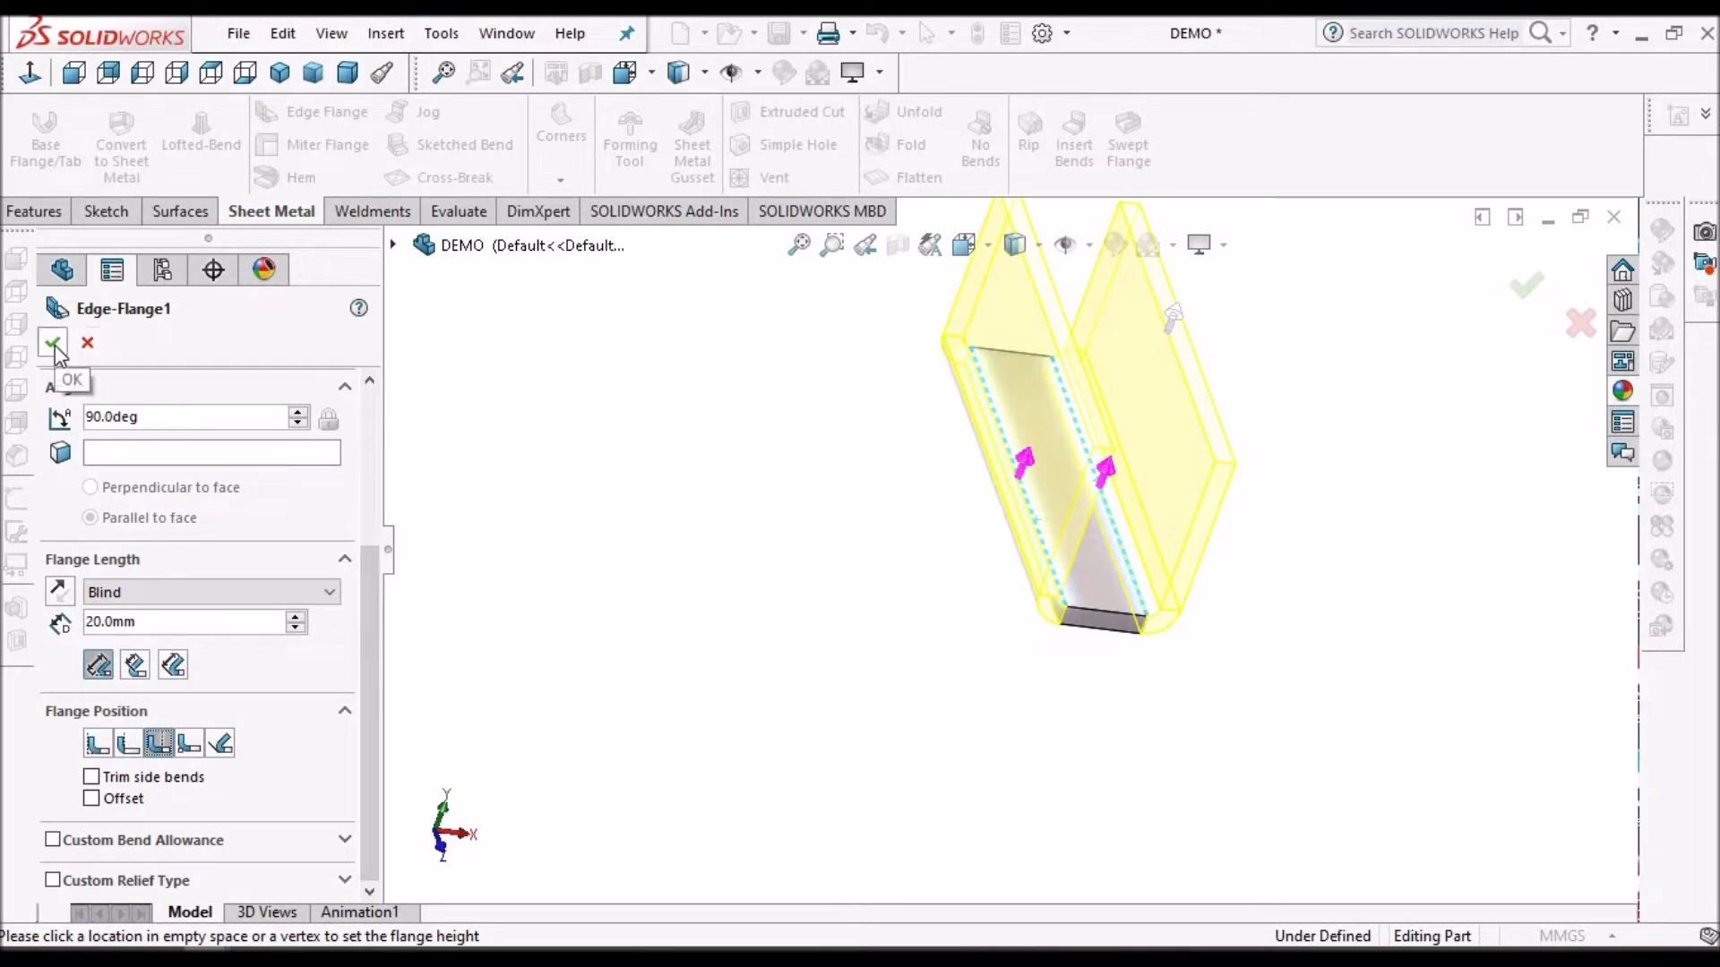
{"action": "mouse_move", "coordinate": [74, 72]}
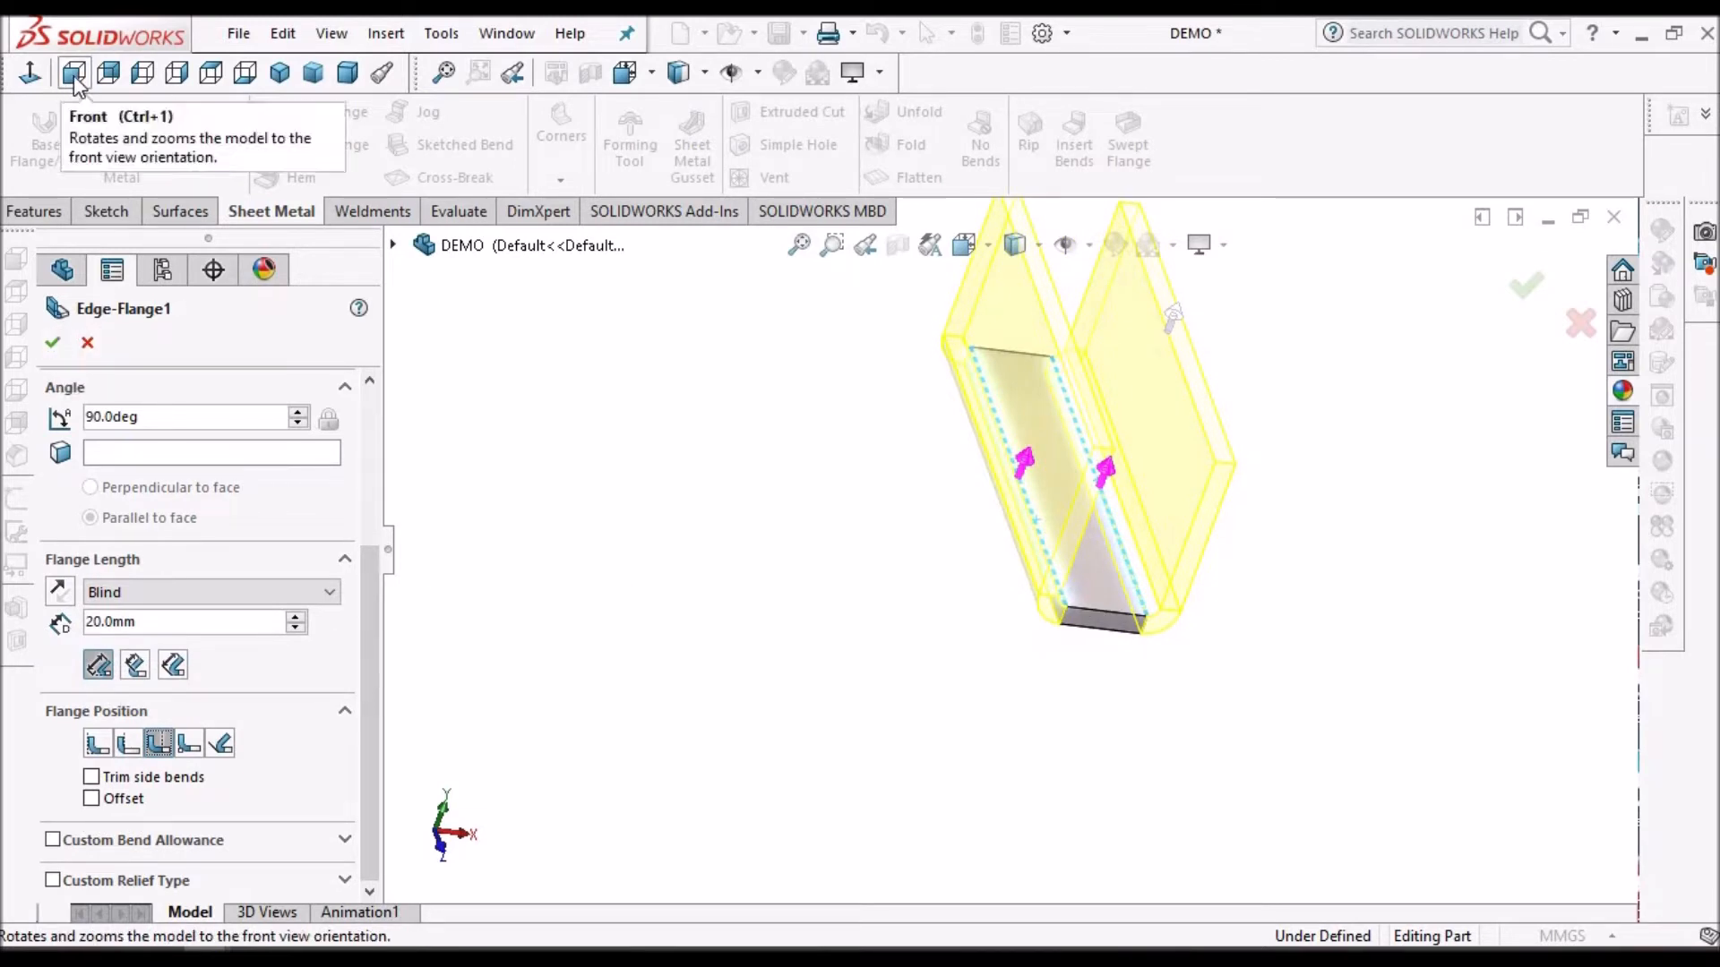
{"action": "left_click", "coordinate": [73, 73]}
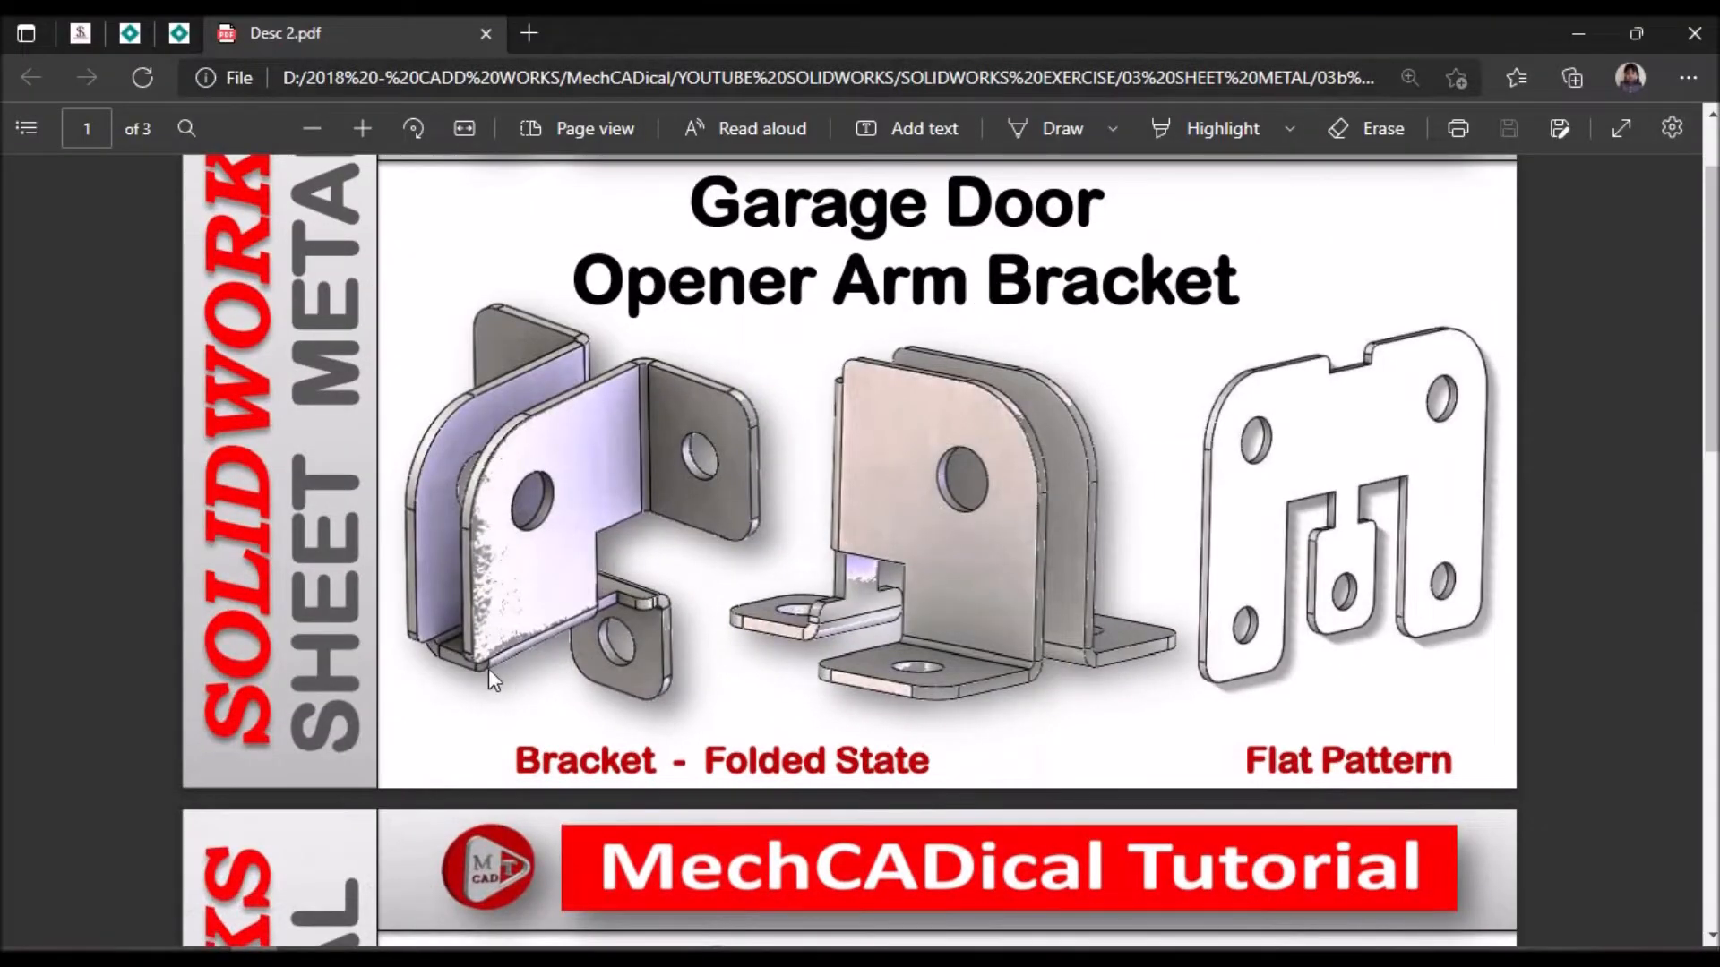
{"action": "mouse_move", "coordinate": [587, 641]}
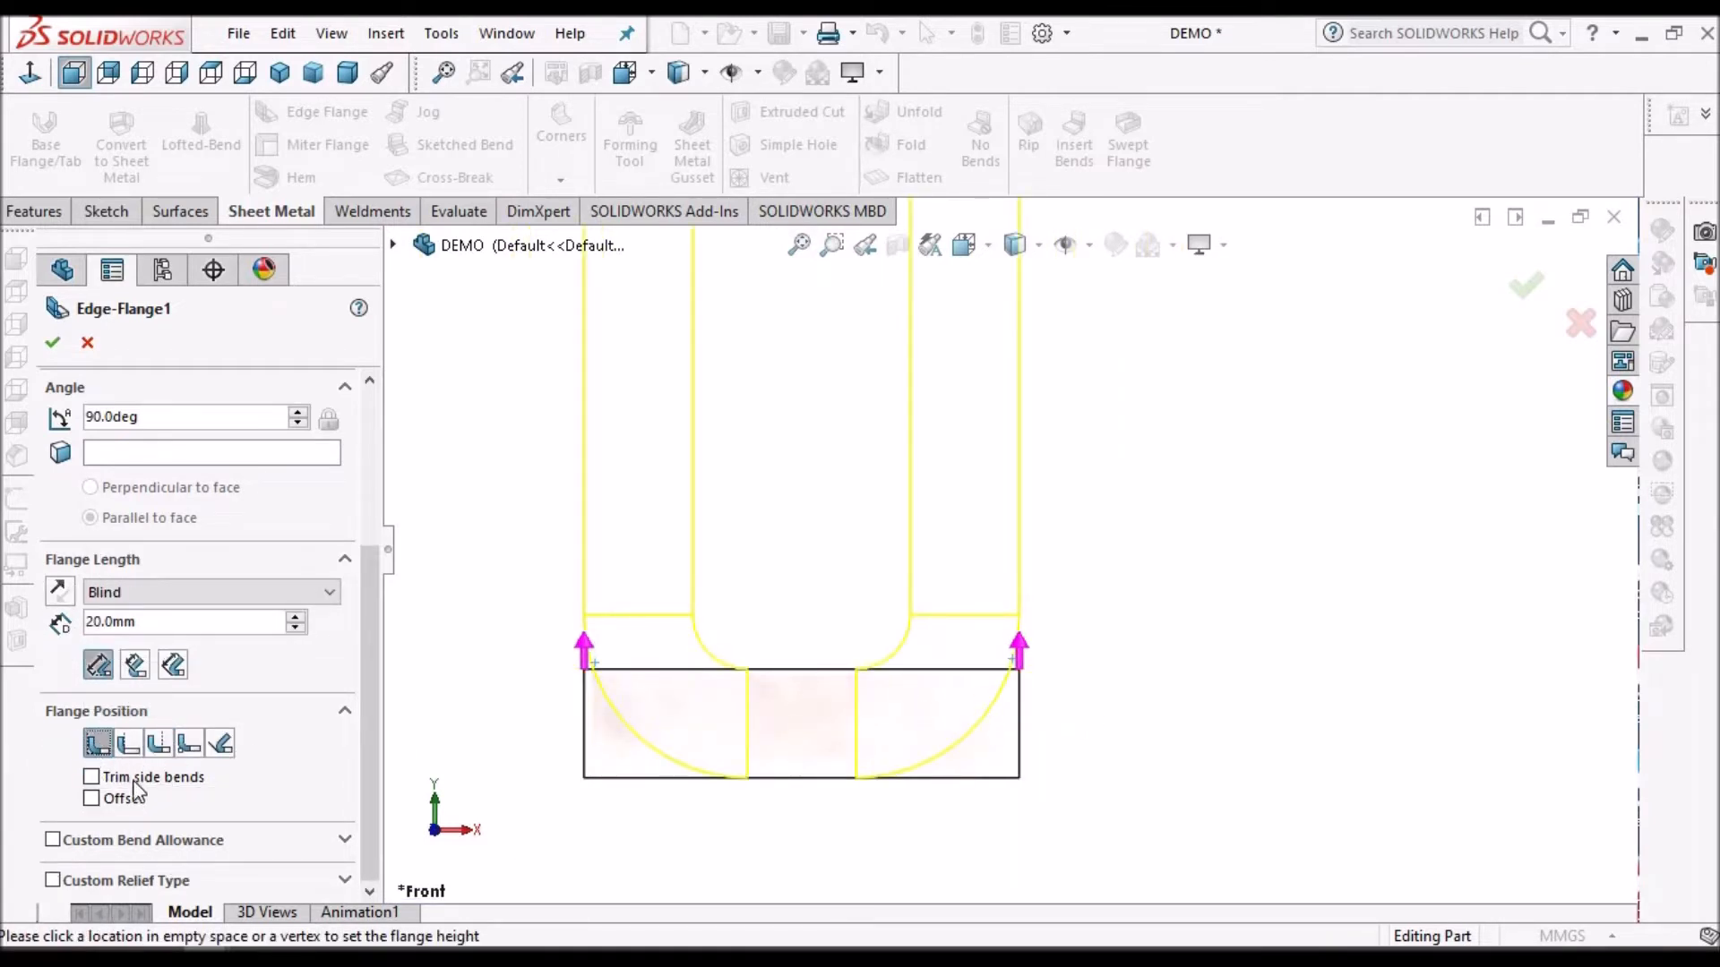
Step: Confirm Edge-Flange1 with Bend Outside, then expand it in the tree to reveal its sketch
{"action": "left_click", "coordinate": [127, 743]}
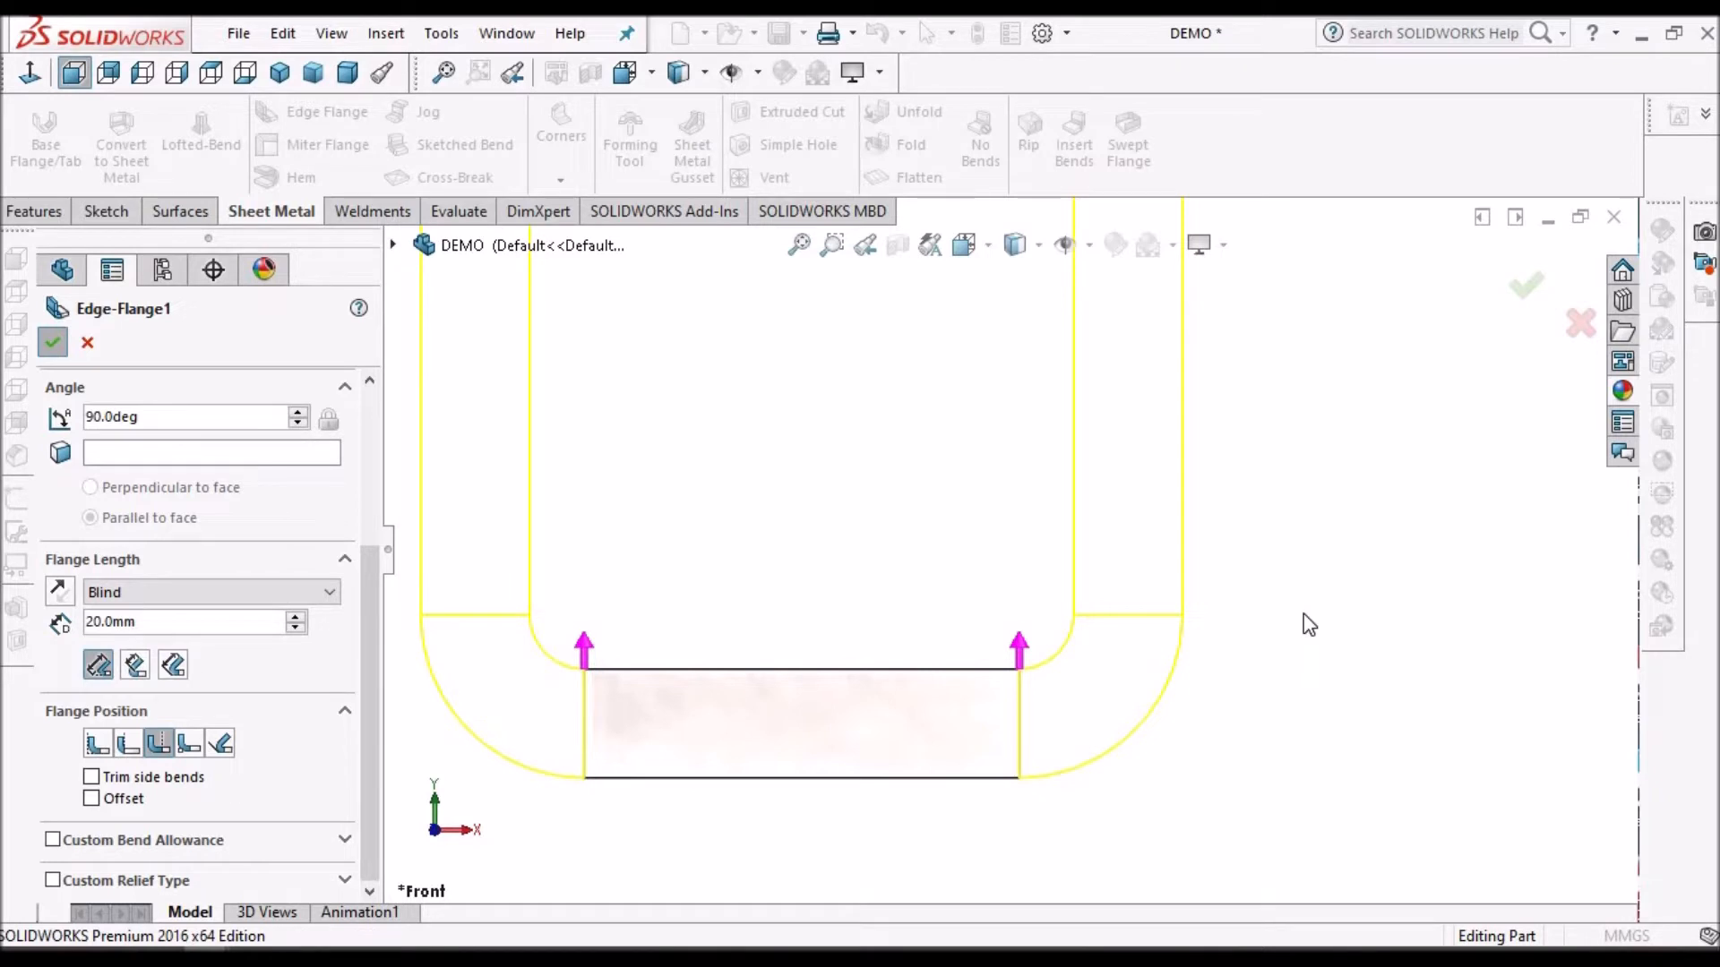
{"action": "left_click", "coordinate": [53, 342]}
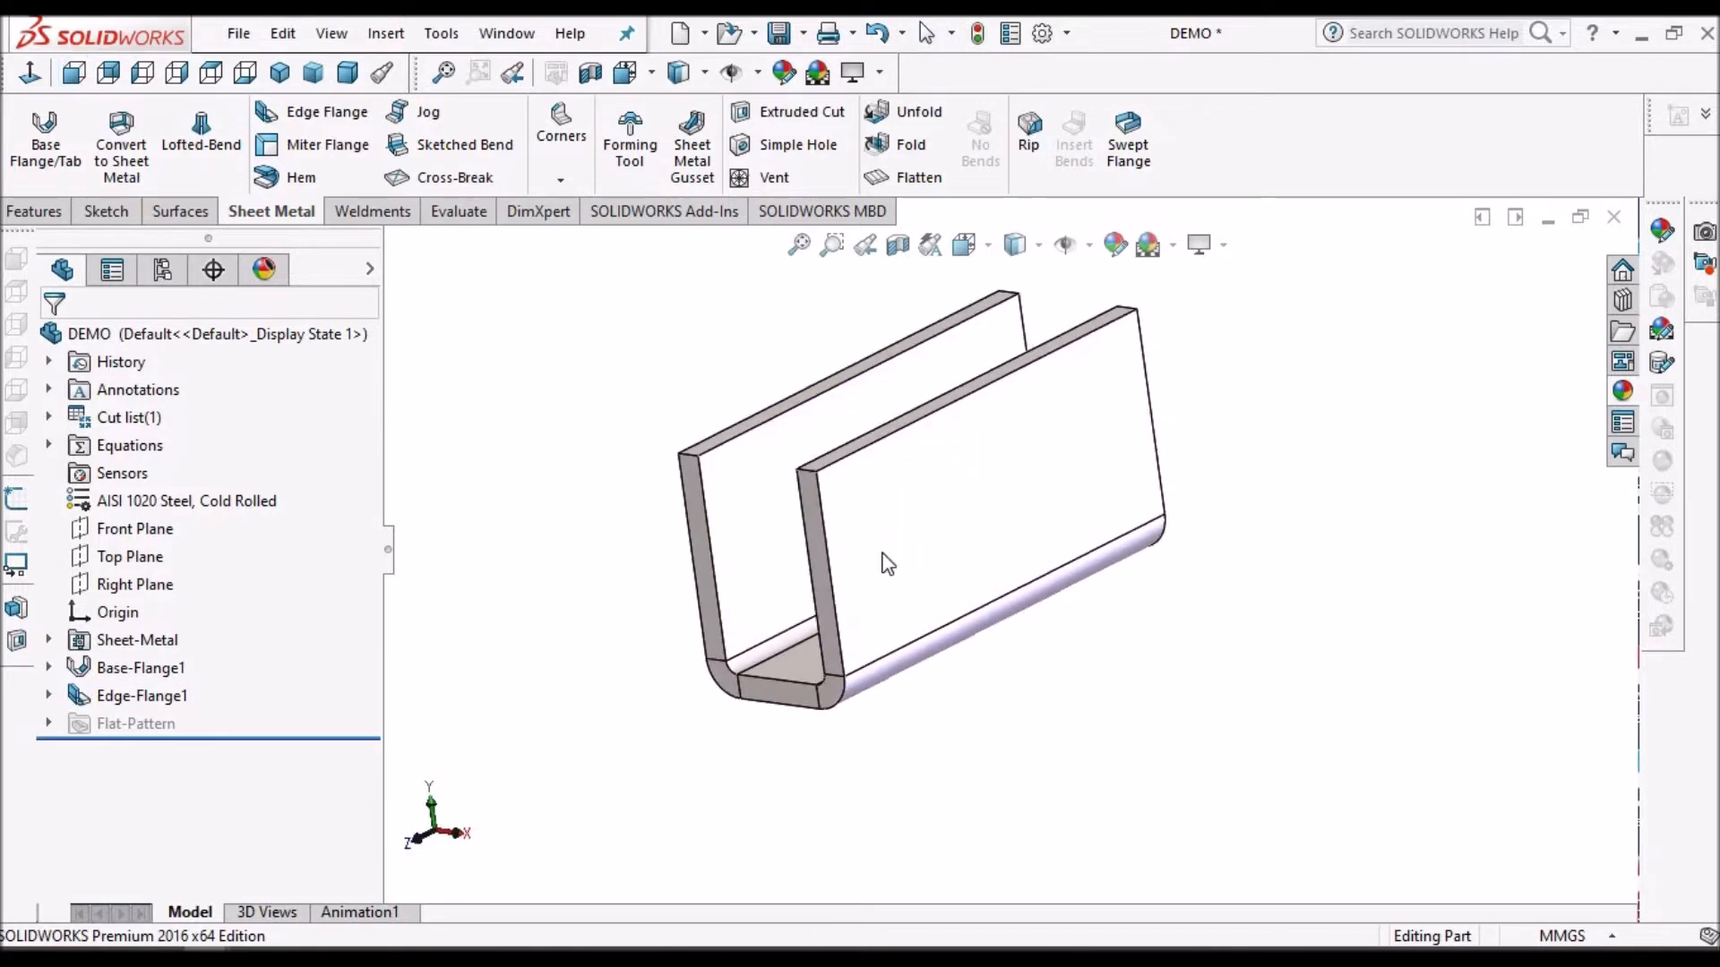
{"action": "left_click", "coordinate": [142, 695]}
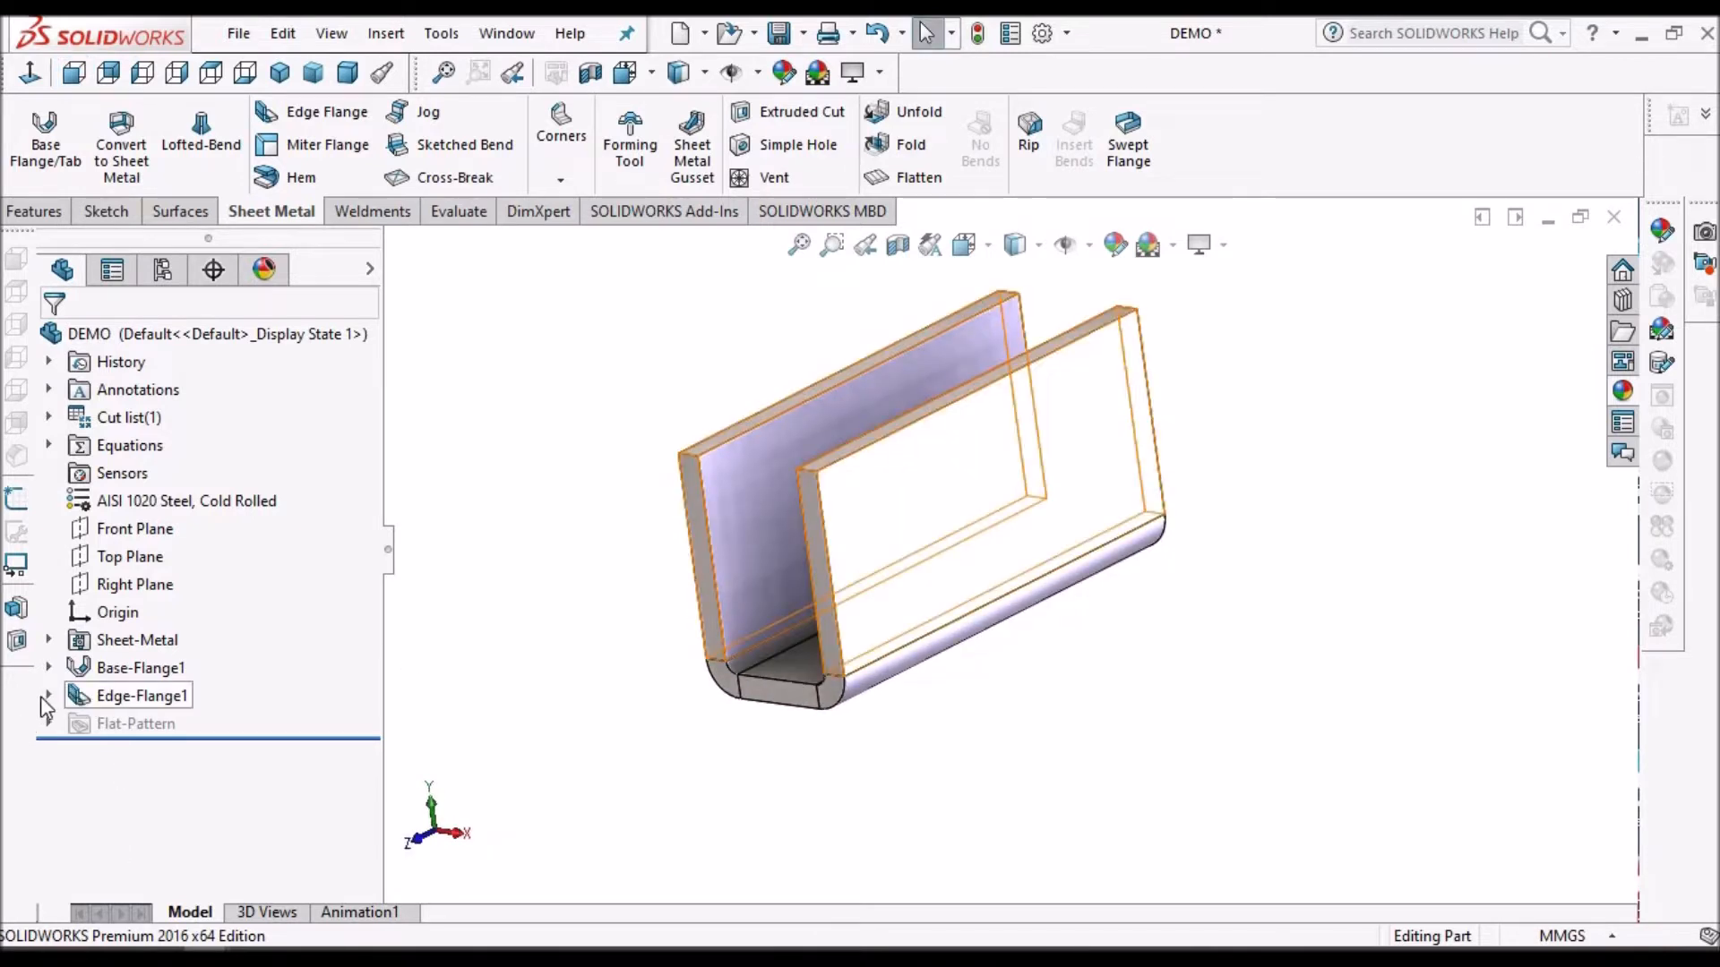
{"action": "left_click", "coordinate": [142, 695]}
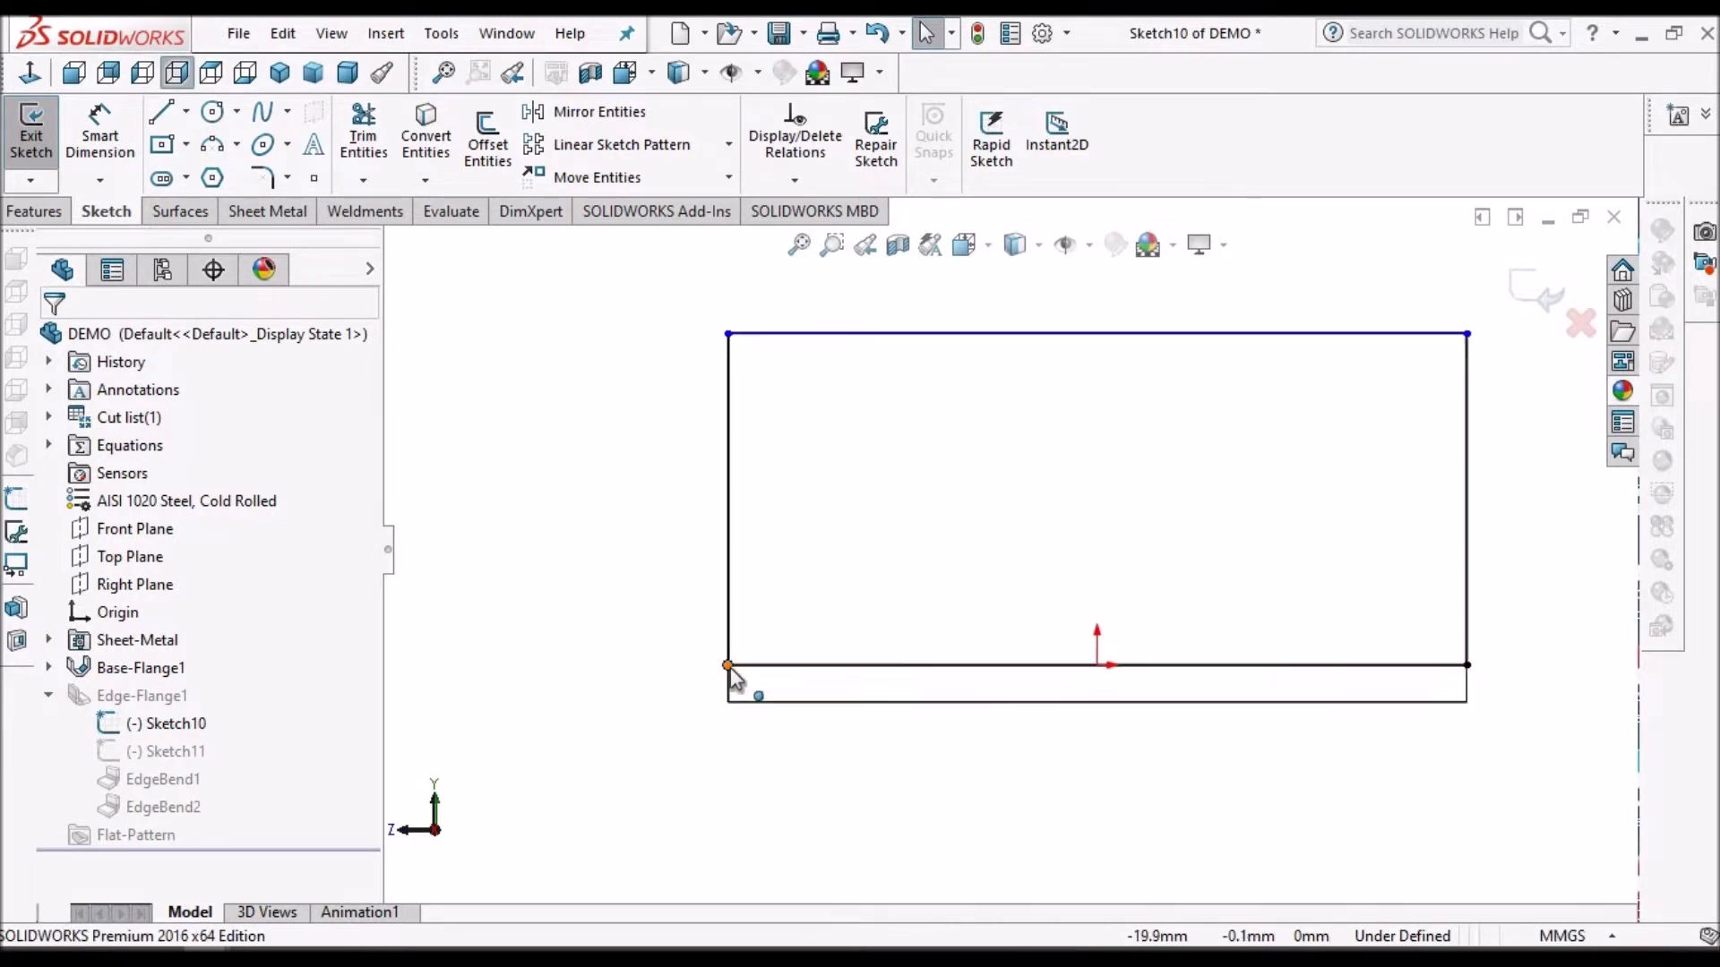
Step: Edit Sketch10: add a 4 mm inset dimension, draw notch lines, and corner-trim them
{"action": "left_click", "coordinate": [727, 666]}
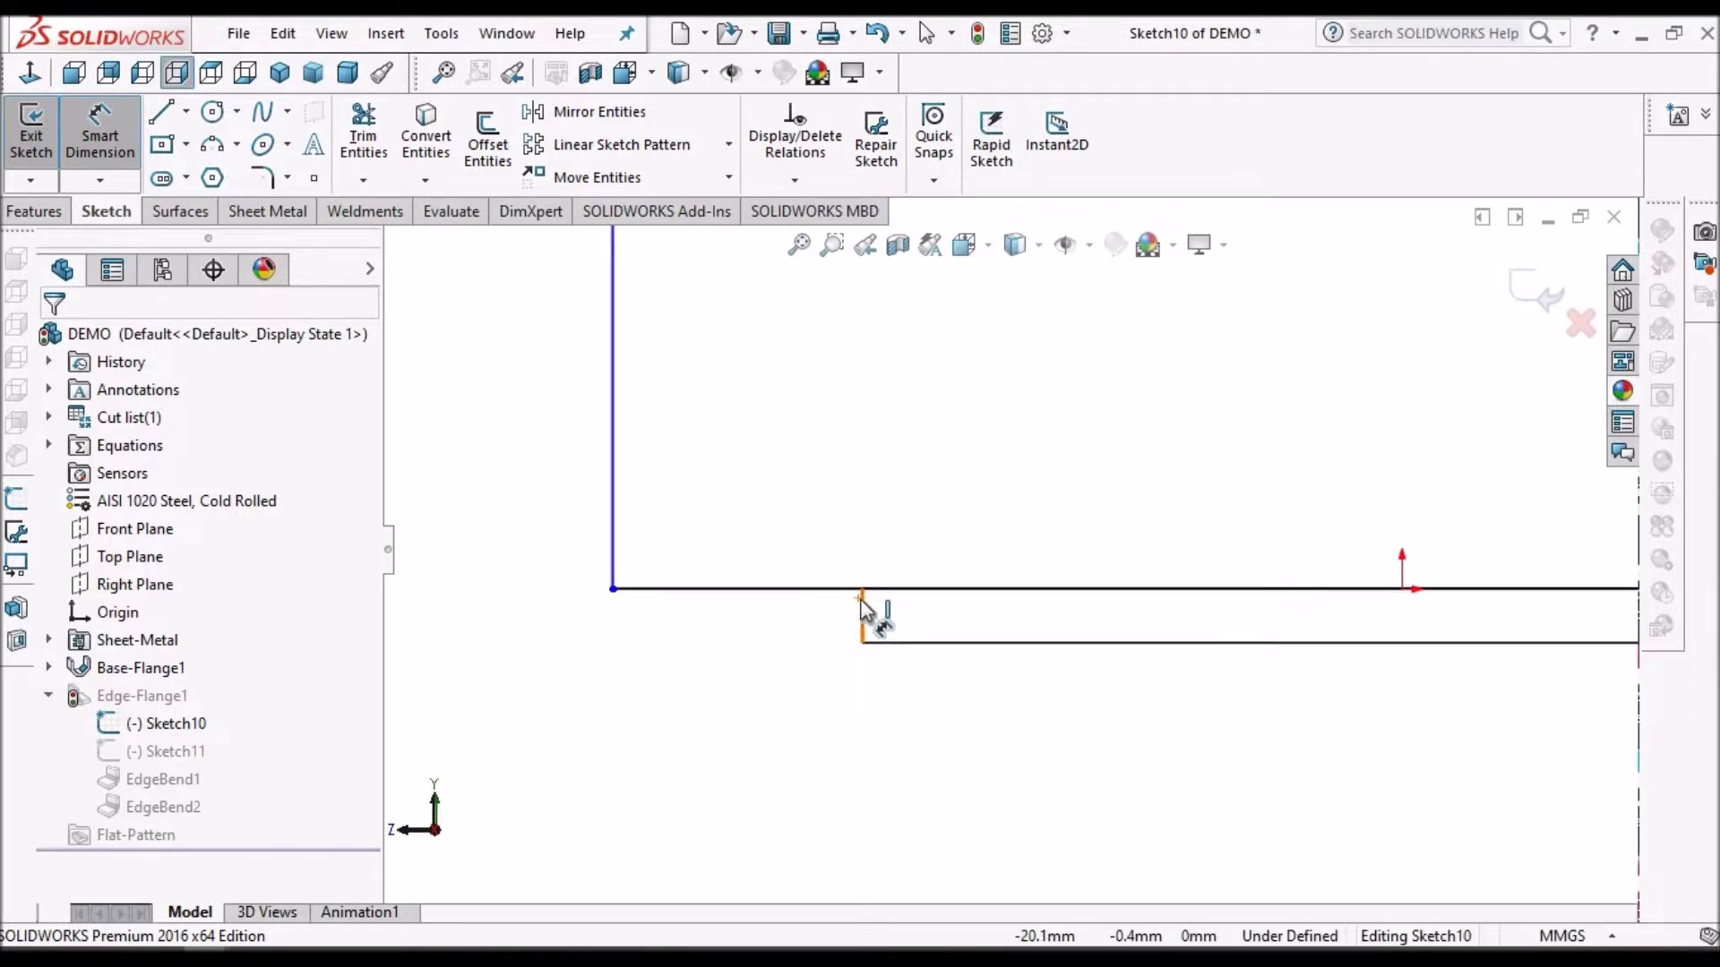
{"action": "left_click", "coordinate": [860, 612]}
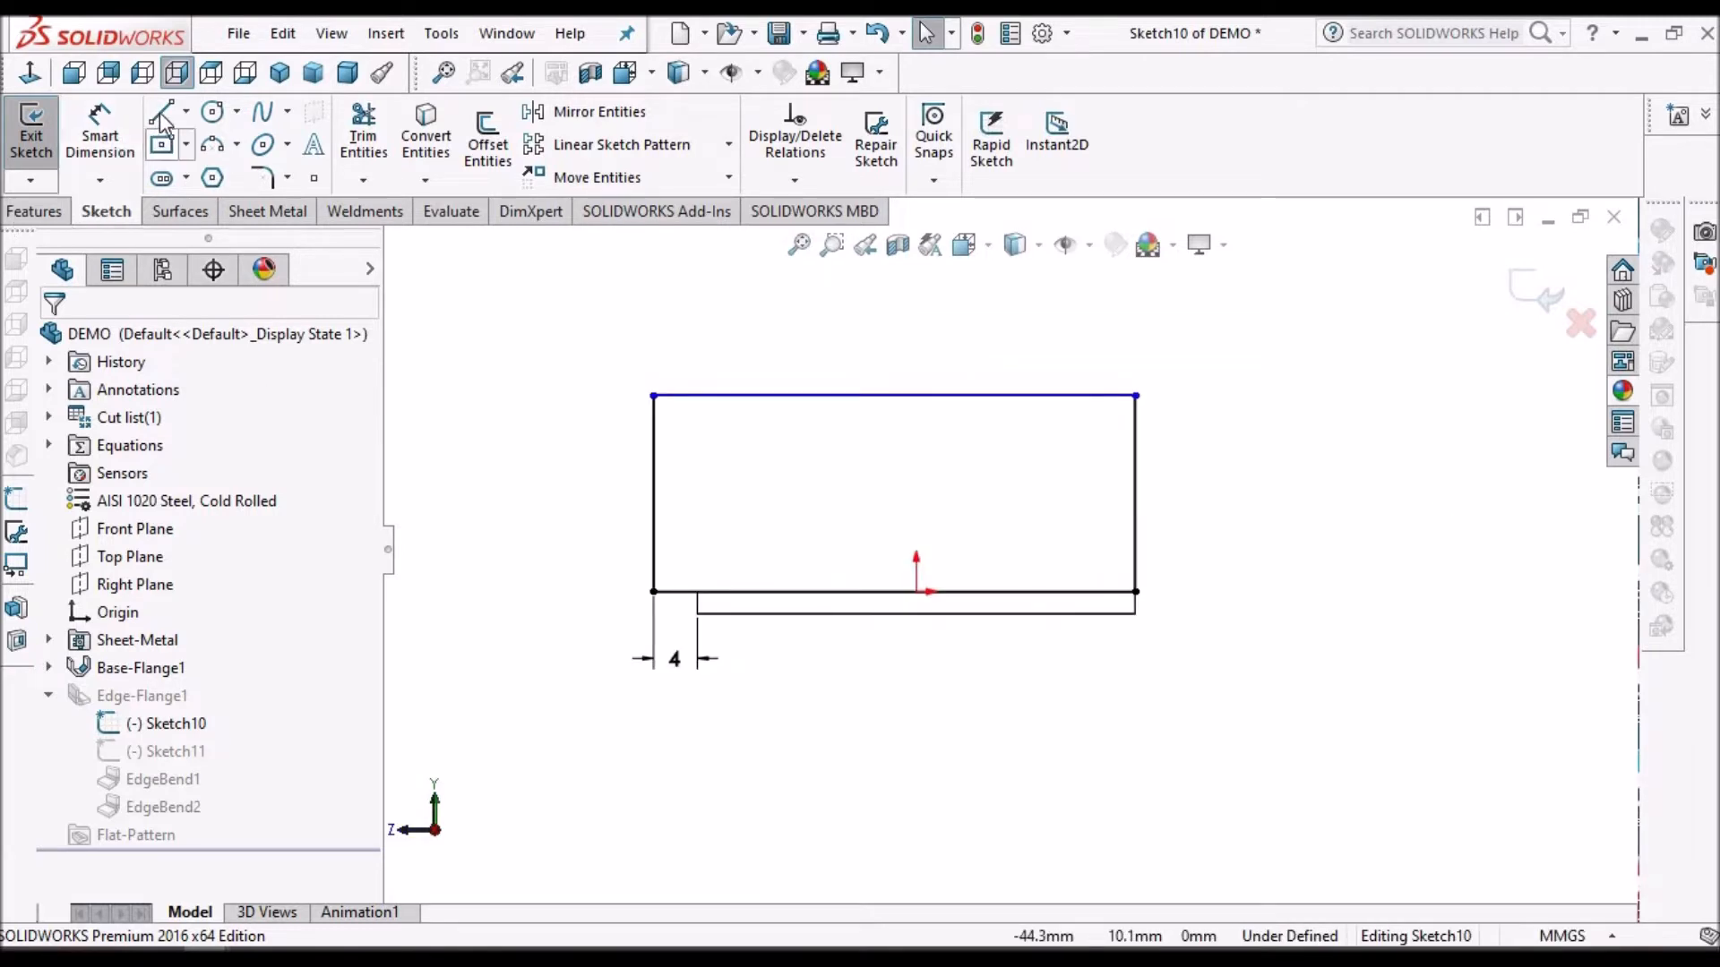
{"action": "left_click", "coordinate": [161, 112]}
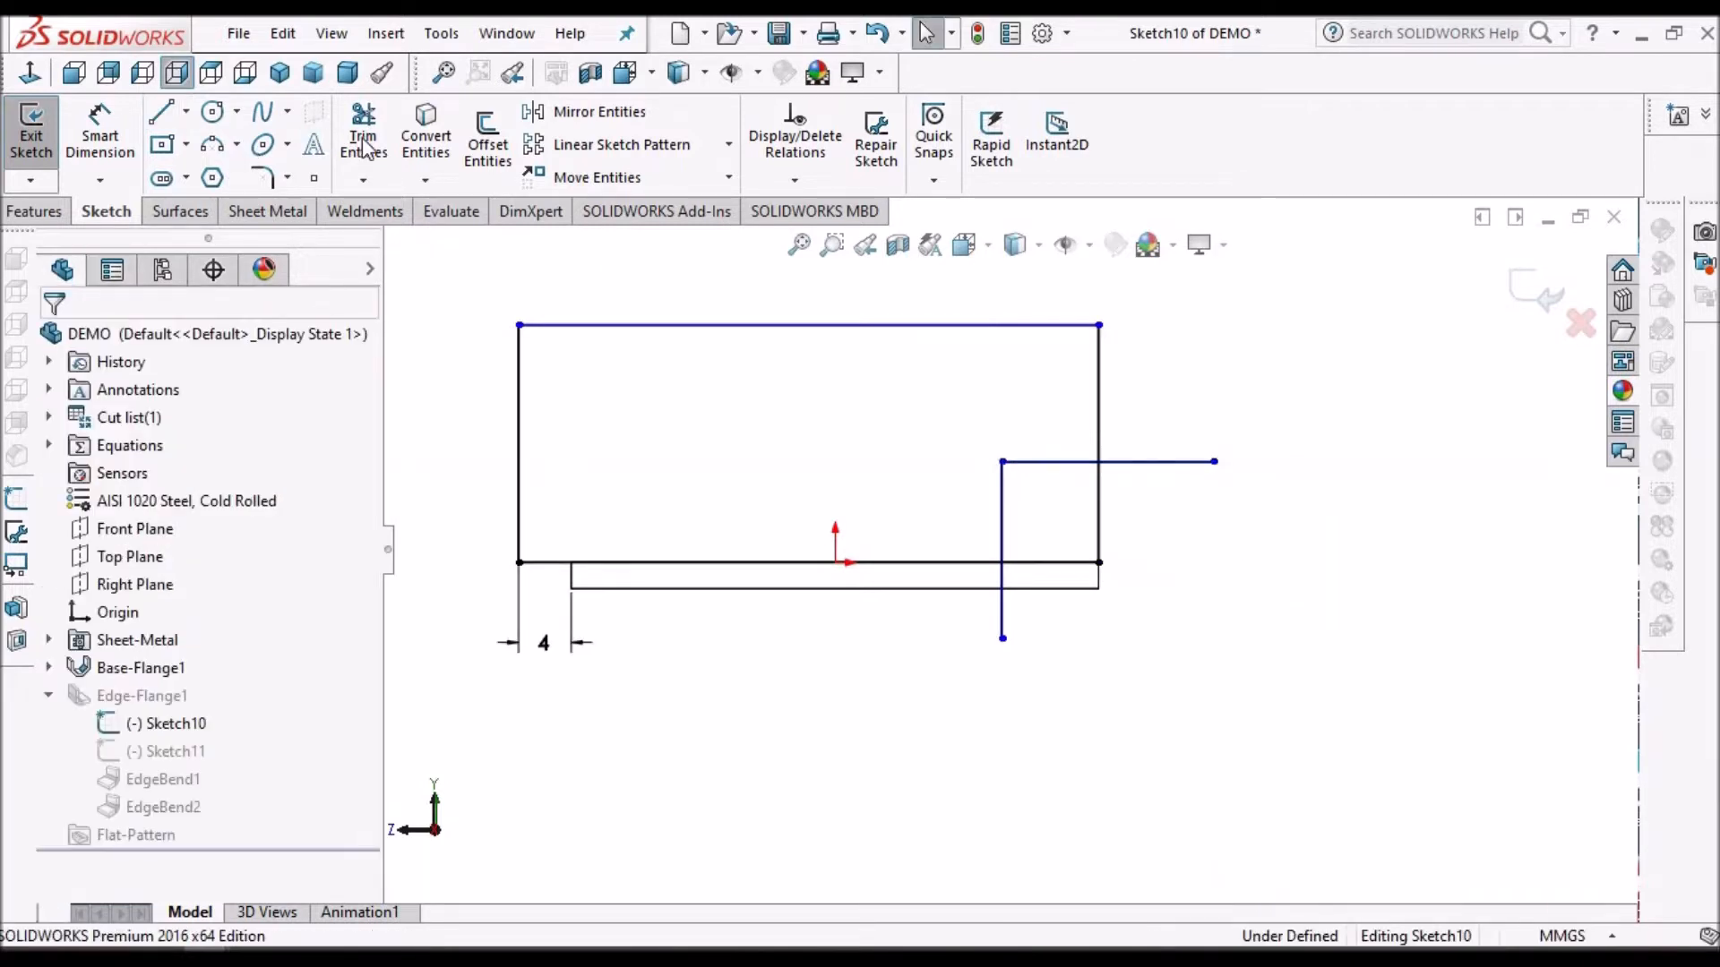
{"action": "left_click", "coordinate": [363, 137]}
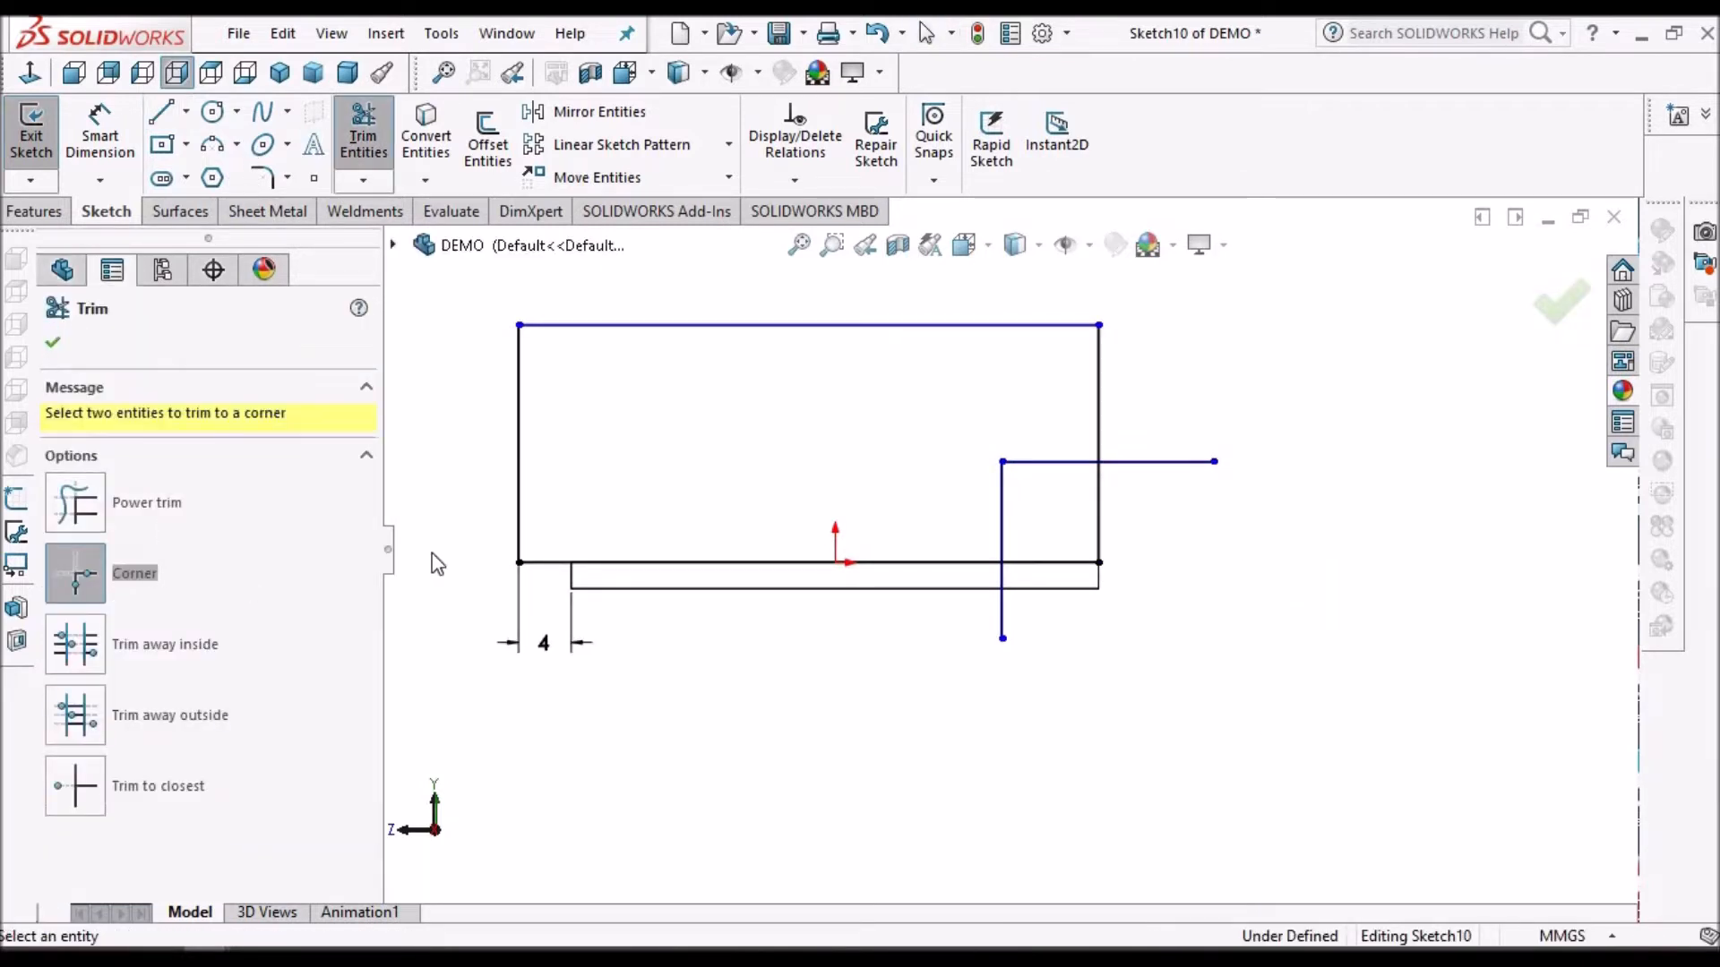
{"action": "mouse_move", "coordinate": [1095, 445]}
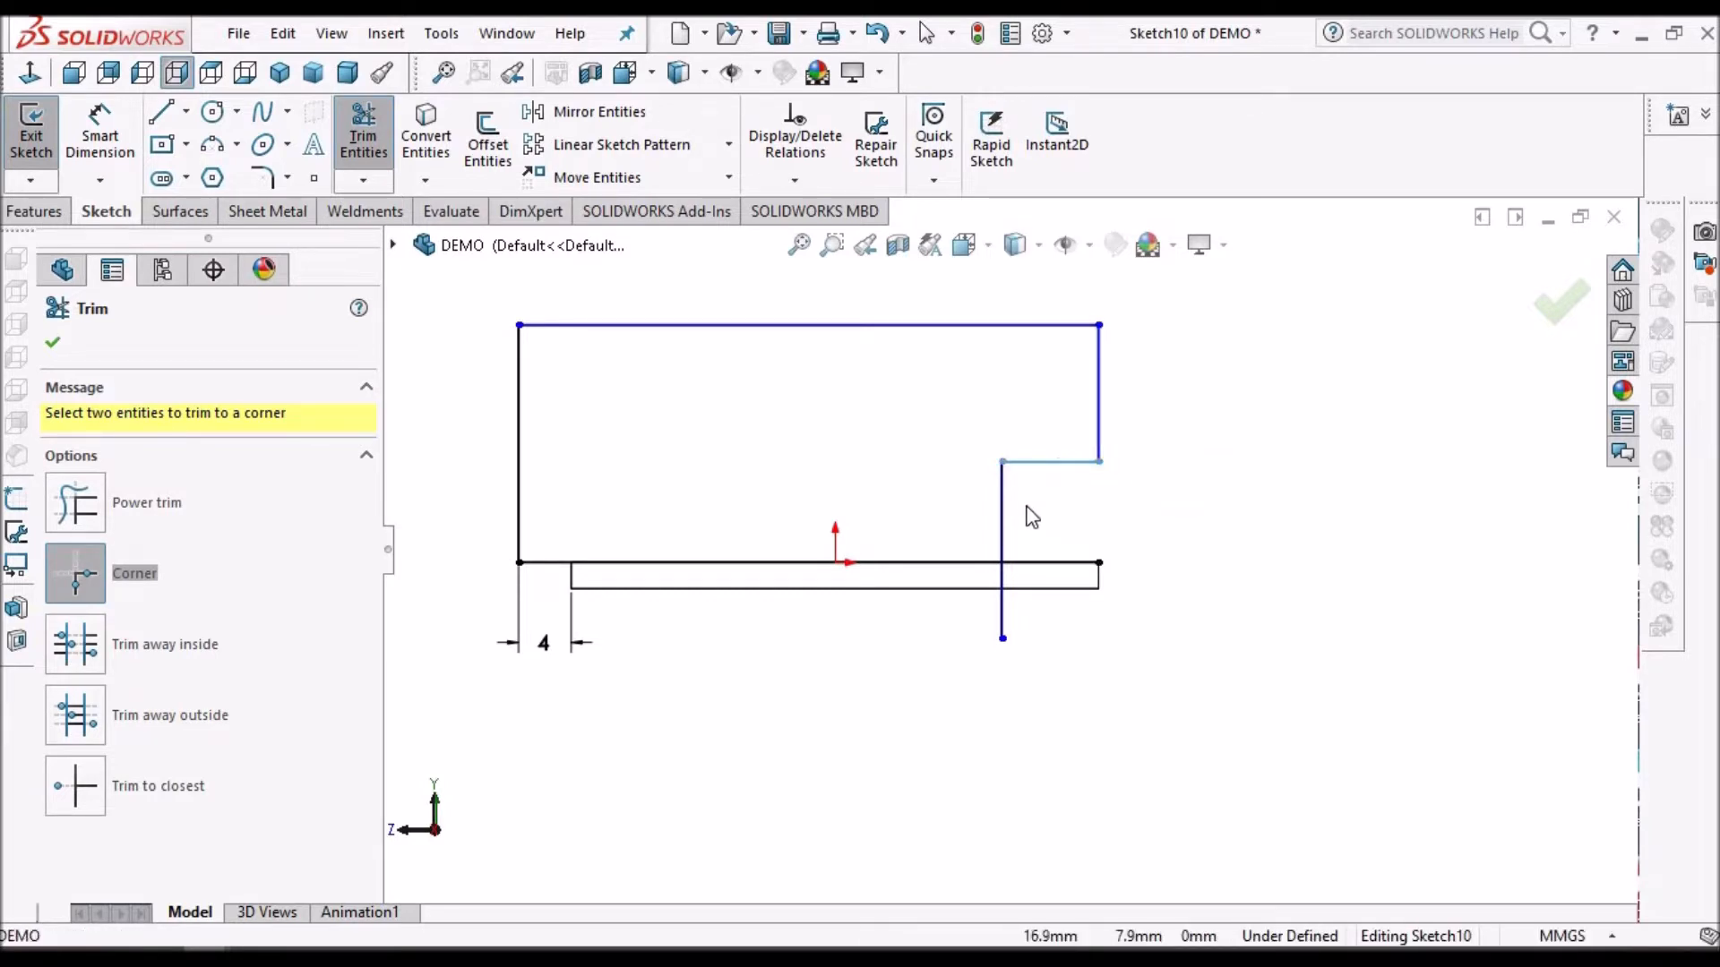
{"action": "left_click", "coordinate": [1047, 462]}
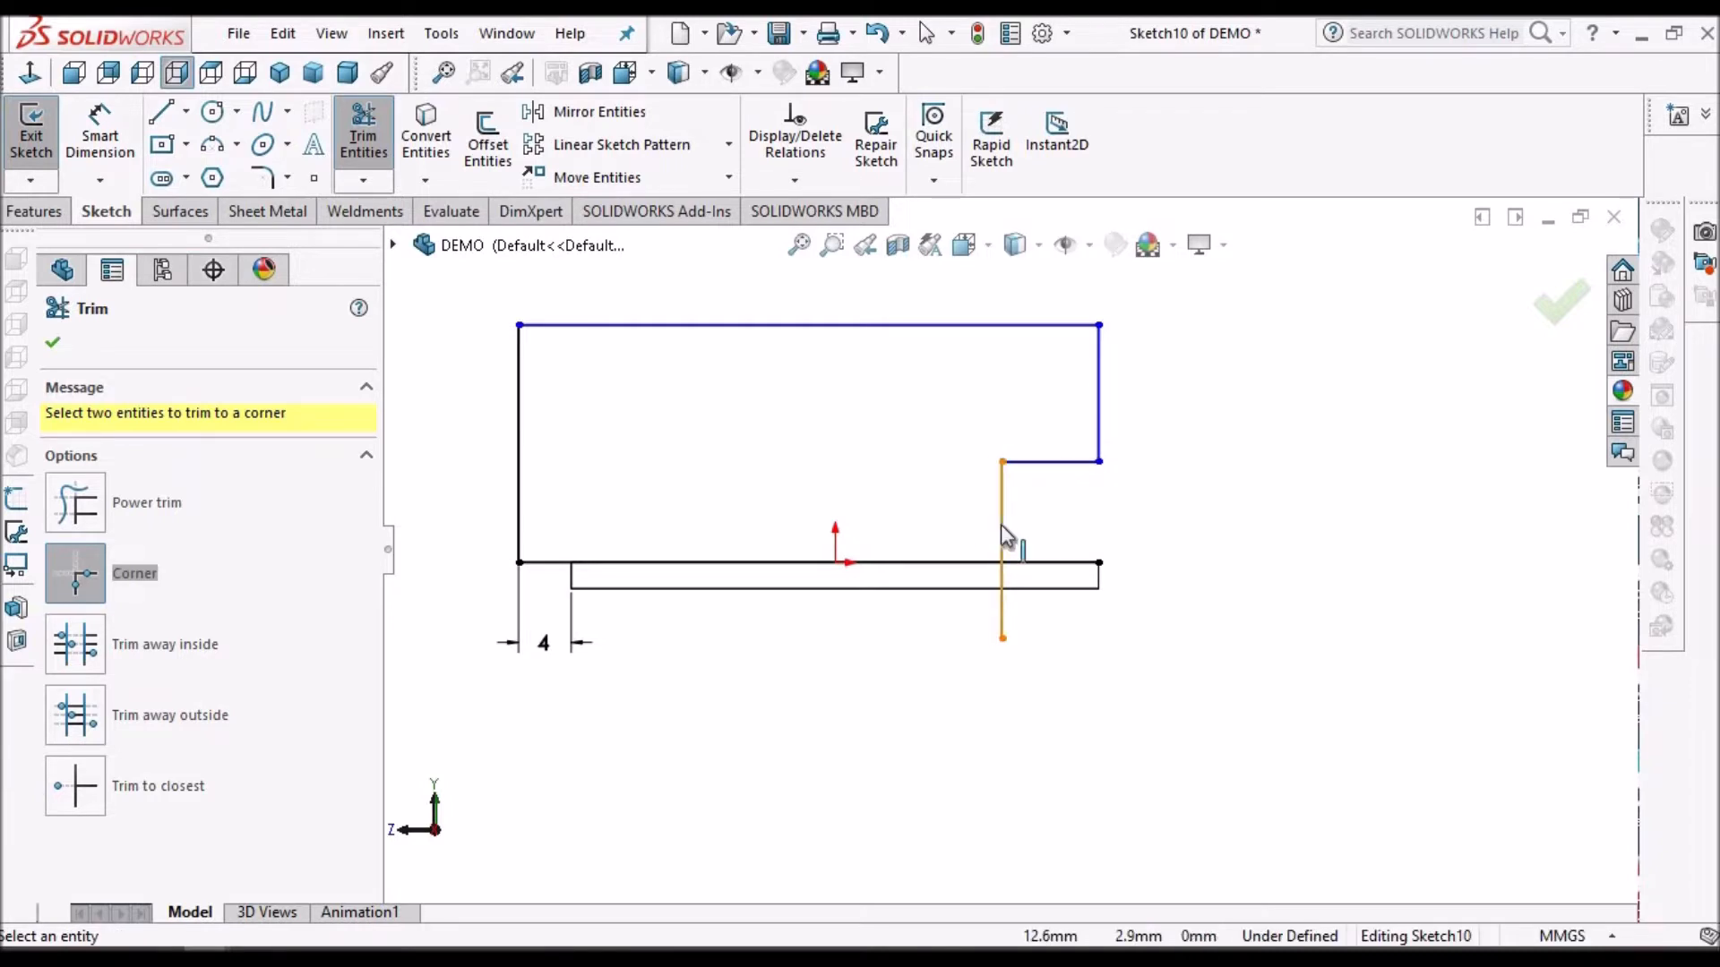
{"action": "left_click", "coordinate": [1000, 537]}
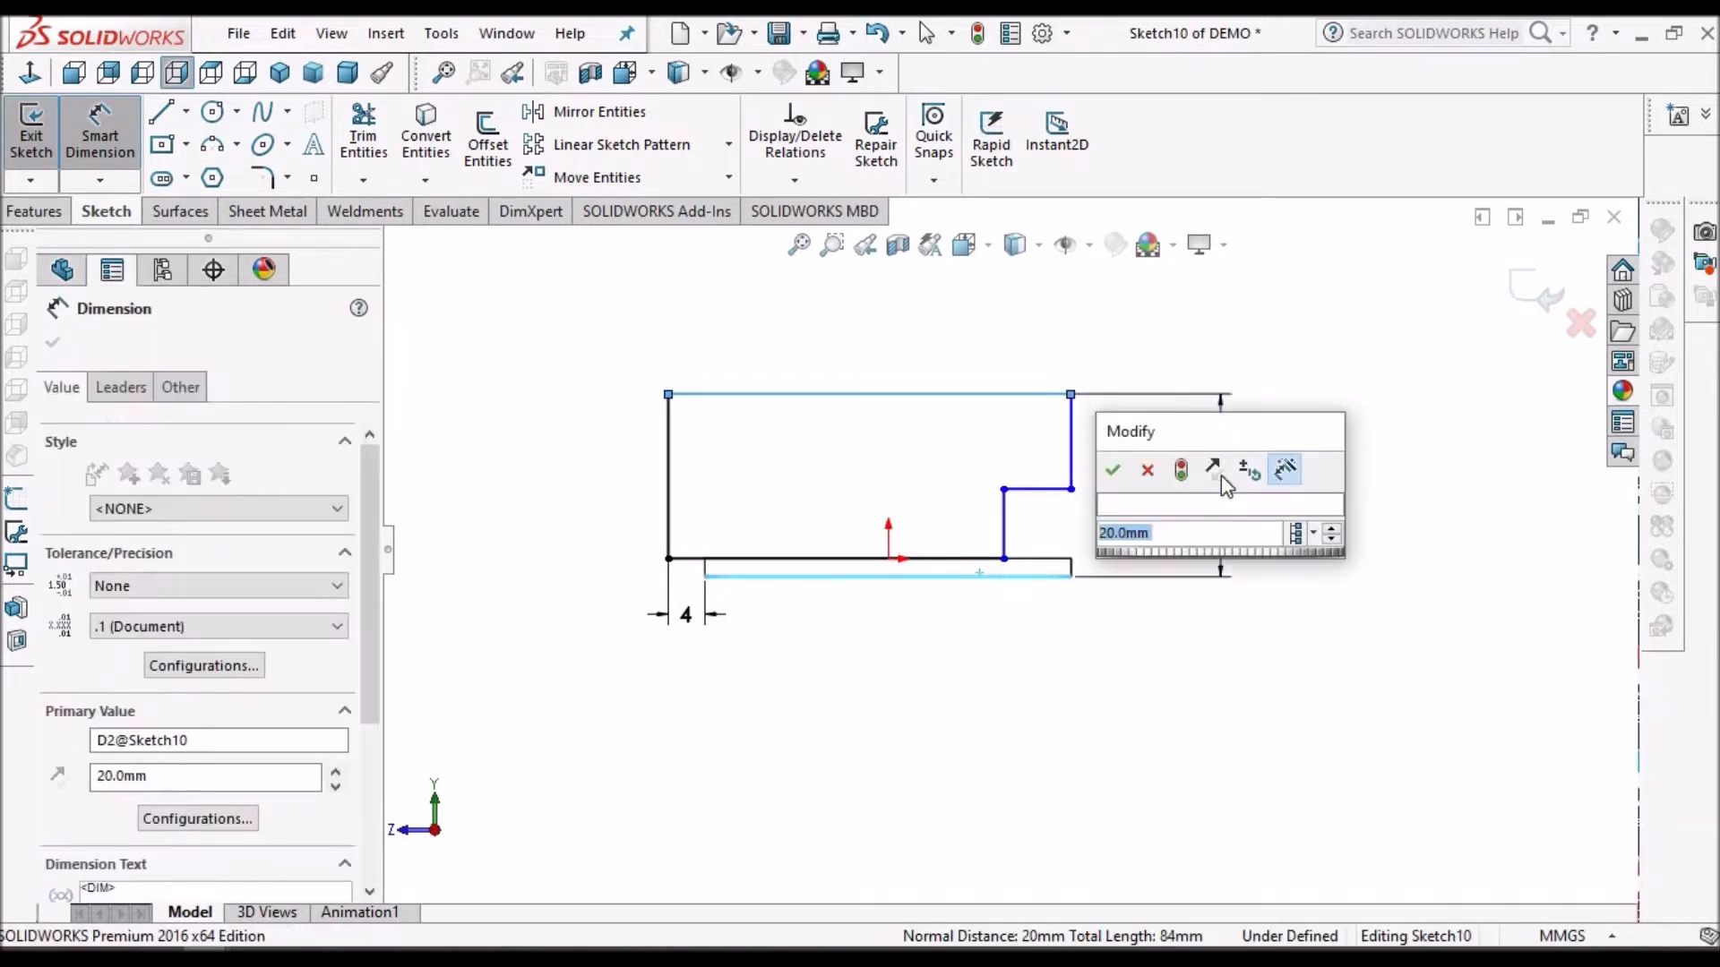
Step: Enter 42 mm for the flange profile's height dimension
{"action": "left_click", "coordinate": [1112, 470]}
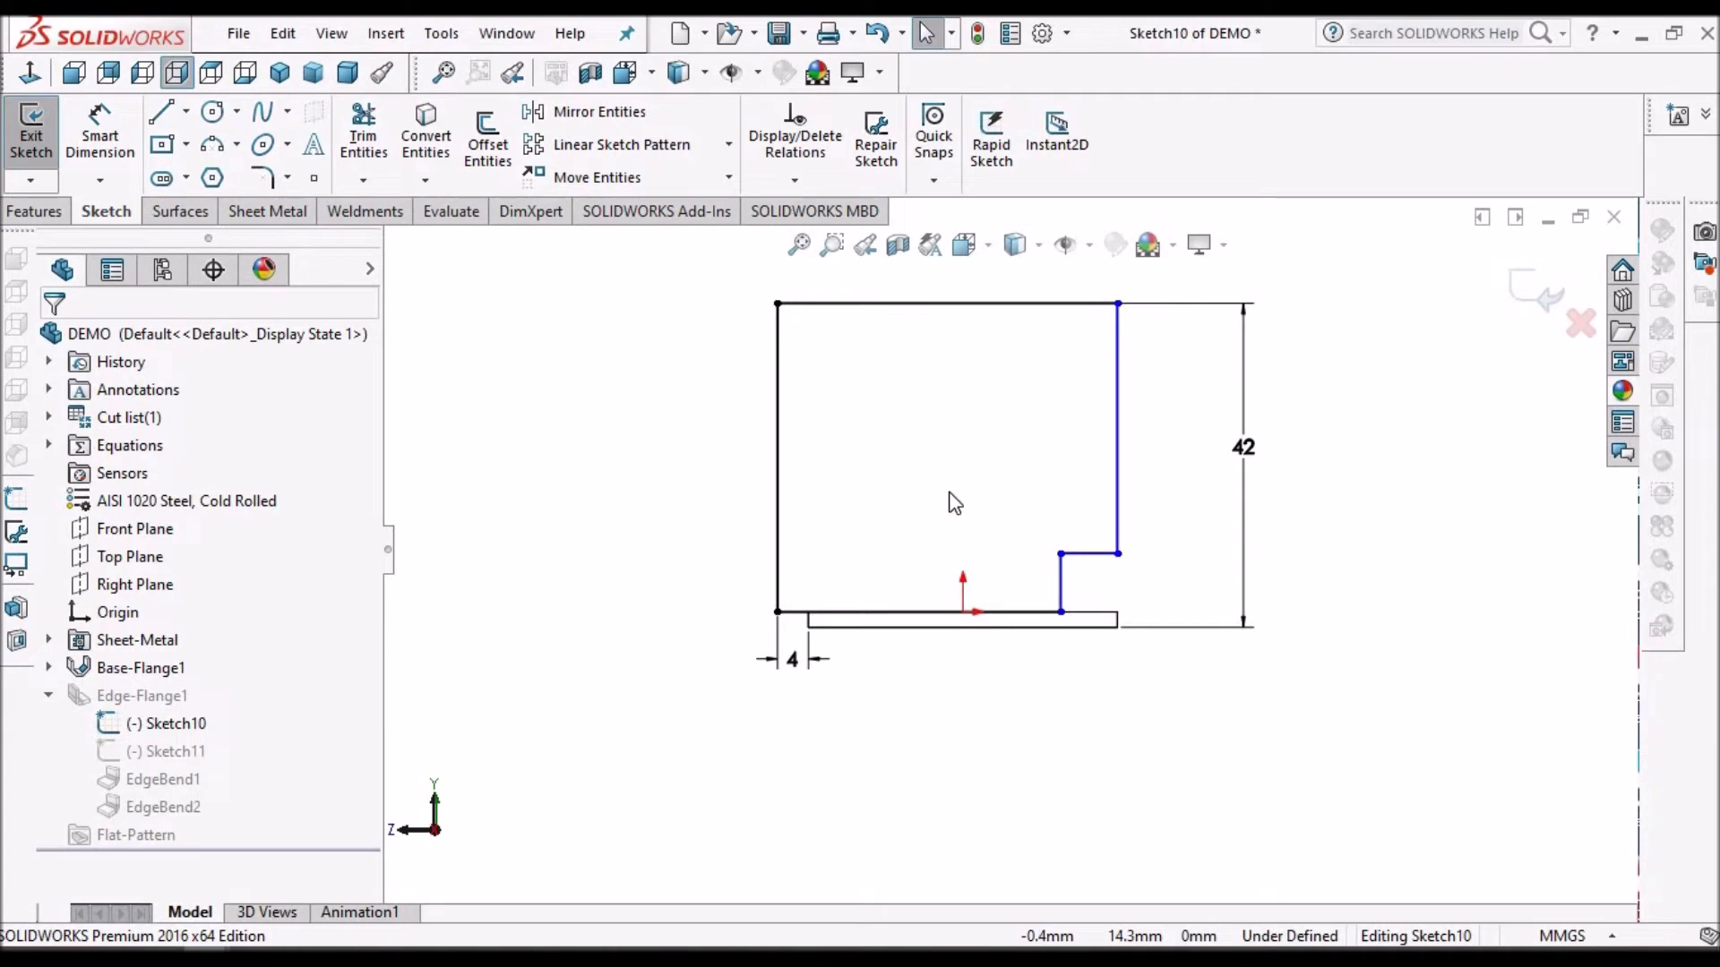
{"action": "mouse_move", "coordinate": [1147, 739]}
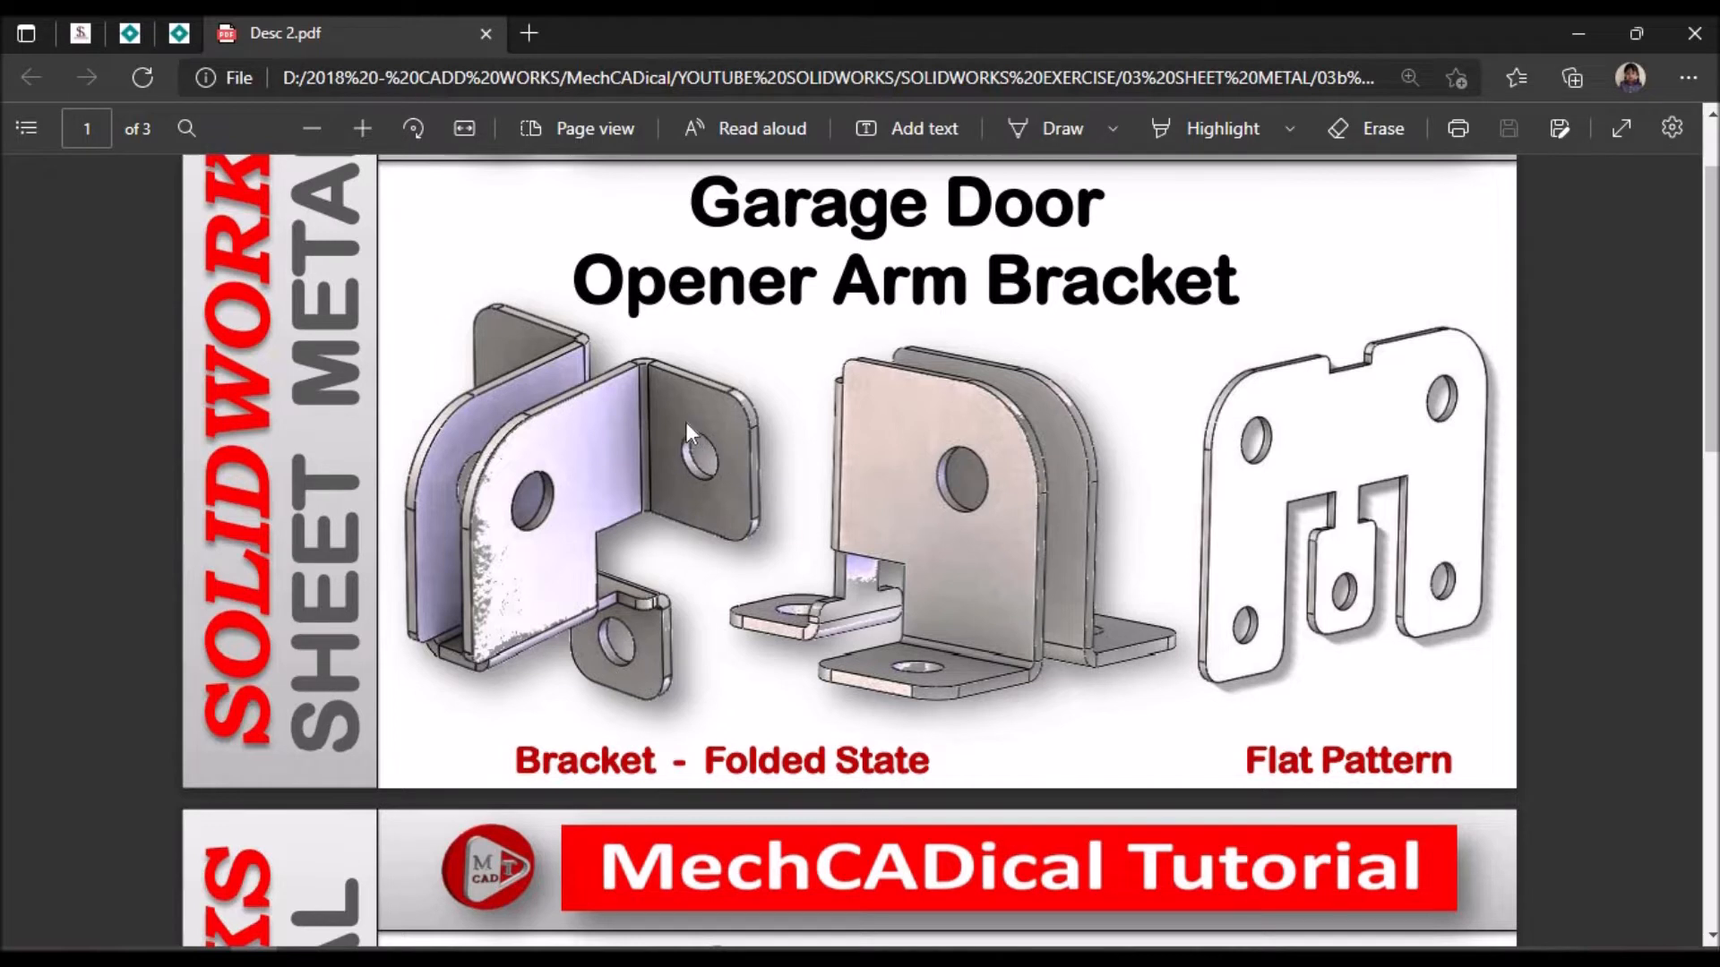
{"action": "mouse_move", "coordinate": [537, 351]}
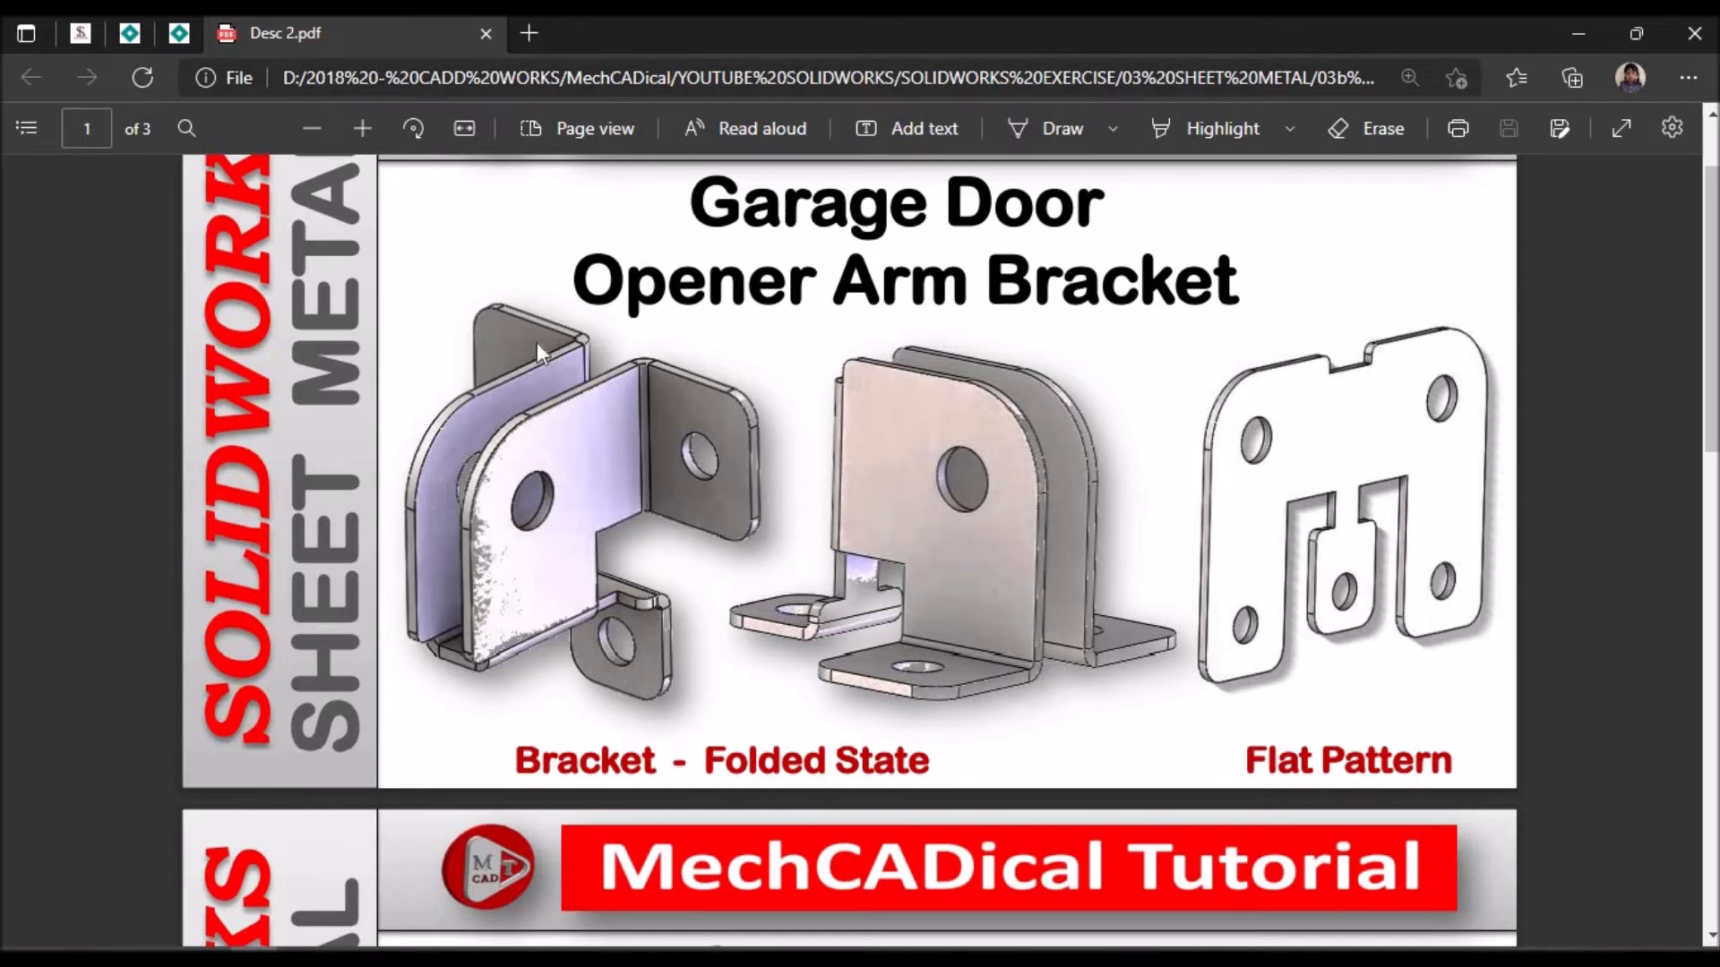
{"action": "mouse_move", "coordinate": [690, 543]}
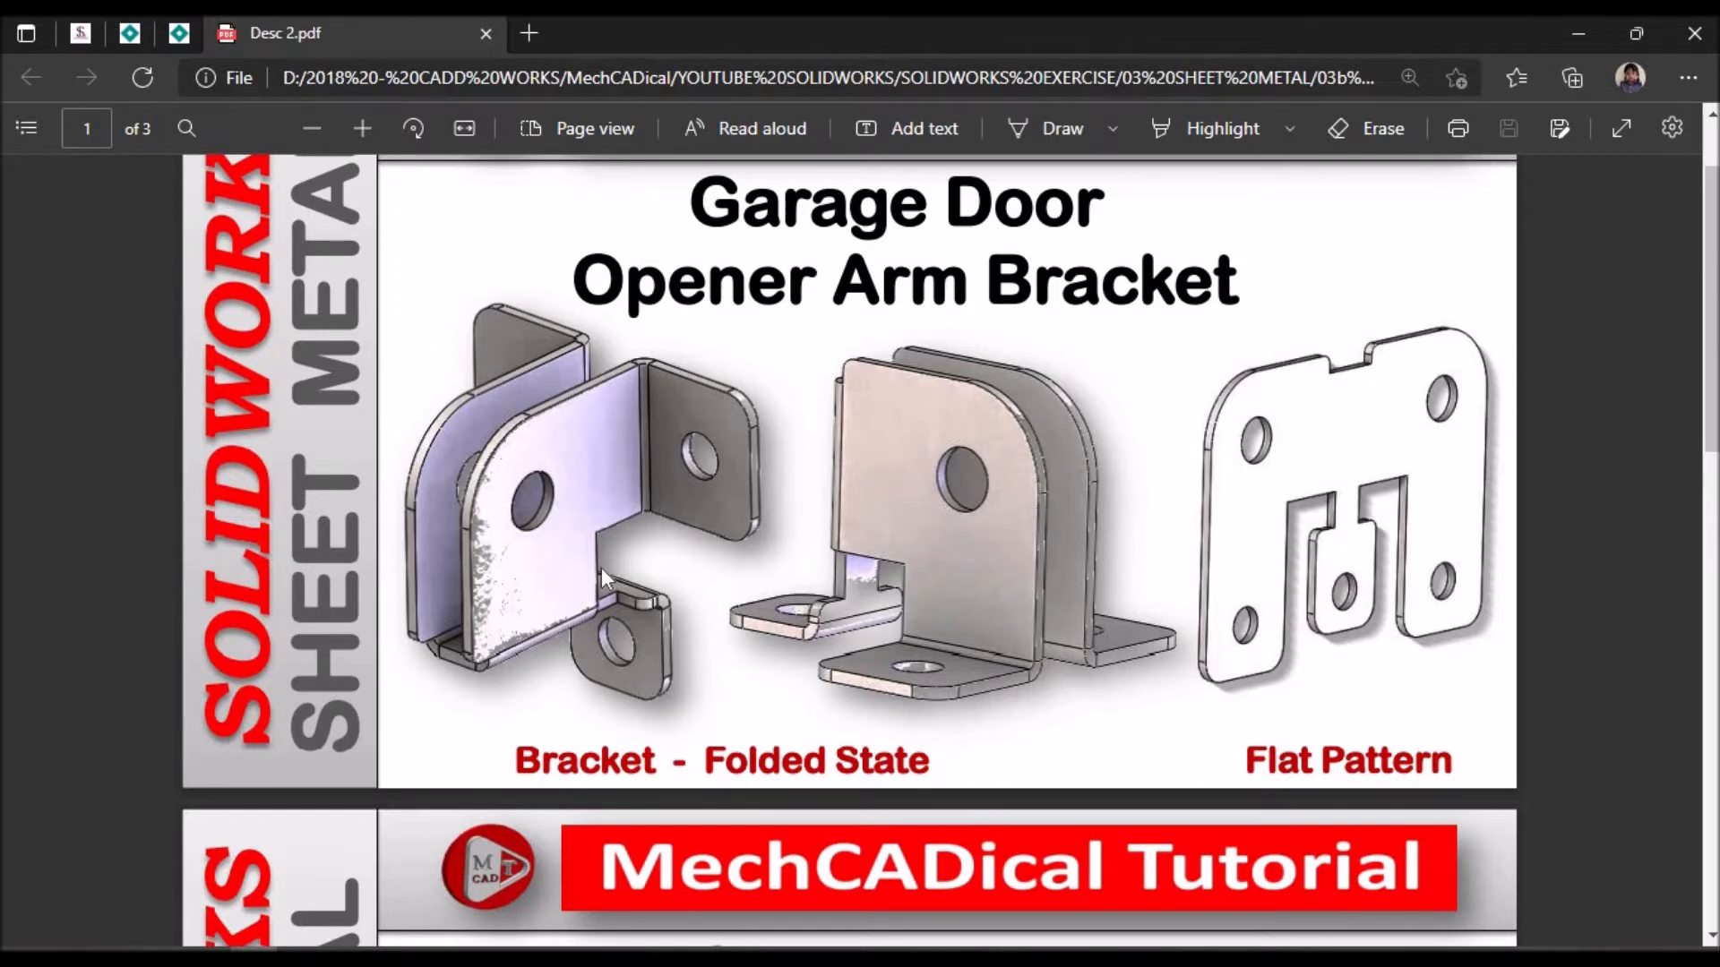
{"action": "mouse_move", "coordinate": [680, 433]}
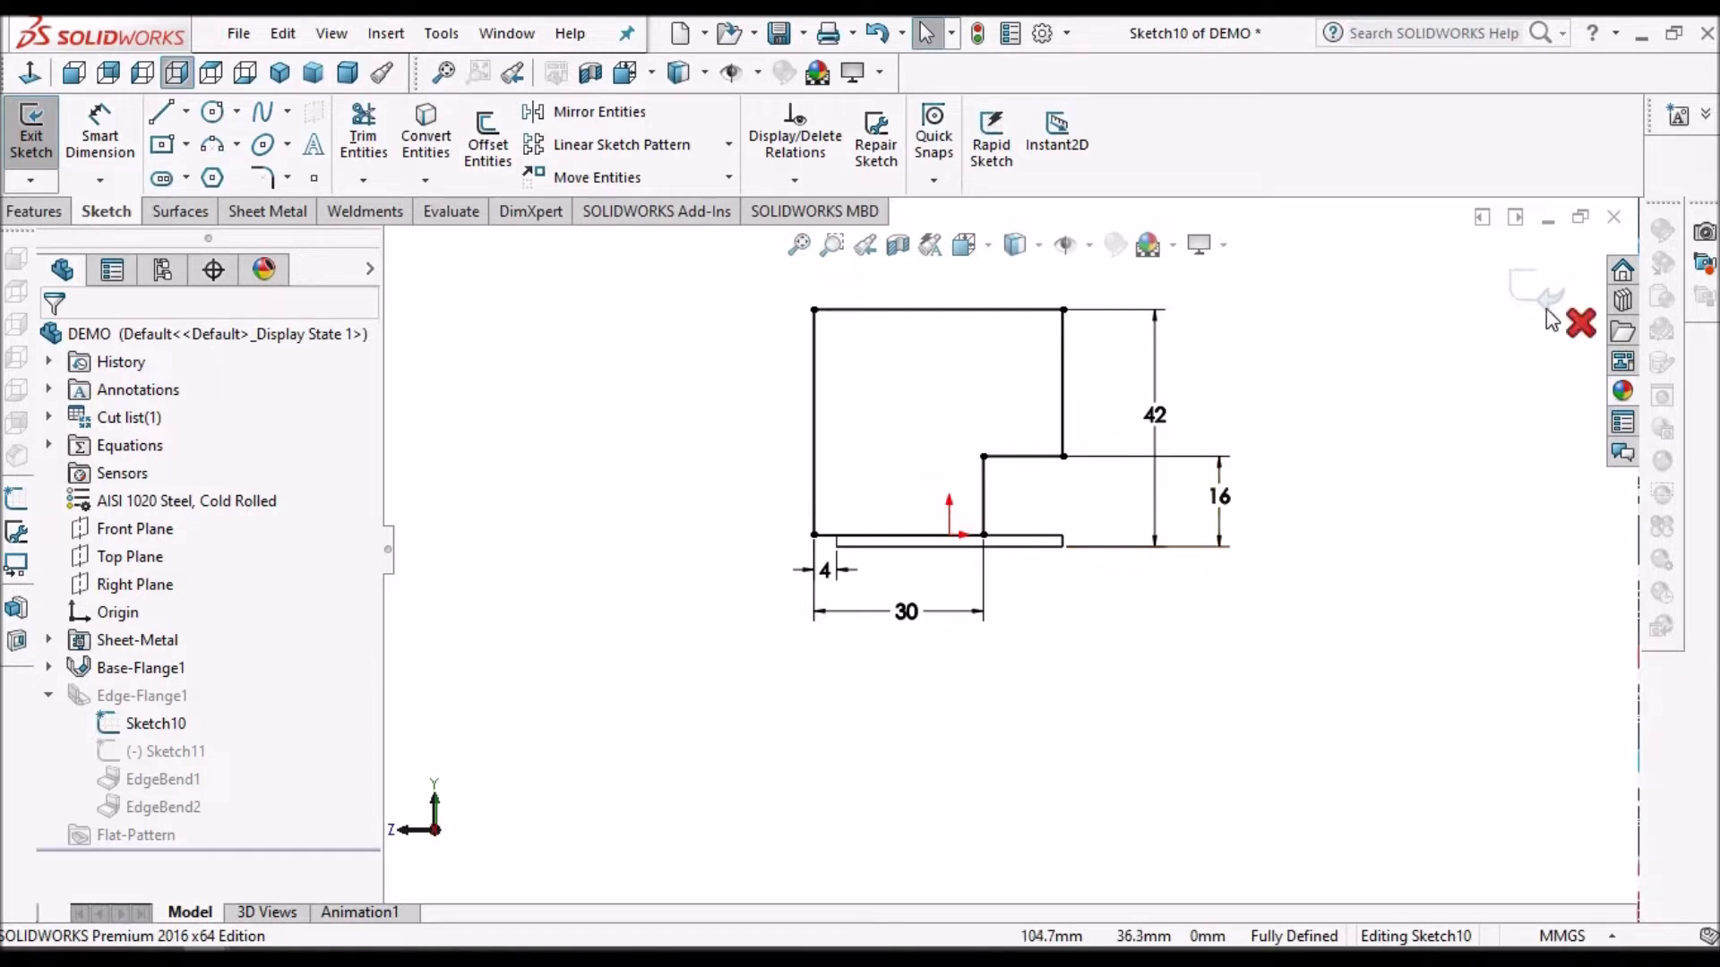
Step: Exit Sketch10 to notch the first flange, then right-click the second flange face
{"action": "left_click", "coordinate": [1580, 322]}
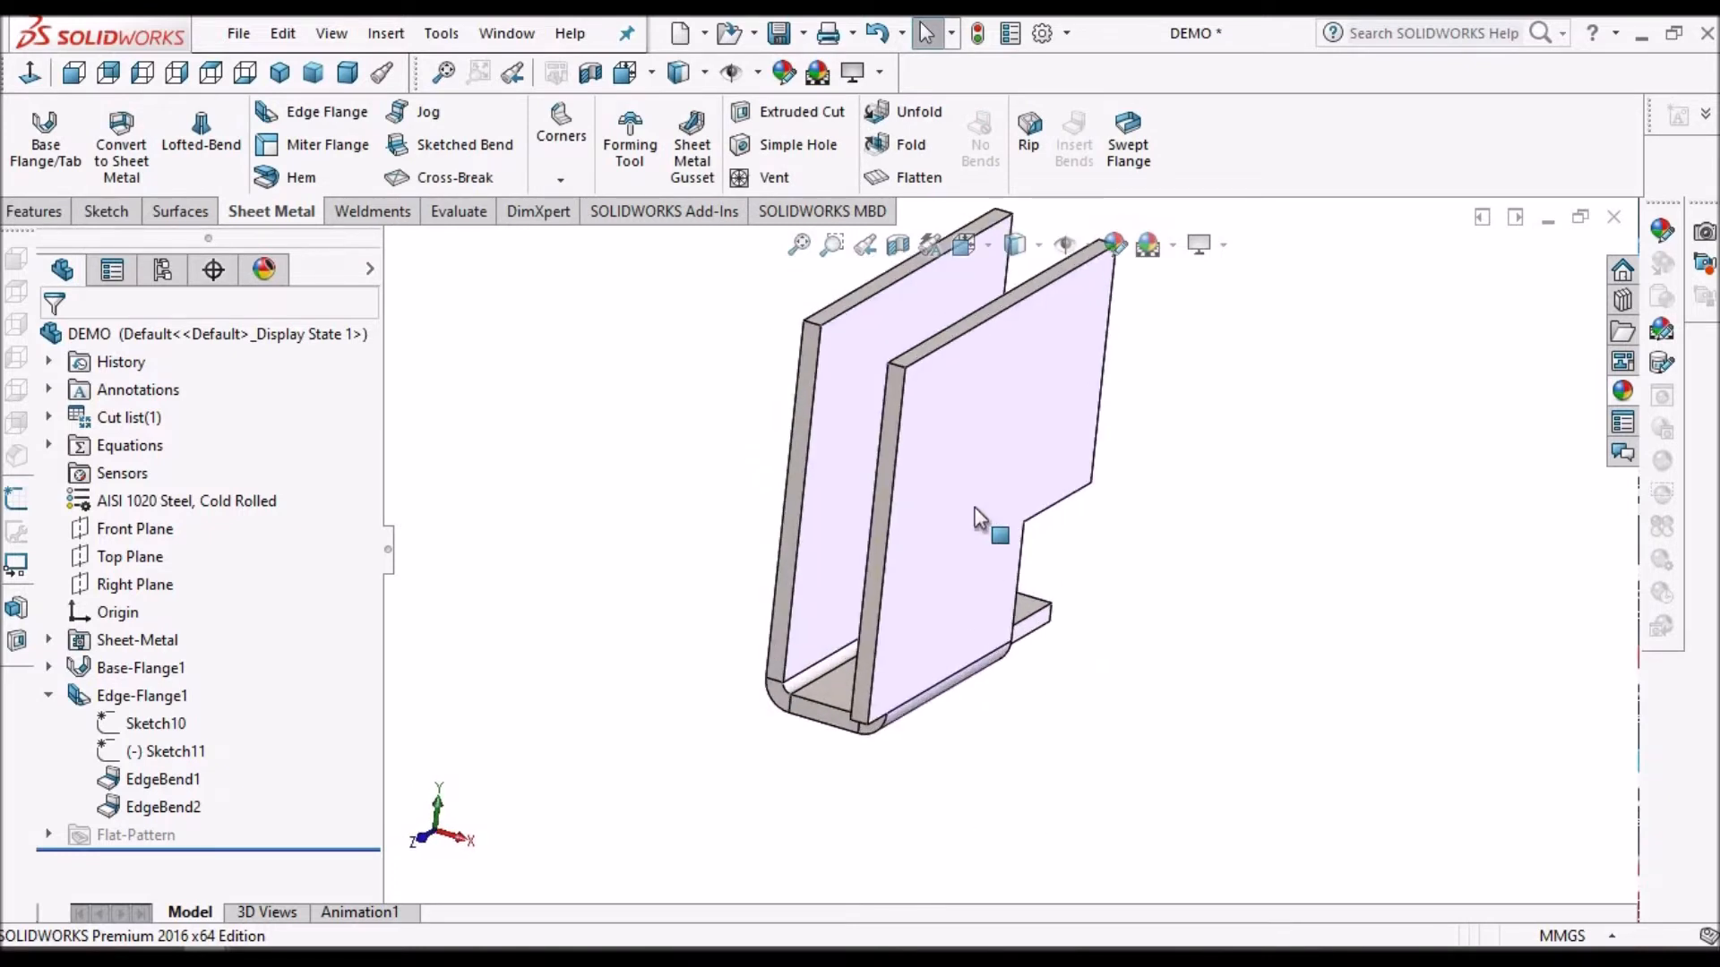
{"action": "right_click", "coordinate": [170, 751]}
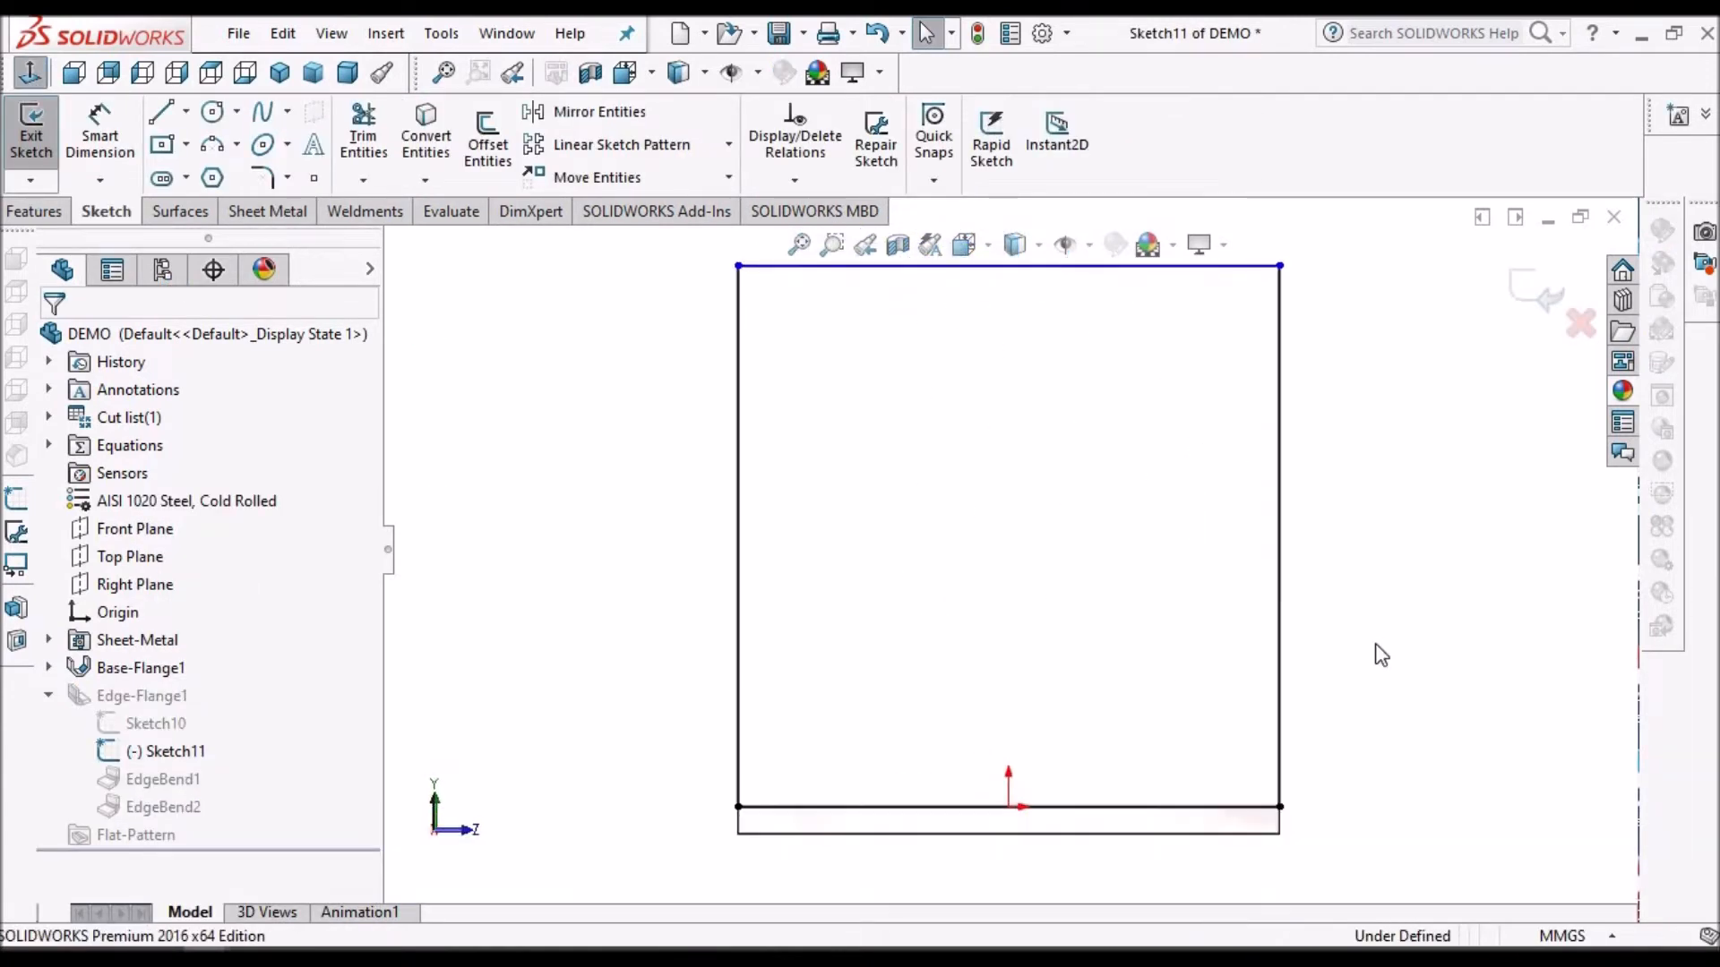
Step: Toggle reference visibility and convert Sketch10's notch edges into Sketch11
{"action": "left_click", "coordinate": [331, 32]}
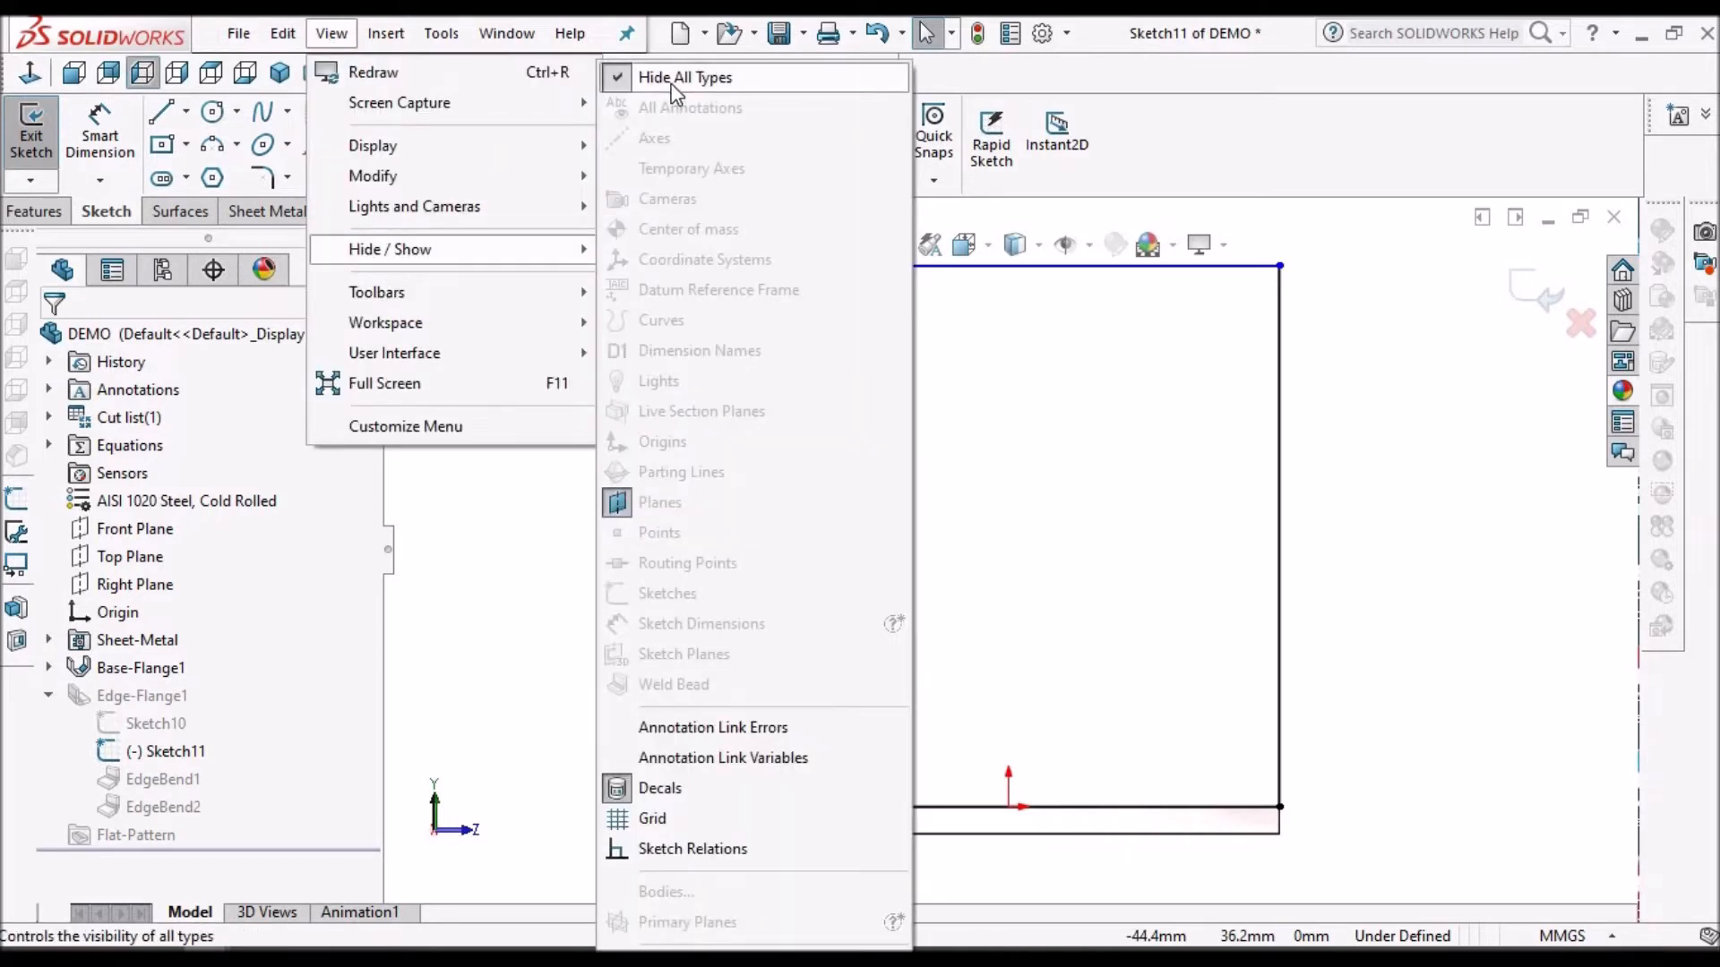
{"action": "left_click", "coordinate": [685, 77]}
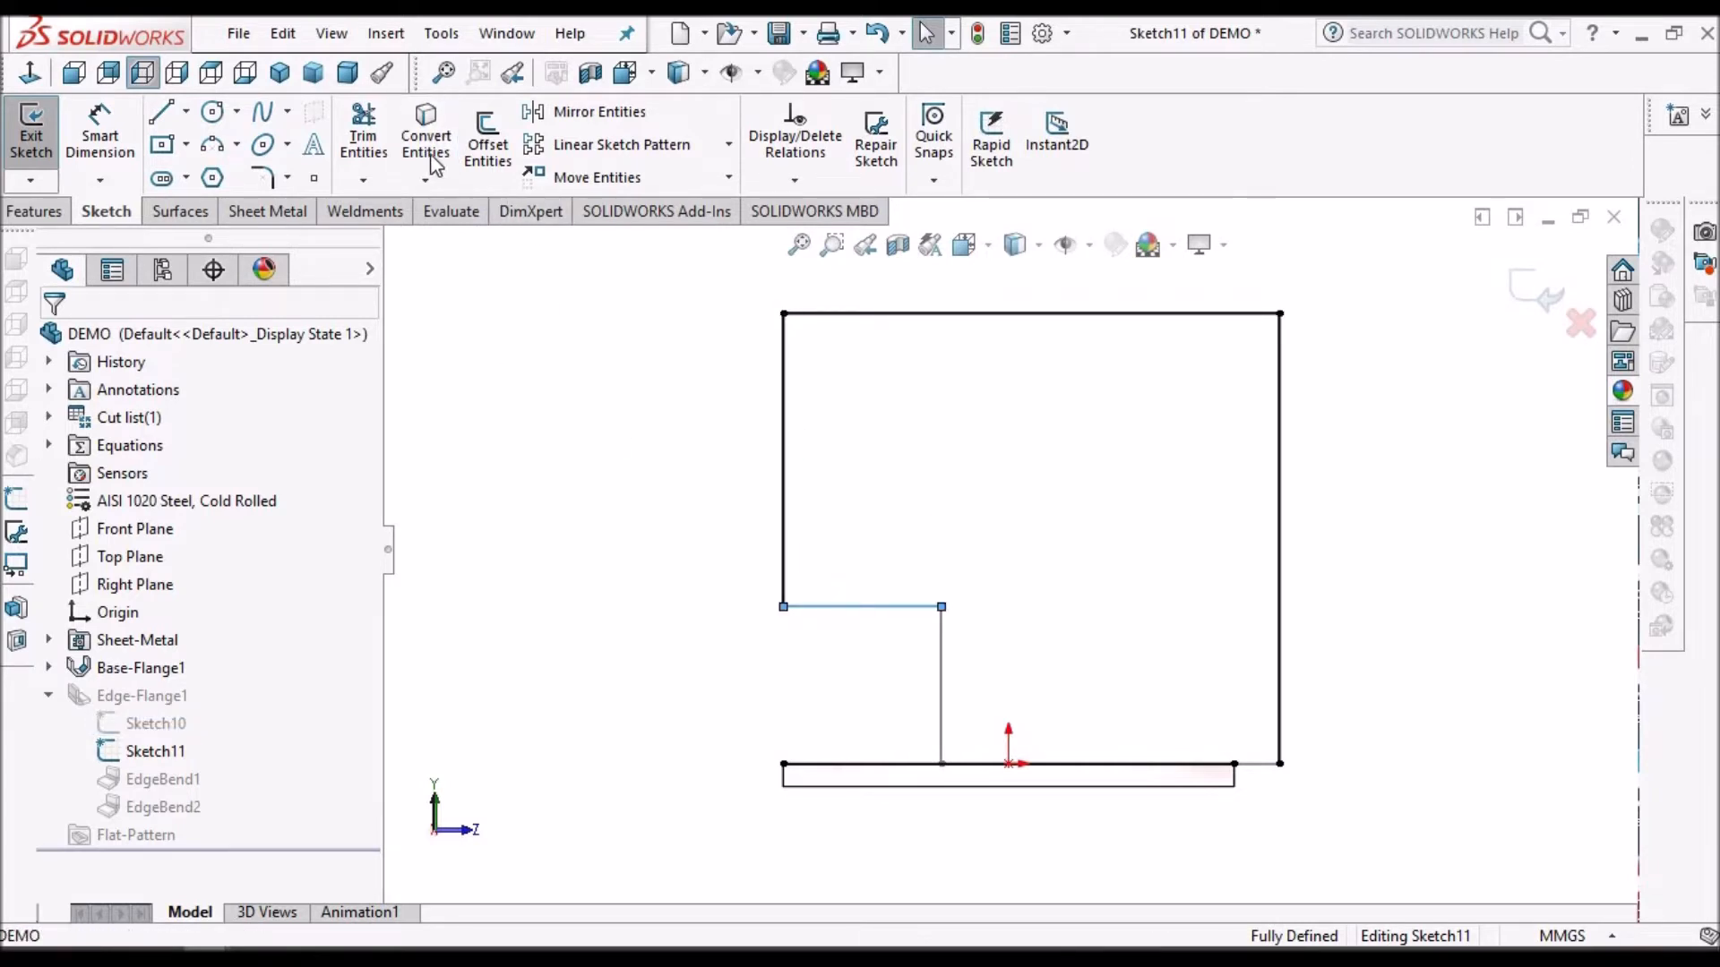
{"action": "left_click", "coordinate": [941, 685]}
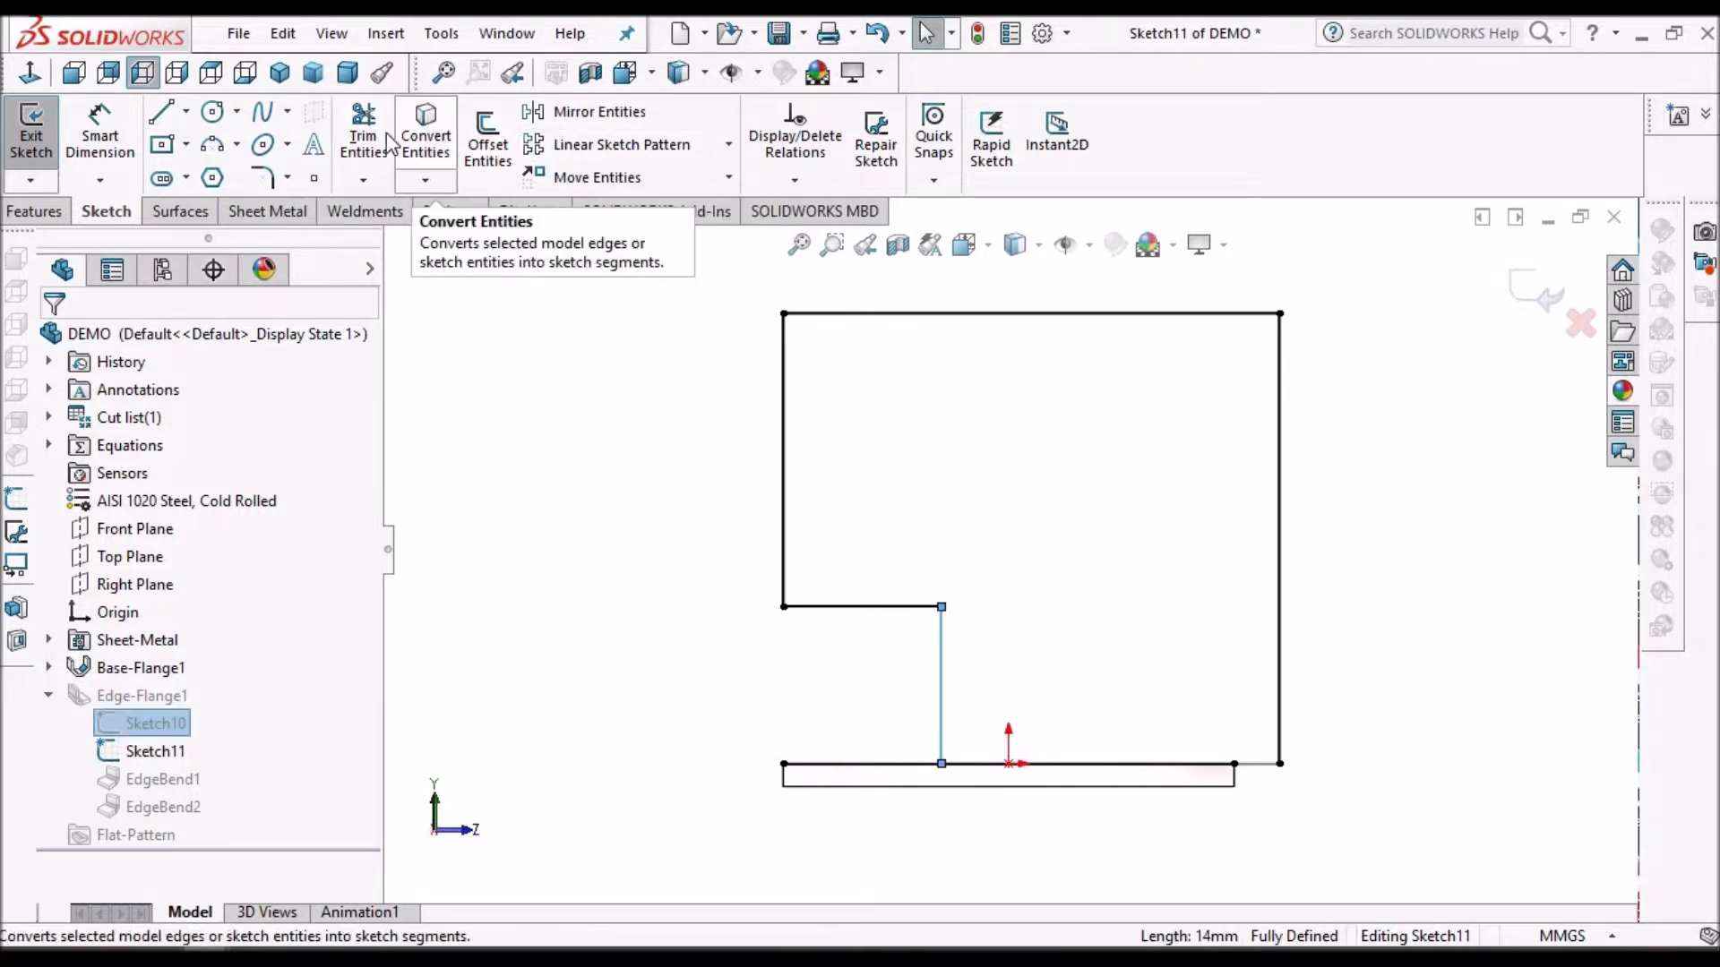
{"action": "left_click", "coordinate": [363, 131]}
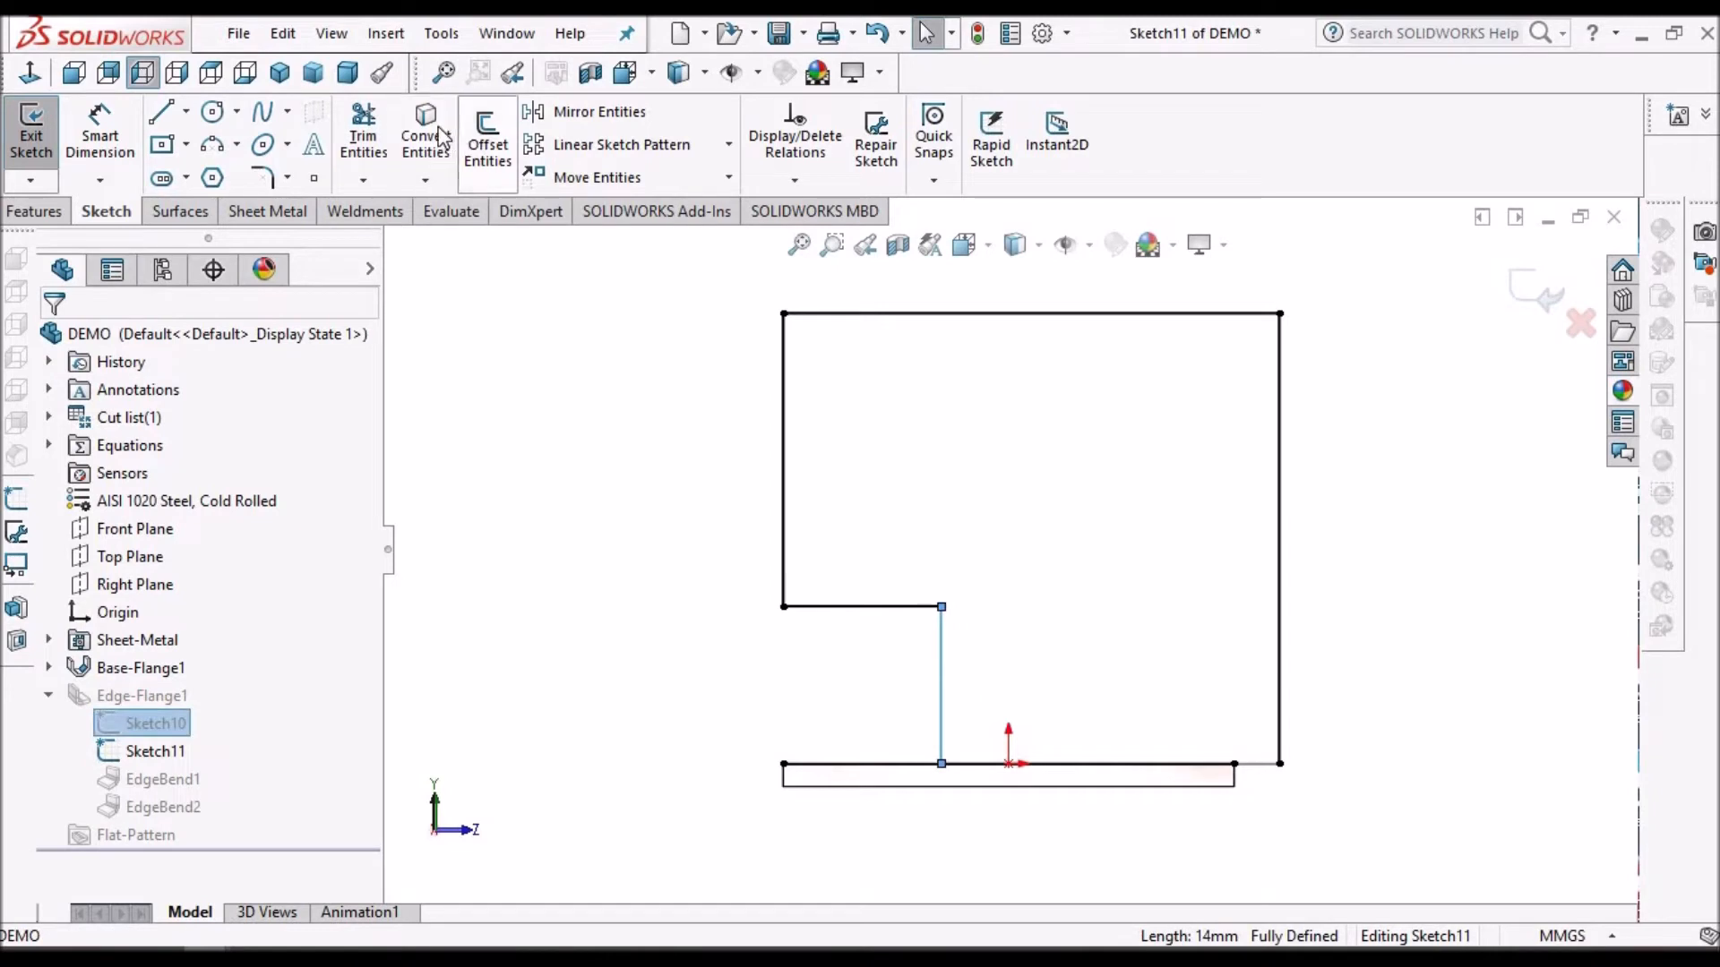
Step: Corner-trim the bottom line to meet the notch and exit Sketch11
{"action": "left_click", "coordinate": [362, 132]}
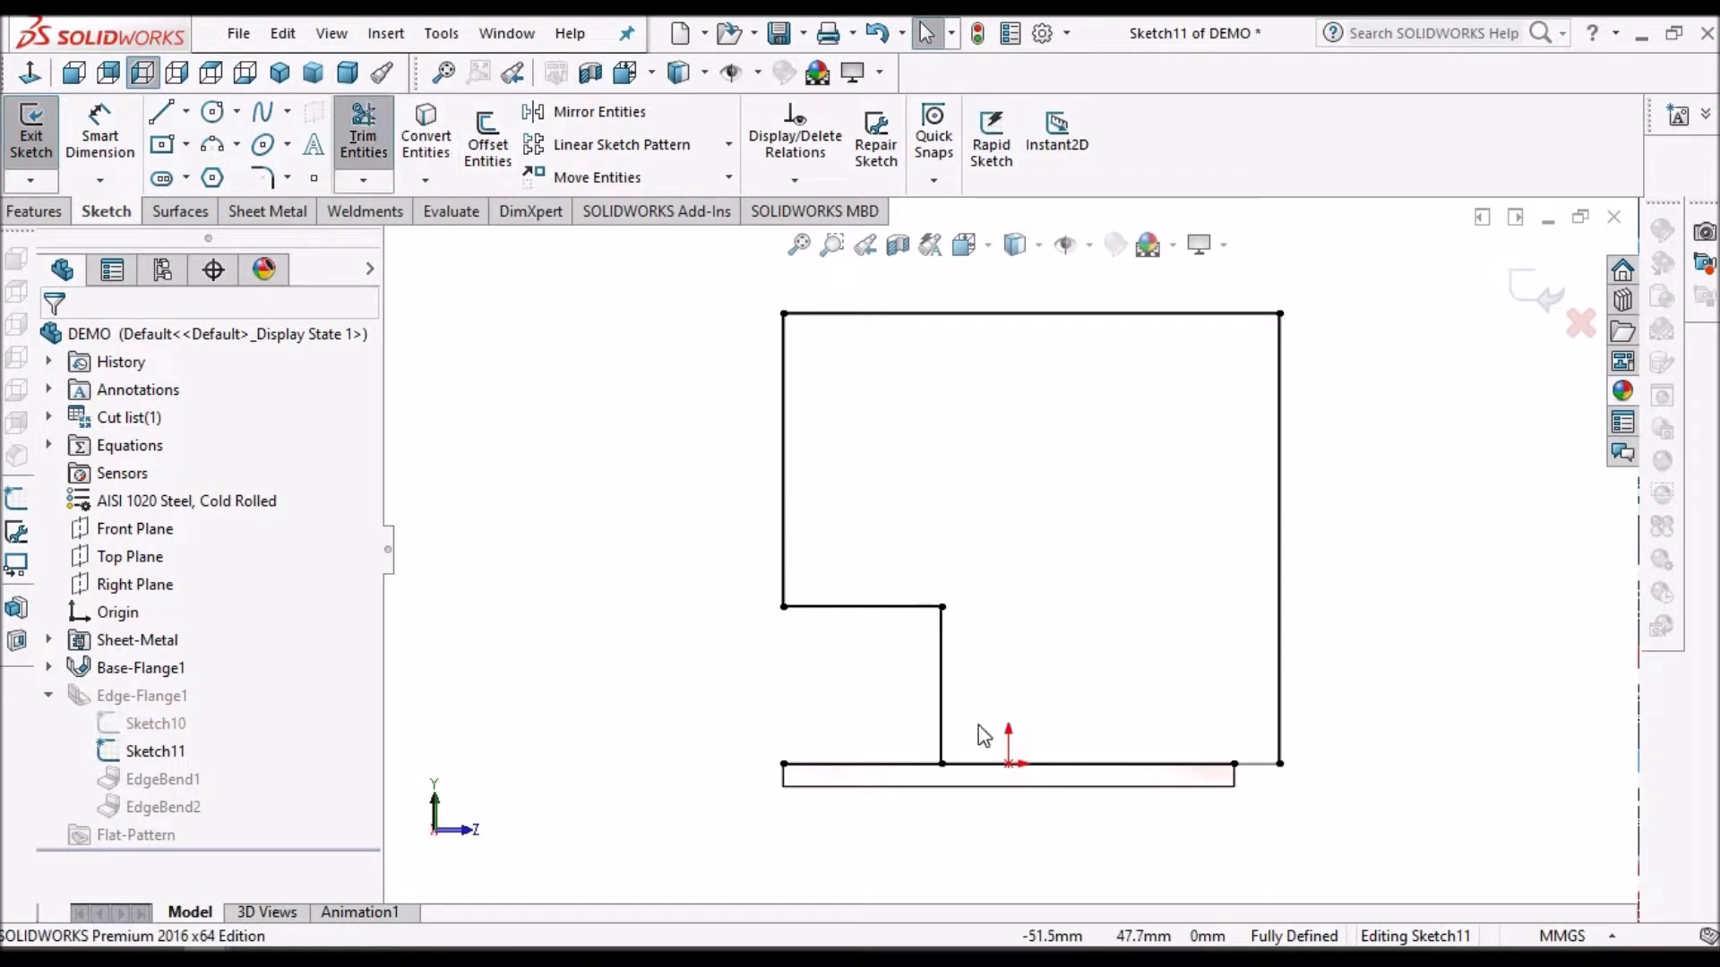
{"action": "left_click", "coordinate": [361, 132]}
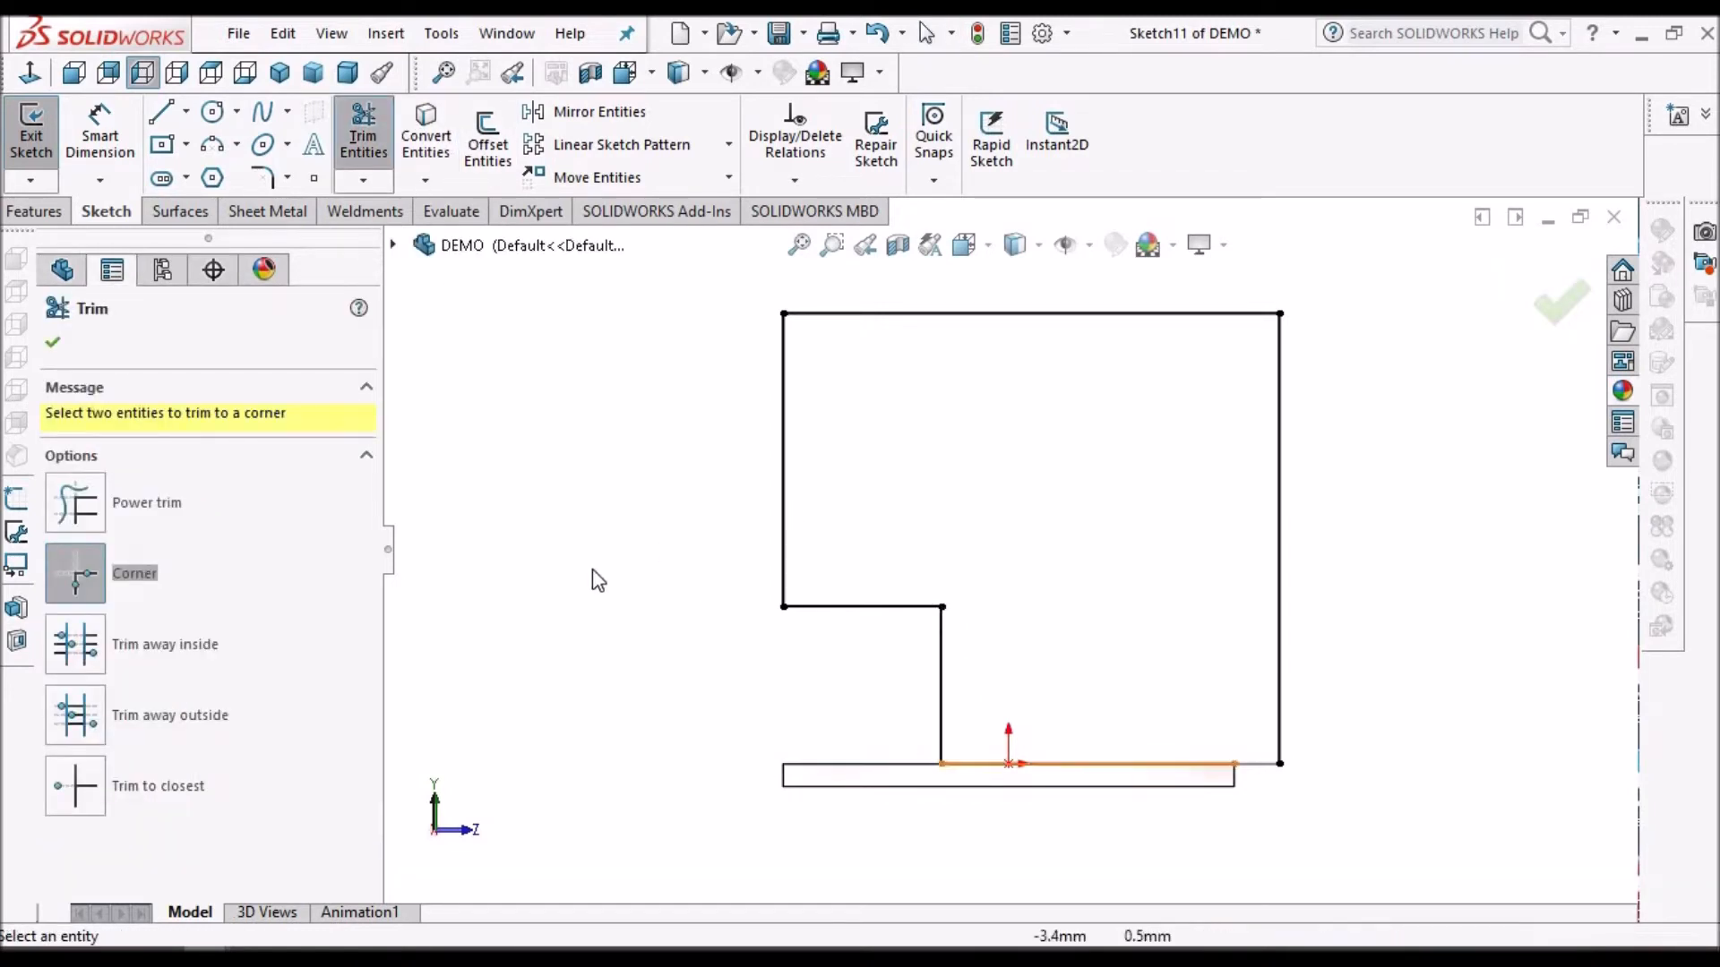
{"action": "left_click", "coordinate": [1086, 763]}
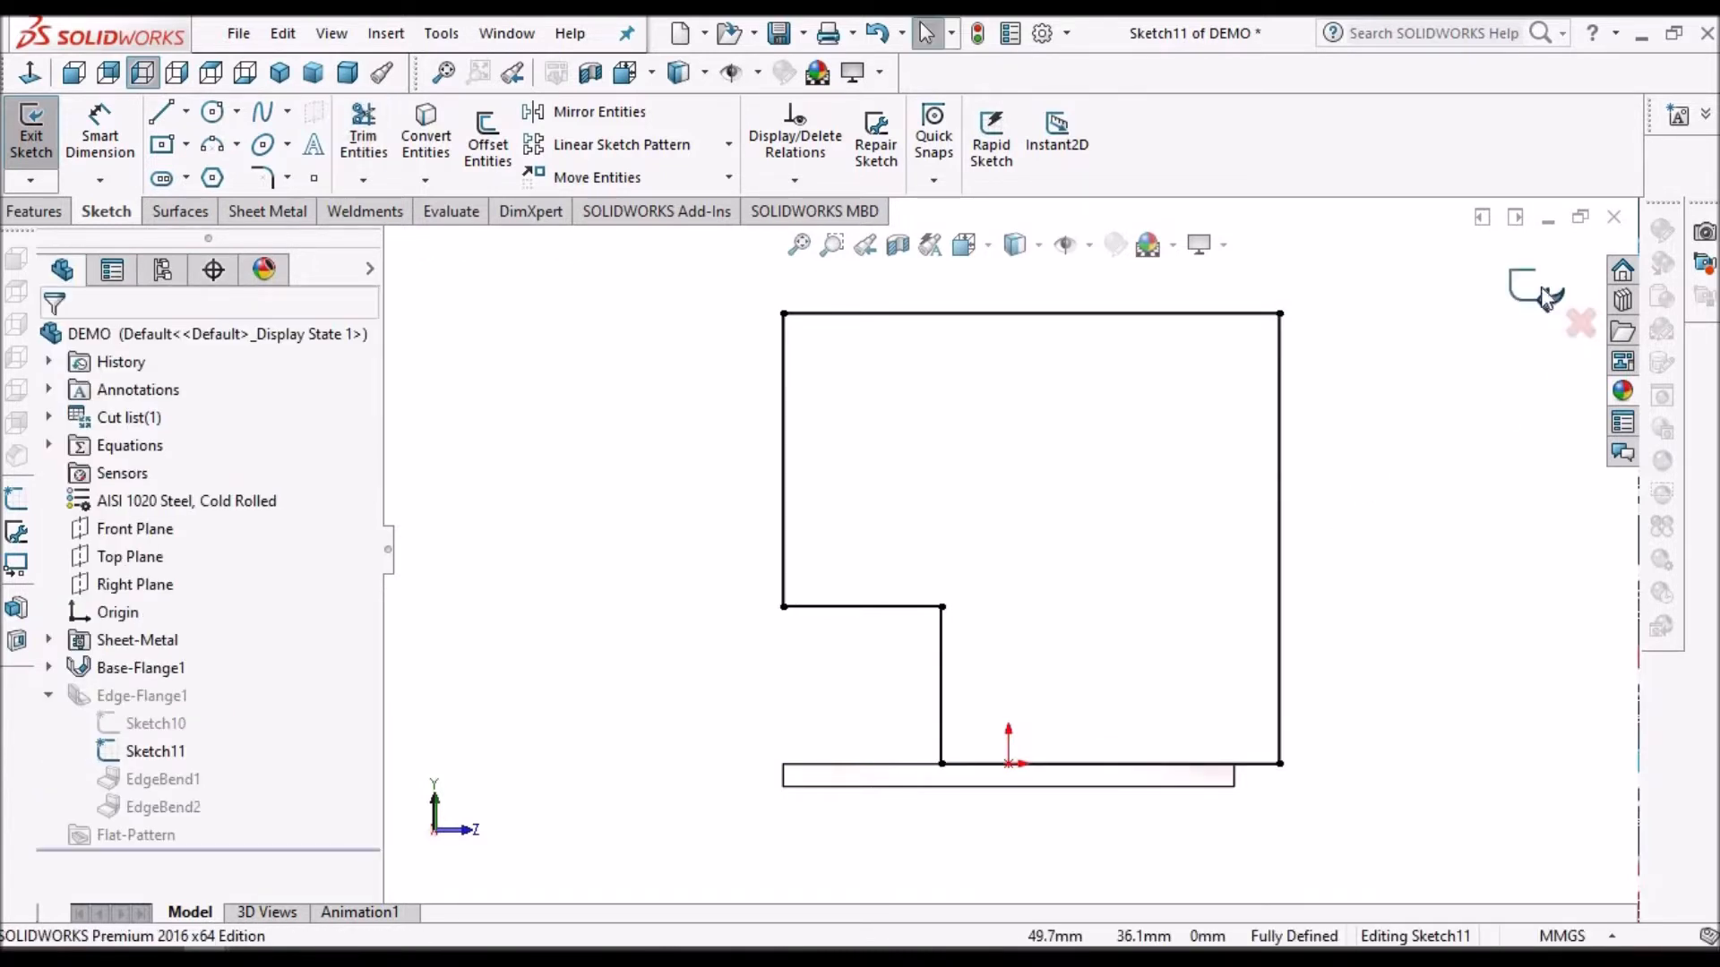
{"action": "left_click", "coordinate": [30, 132]}
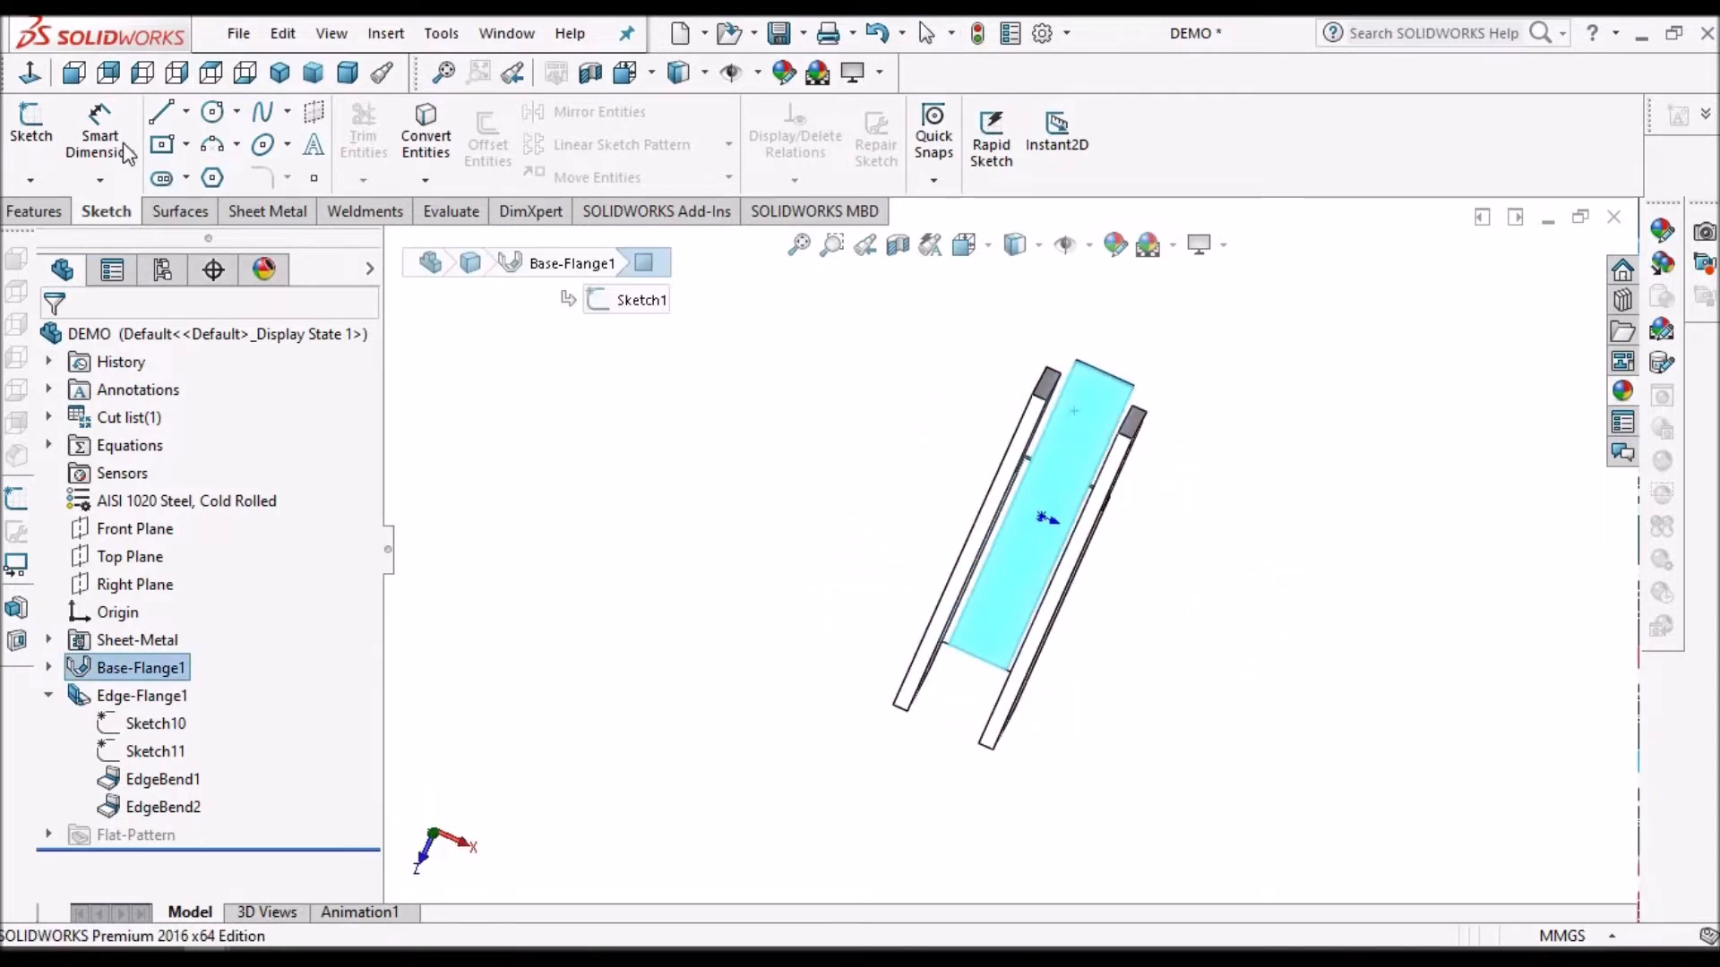
Step: Draw two corner rectangles on the top face, dimensioned 6 mm tall and 20 mm wide
{"action": "left_click", "coordinate": [31, 132]}
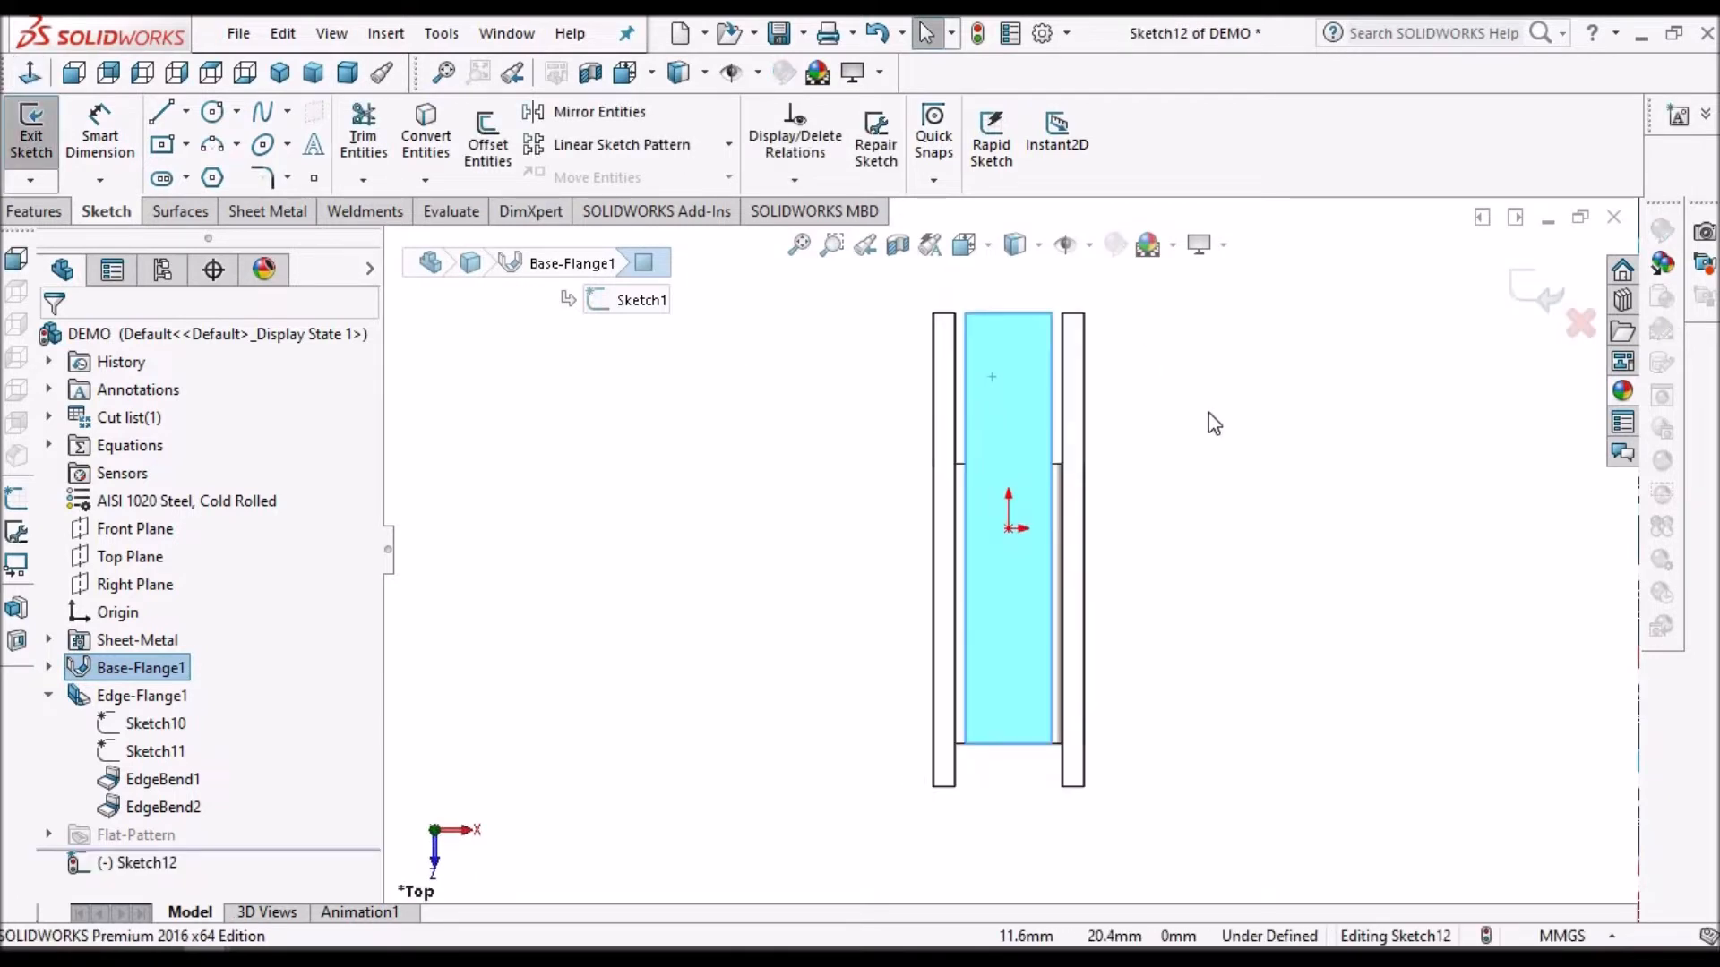
{"action": "left_click", "coordinate": [187, 143]}
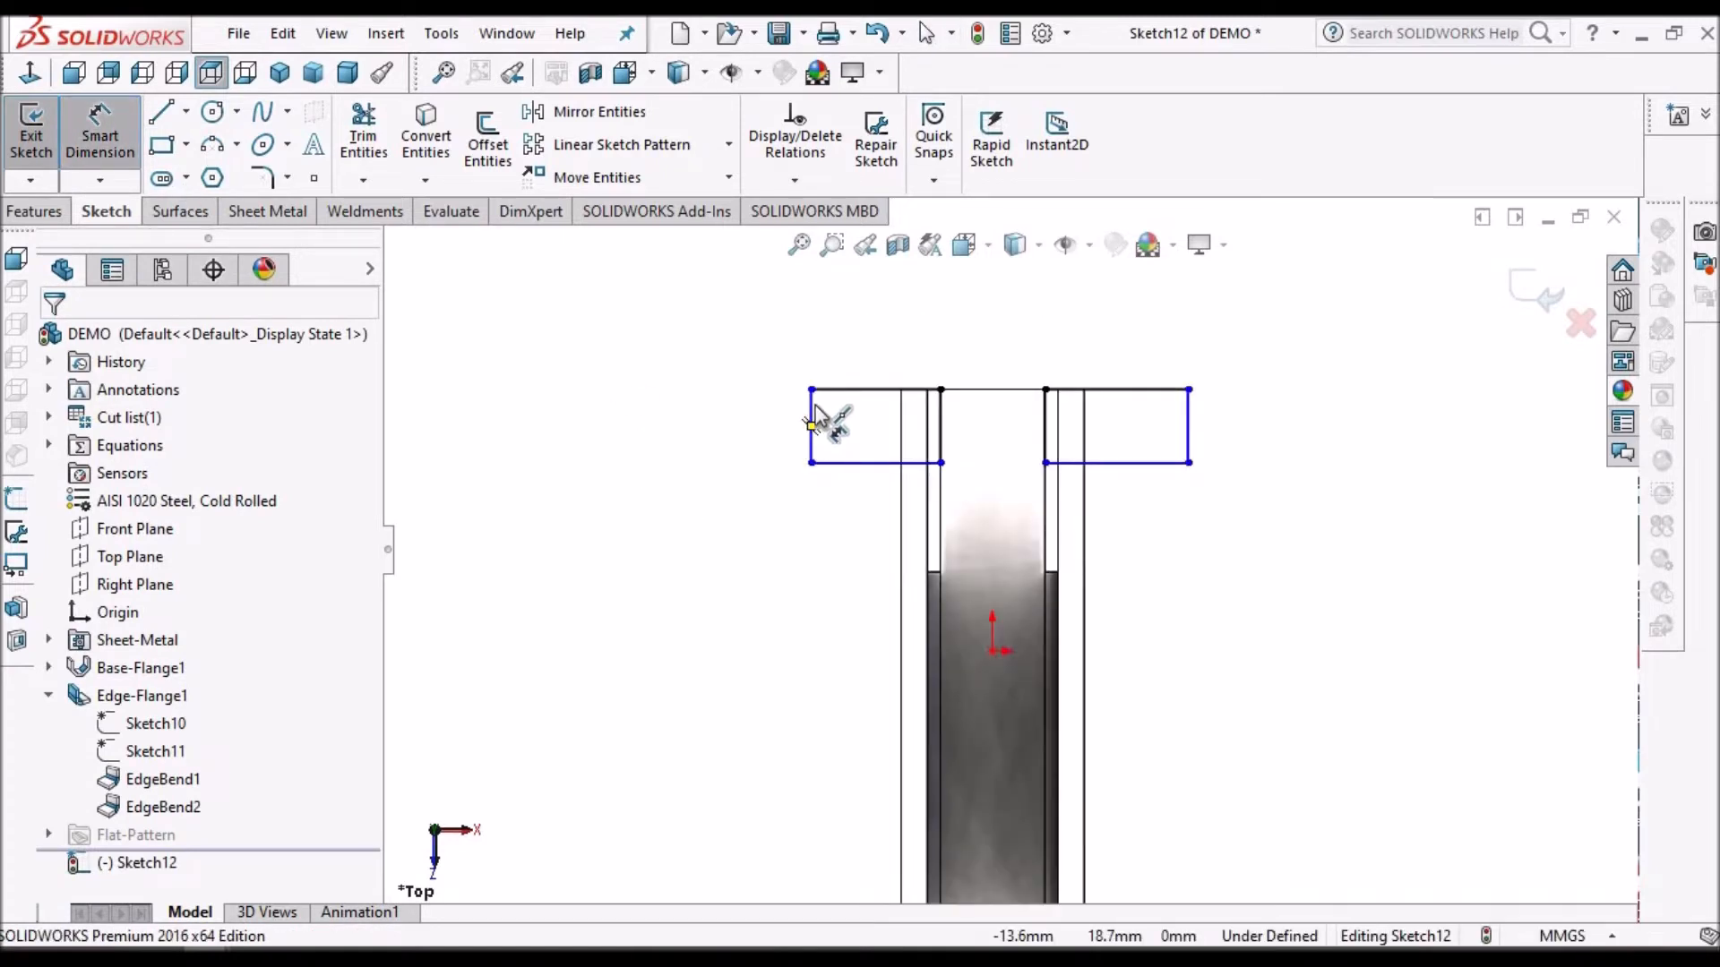
{"action": "left_click", "coordinate": [1191, 426]}
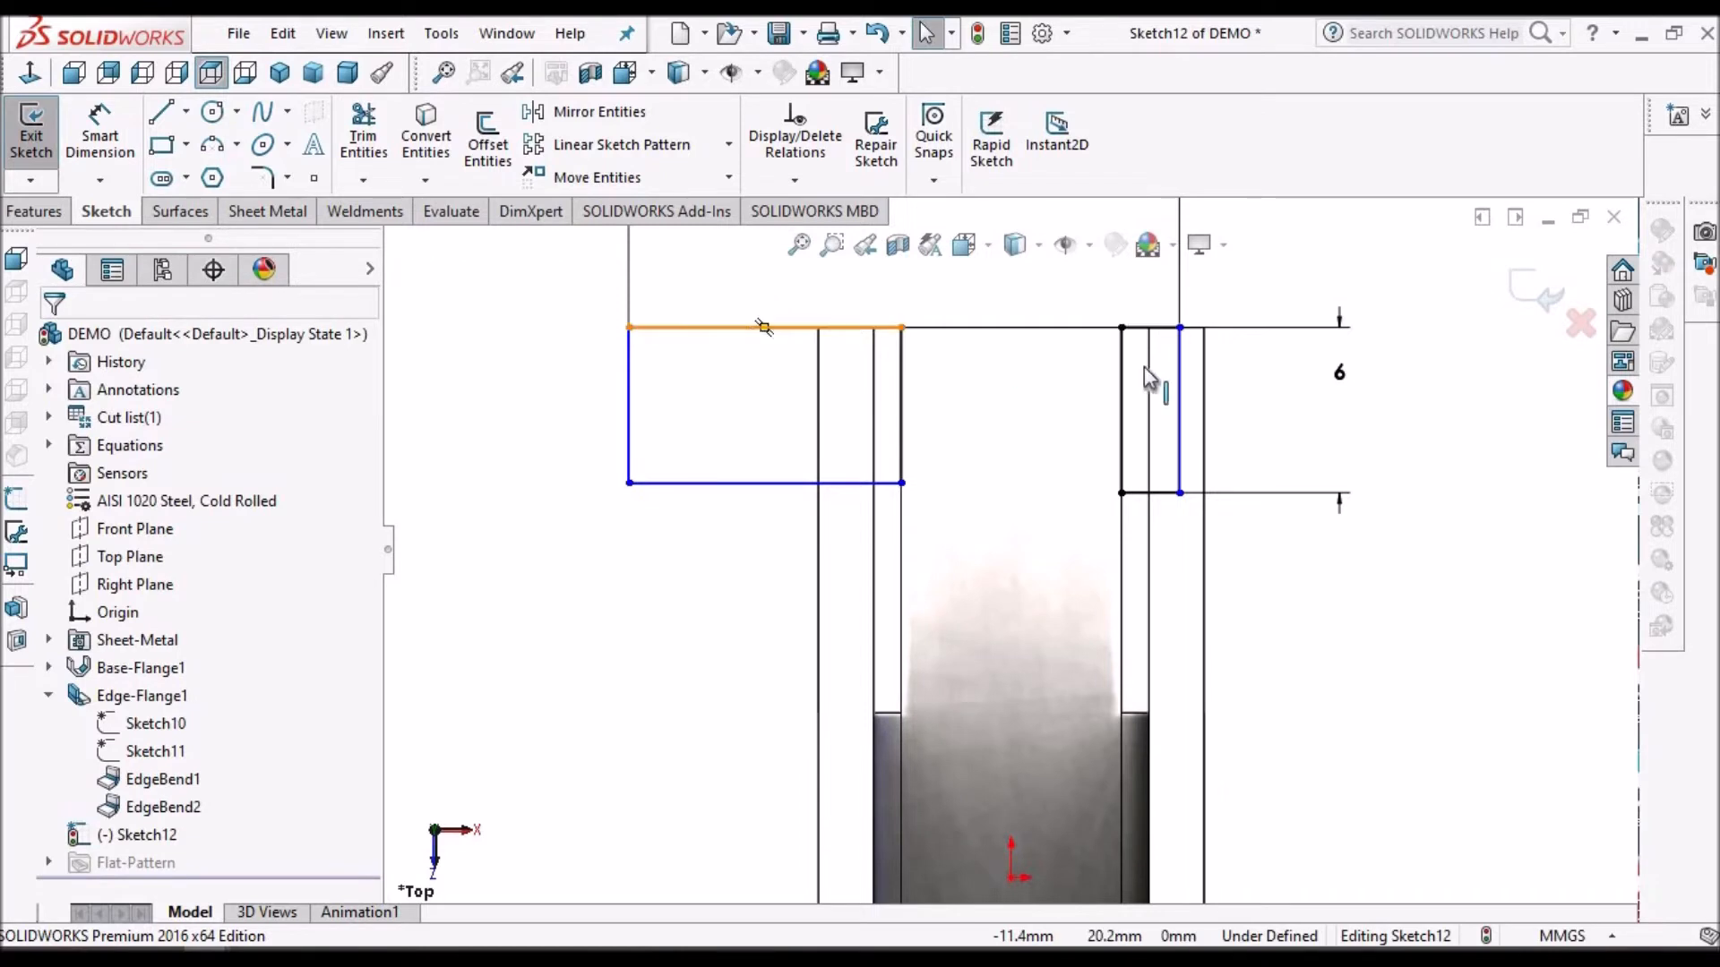
{"action": "left_click", "coordinate": [764, 327]}
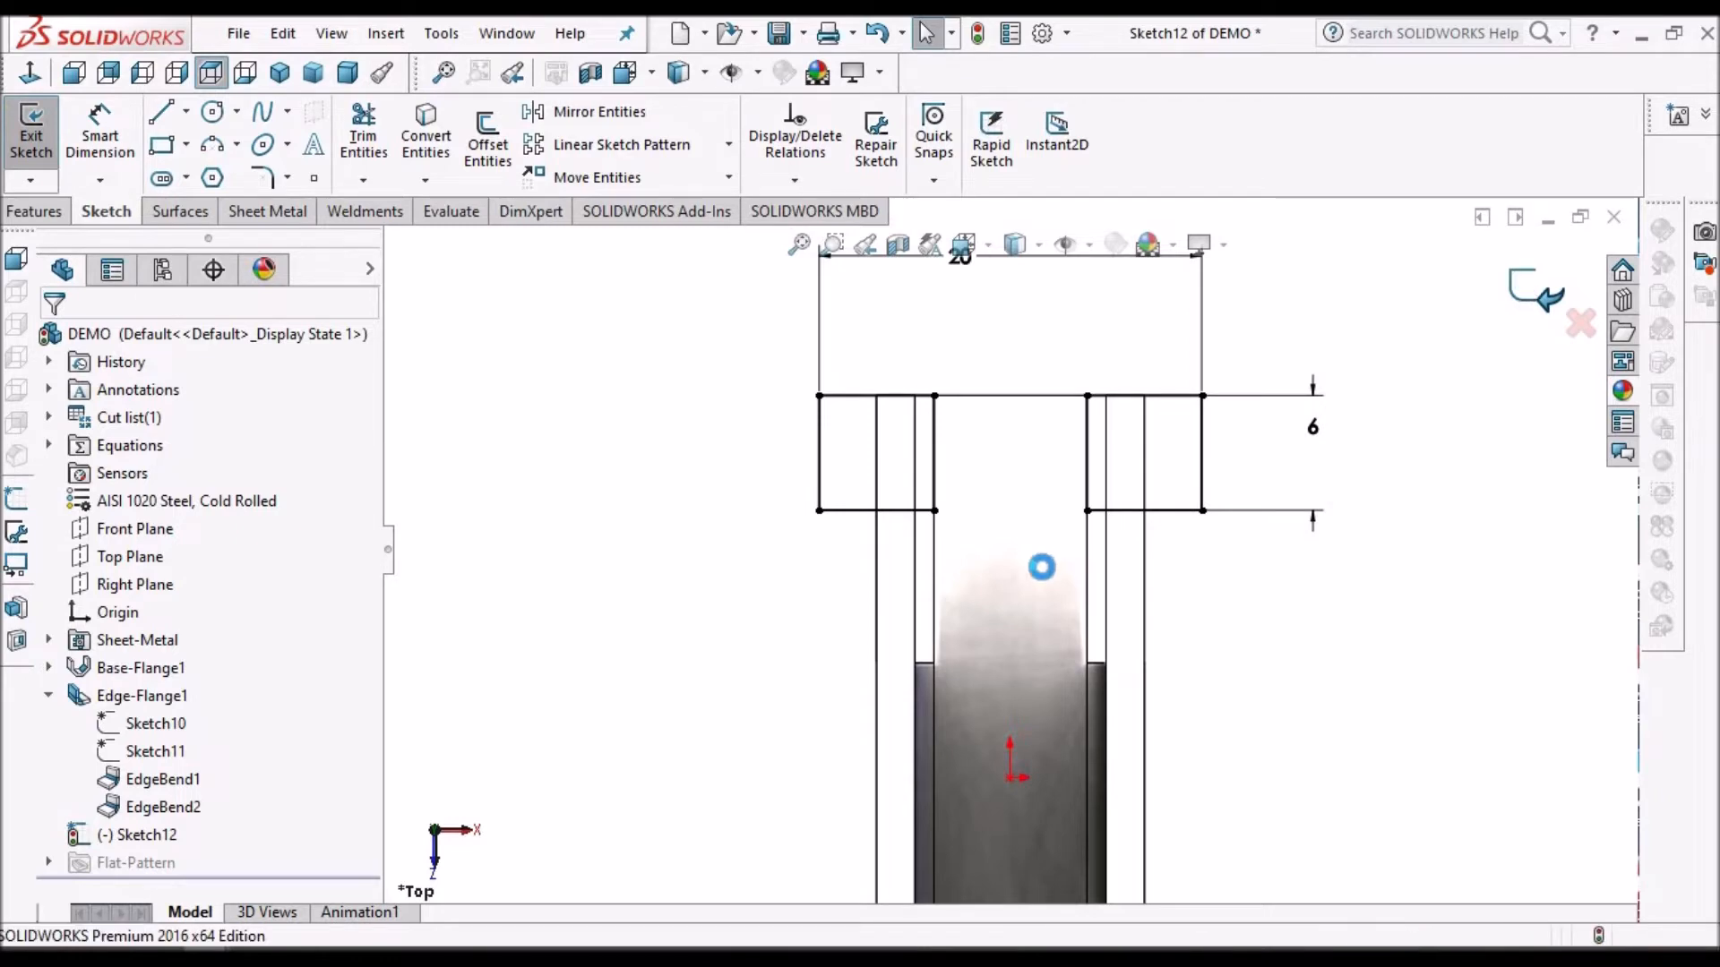
{"action": "left_click", "coordinate": [30, 129]}
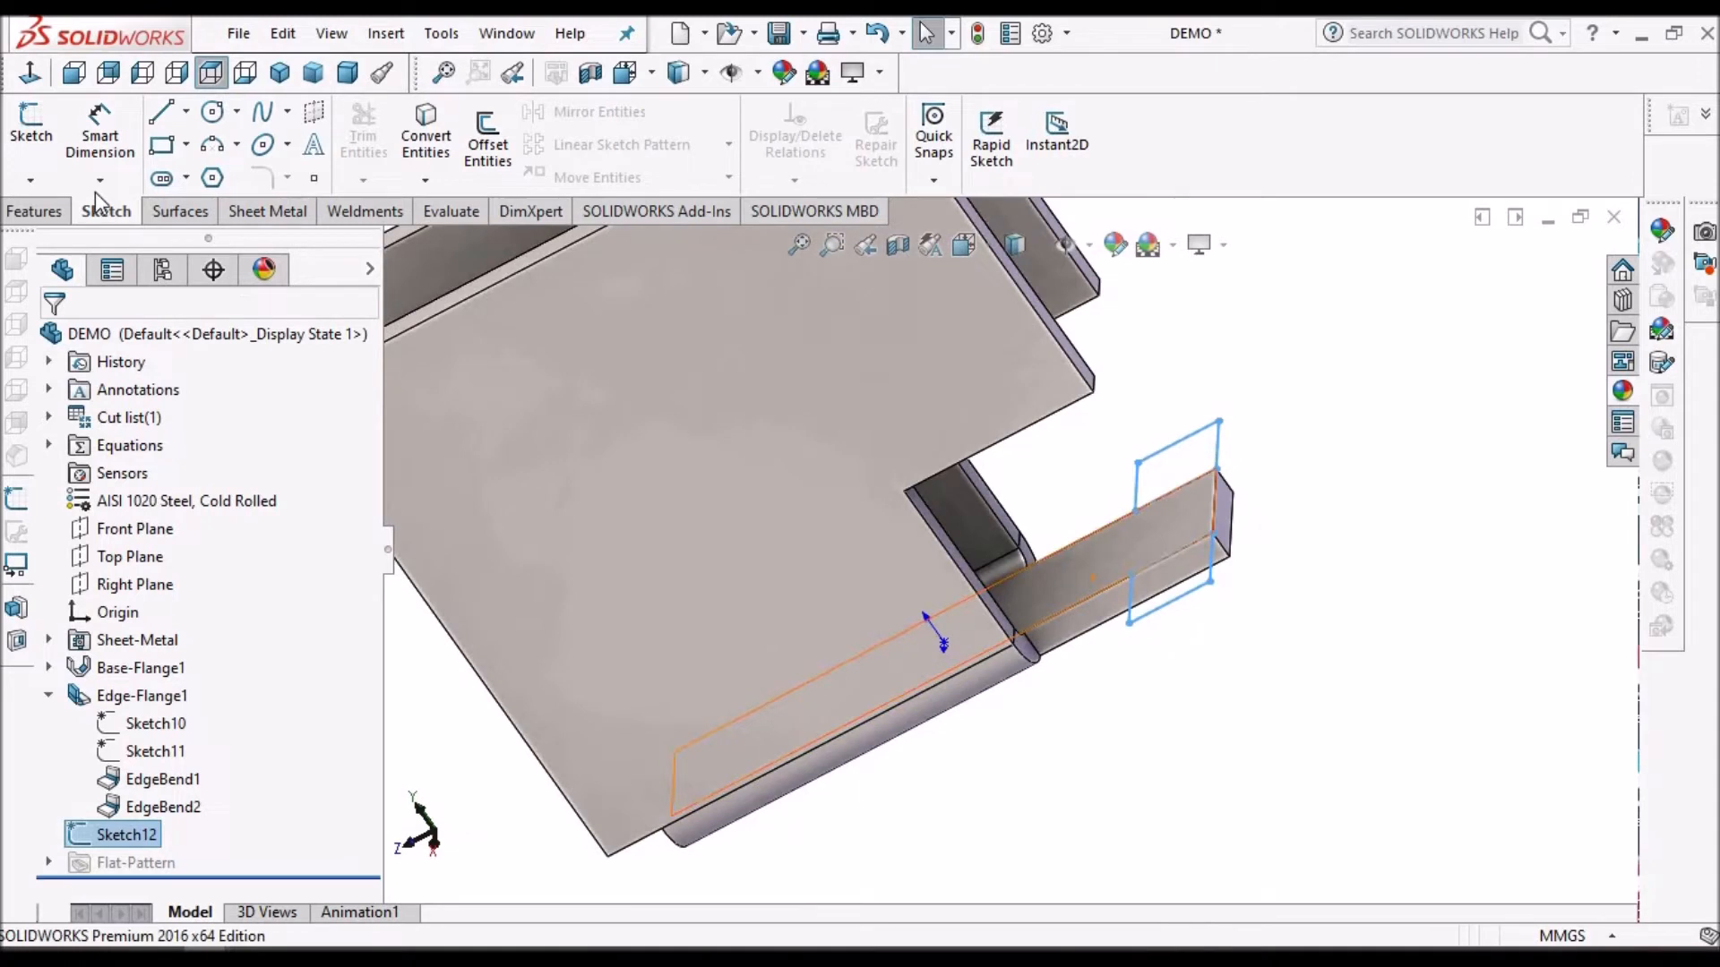
Step: Turn Sketch12 into two 2.0 mm Base Flange/Tab tabs merged with the part
{"action": "left_click", "coordinate": [270, 211]}
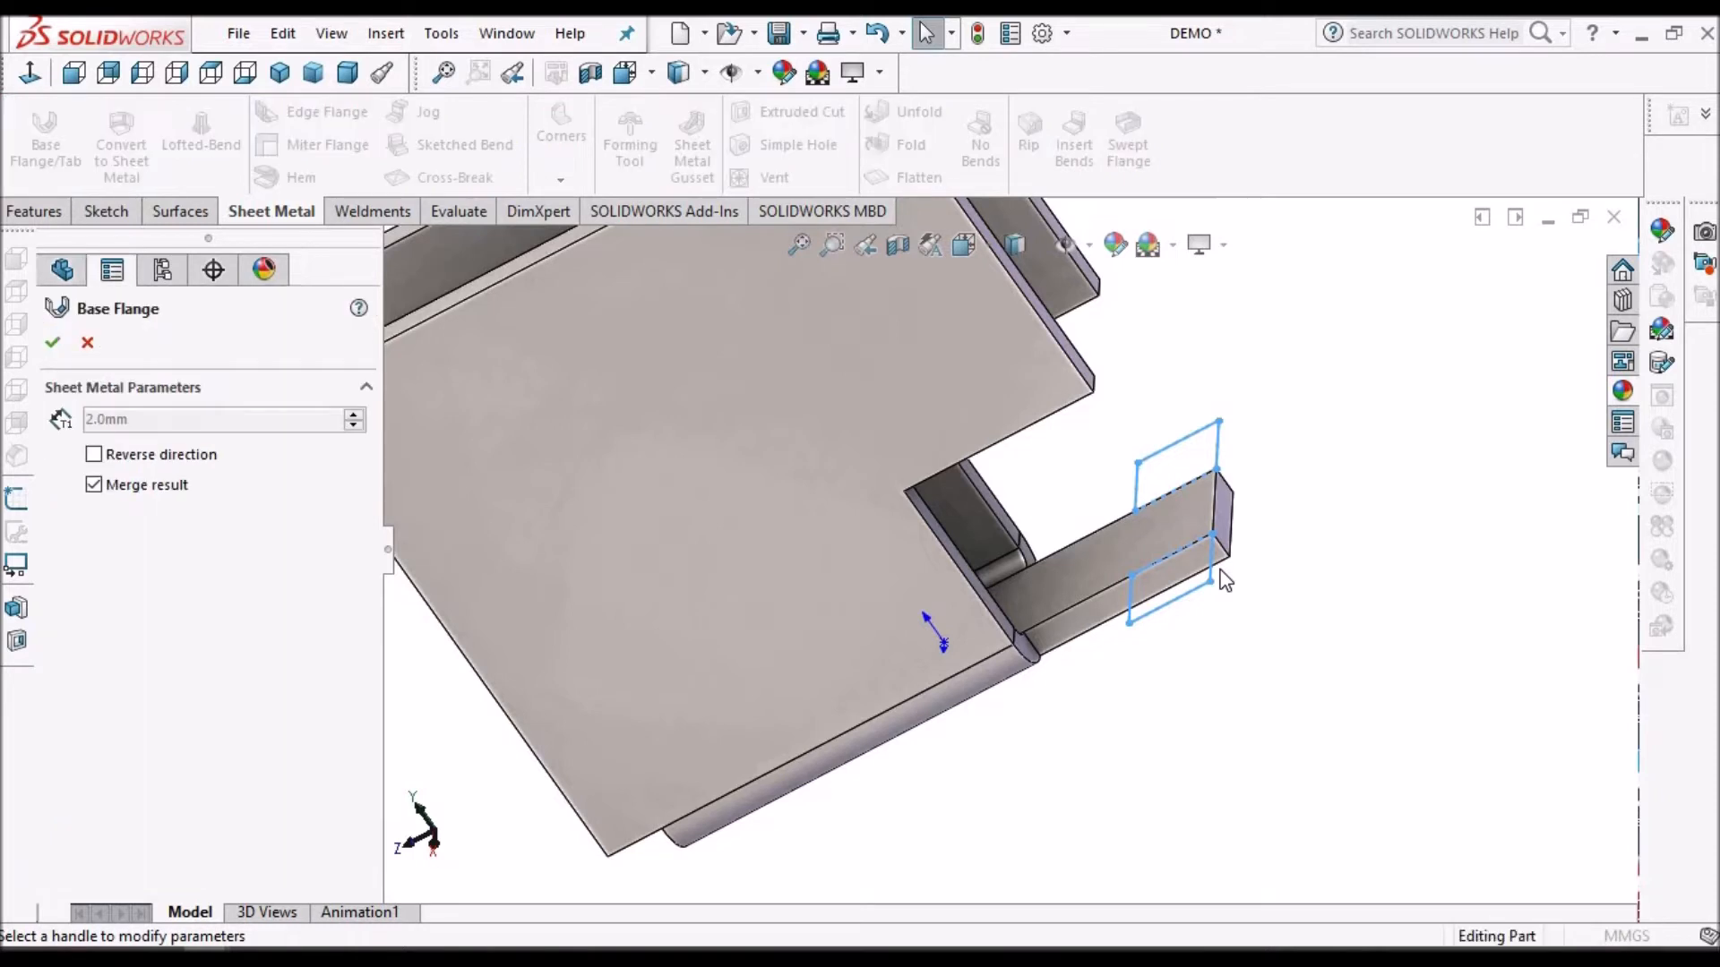
{"action": "left_click", "coordinate": [52, 342]}
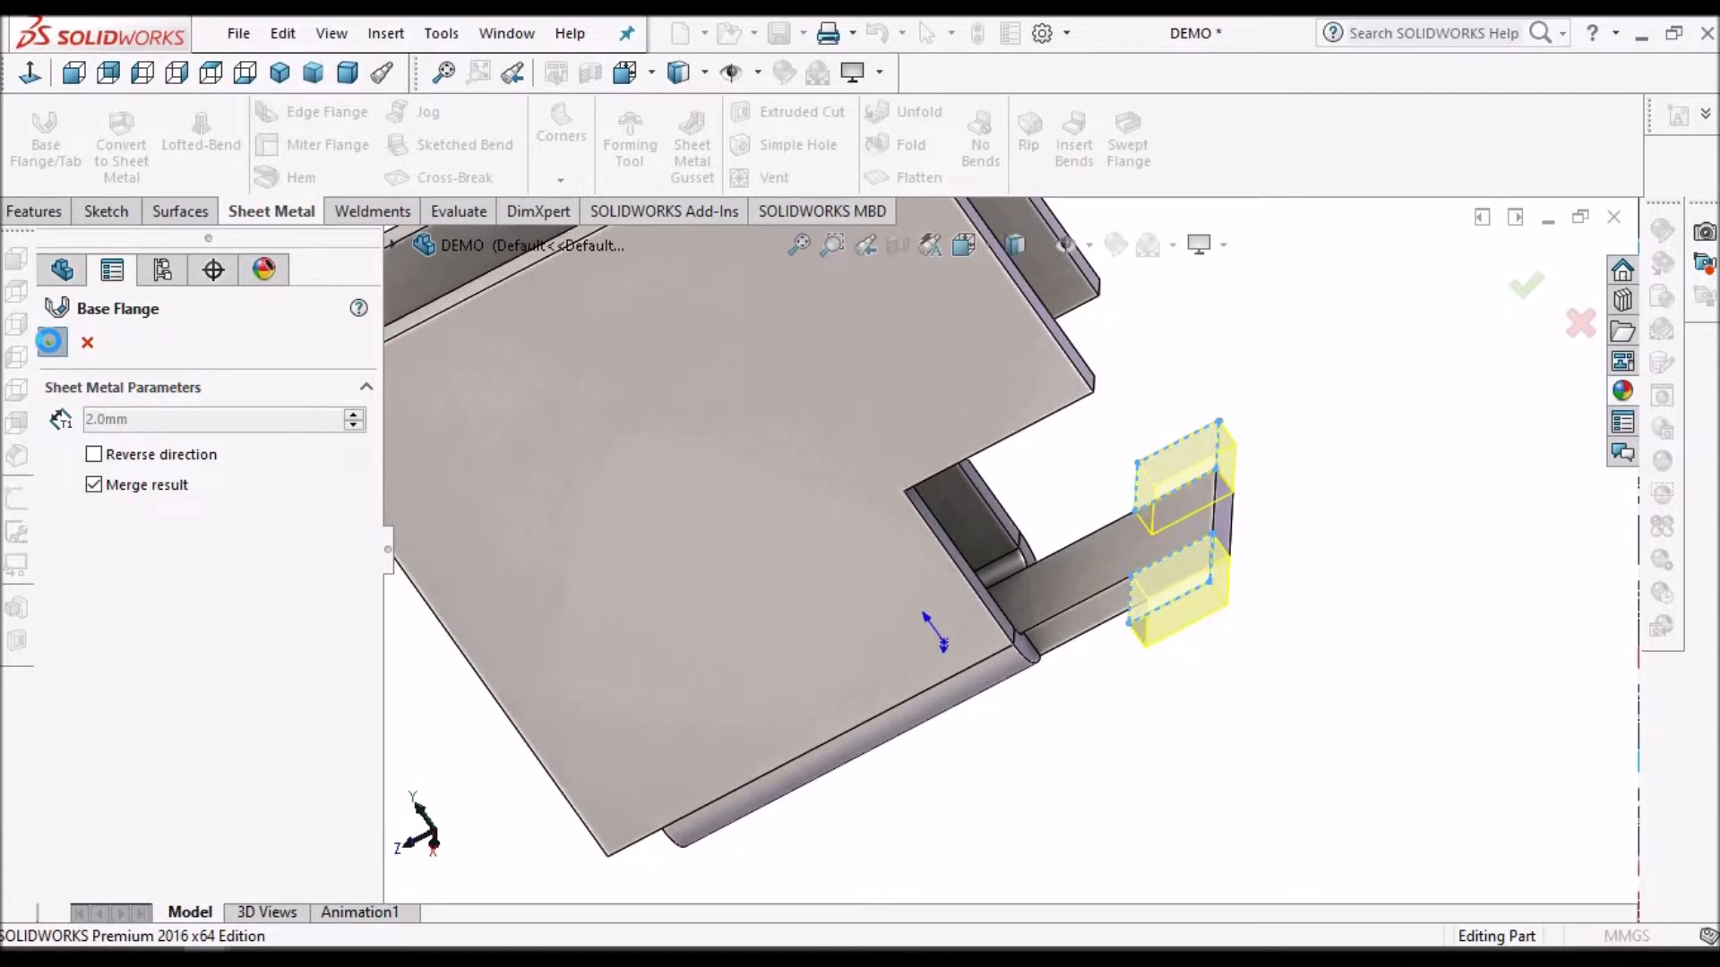
{"action": "left_click", "coordinate": [52, 341]}
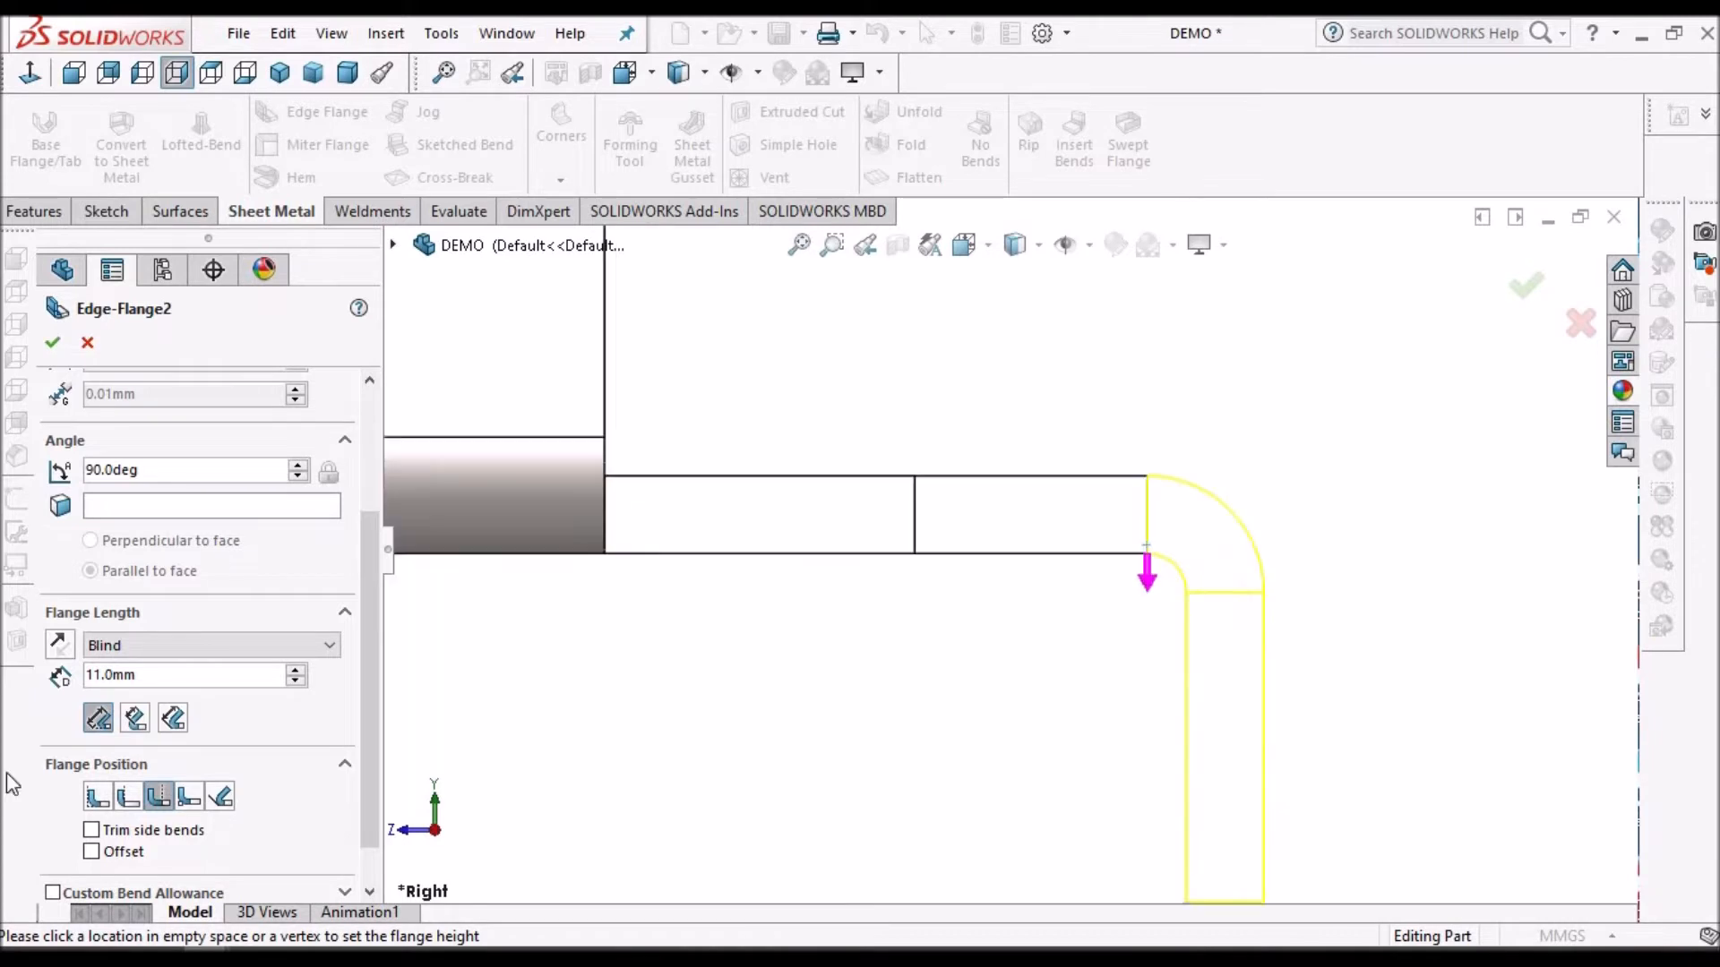
{"action": "mouse_move", "coordinate": [98, 796]}
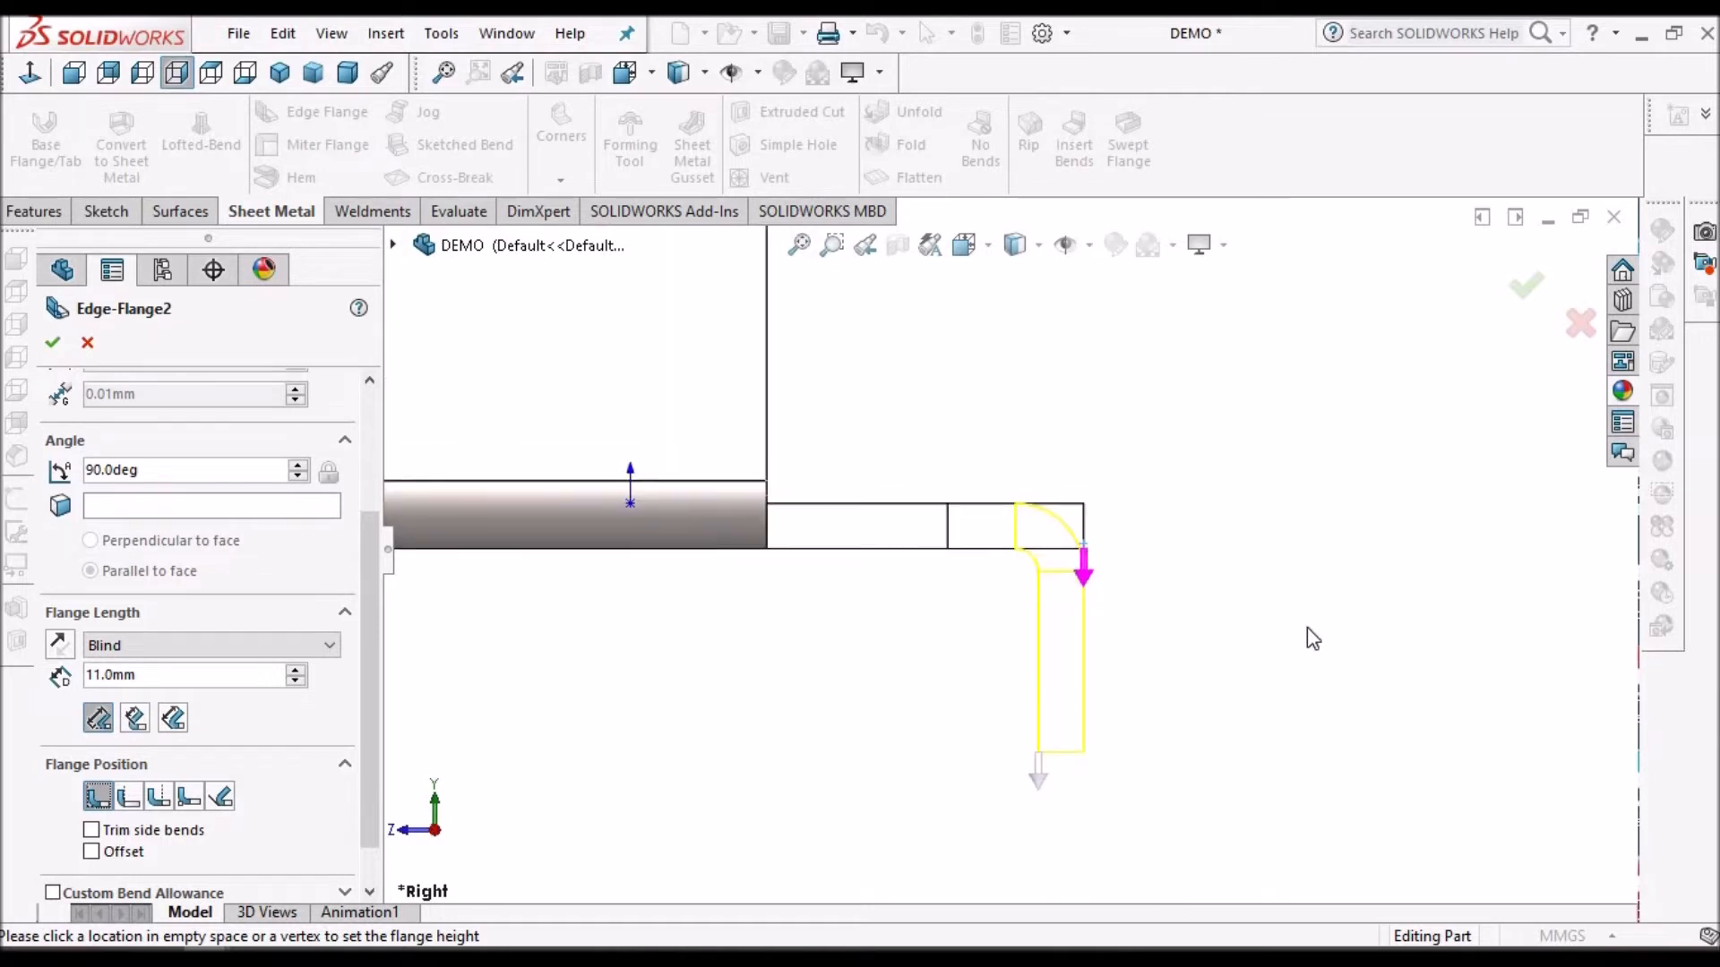
Step: Build Edge-Flange2 on the tab's end edge at 90° with an 11 mm blind length
{"action": "left_click", "coordinate": [1015, 549]}
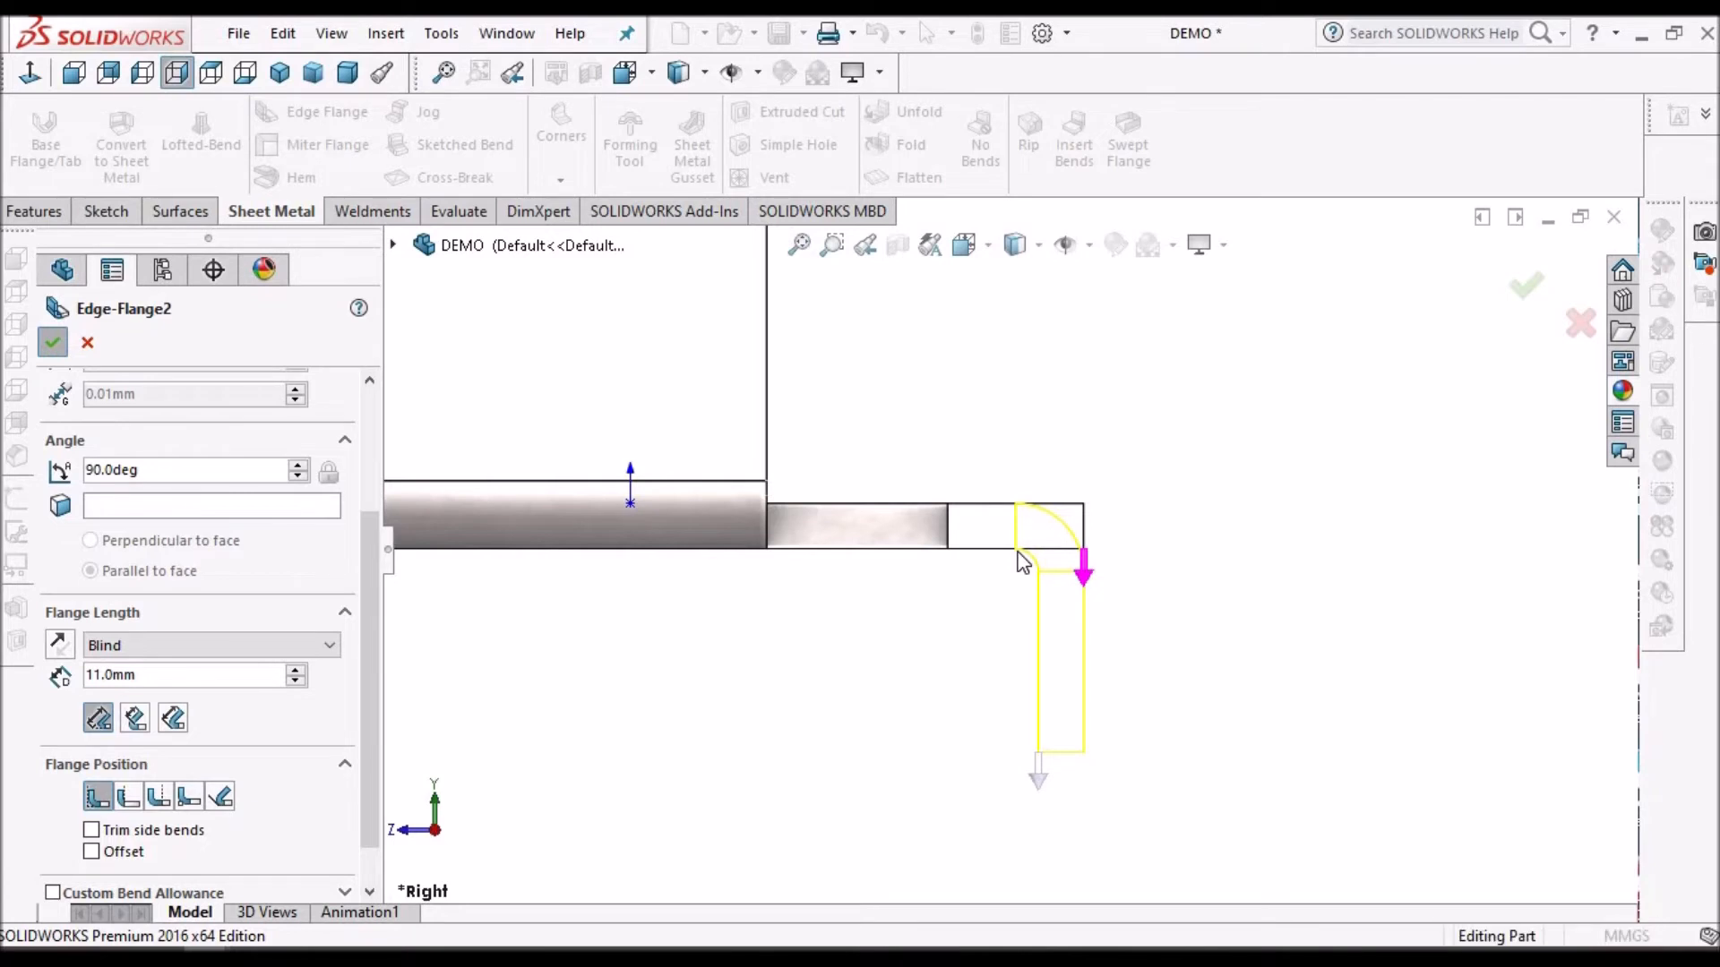
{"action": "left_click", "coordinate": [52, 342]}
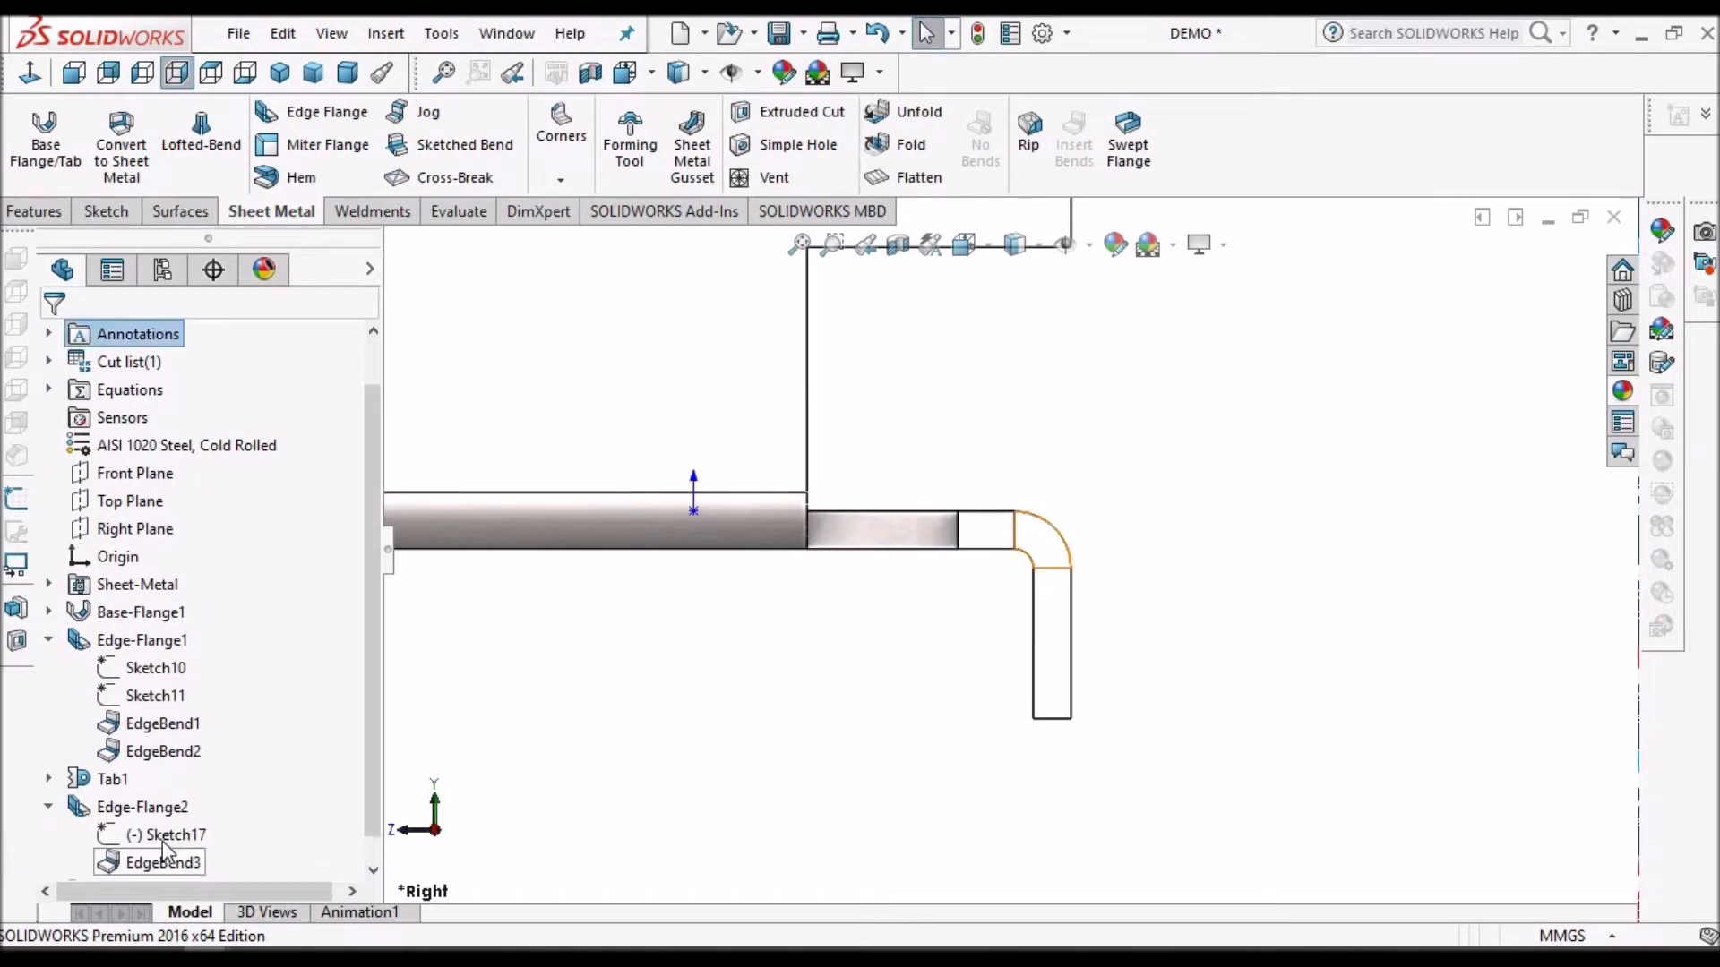
Step: Edit Edge-Flange2's Sketch17 and add a 20 mm width dimension to the profile
{"action": "left_click", "coordinate": [172, 835]}
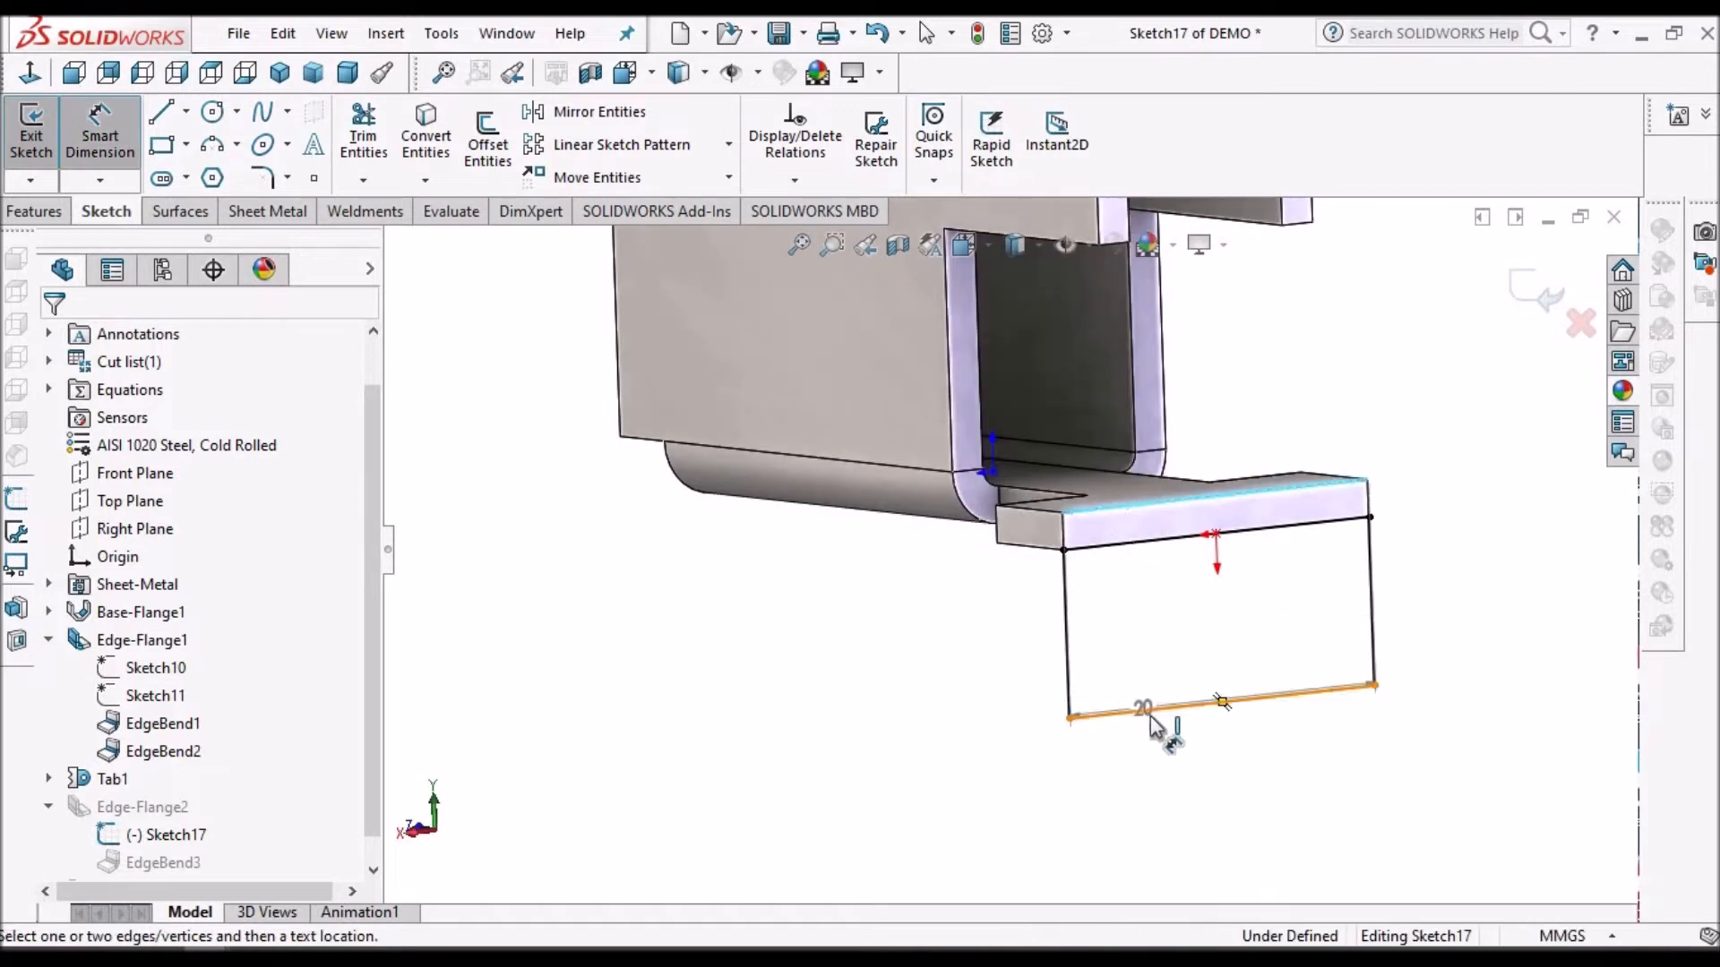
{"action": "left_click", "coordinate": [1207, 718]}
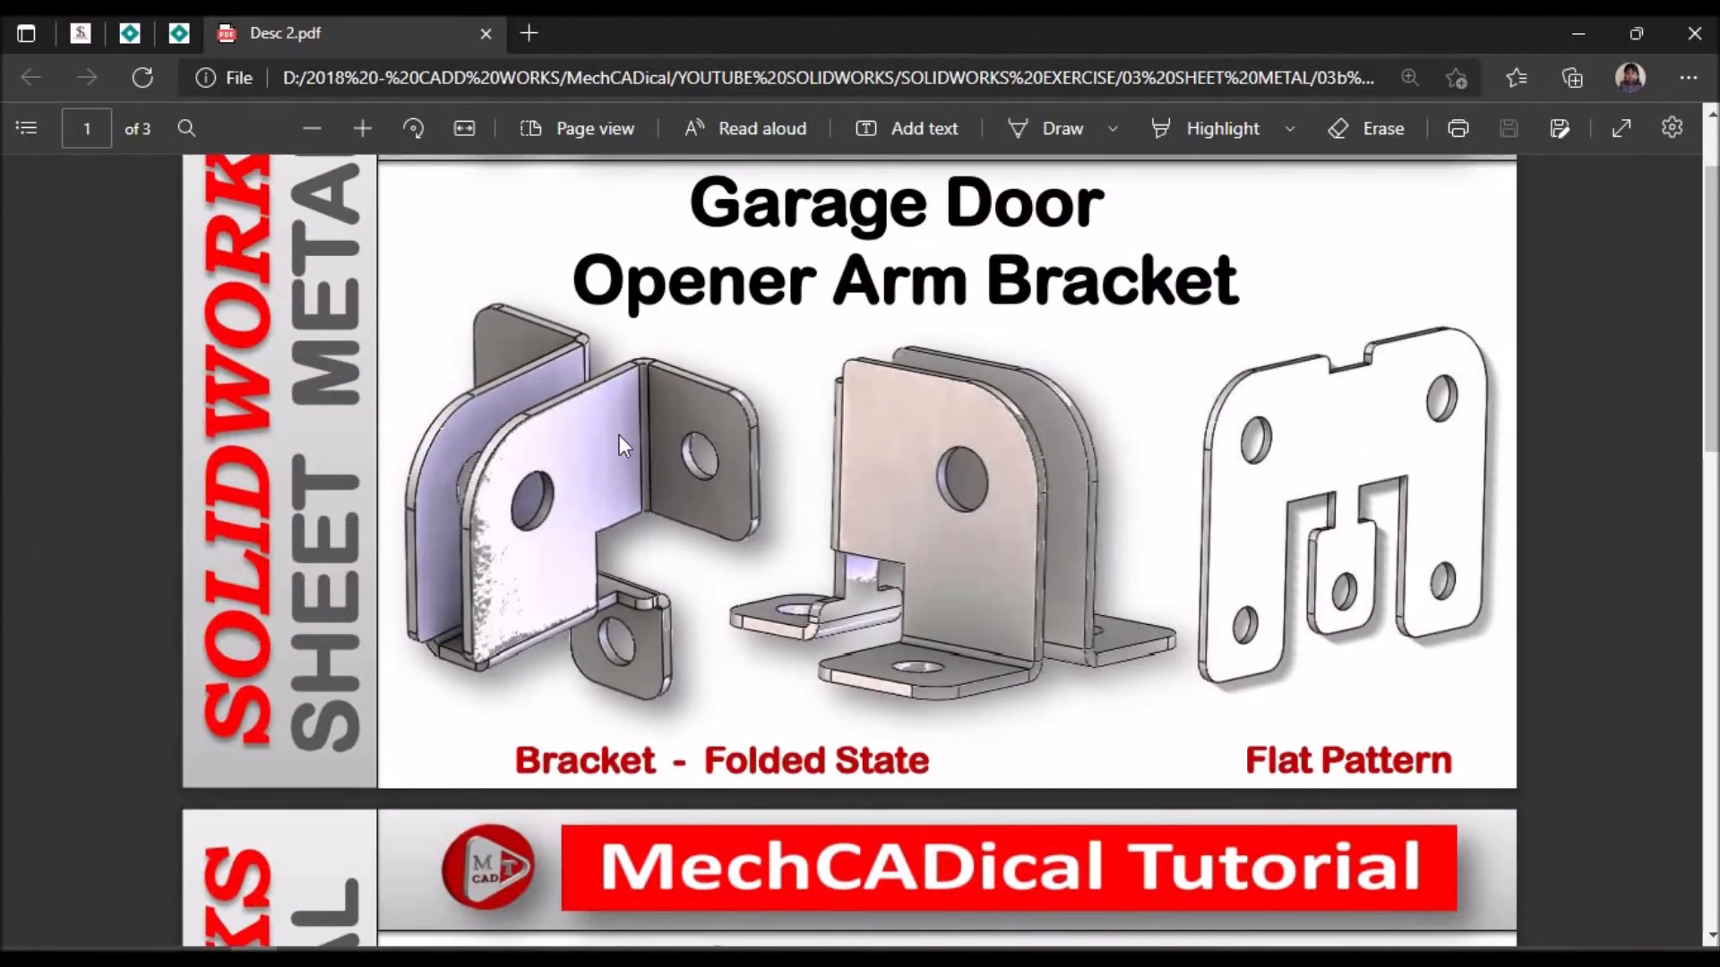
{"action": "mouse_move", "coordinate": [713, 428]}
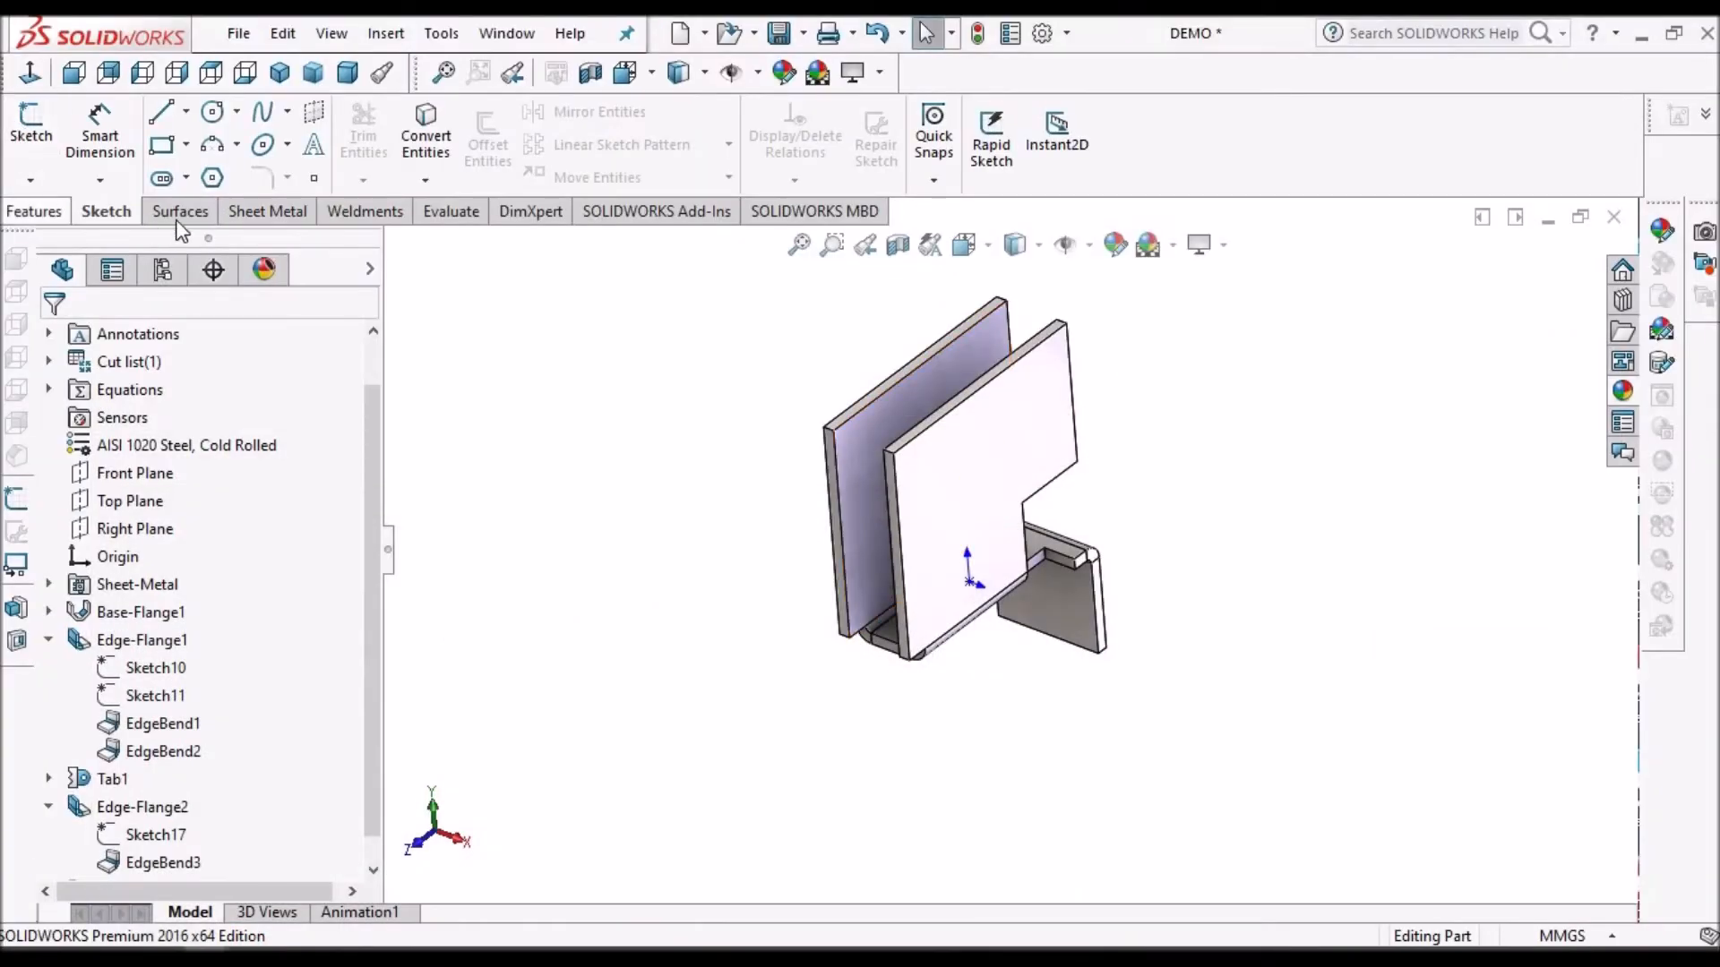
{"action": "left_click", "coordinate": [270, 210]}
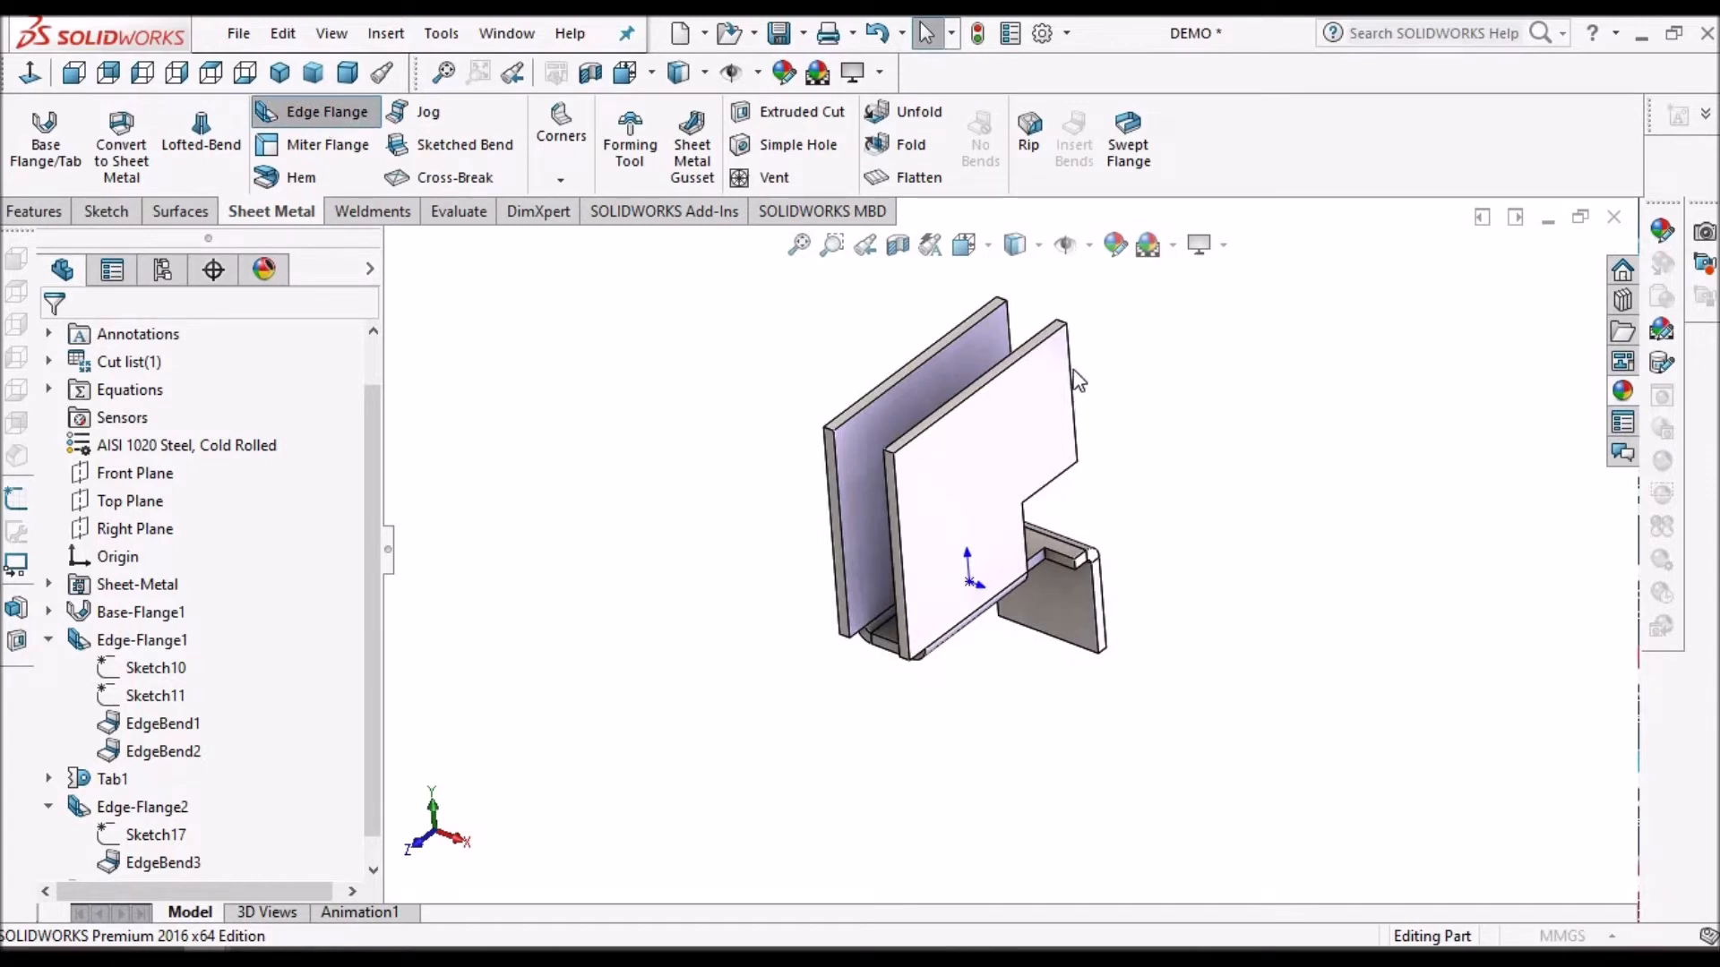
Step: Build Edge-Flange3 on both upright walls' top edges with a 29 mm blind length
{"action": "left_click", "coordinate": [317, 111]}
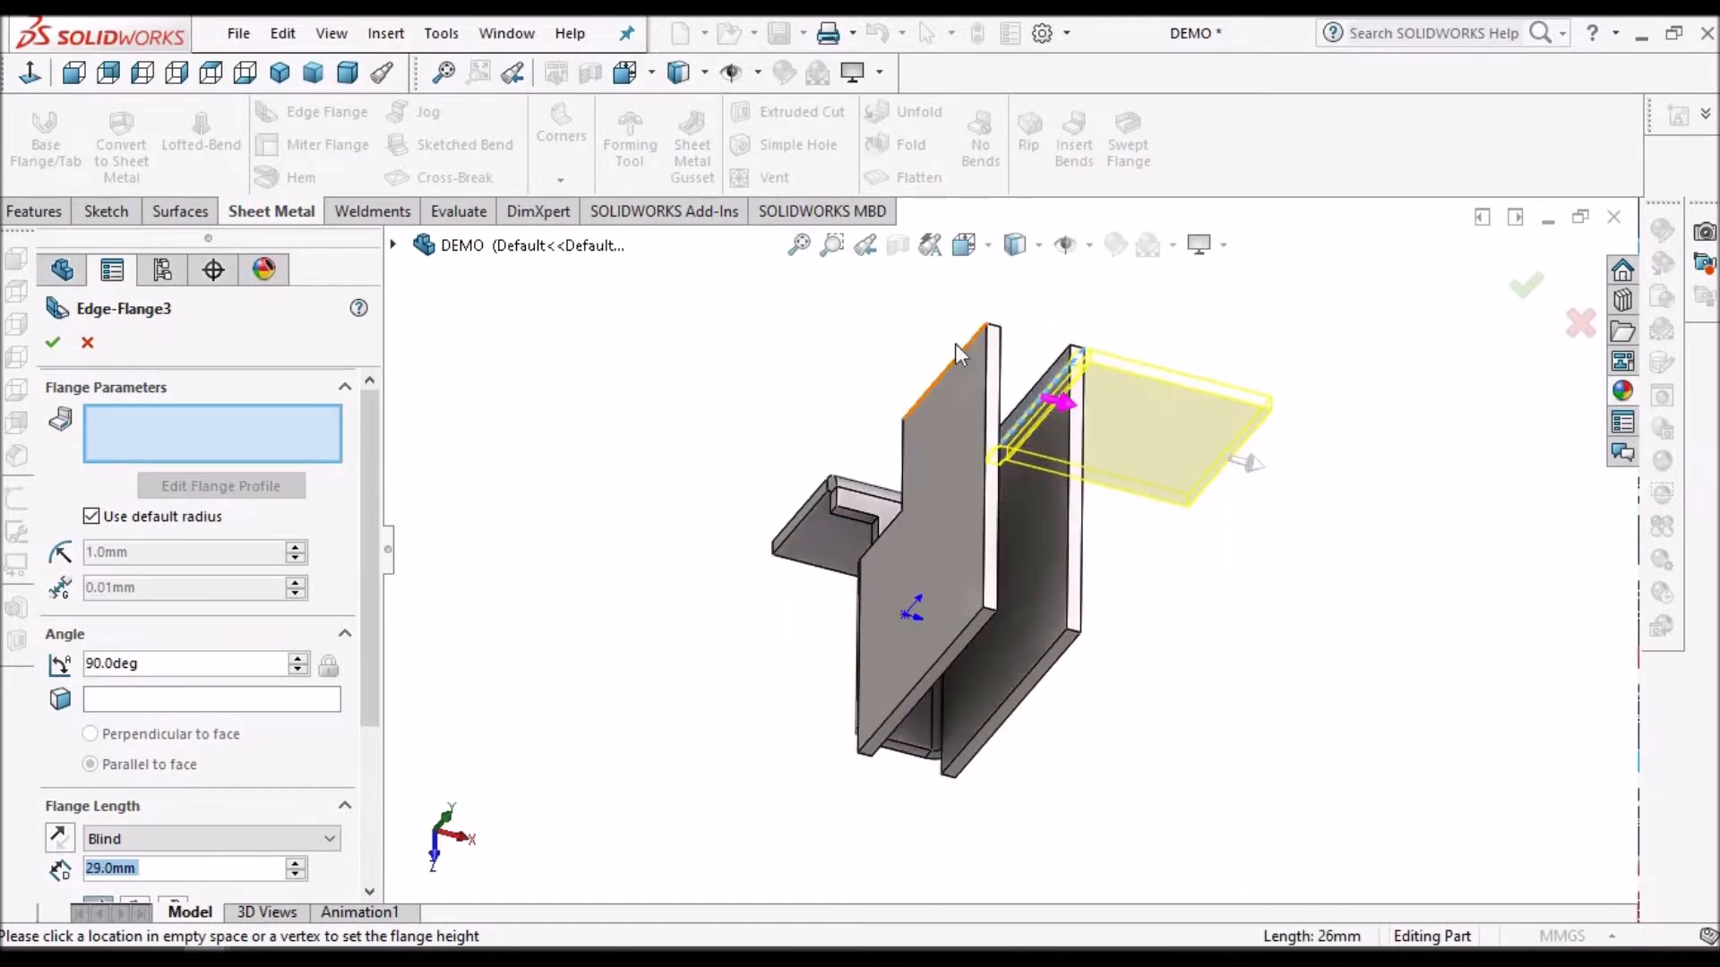
{"action": "left_click", "coordinate": [979, 351]}
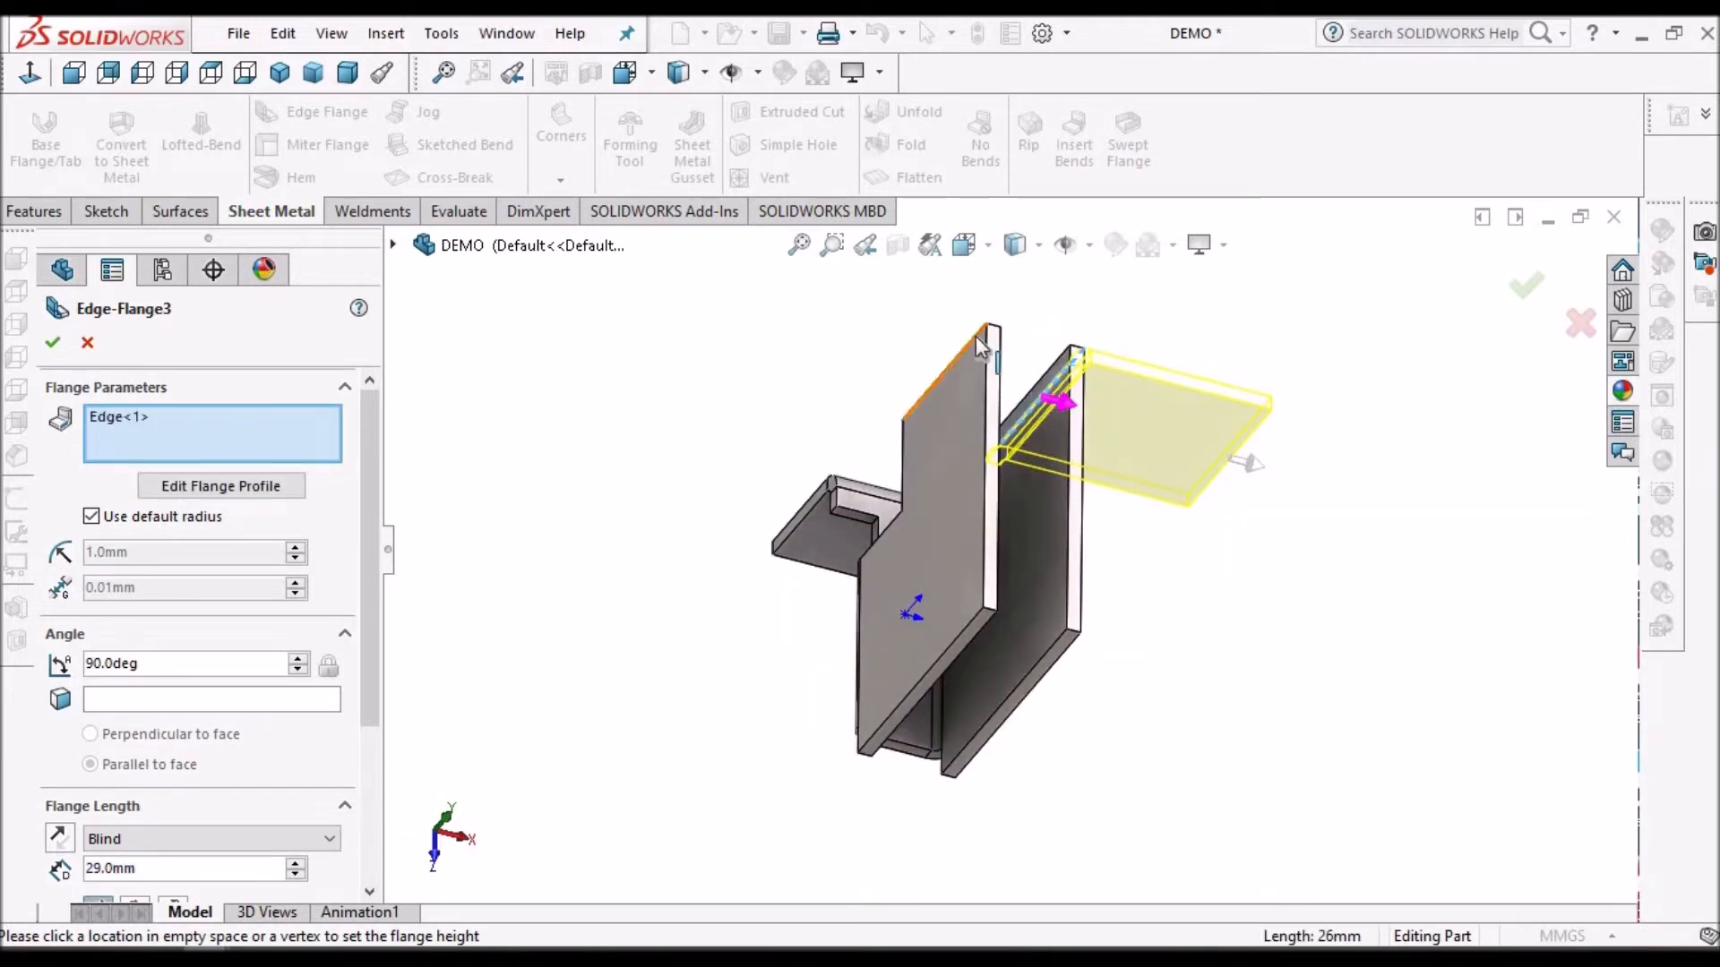
{"action": "left_click", "coordinate": [979, 334]}
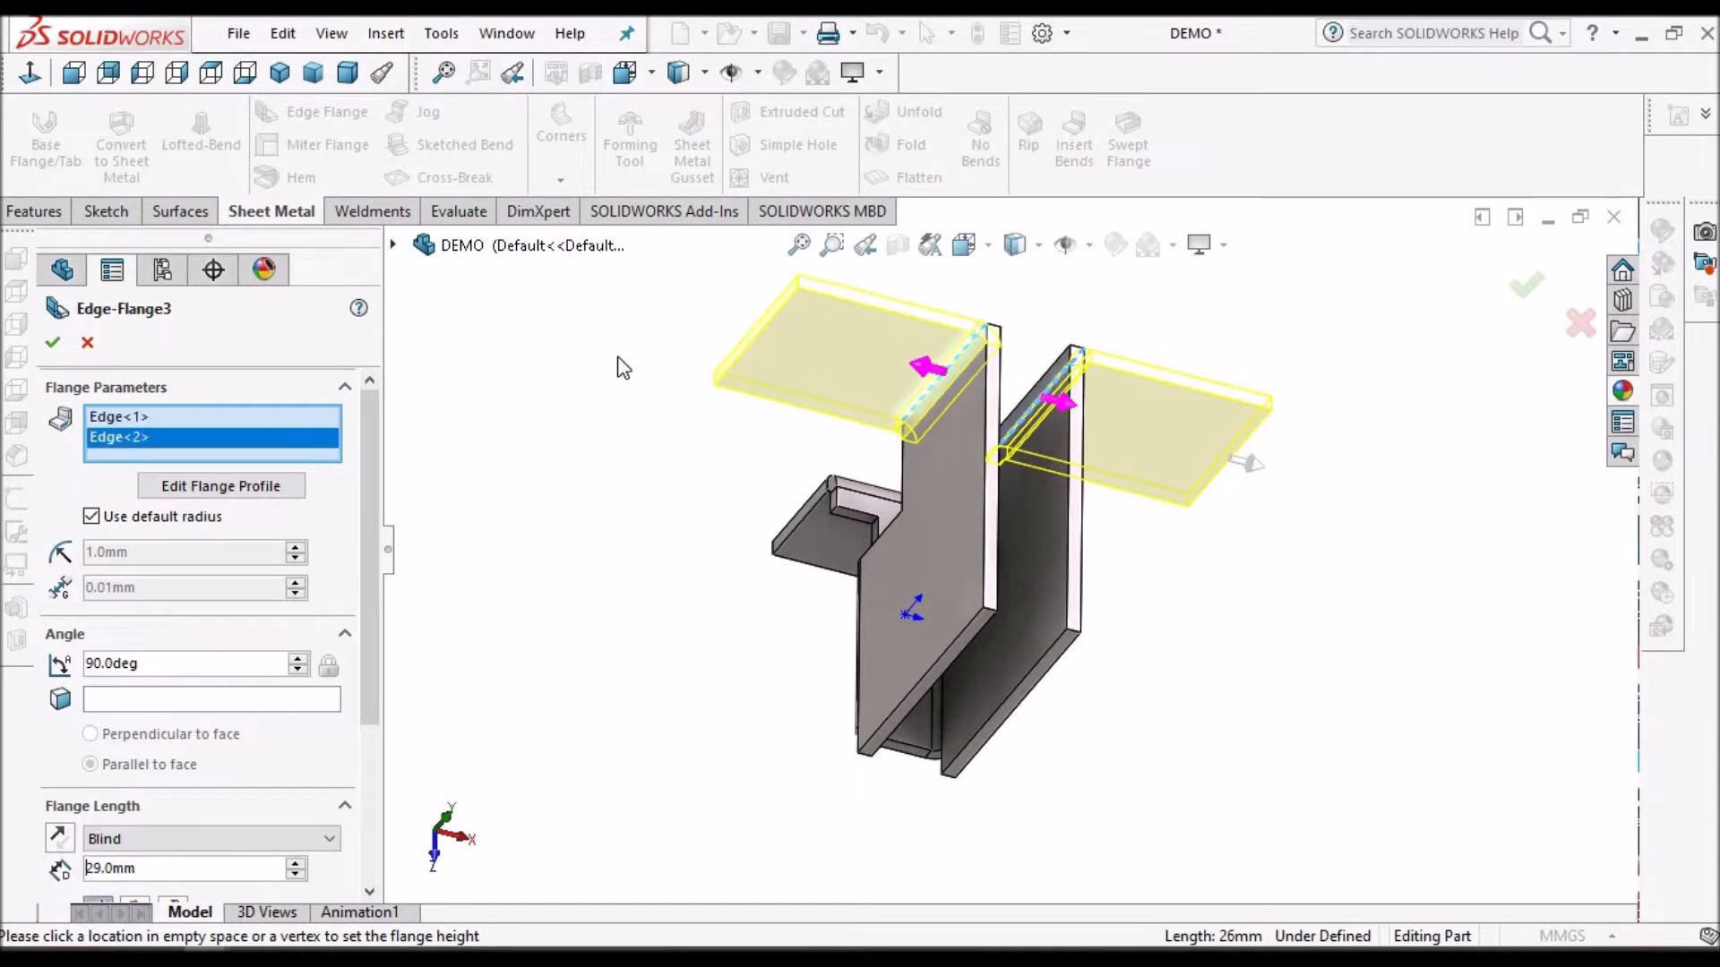
{"action": "left_click", "coordinate": [943, 494]}
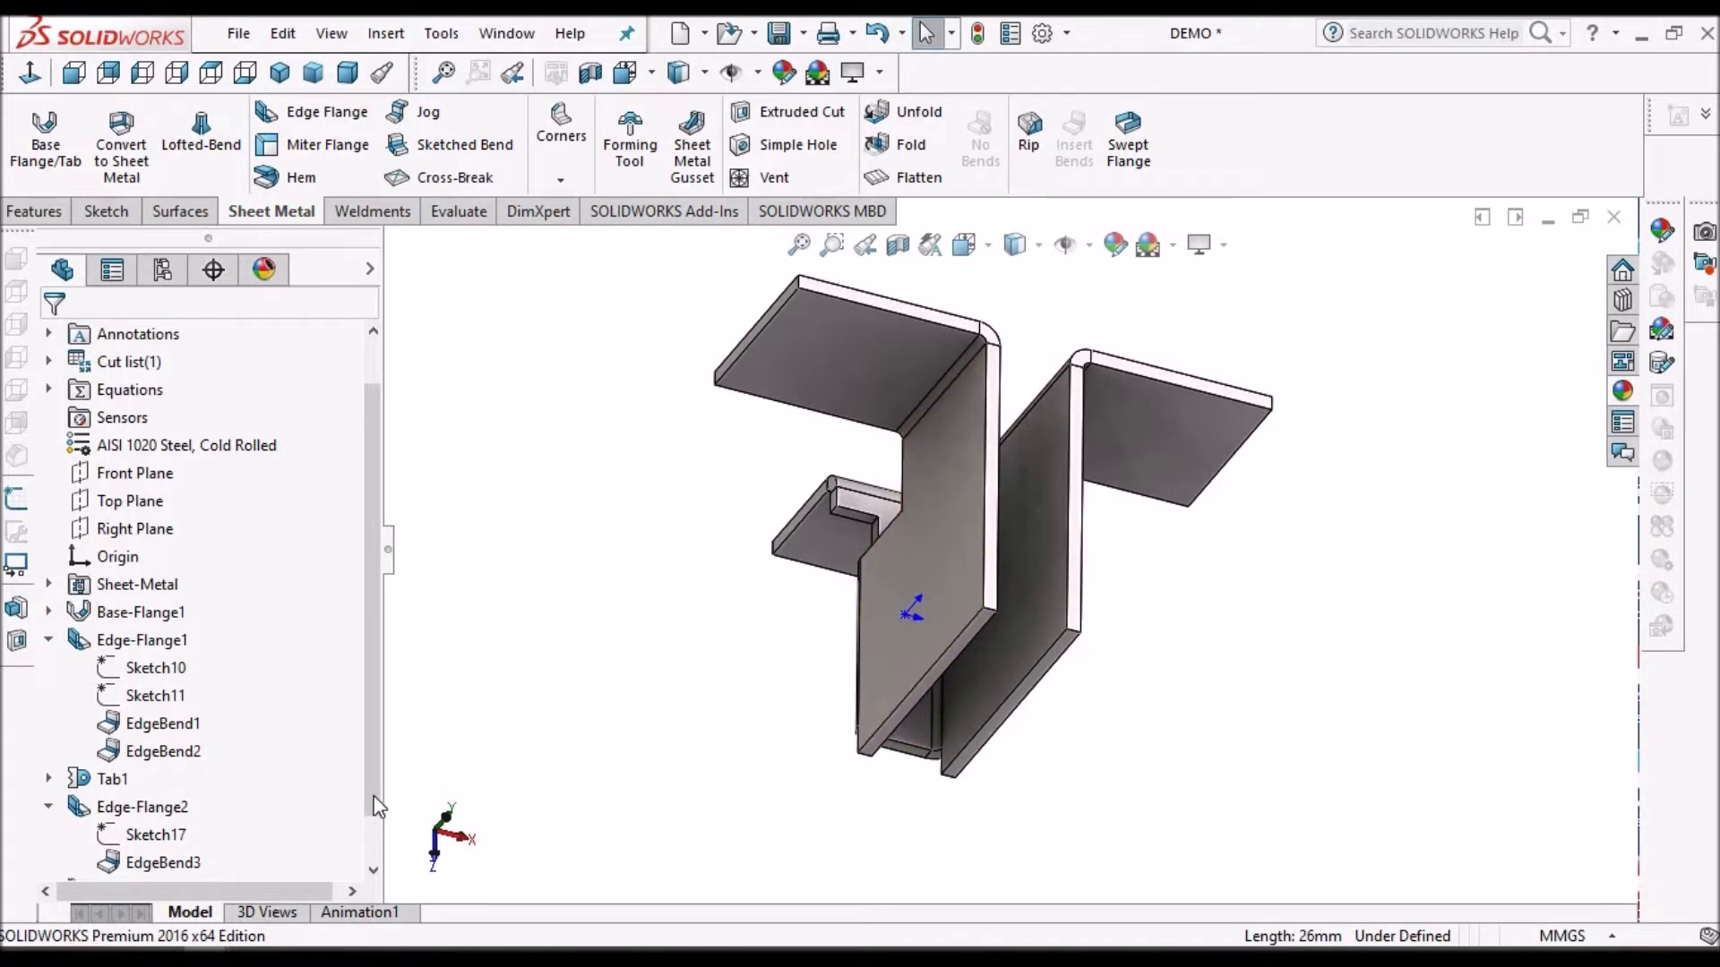
Step: Edit Edge-Flange3's profile sketches Sketch22 and Sketch23, dimensioning them 29 mm and 25 mm
{"action": "left_click", "coordinate": [156, 779]}
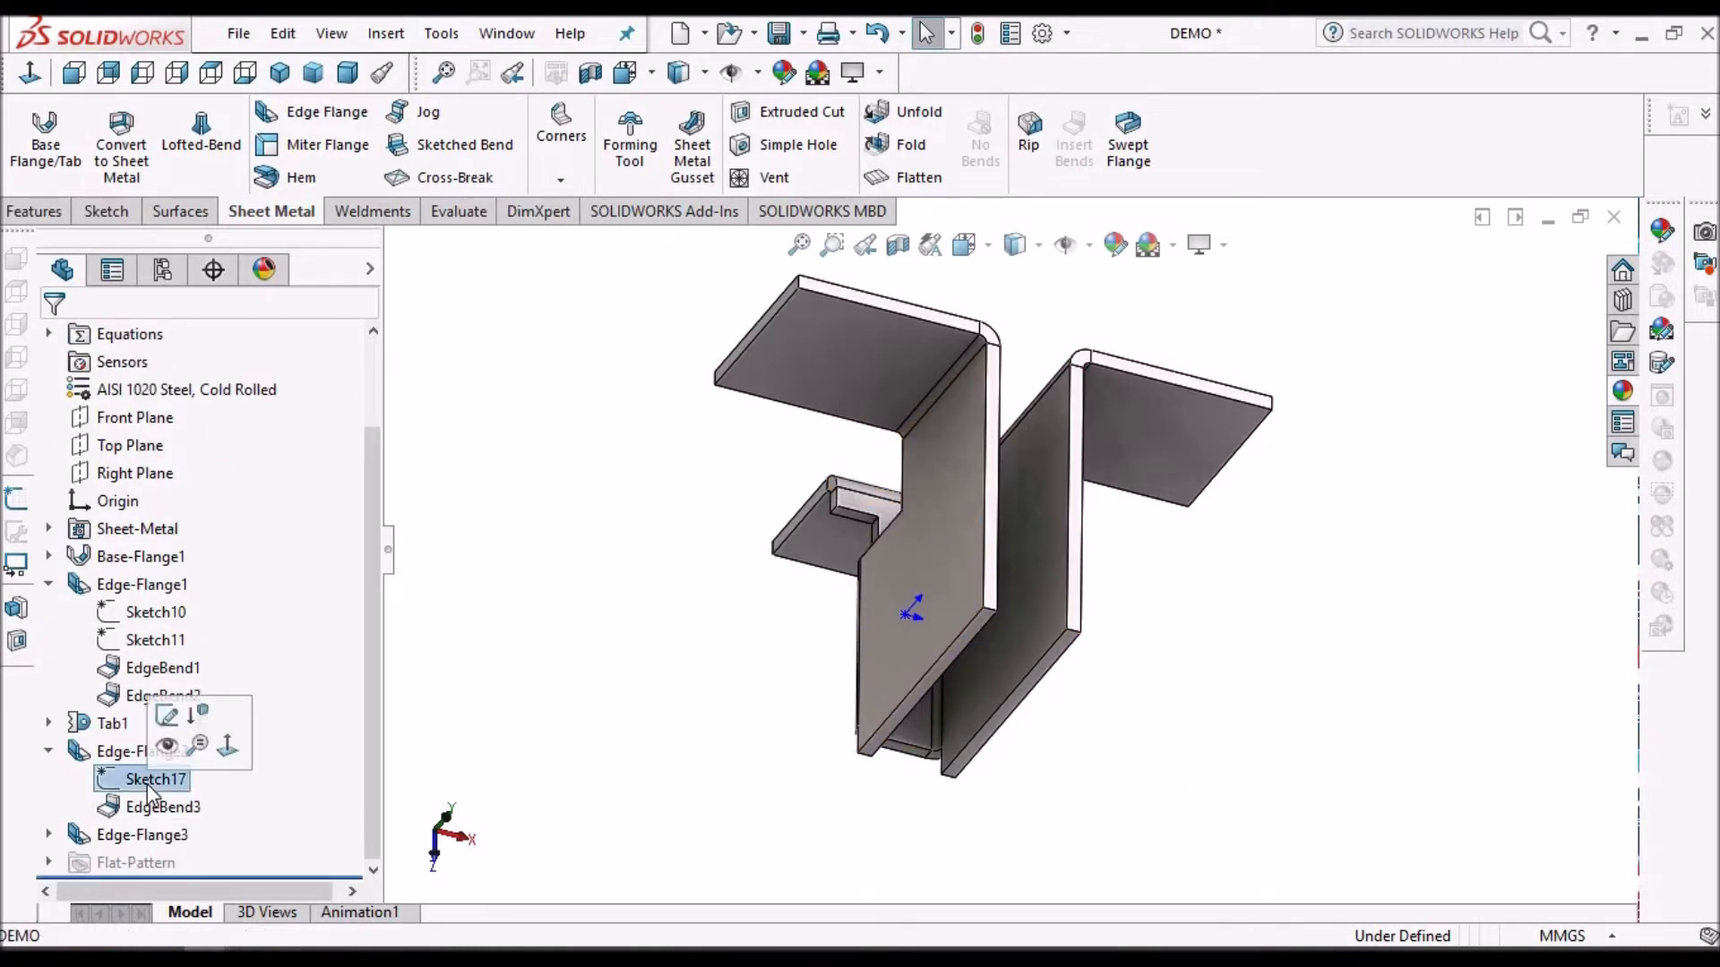
{"action": "left_click", "coordinate": [156, 778]}
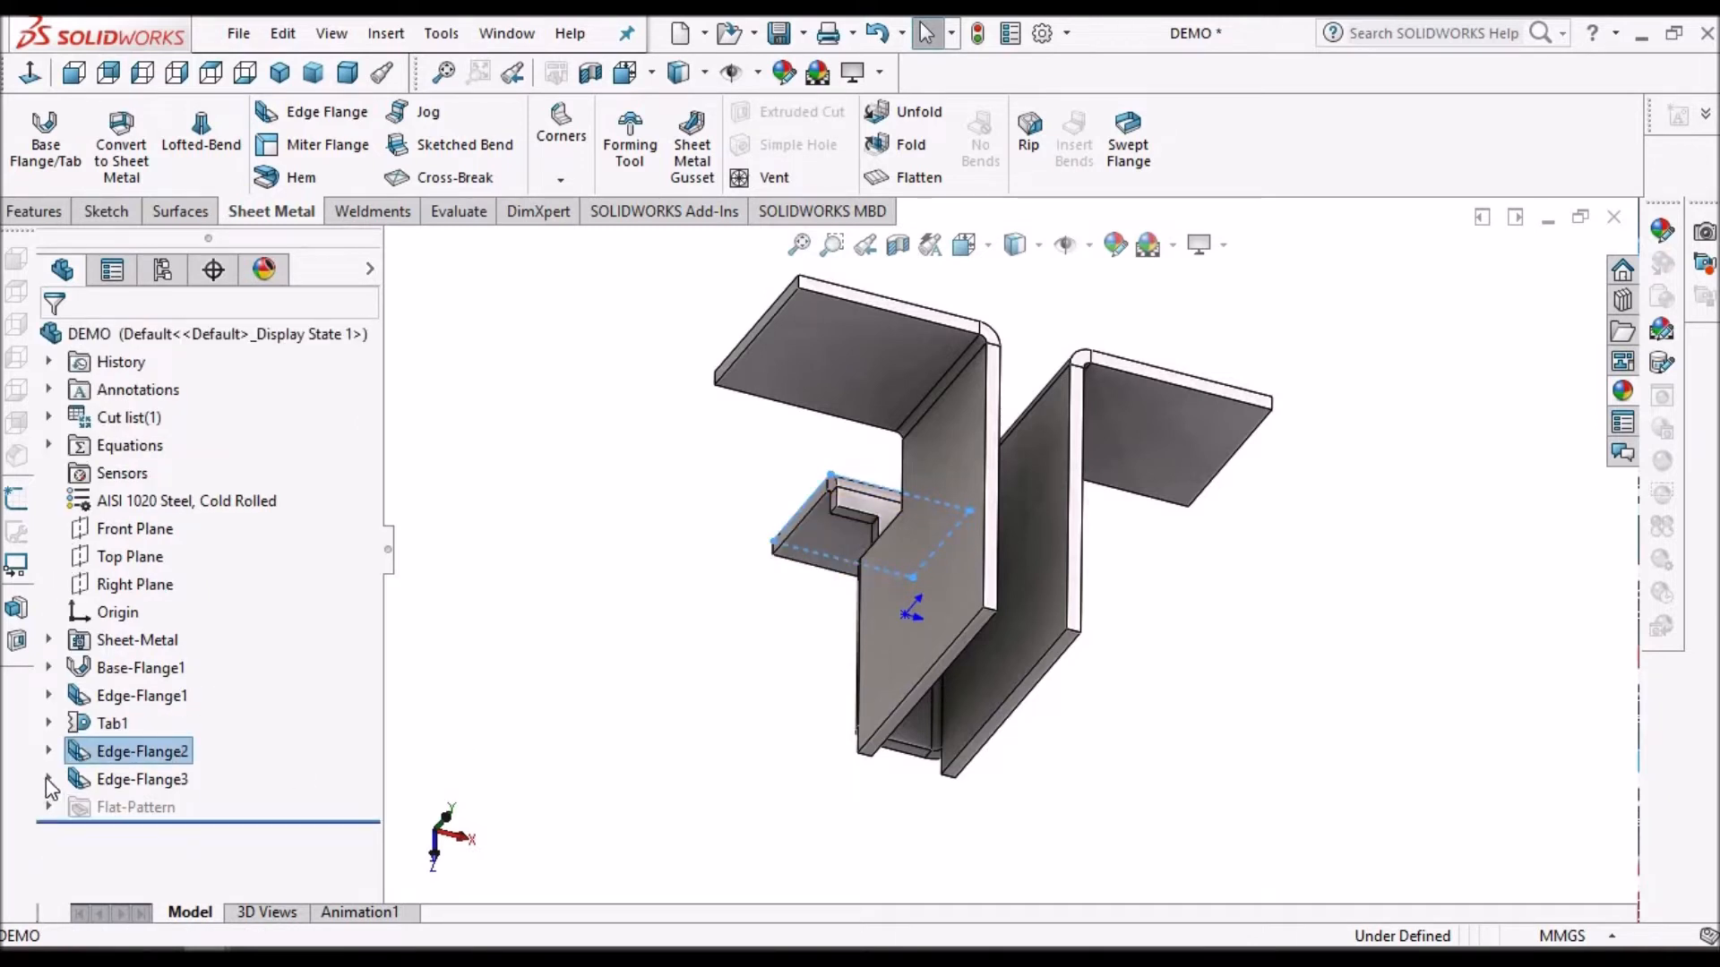
{"action": "left_click", "coordinate": [49, 751]}
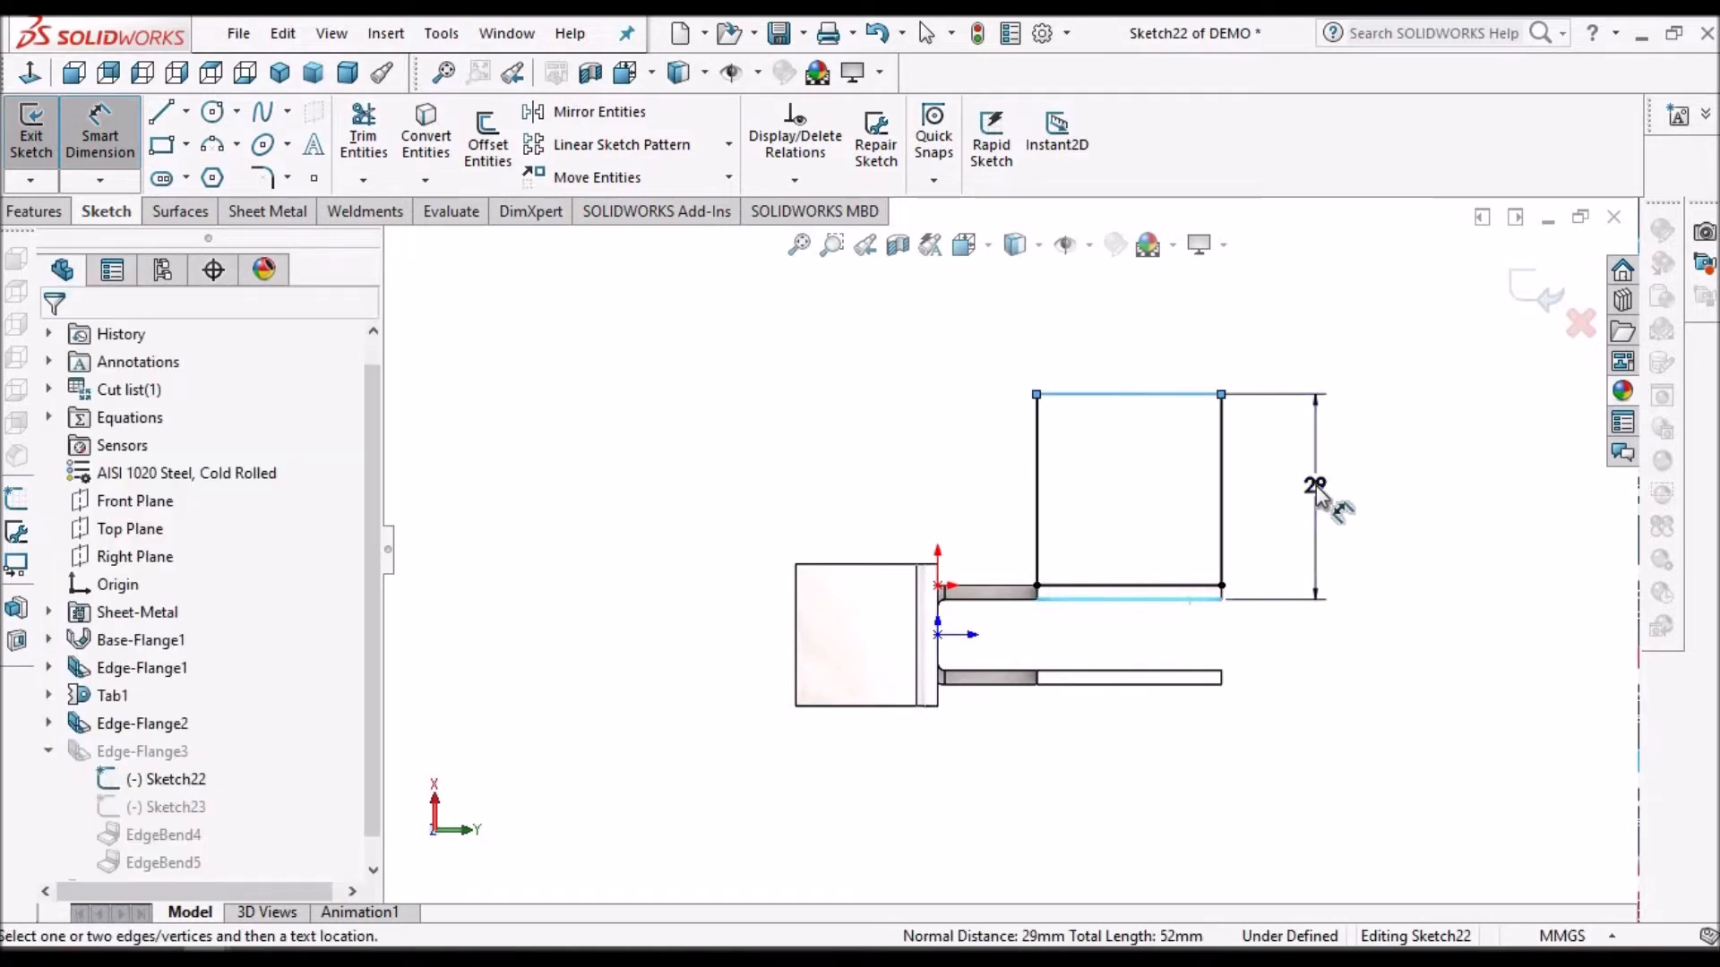
{"action": "left_click", "coordinate": [1315, 504]}
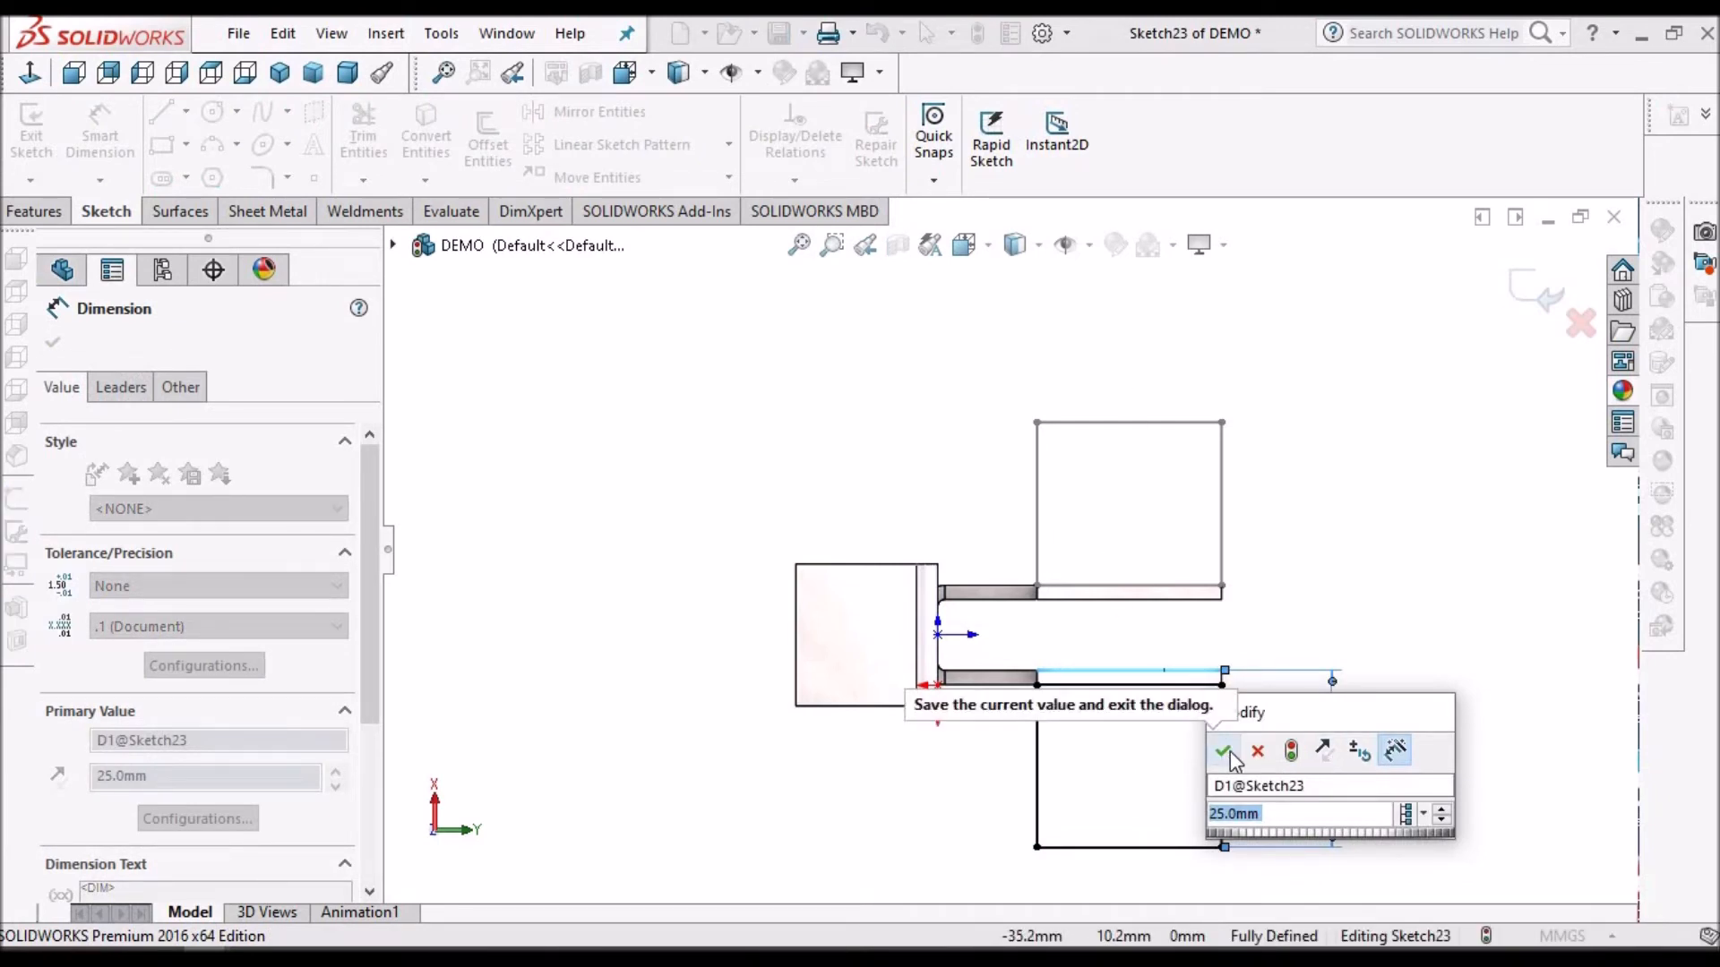
{"action": "left_click", "coordinate": [1226, 752]}
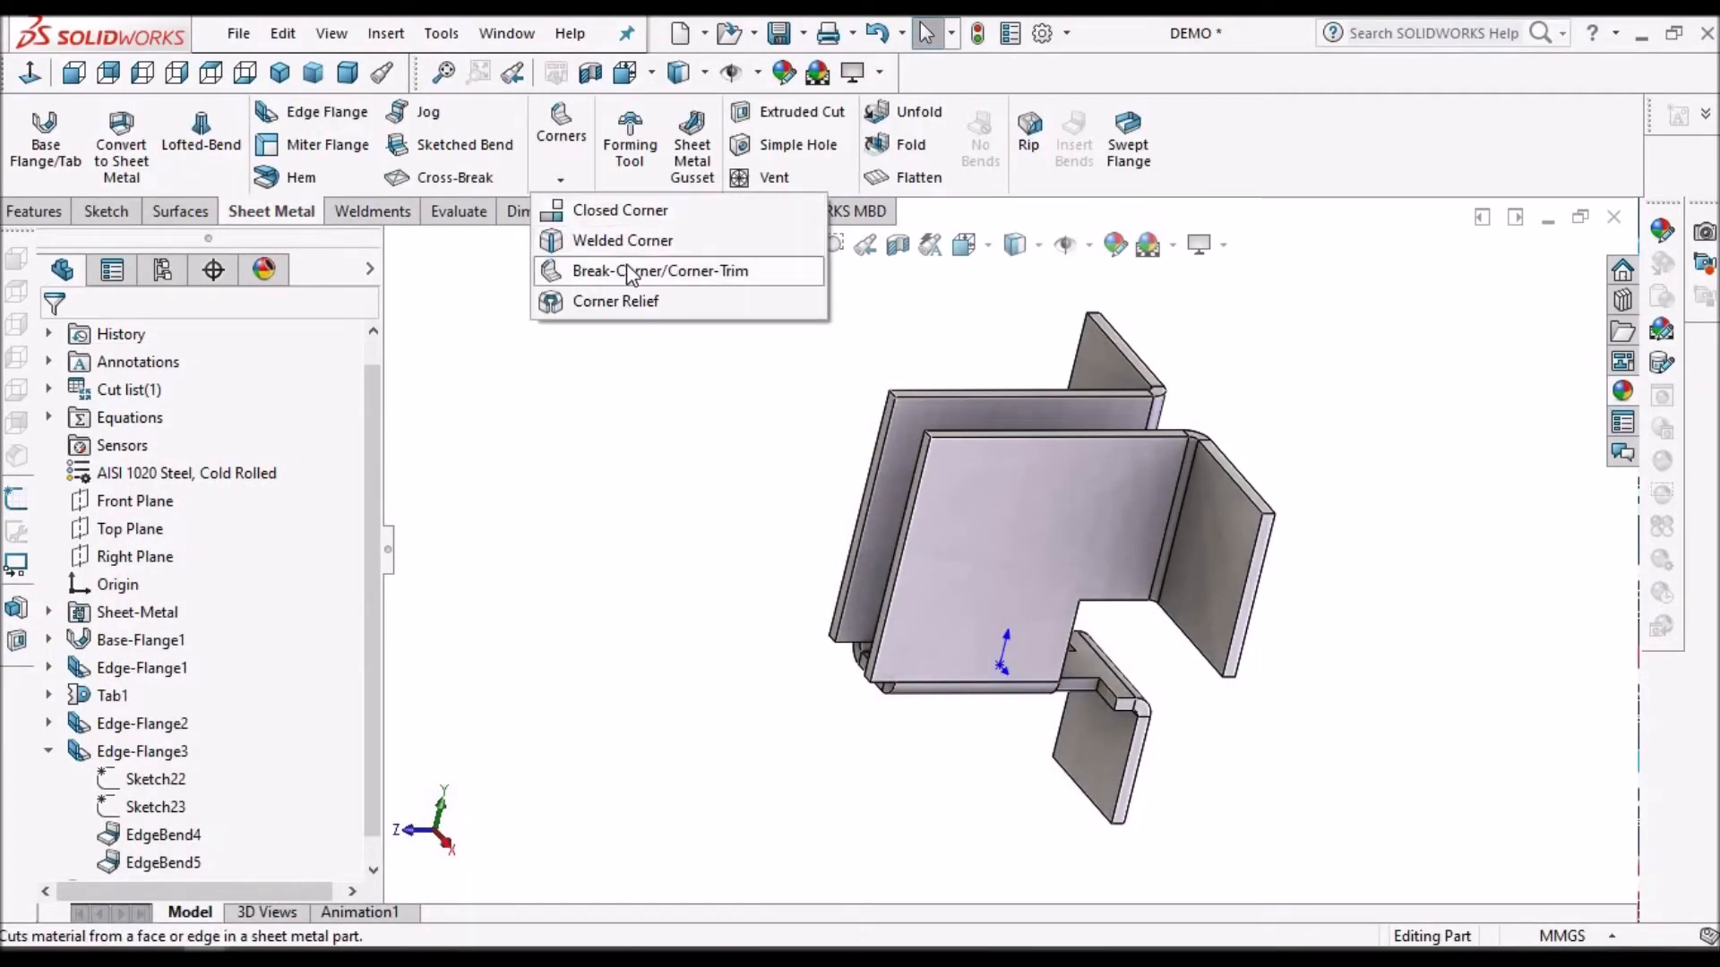
Step: Apply a 15 mm fillet Break-Corner to both walls' upper outer corner edges
{"action": "left_click", "coordinate": [659, 270]}
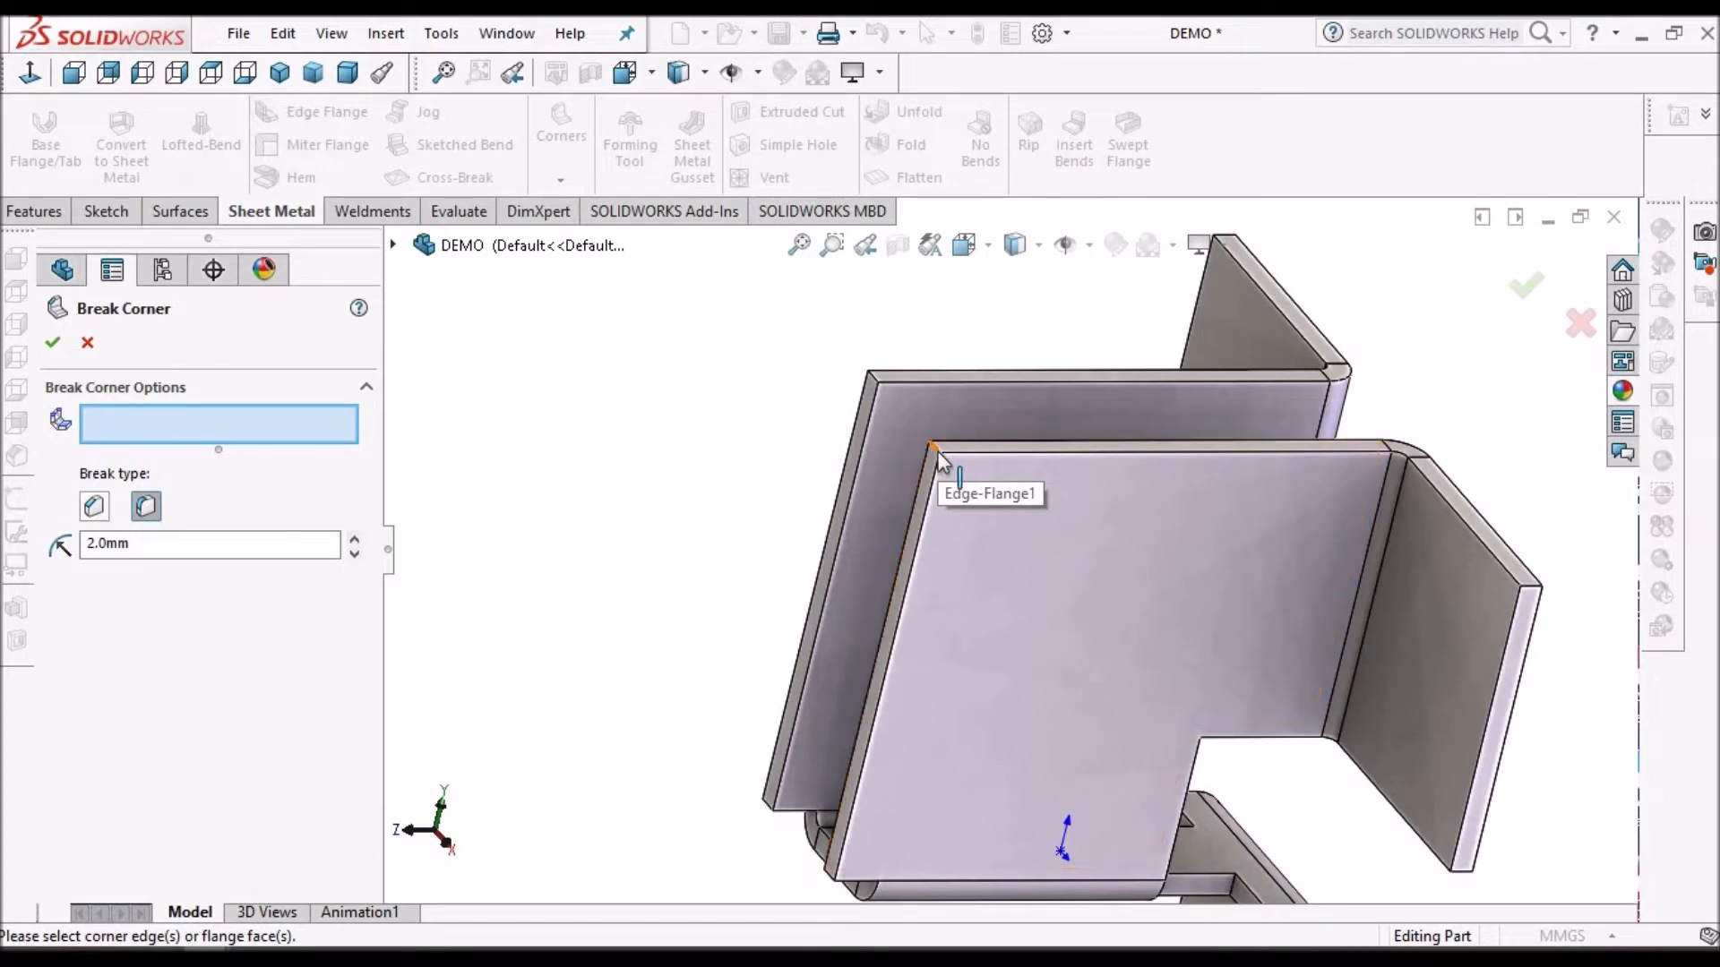
{"action": "left_click", "coordinate": [938, 454]}
{"action": "type", "text": "15"}
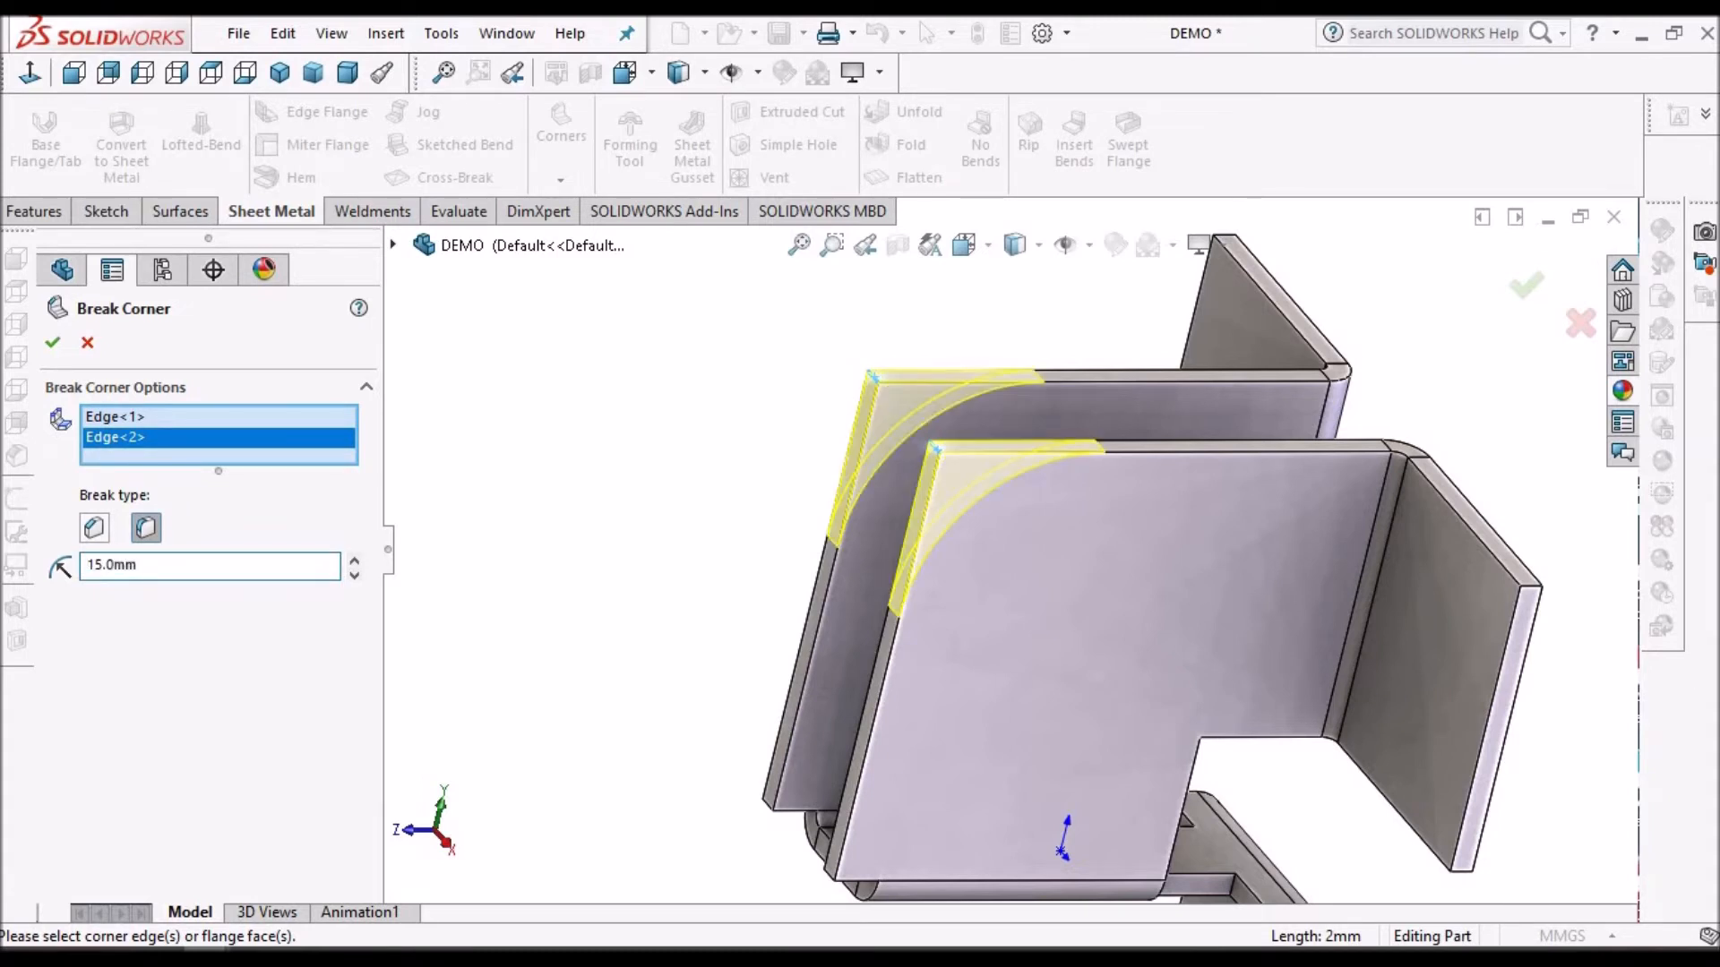
{"action": "left_click", "coordinate": [52, 342]}
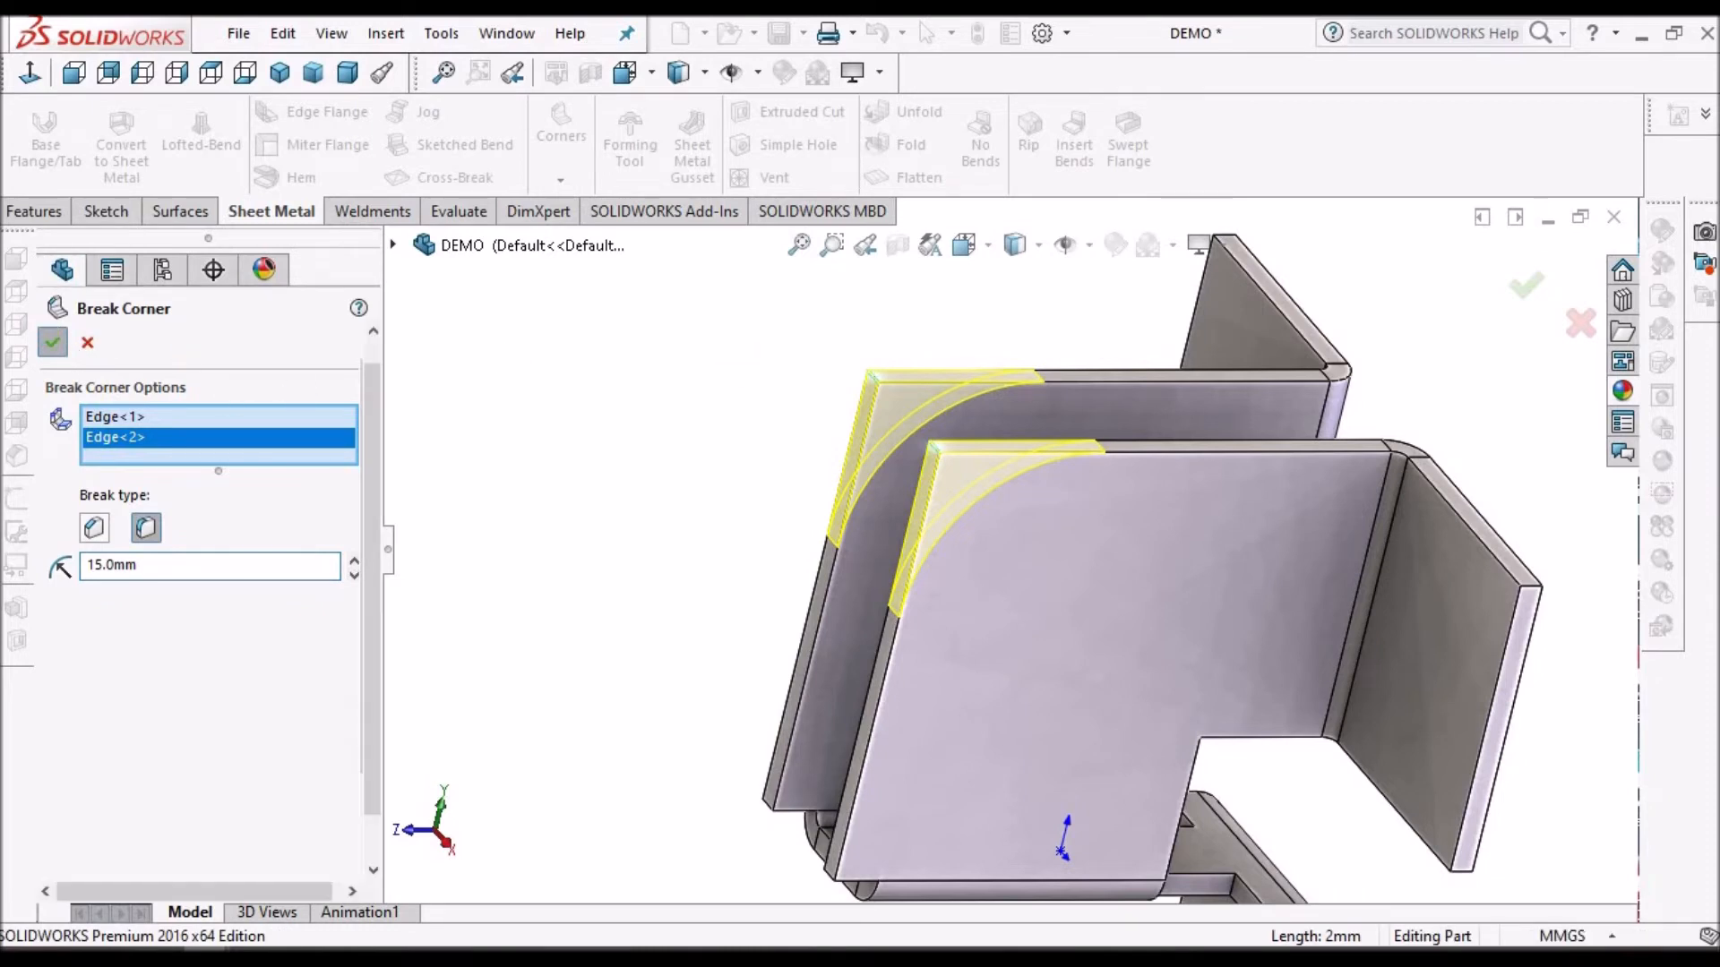
{"action": "left_click", "coordinate": [52, 342]}
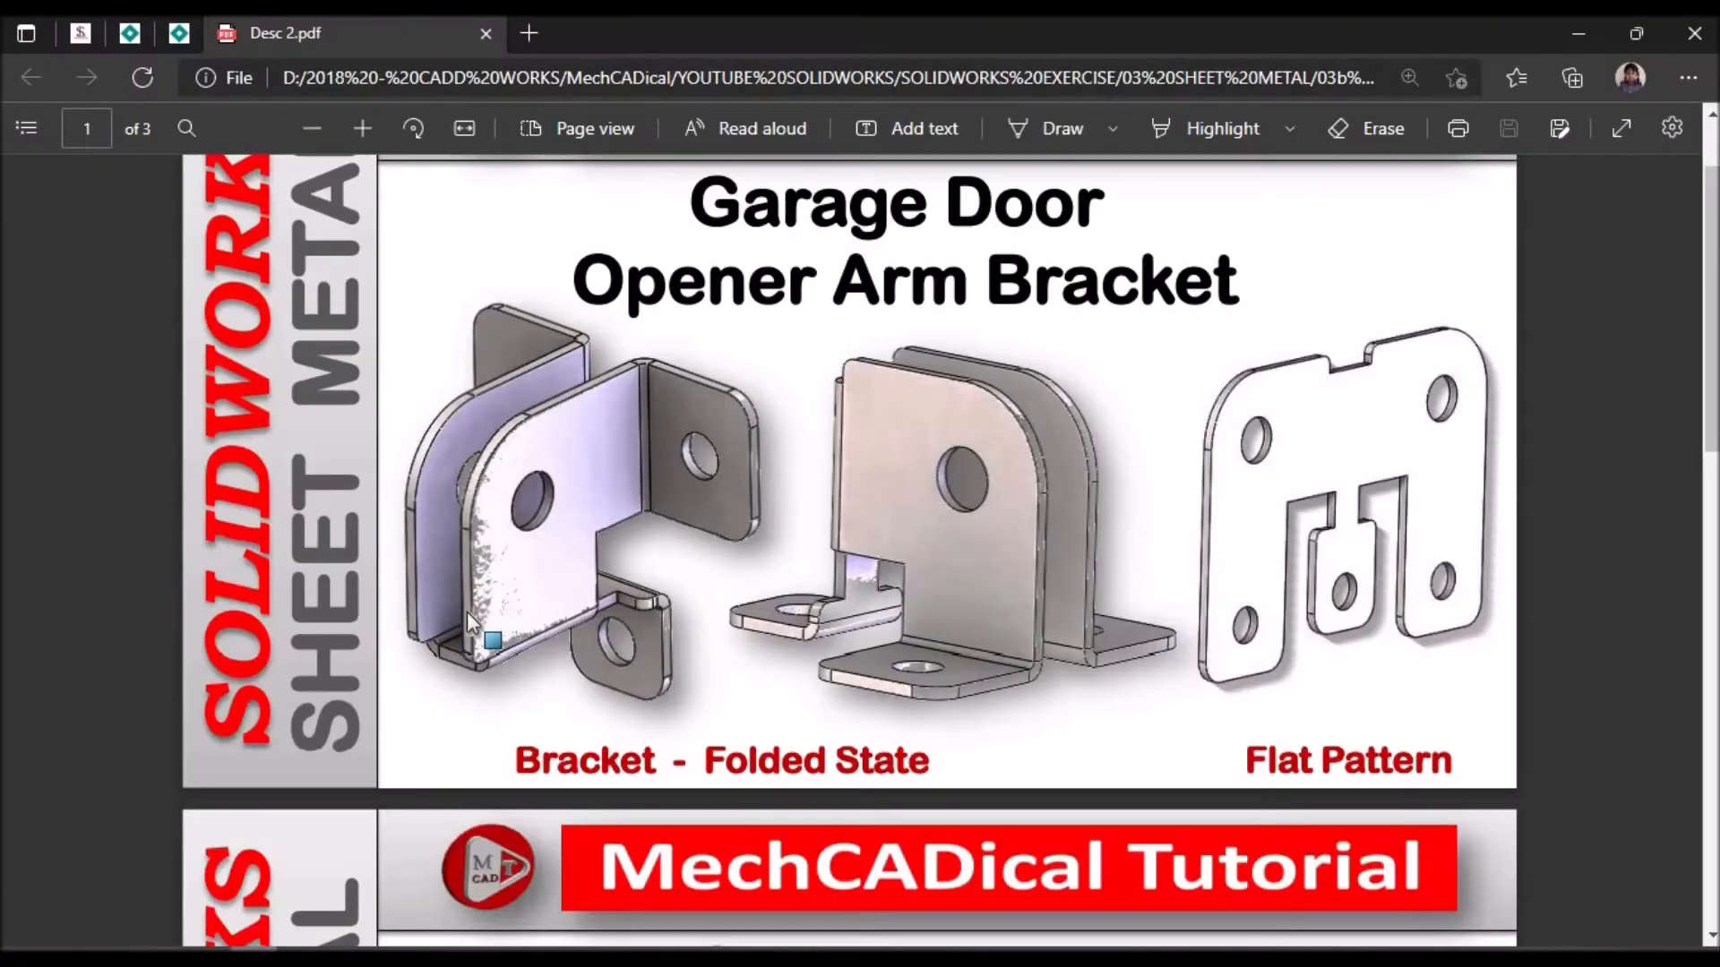
{"action": "mouse_move", "coordinate": [521, 537]}
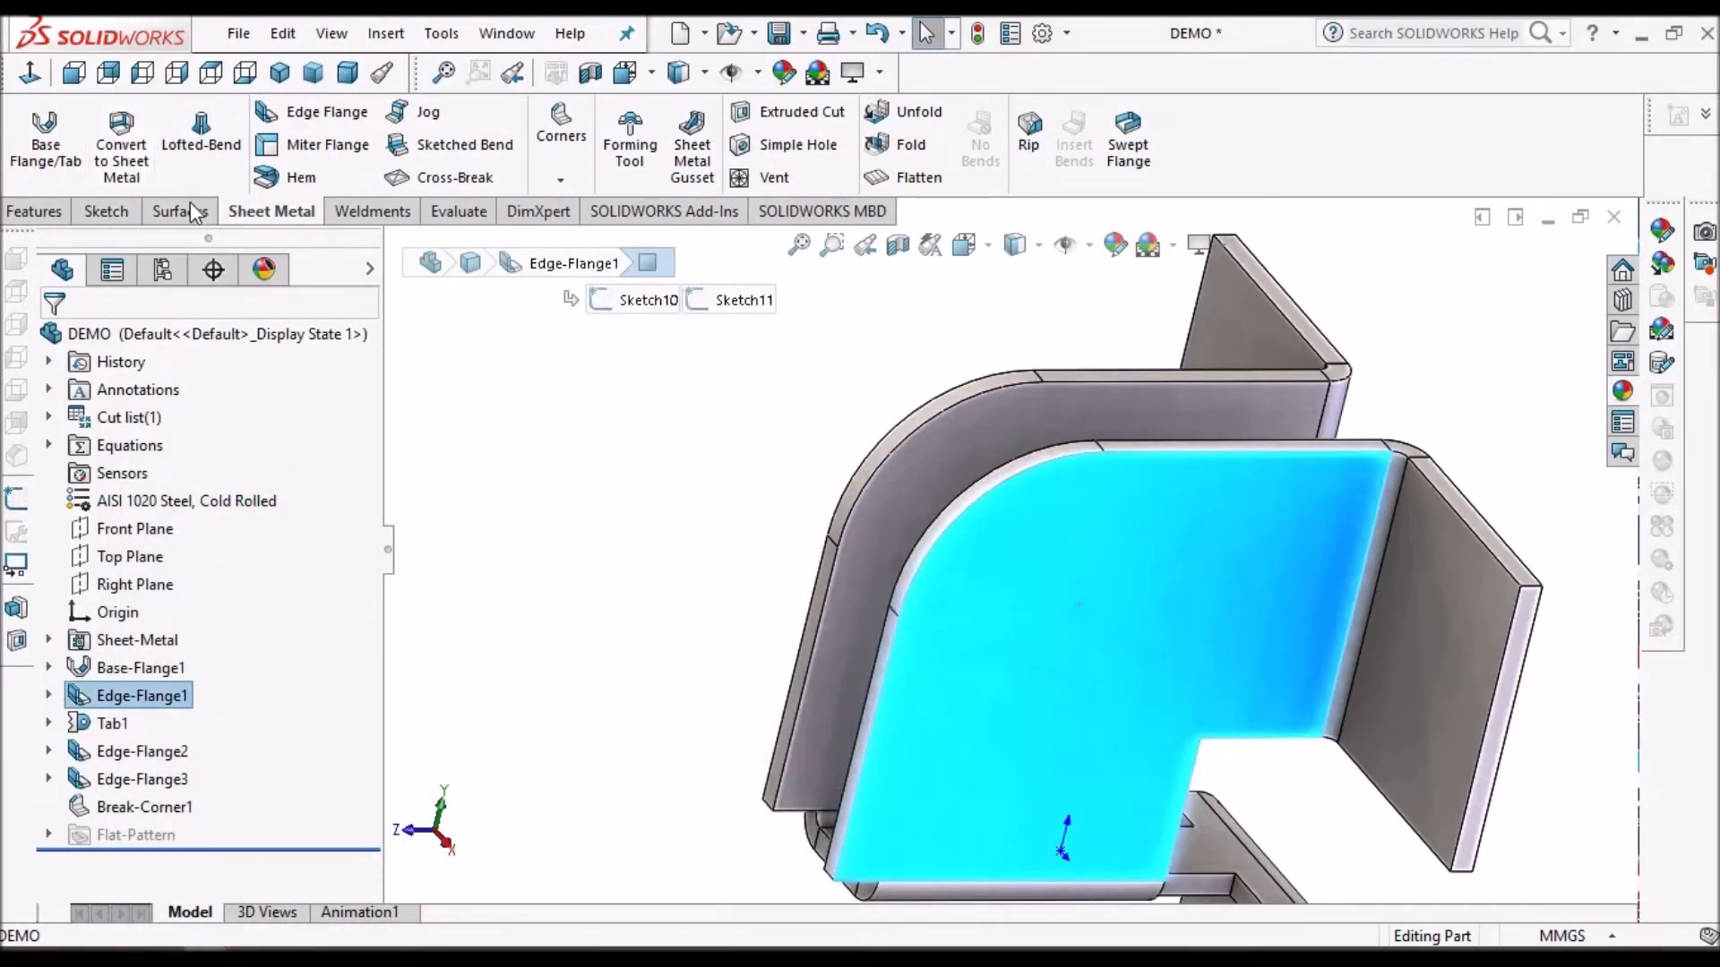
Step: Cut a 10 mm Through All simple hole in the rounded upright wall
{"action": "left_click", "coordinate": [795, 144]}
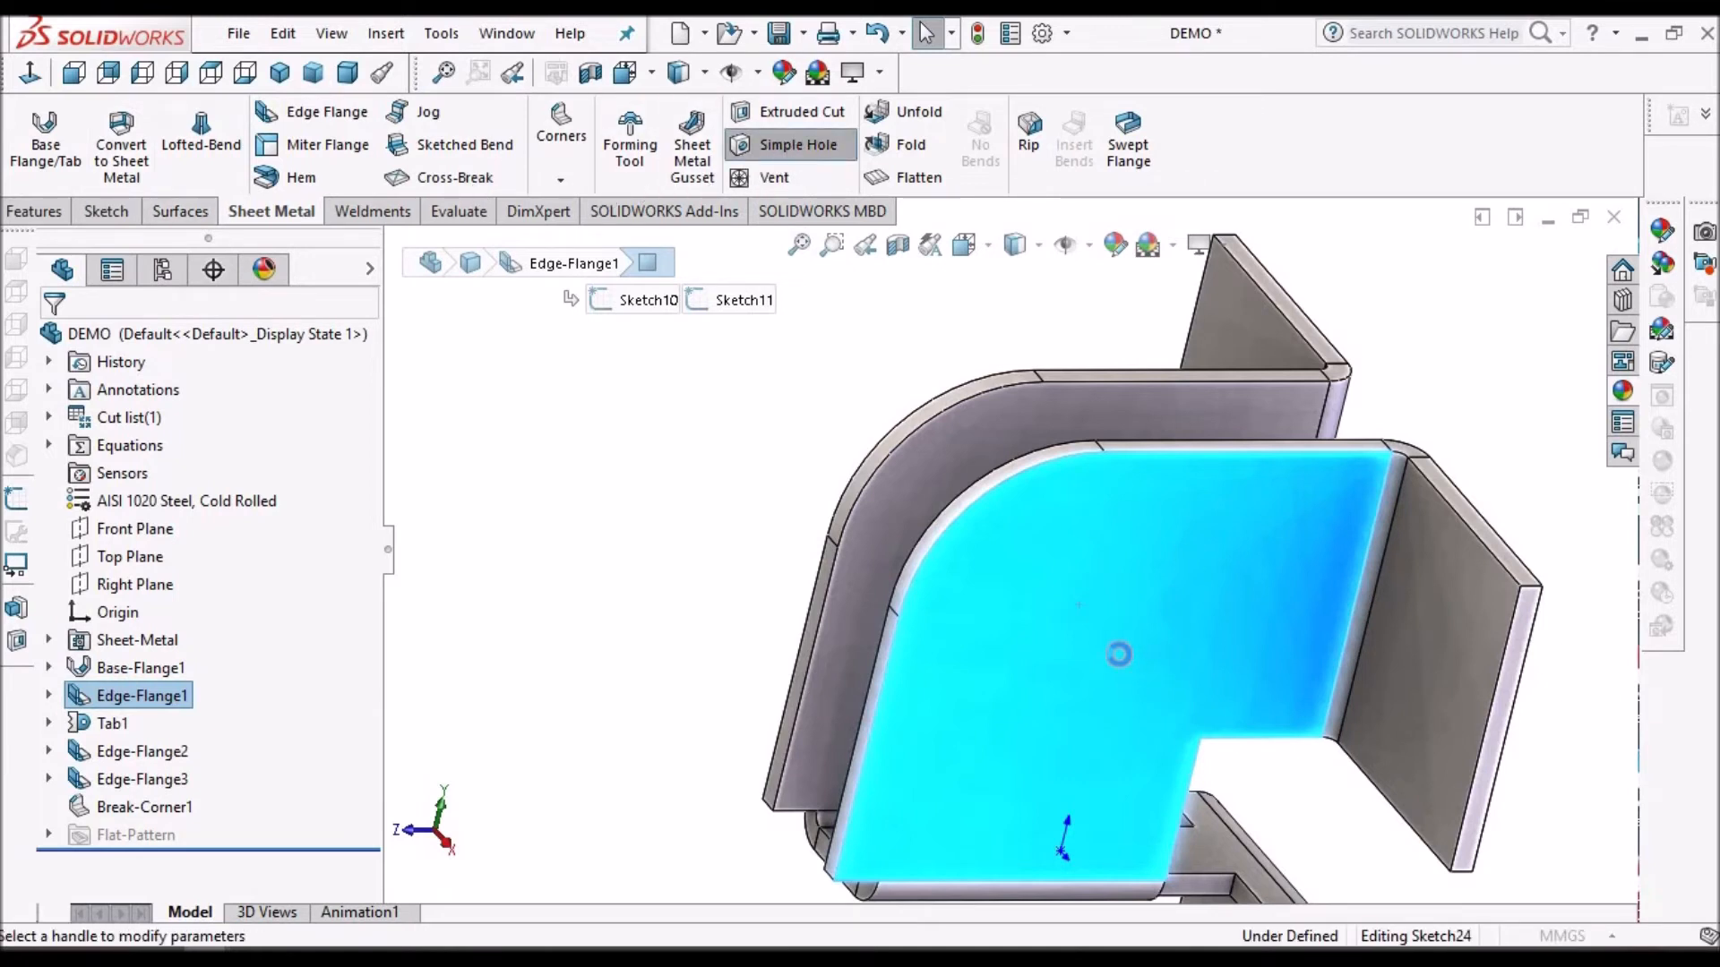
{"action": "left_click", "coordinate": [792, 143]}
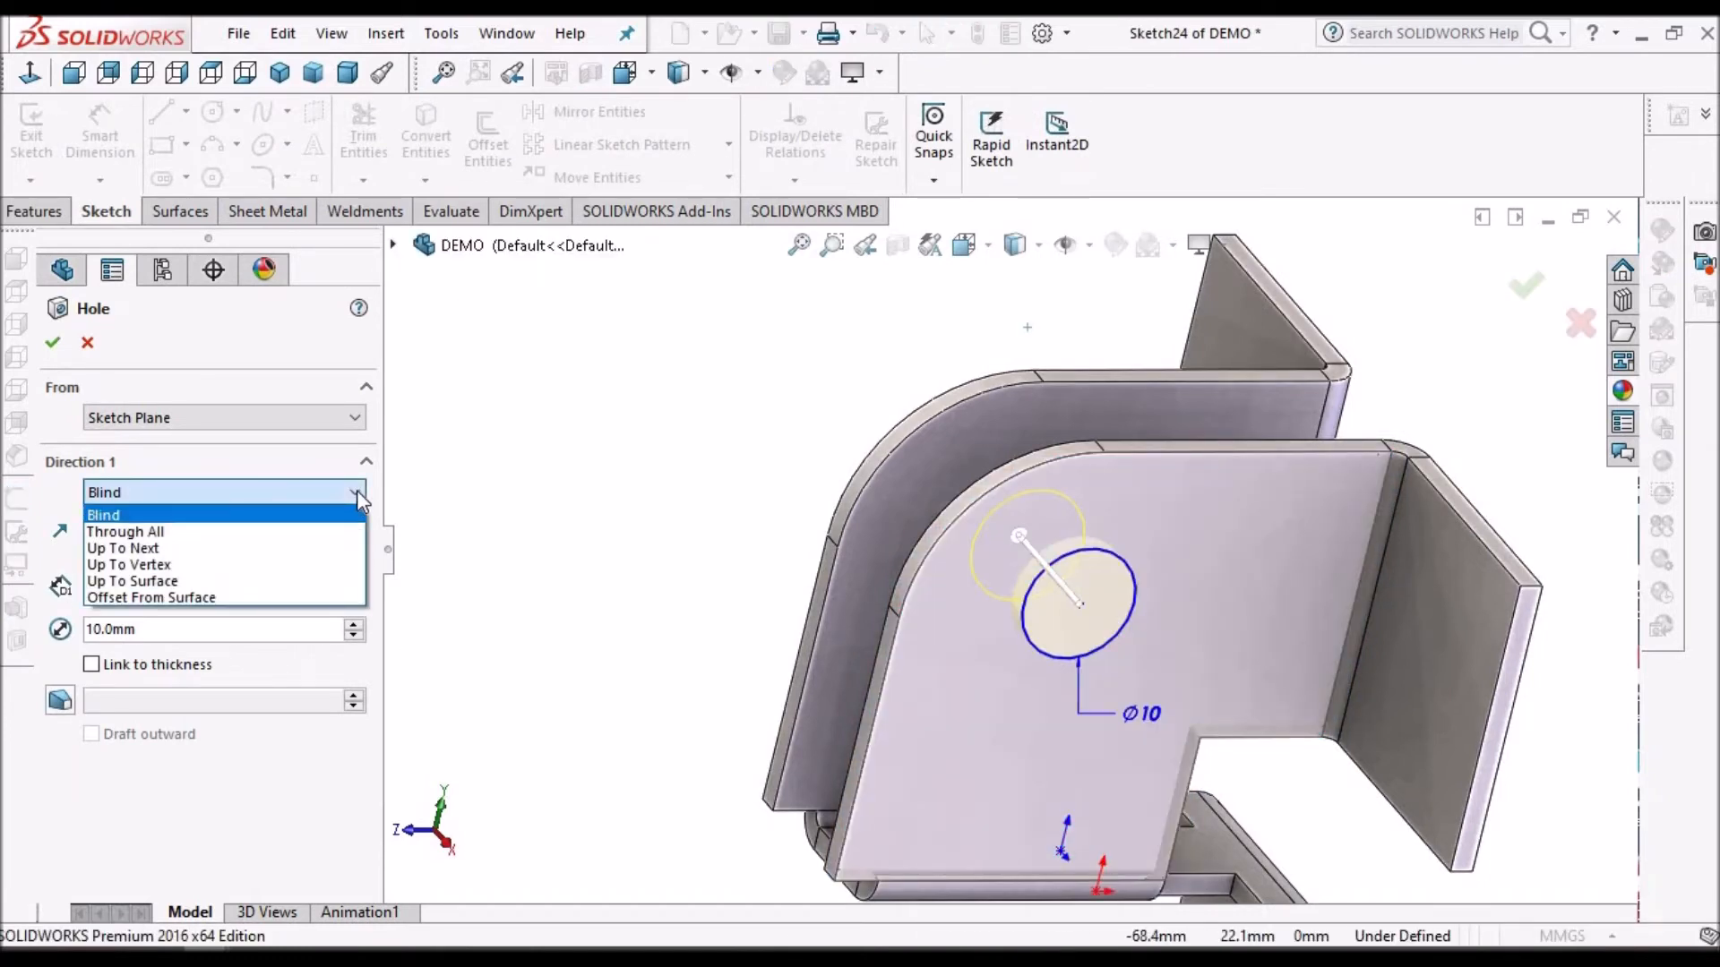
{"action": "left_click", "coordinate": [124, 531]}
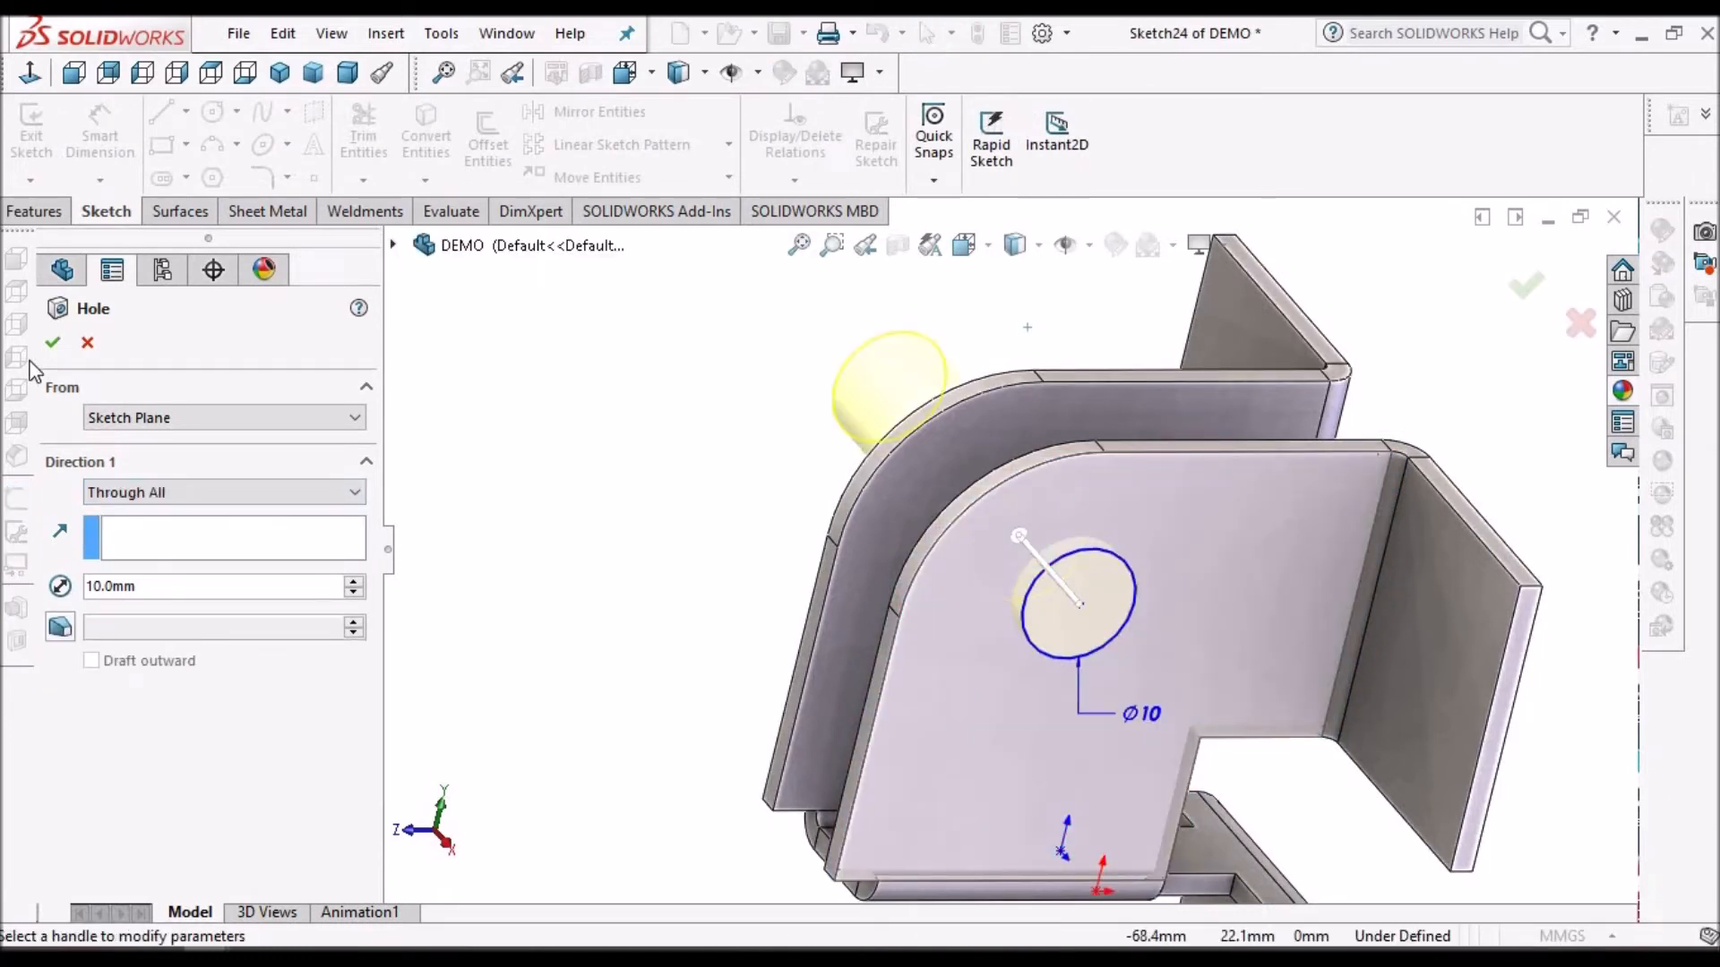
{"action": "left_click", "coordinate": [52, 342]}
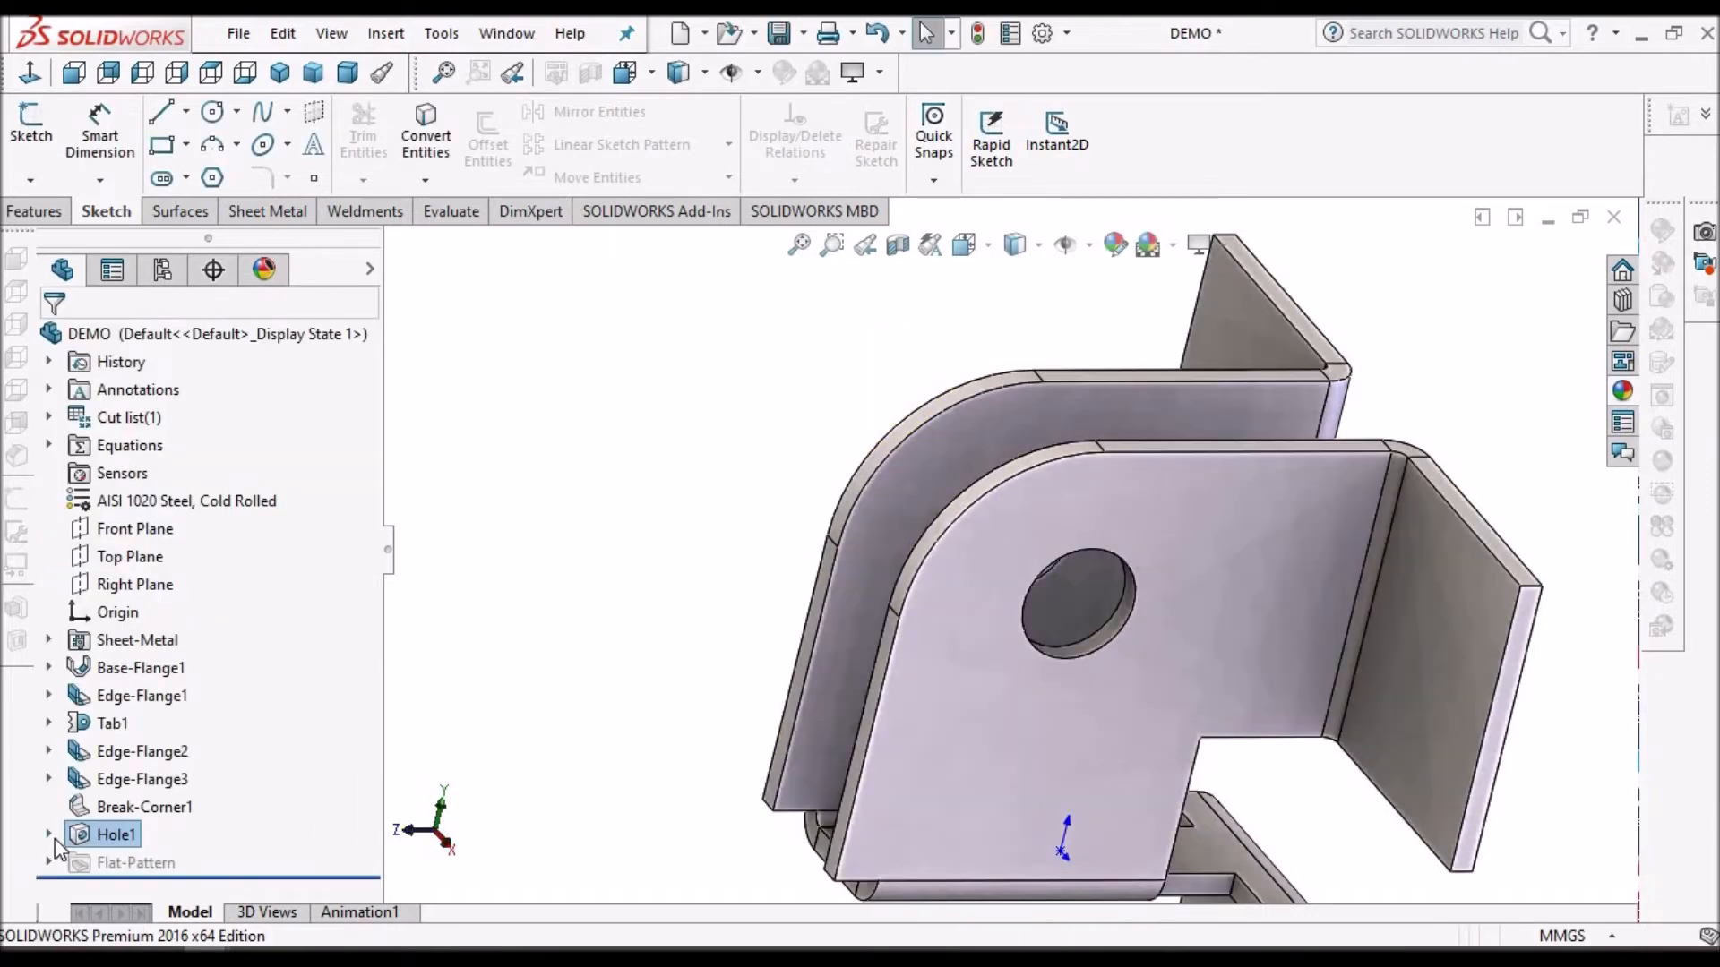
Step: Edit Hole1's Sketch24 and snap the hole centre onto the corner arc's centre
{"action": "left_click", "coordinate": [49, 835]}
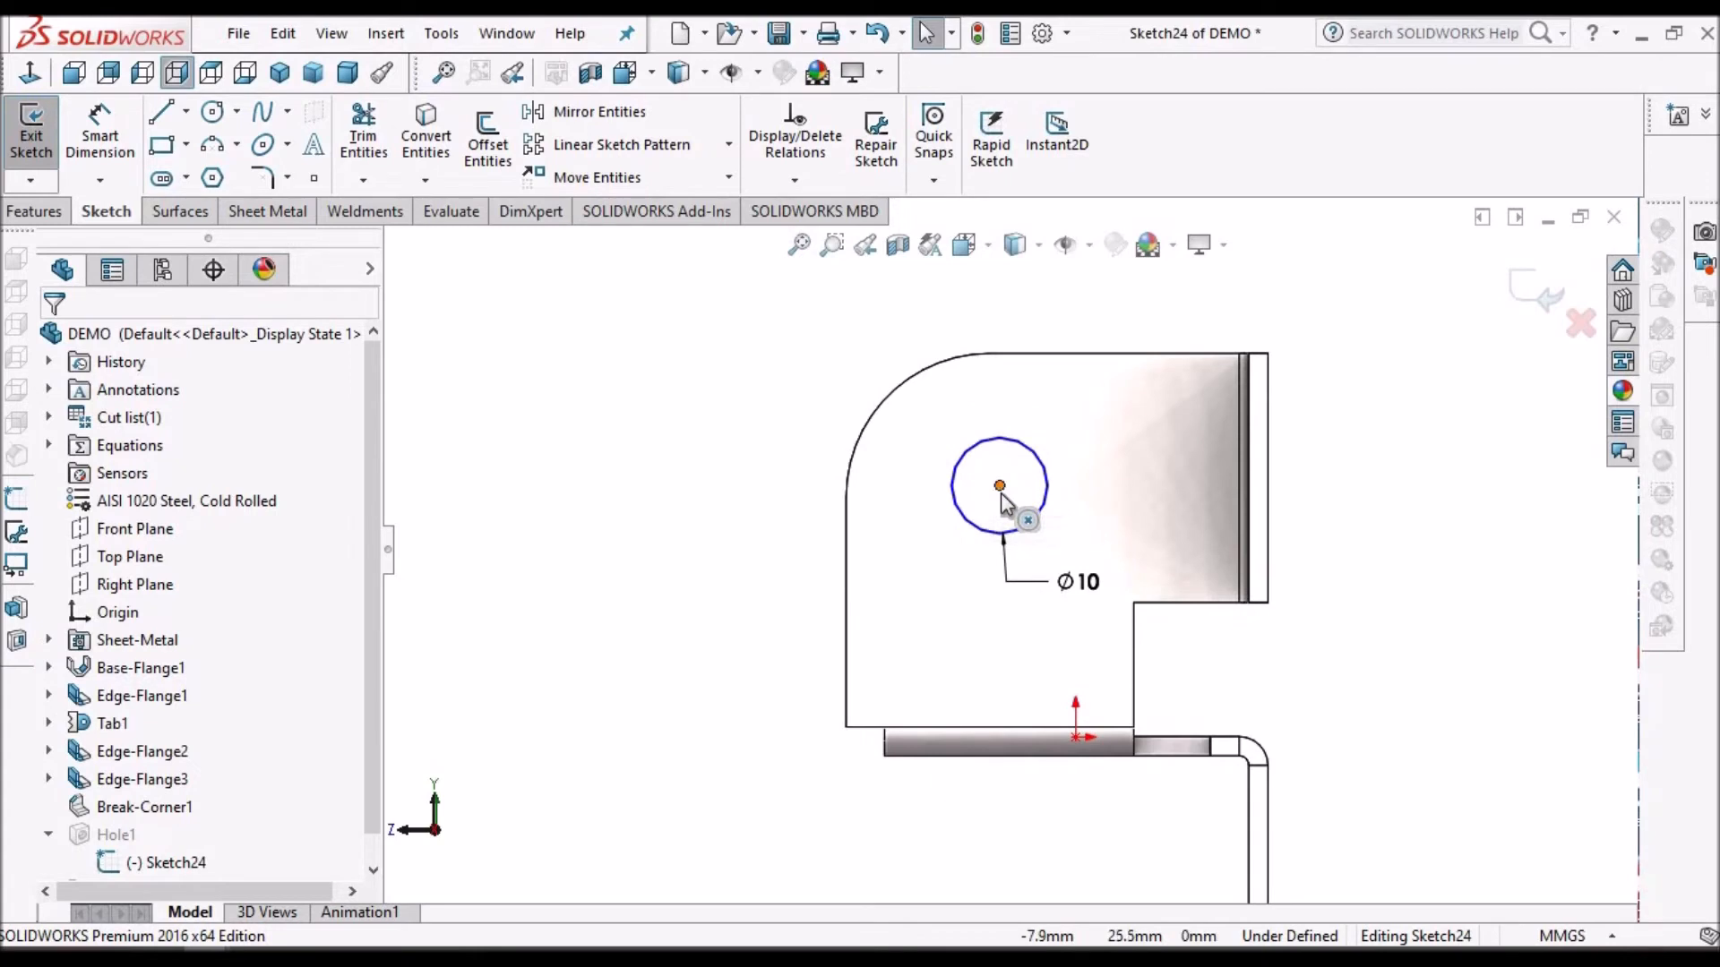
{"action": "left_click_drag", "start_coordinate": [998, 485], "coordinate": [894, 392]}
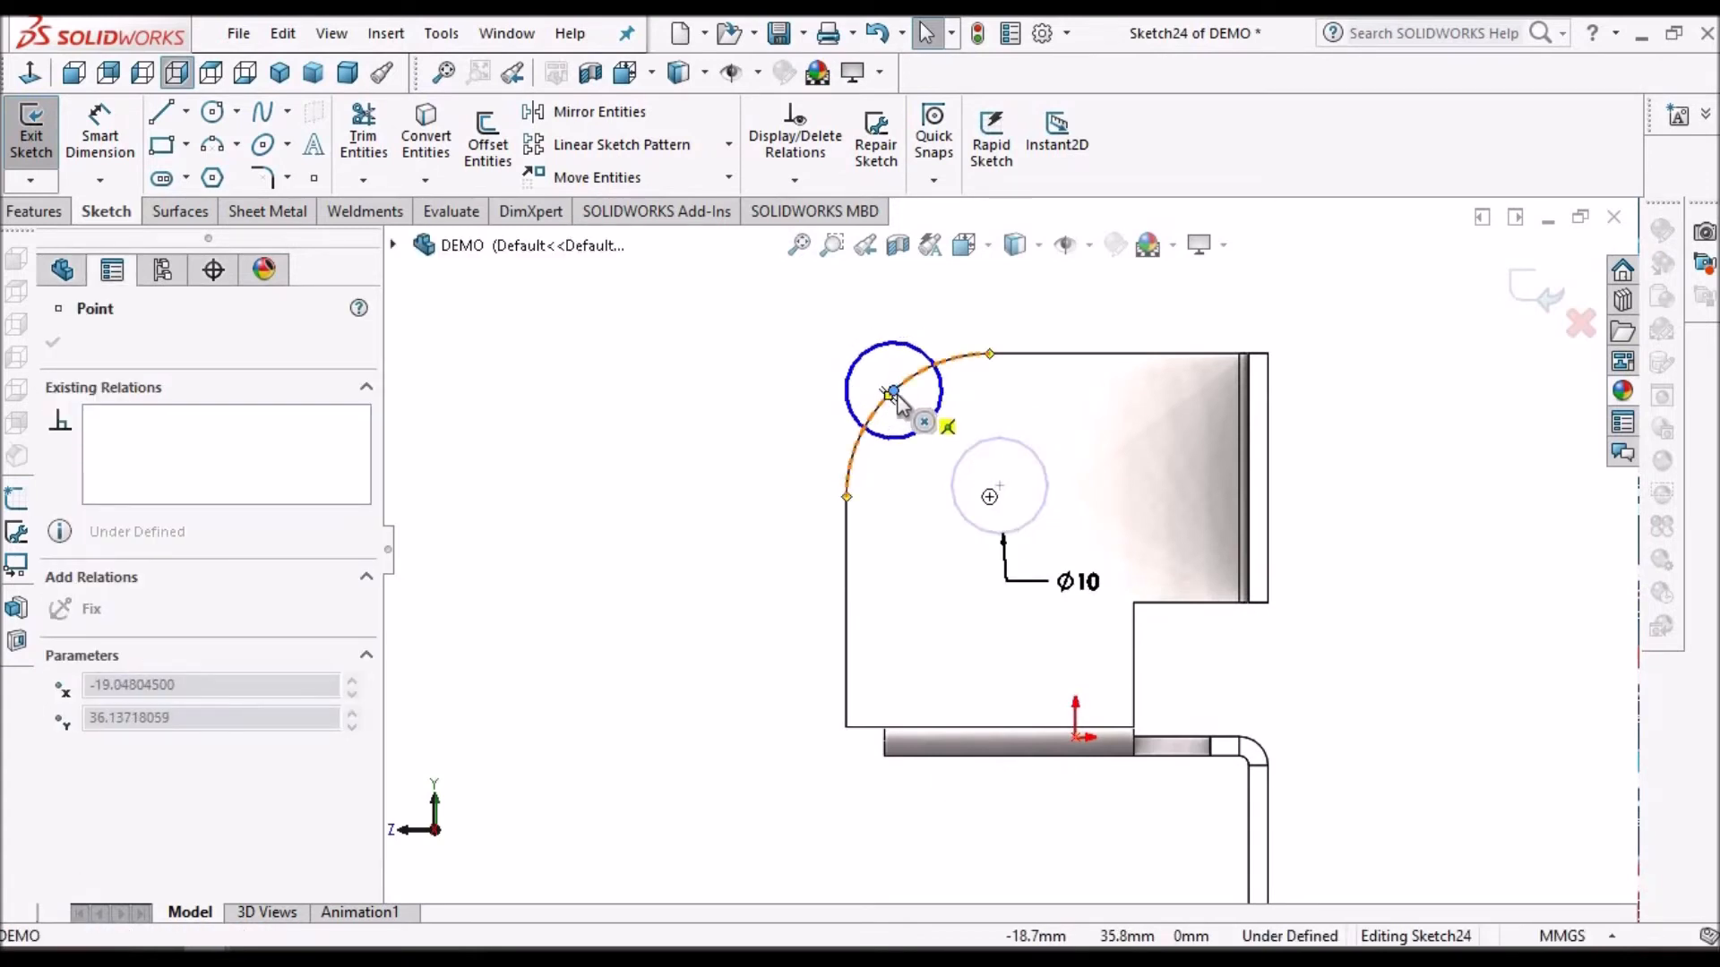
{"action": "left_click_drag", "start_coordinate": [894, 392], "coordinate": [991, 486]}
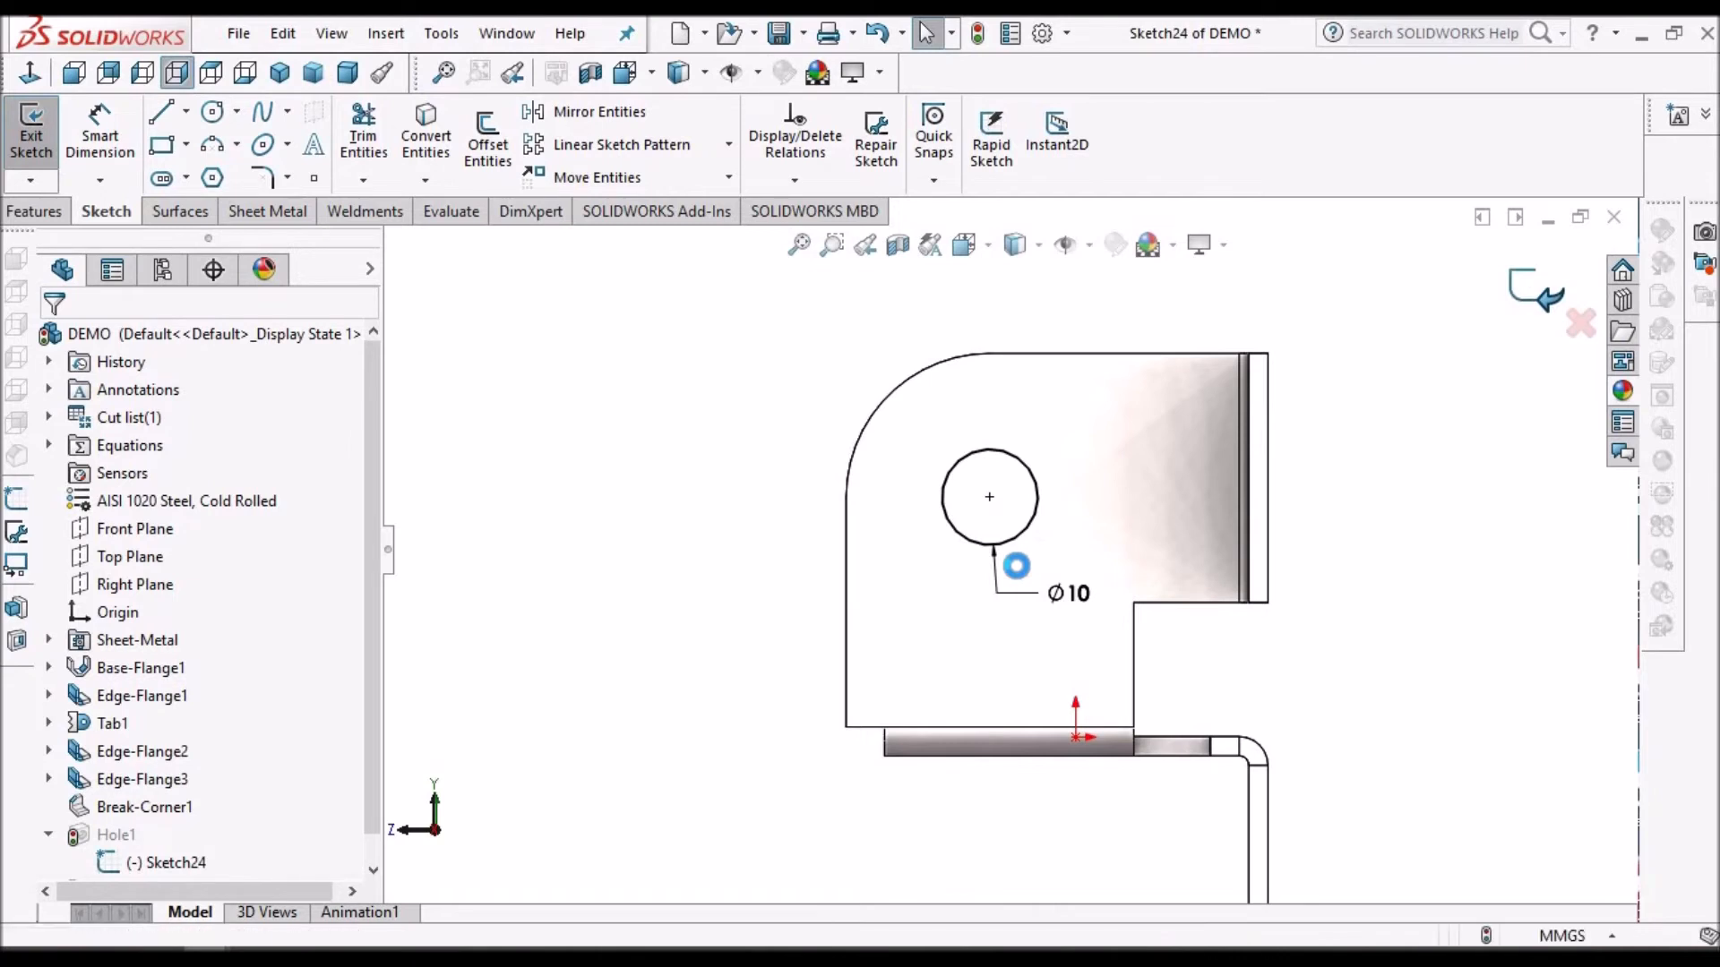
{"action": "left_click", "coordinate": [30, 131]}
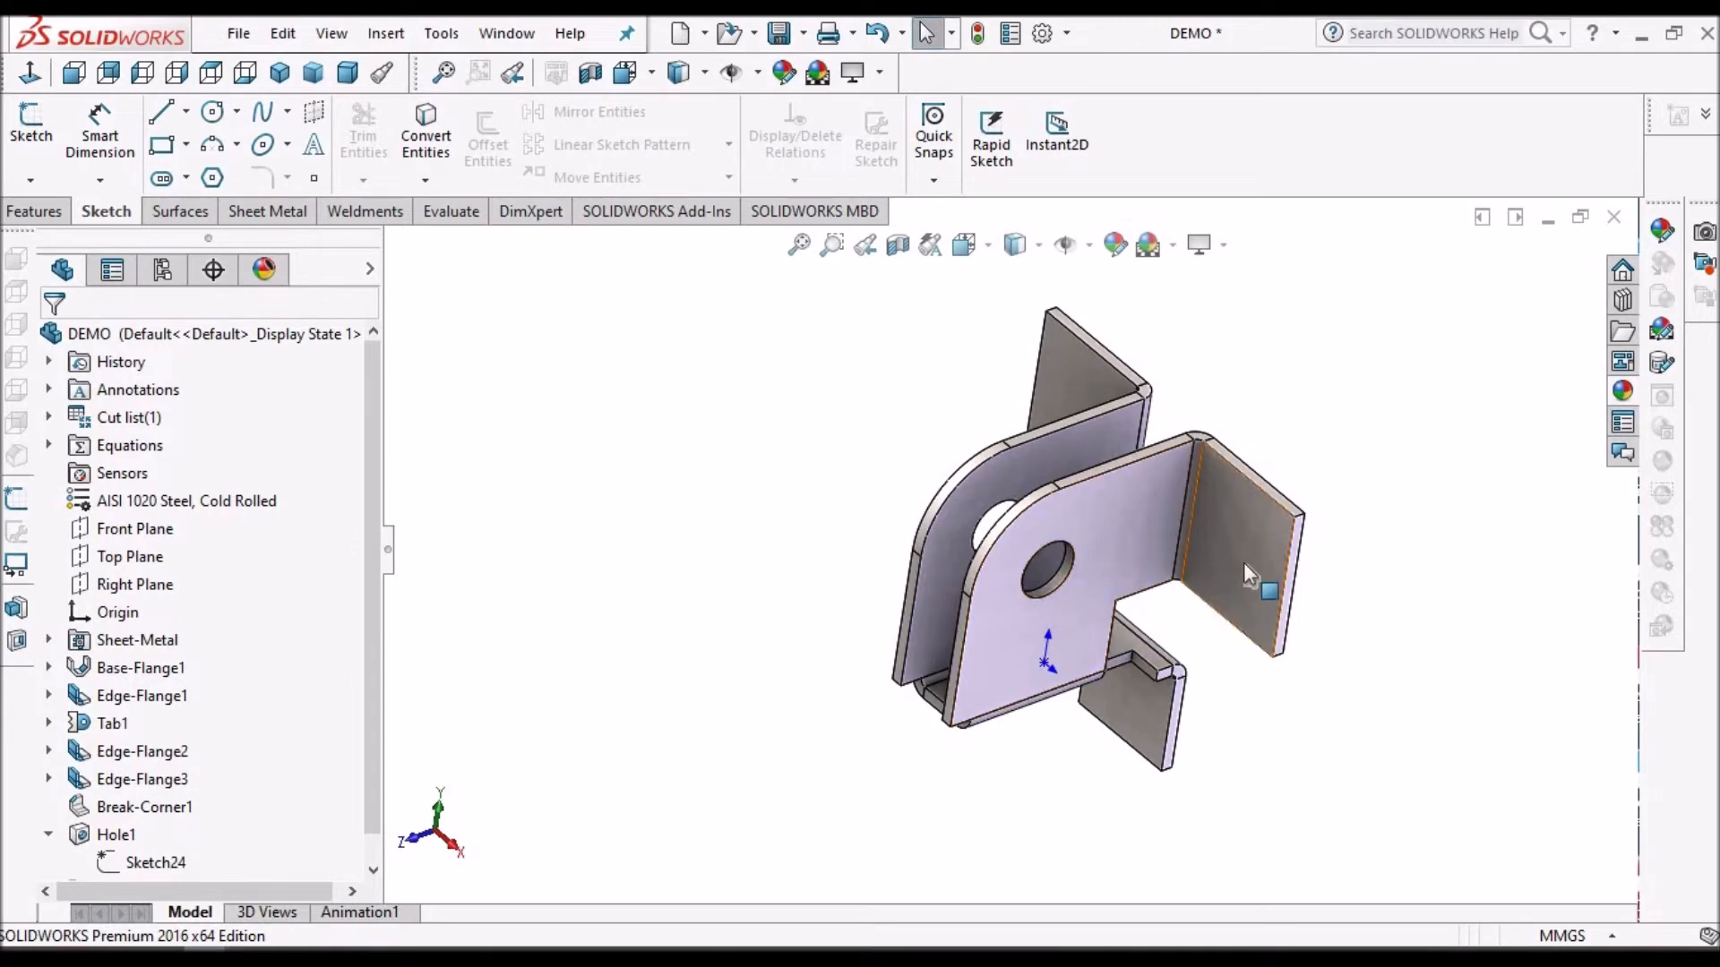
Step: Cut a 10 mm simple hole, Hole2, into the flat end flange face
{"action": "left_click", "coordinate": [492, 653]}
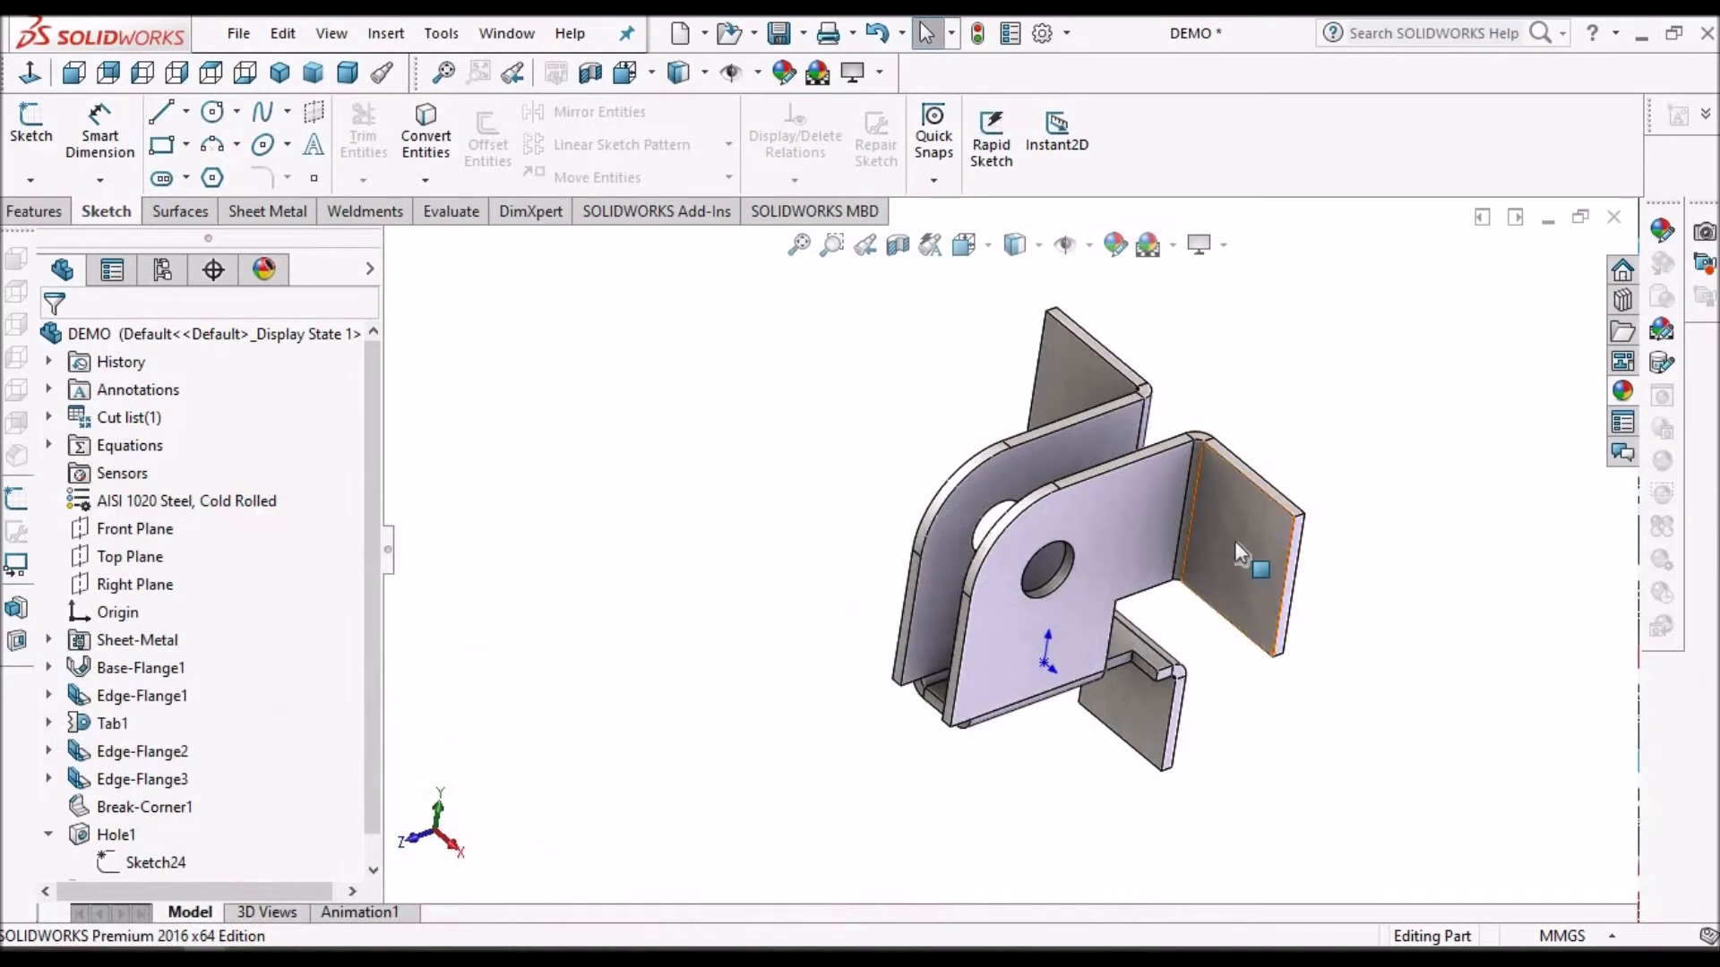
{"action": "left_click", "coordinate": [1240, 553]}
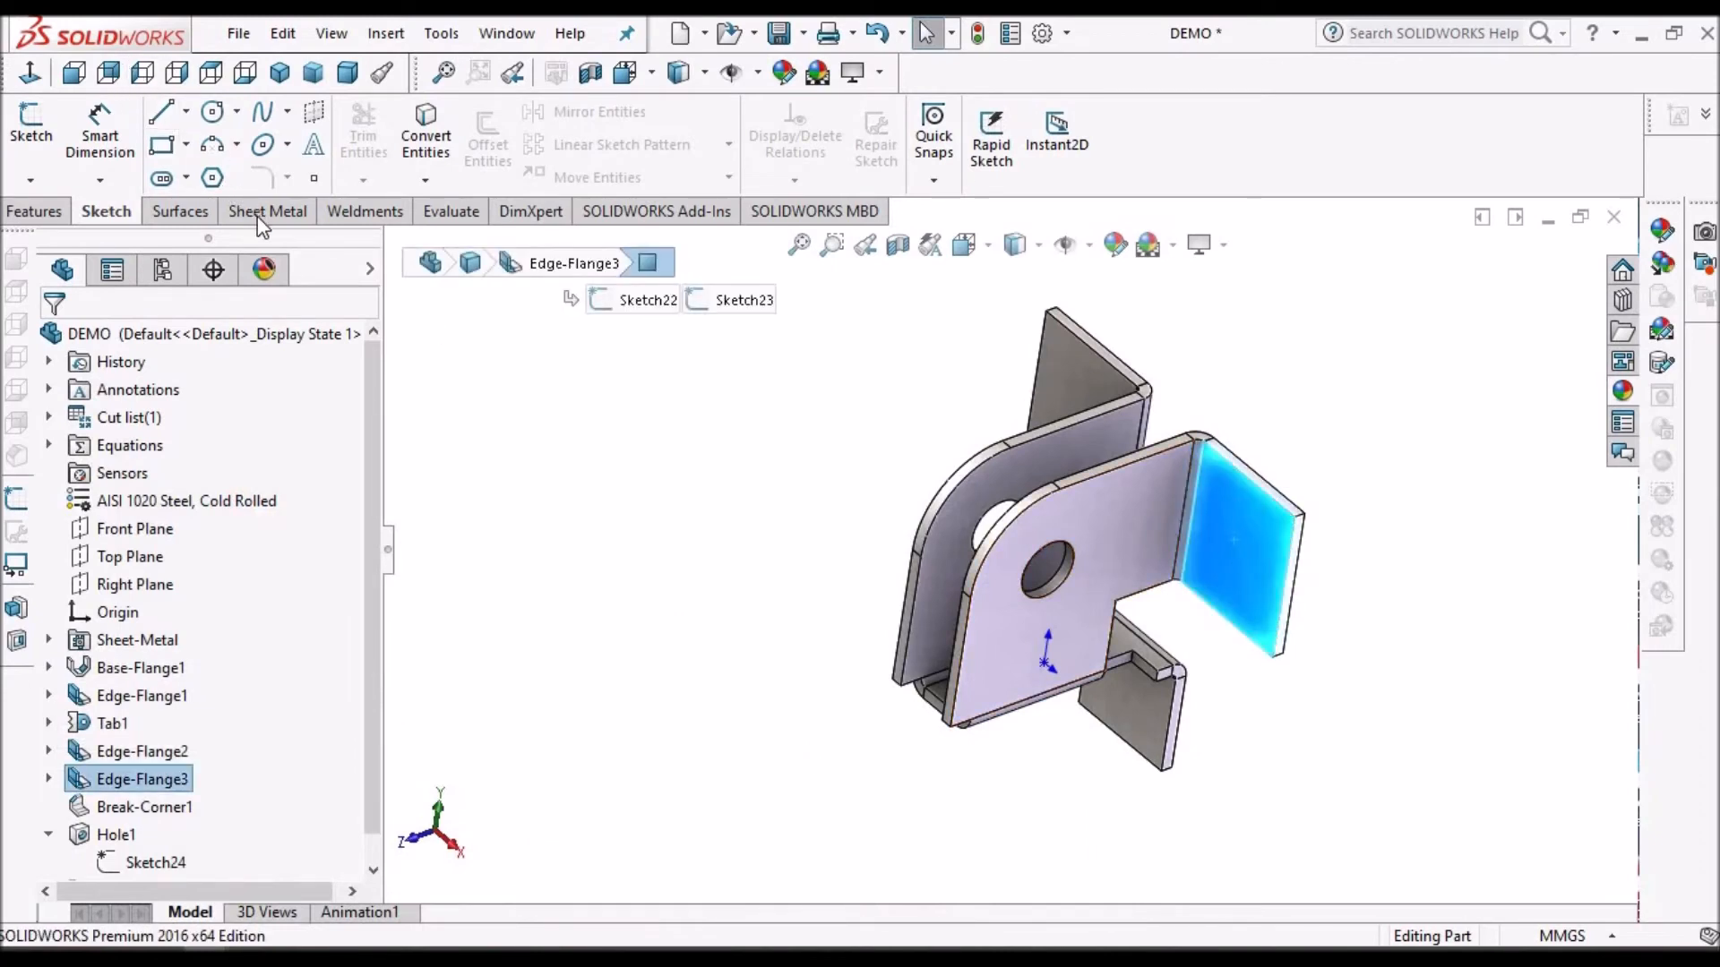
{"action": "left_click", "coordinate": [269, 210]}
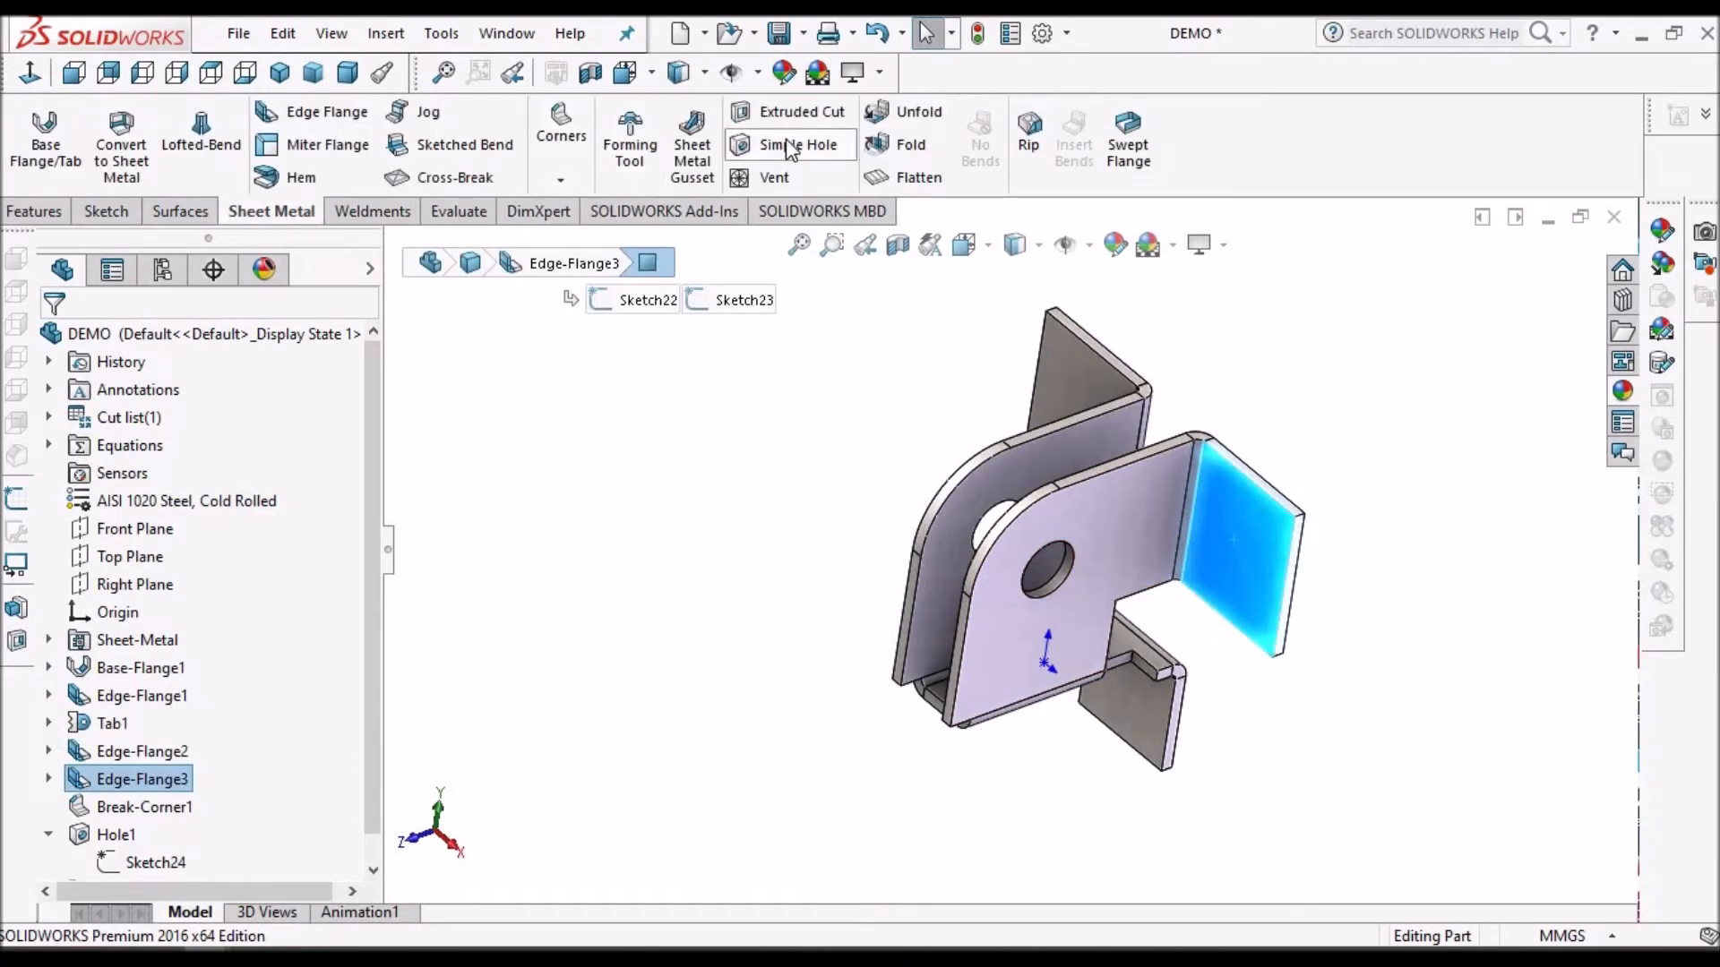
{"action": "left_click", "coordinate": [792, 143]}
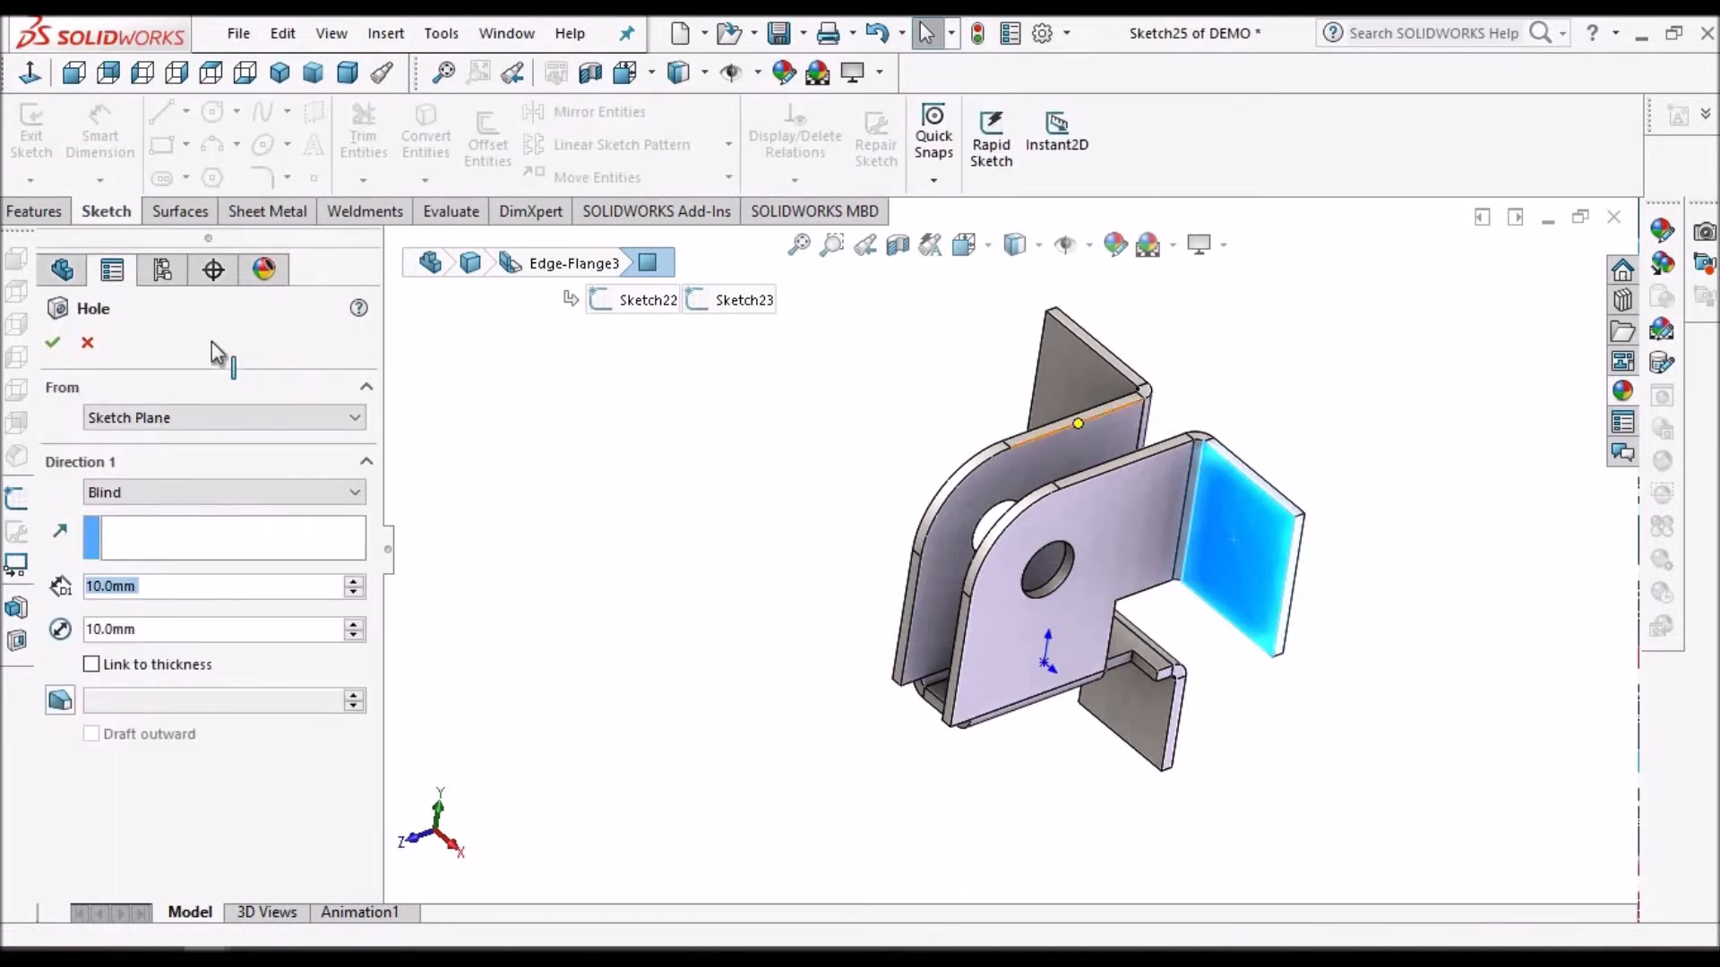
{"action": "left_click", "coordinate": [52, 342]}
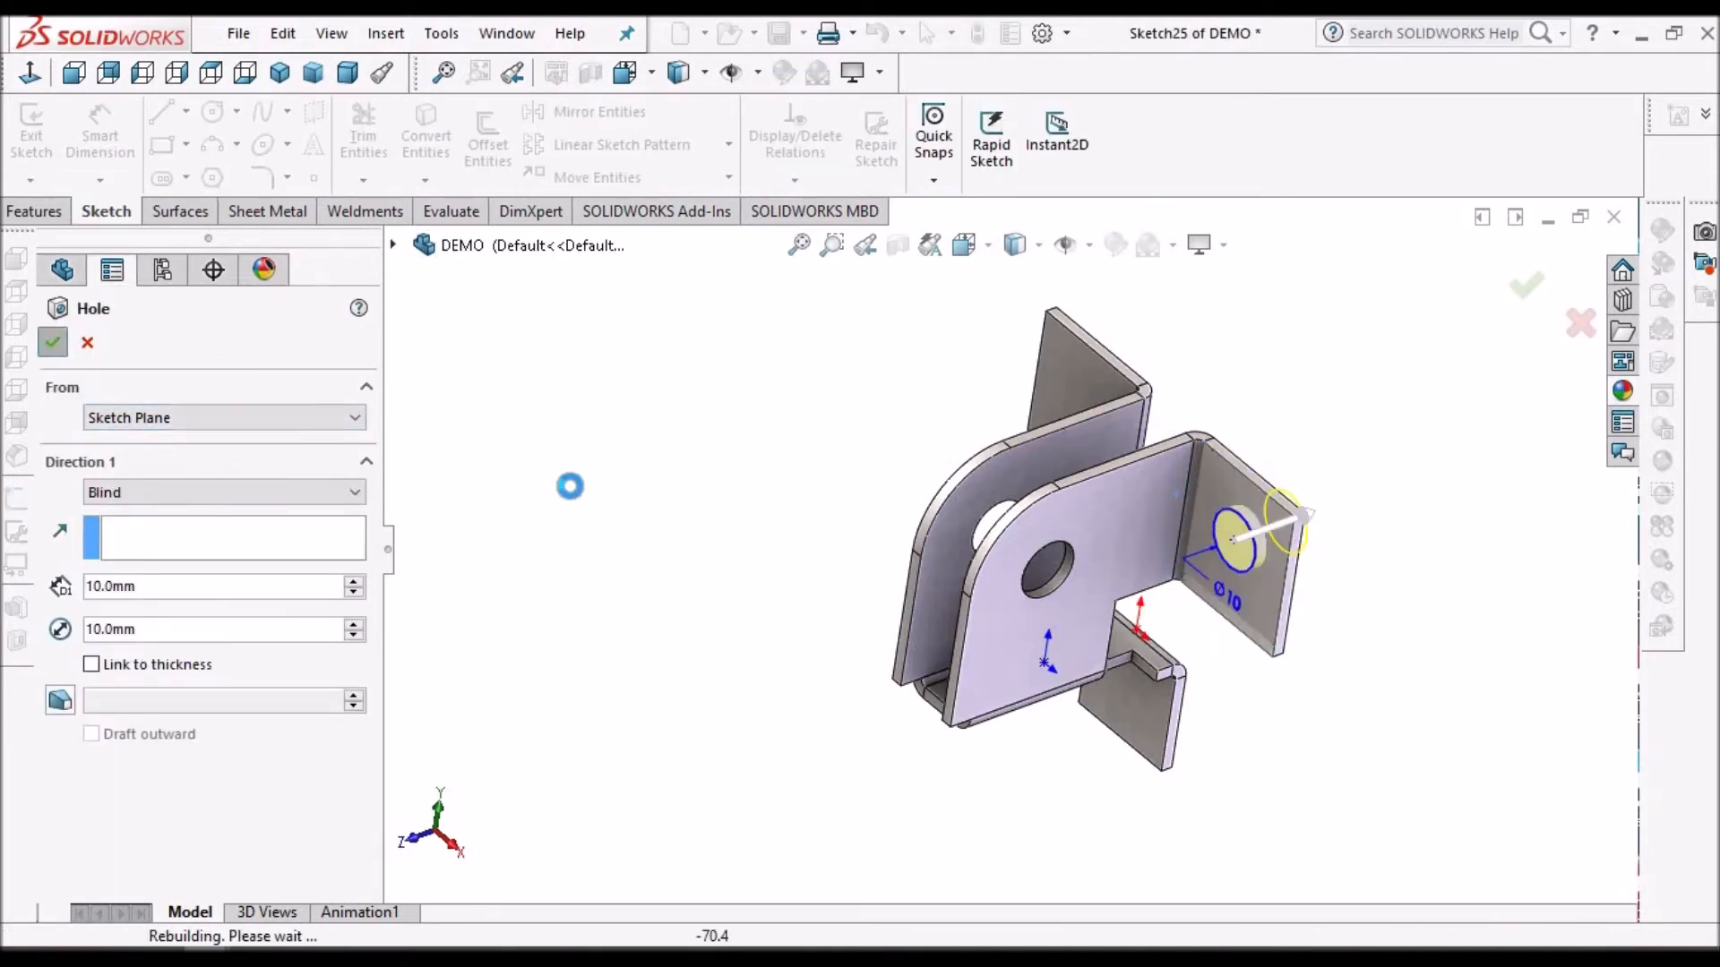
{"action": "mouse_move", "coordinate": [581, 498]}
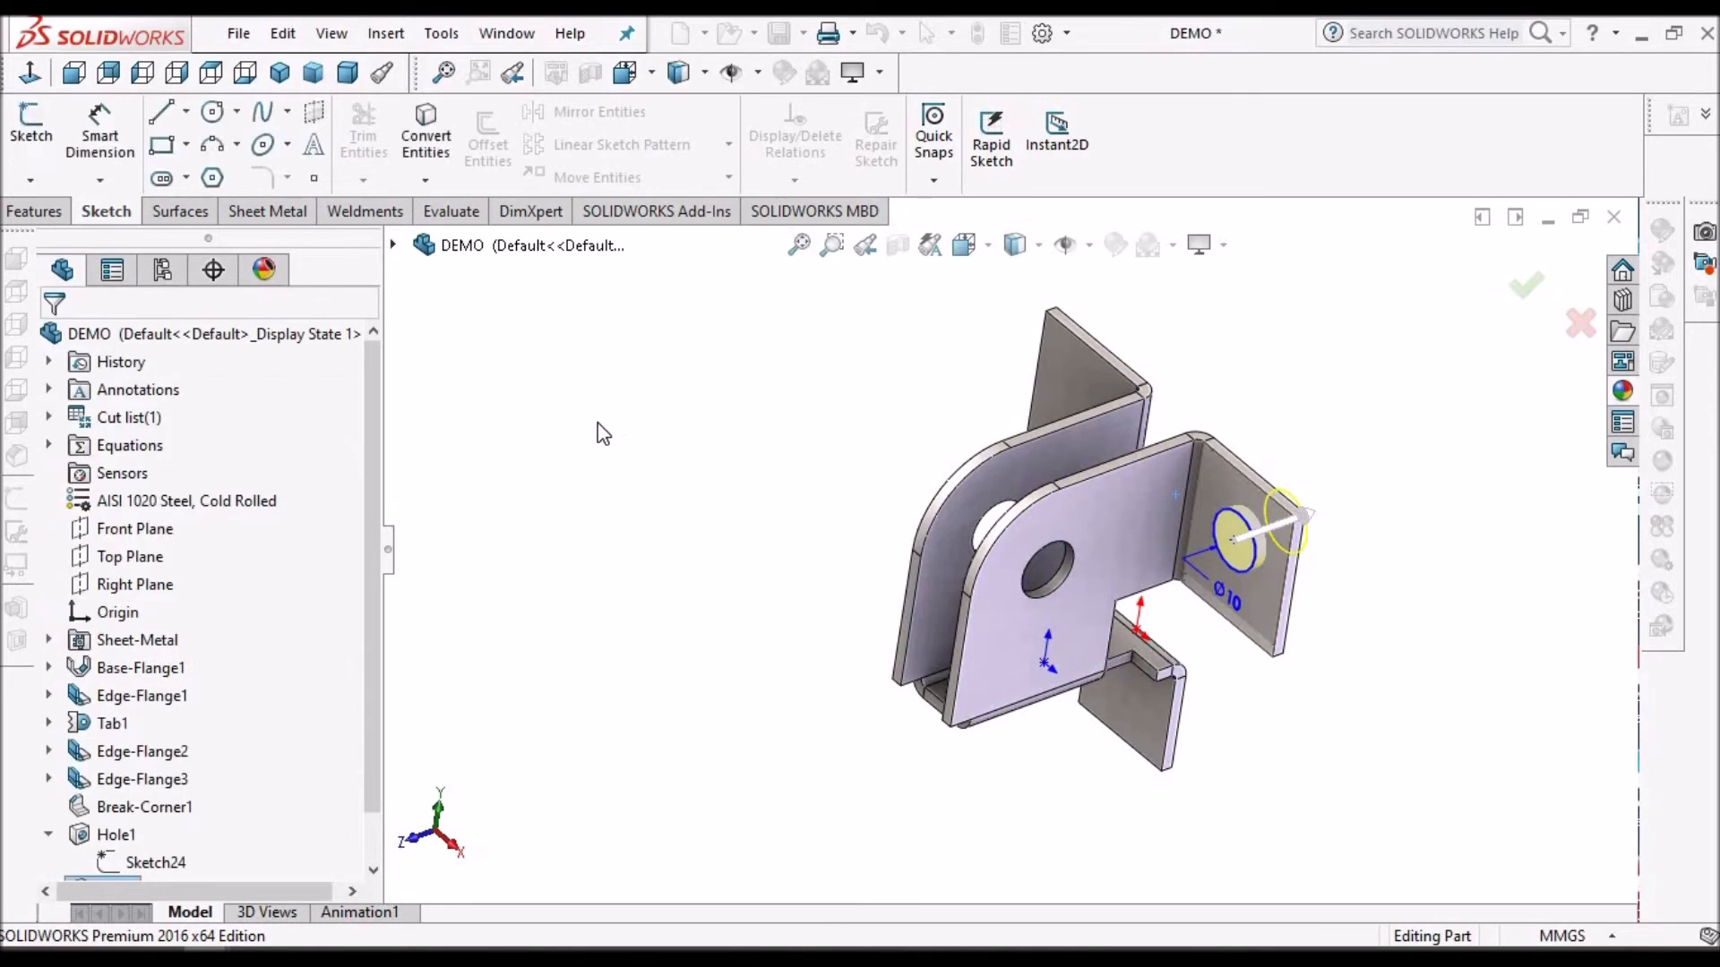
{"action": "left_click", "coordinate": [1524, 285]}
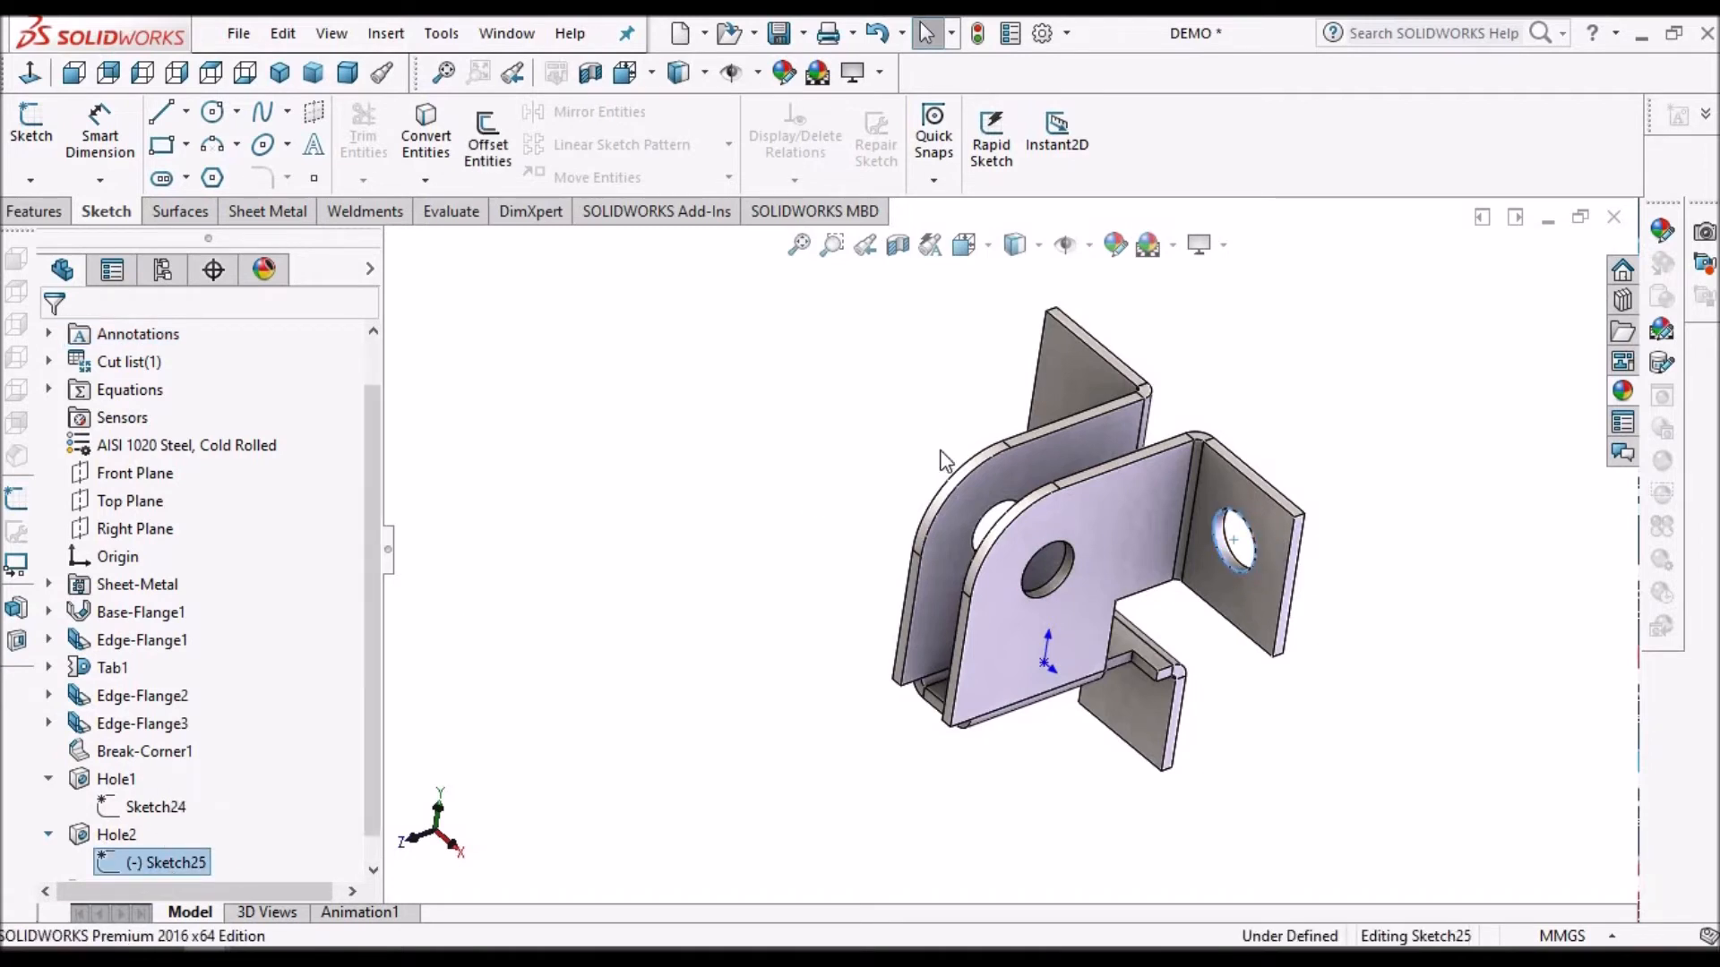
Step: Edit Sketch25 and draw construction diagonals corner to corner across the flanges
{"action": "left_click", "coordinate": [1231, 539]}
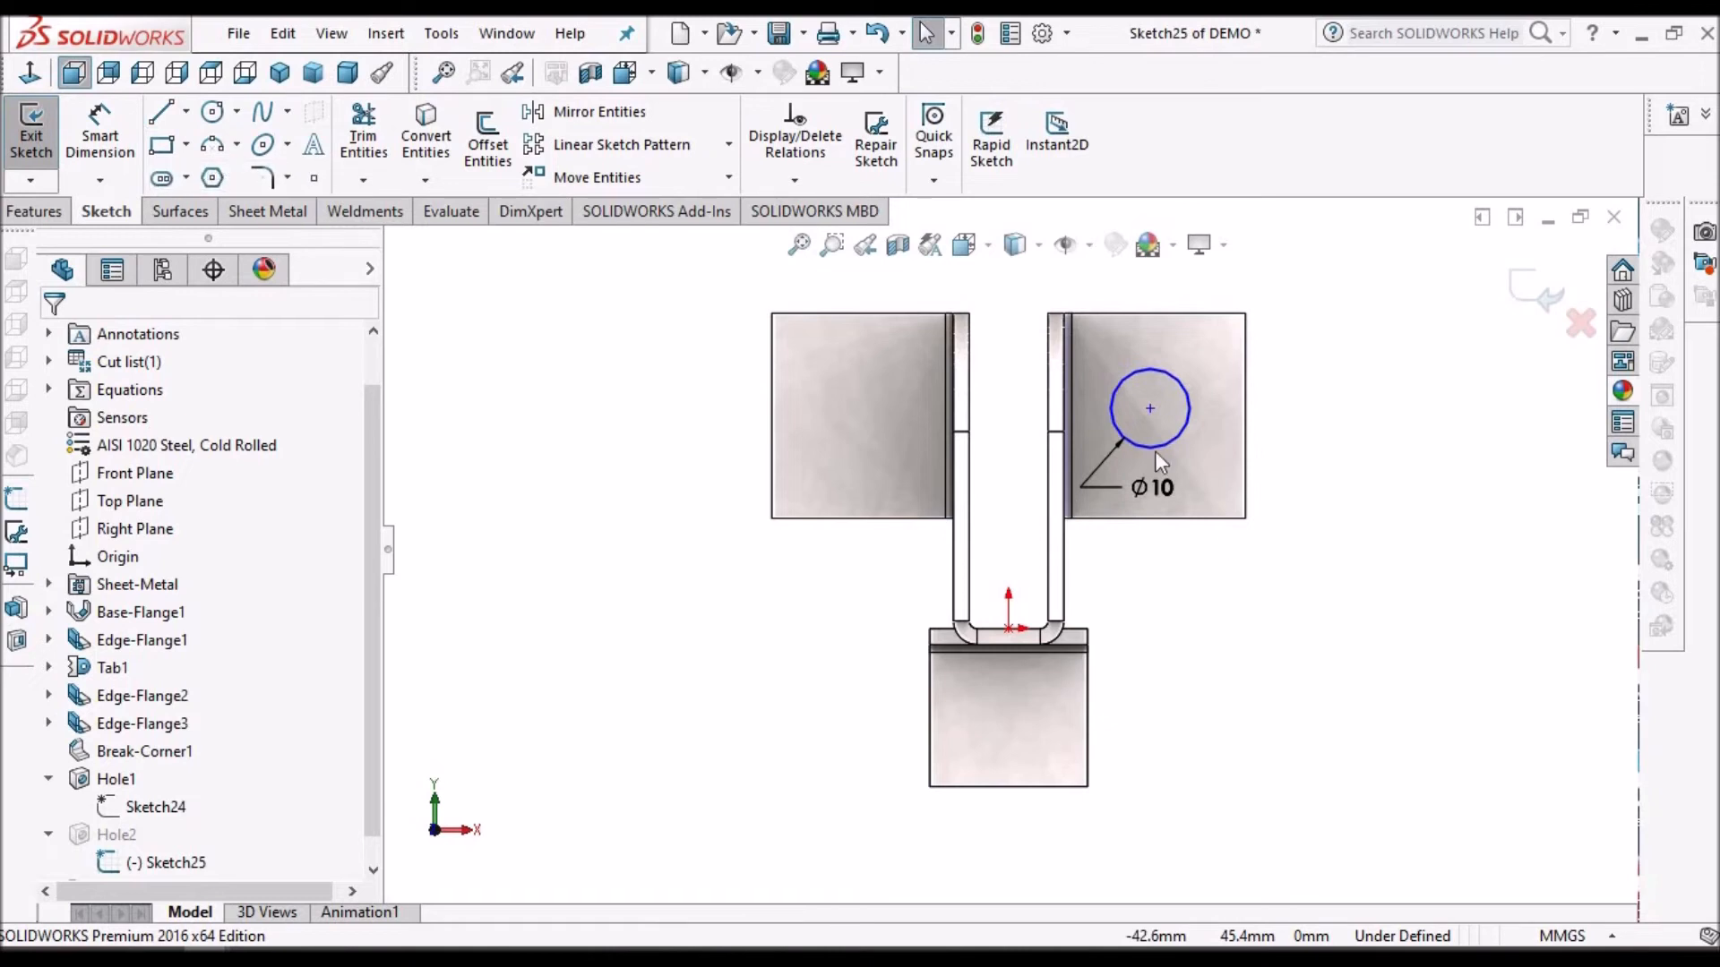
{"action": "left_click", "coordinate": [161, 111]}
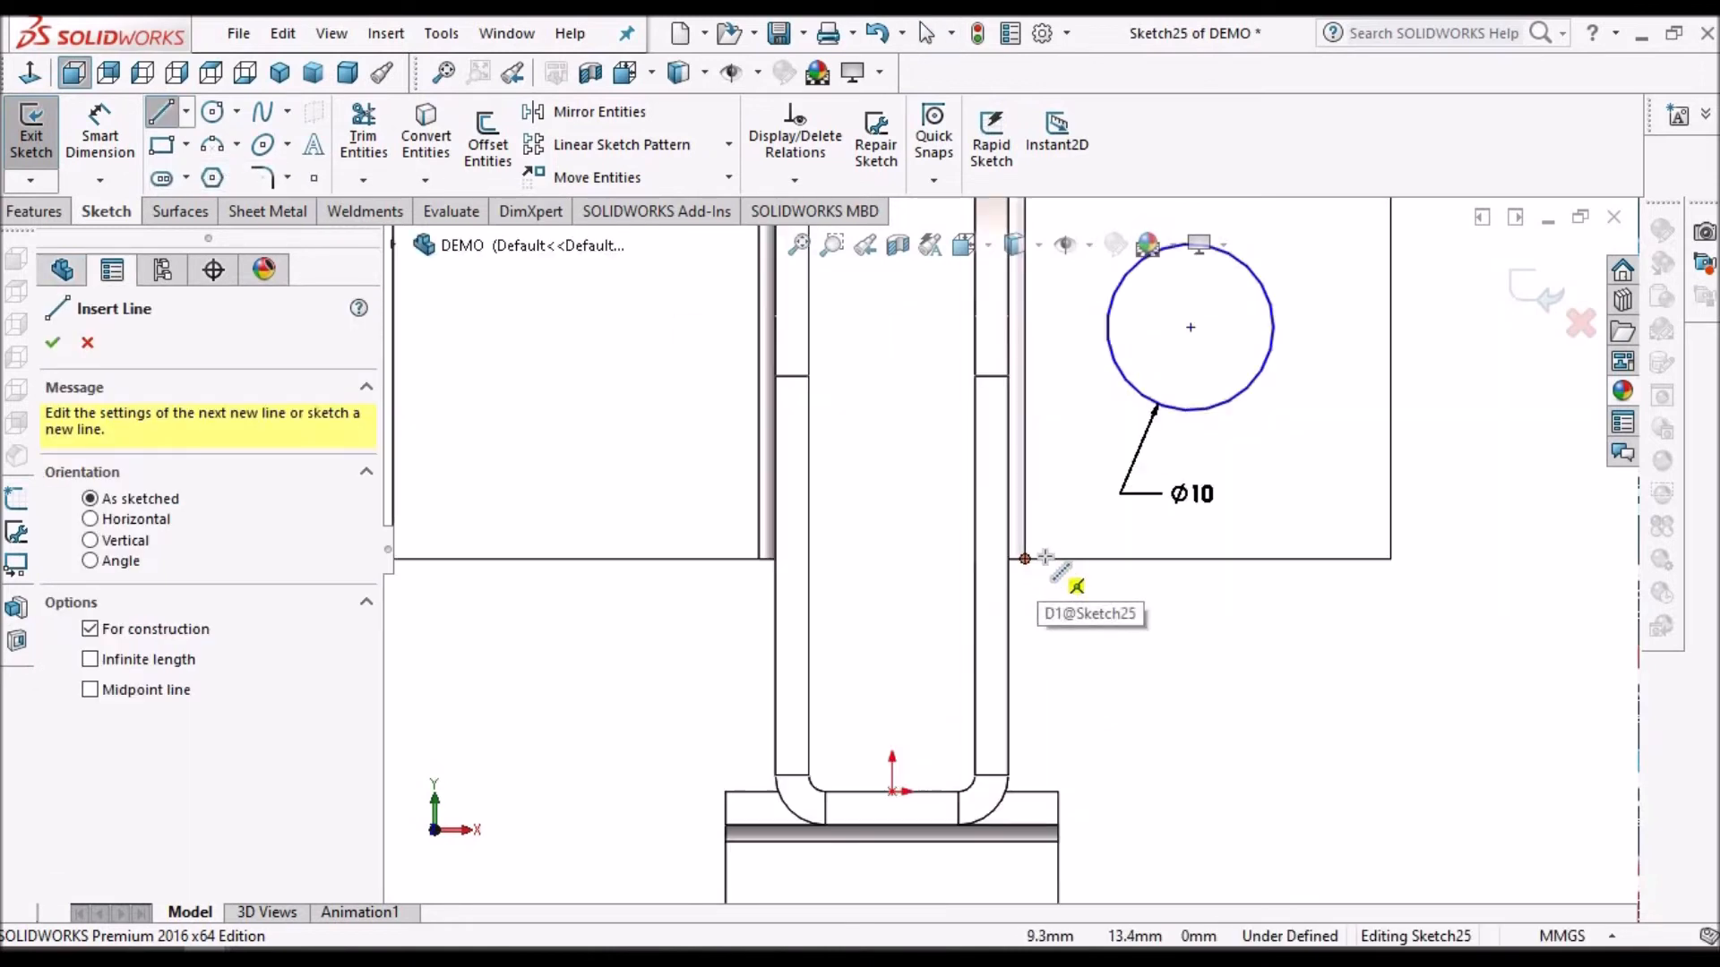
{"action": "left_click", "coordinate": [52, 342]}
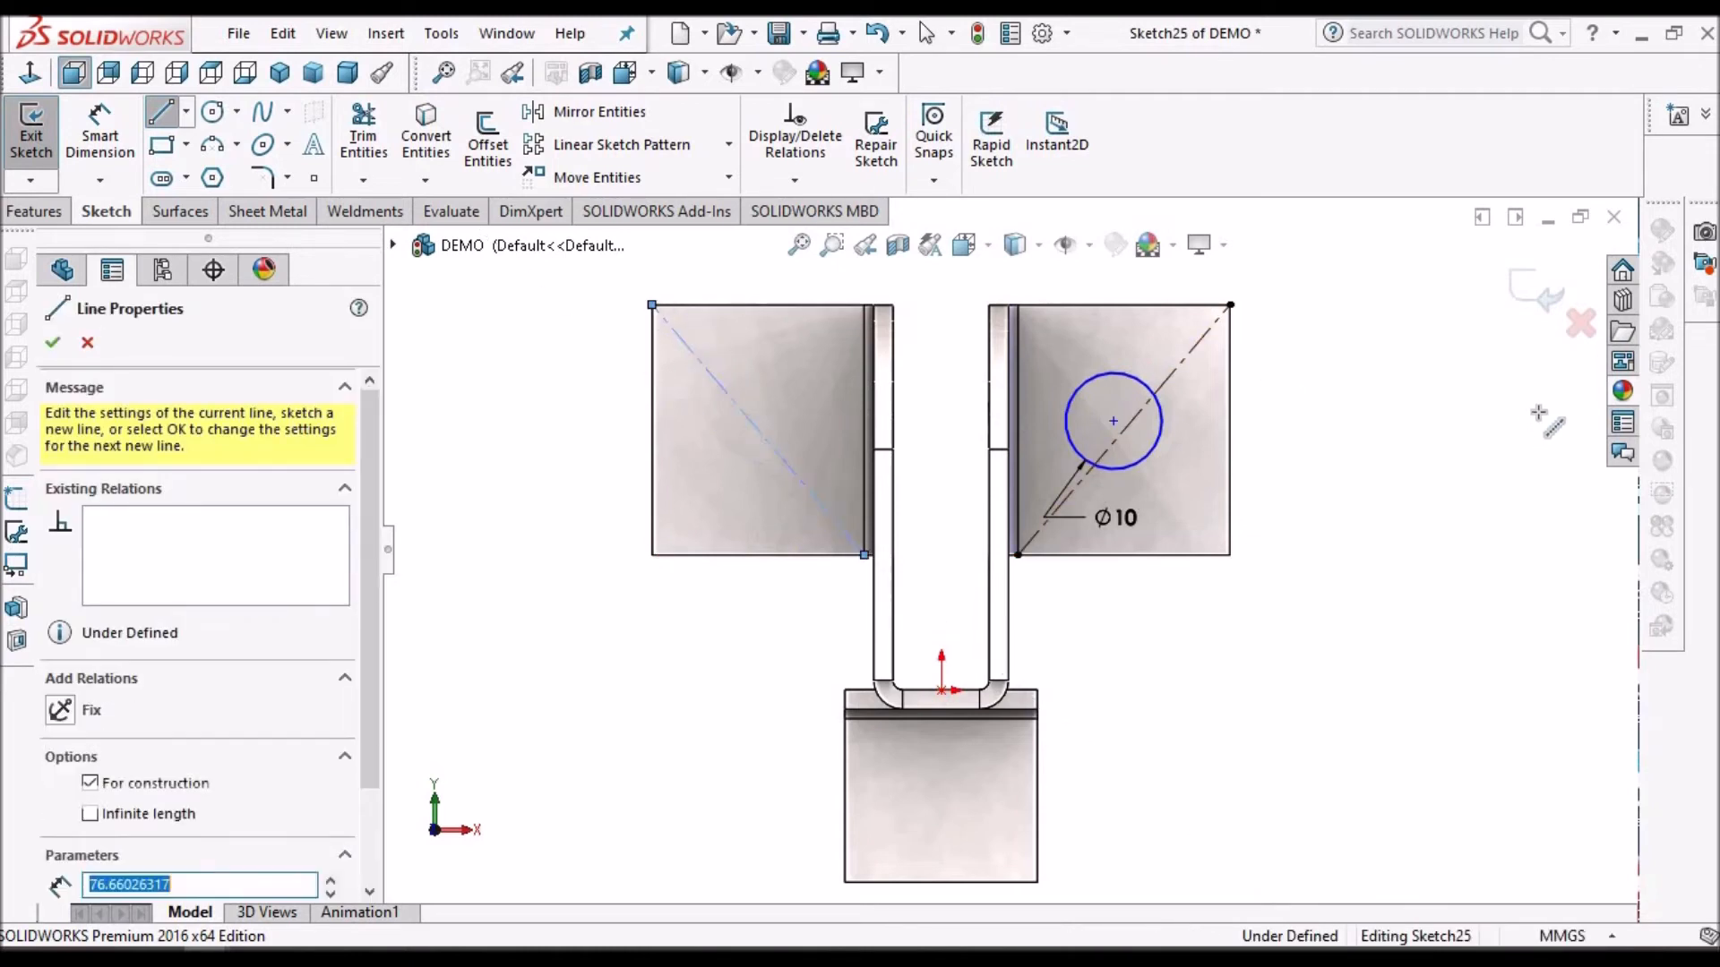
{"action": "right_click", "coordinate": [757, 430]}
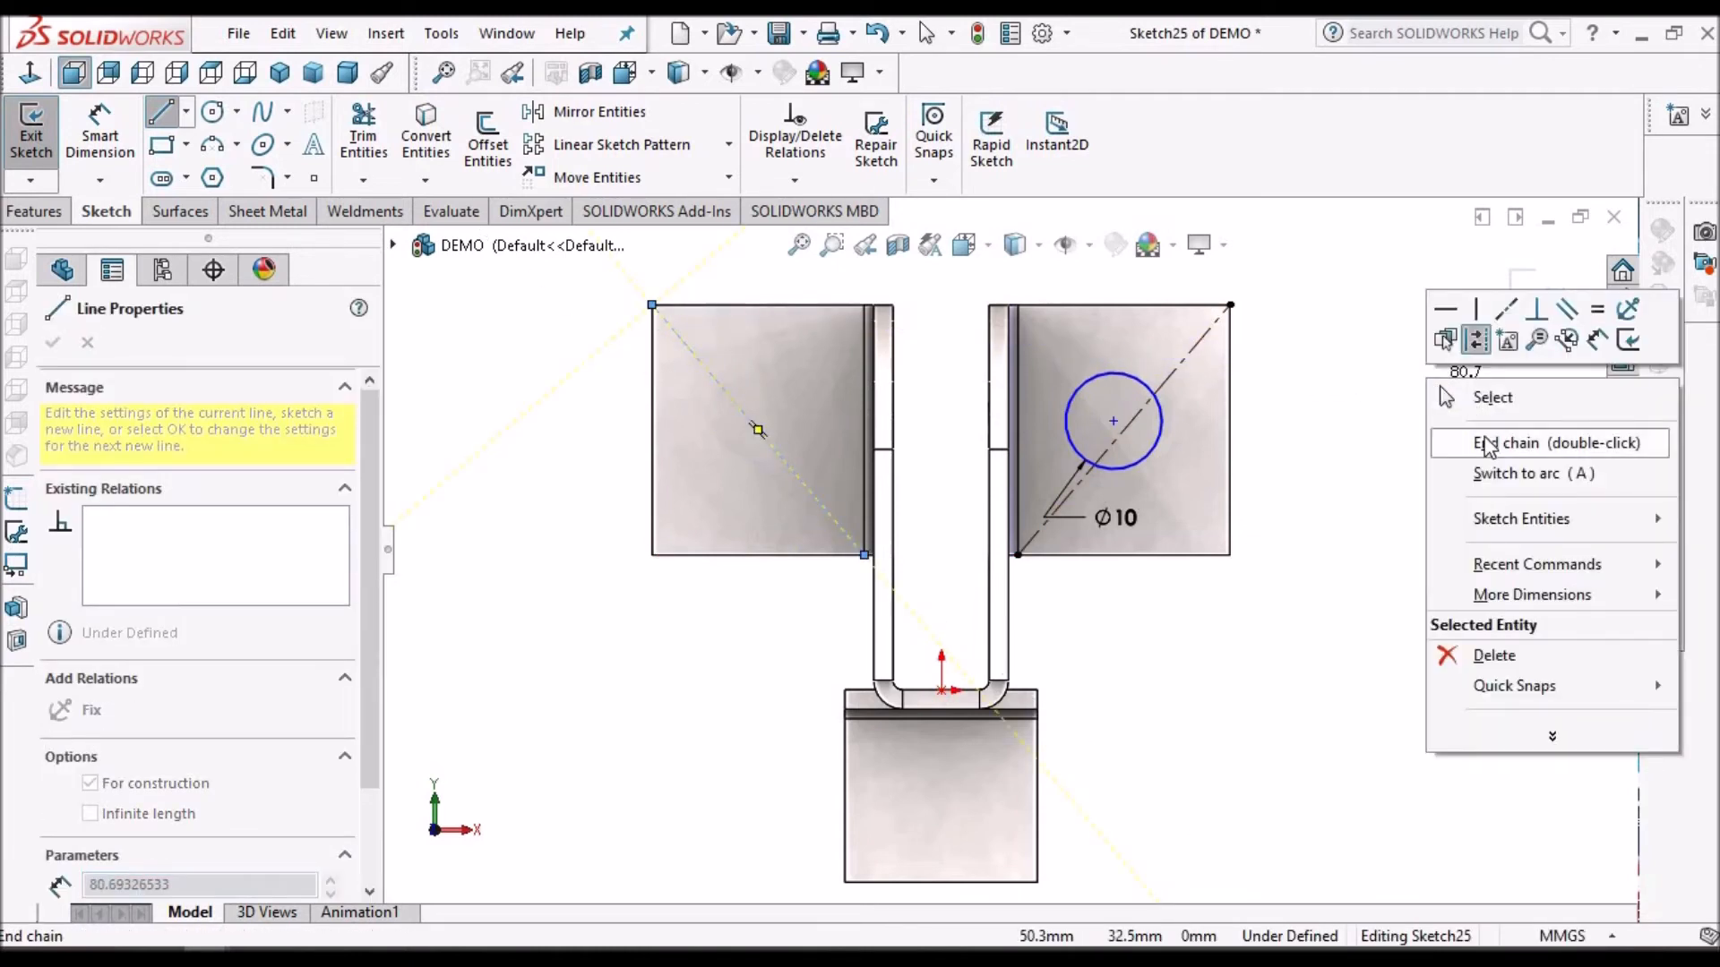
{"action": "left_click", "coordinate": [1520, 441]}
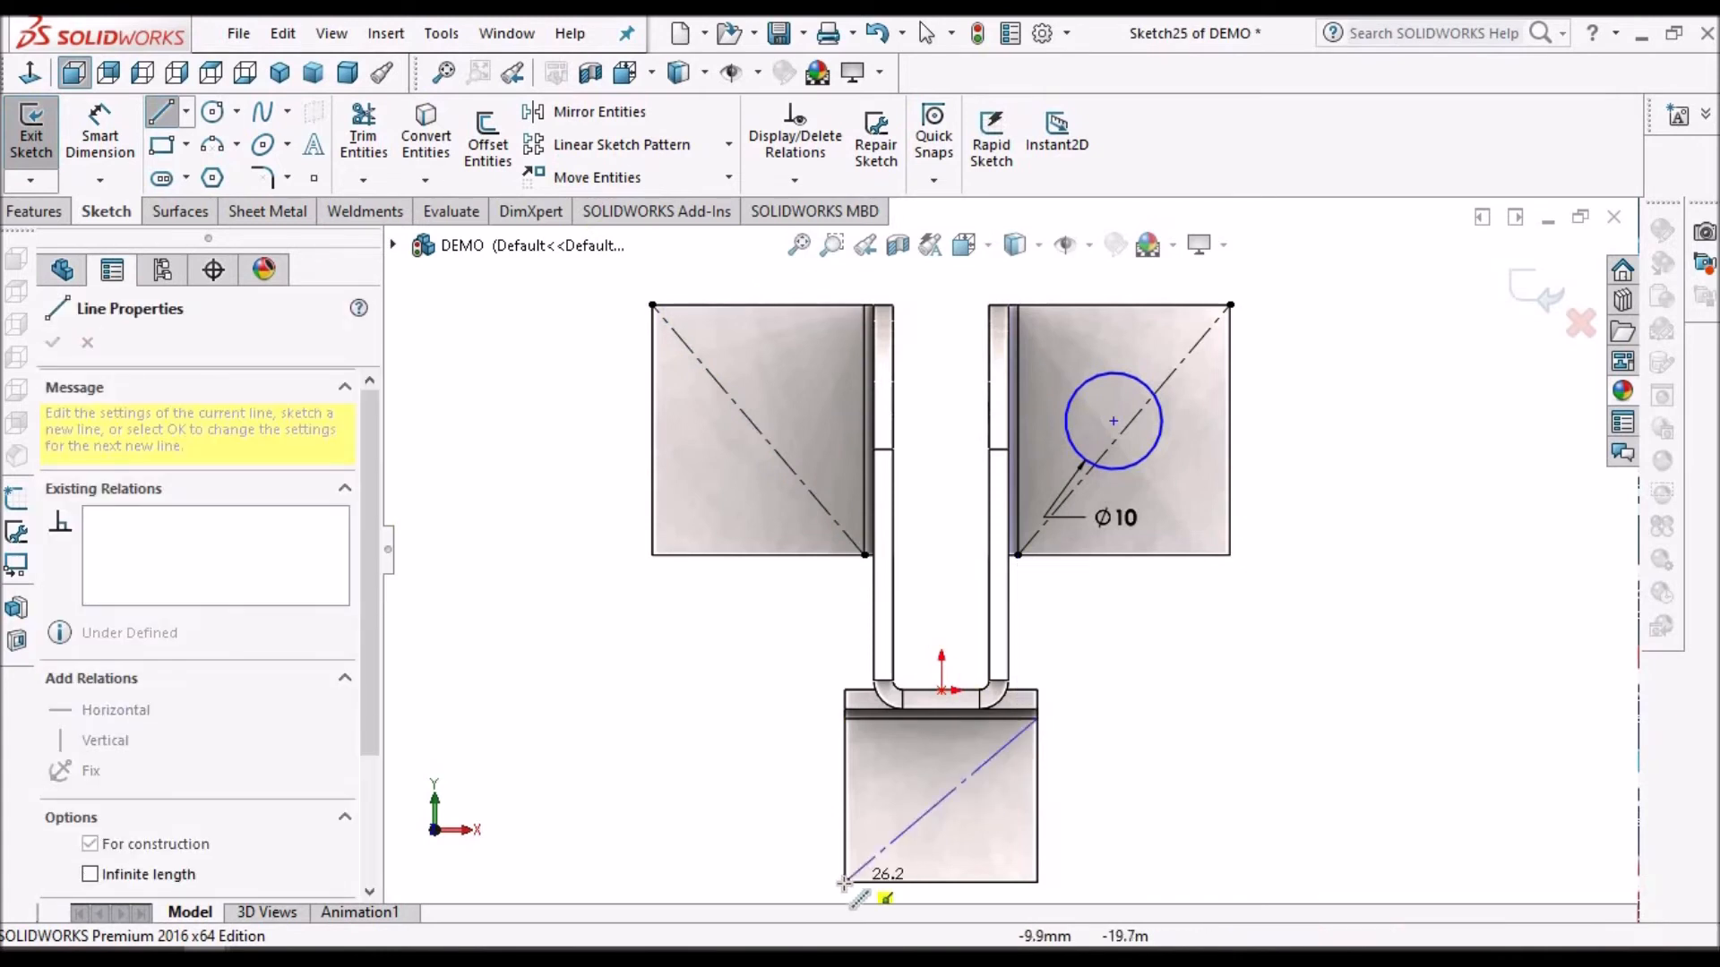
Step: Finish the bottom flange diagonal and constrain the 10 mm hole centre onto a diagonal
{"action": "right_click", "coordinate": [1259, 559]}
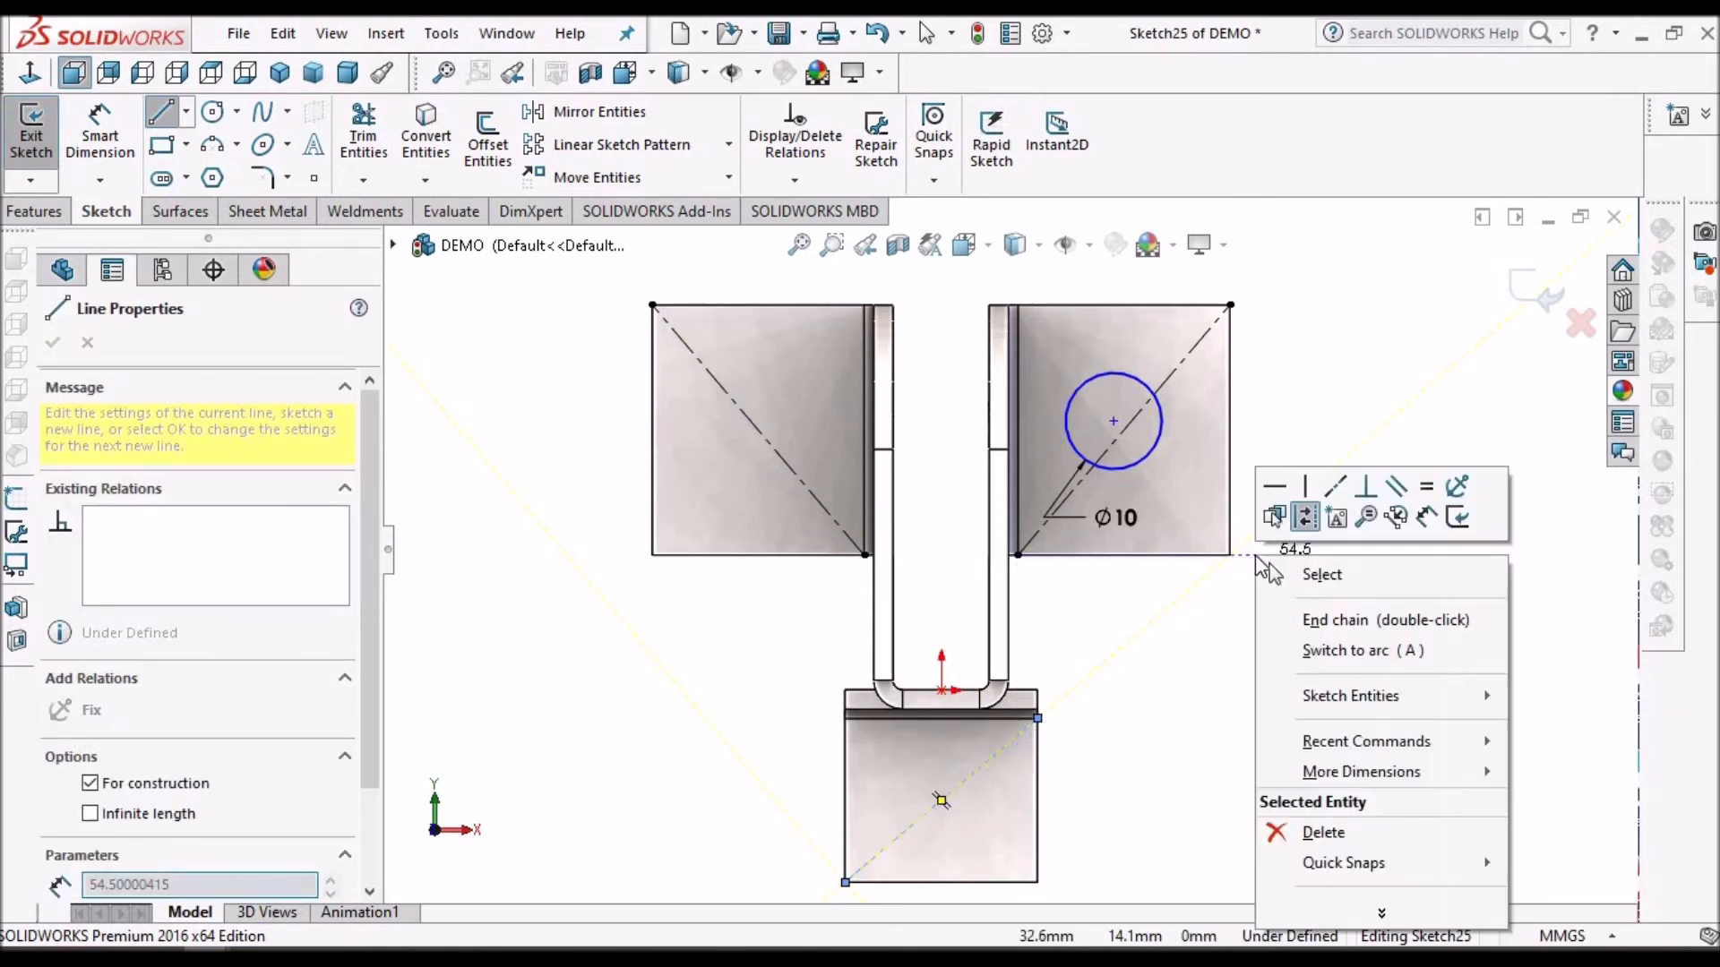
{"action": "left_click", "coordinate": [1322, 573]}
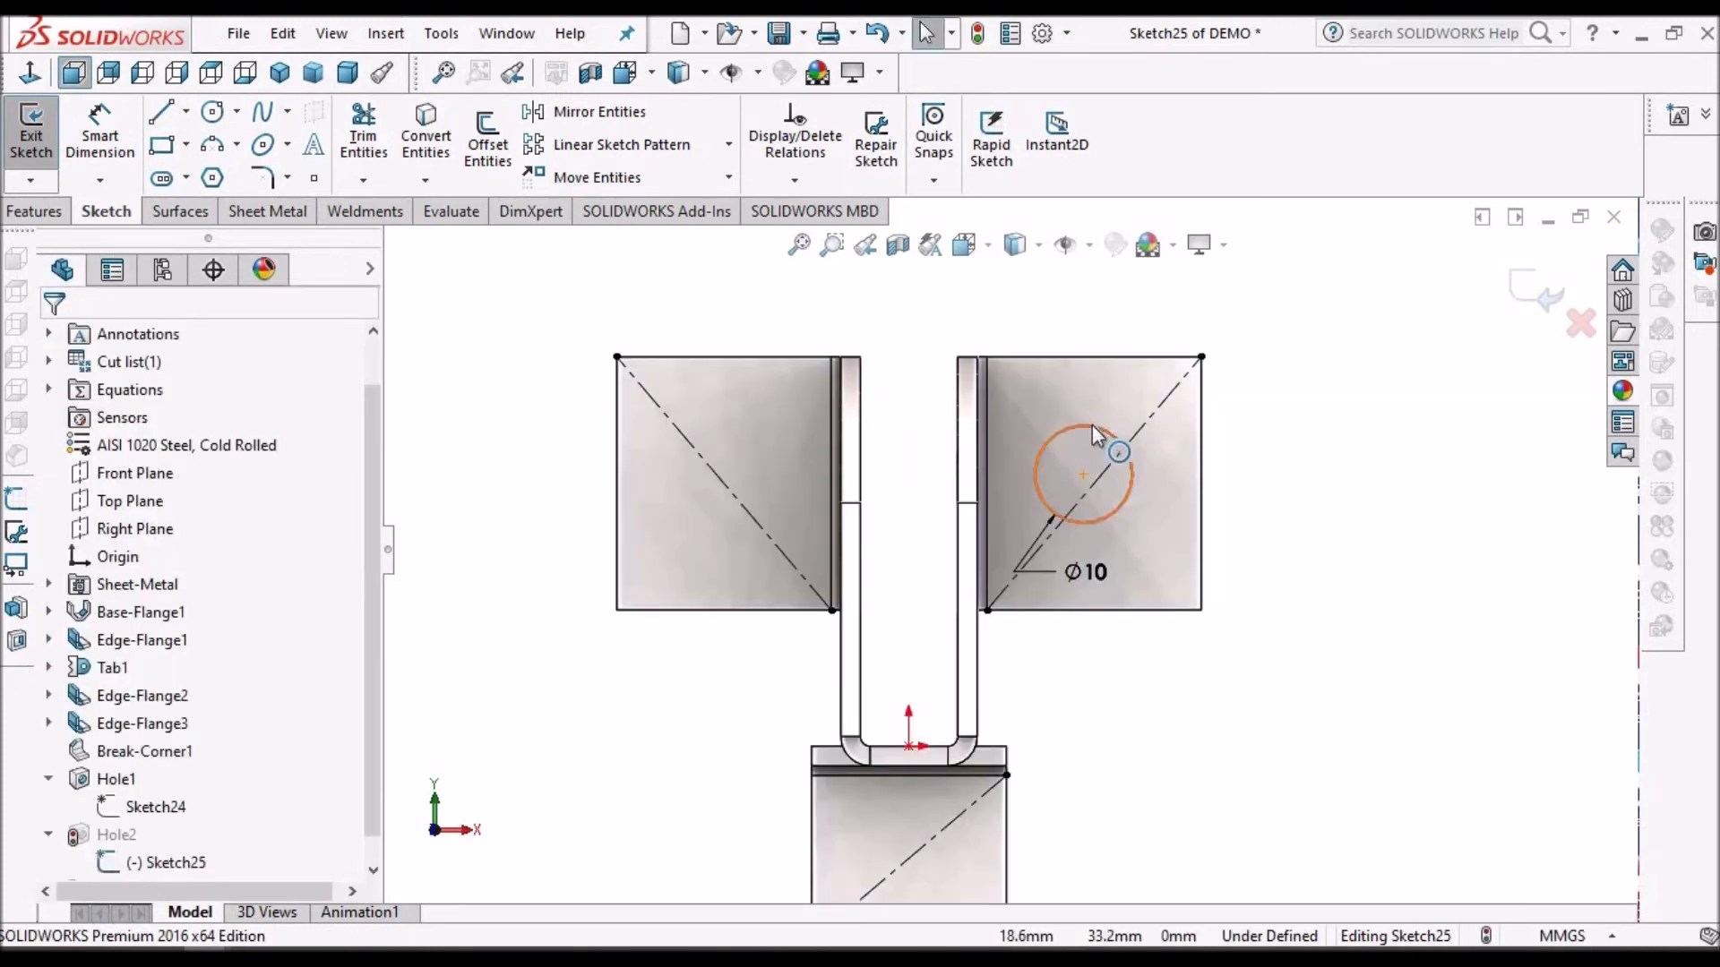
{"action": "left_click", "coordinate": [1084, 474]}
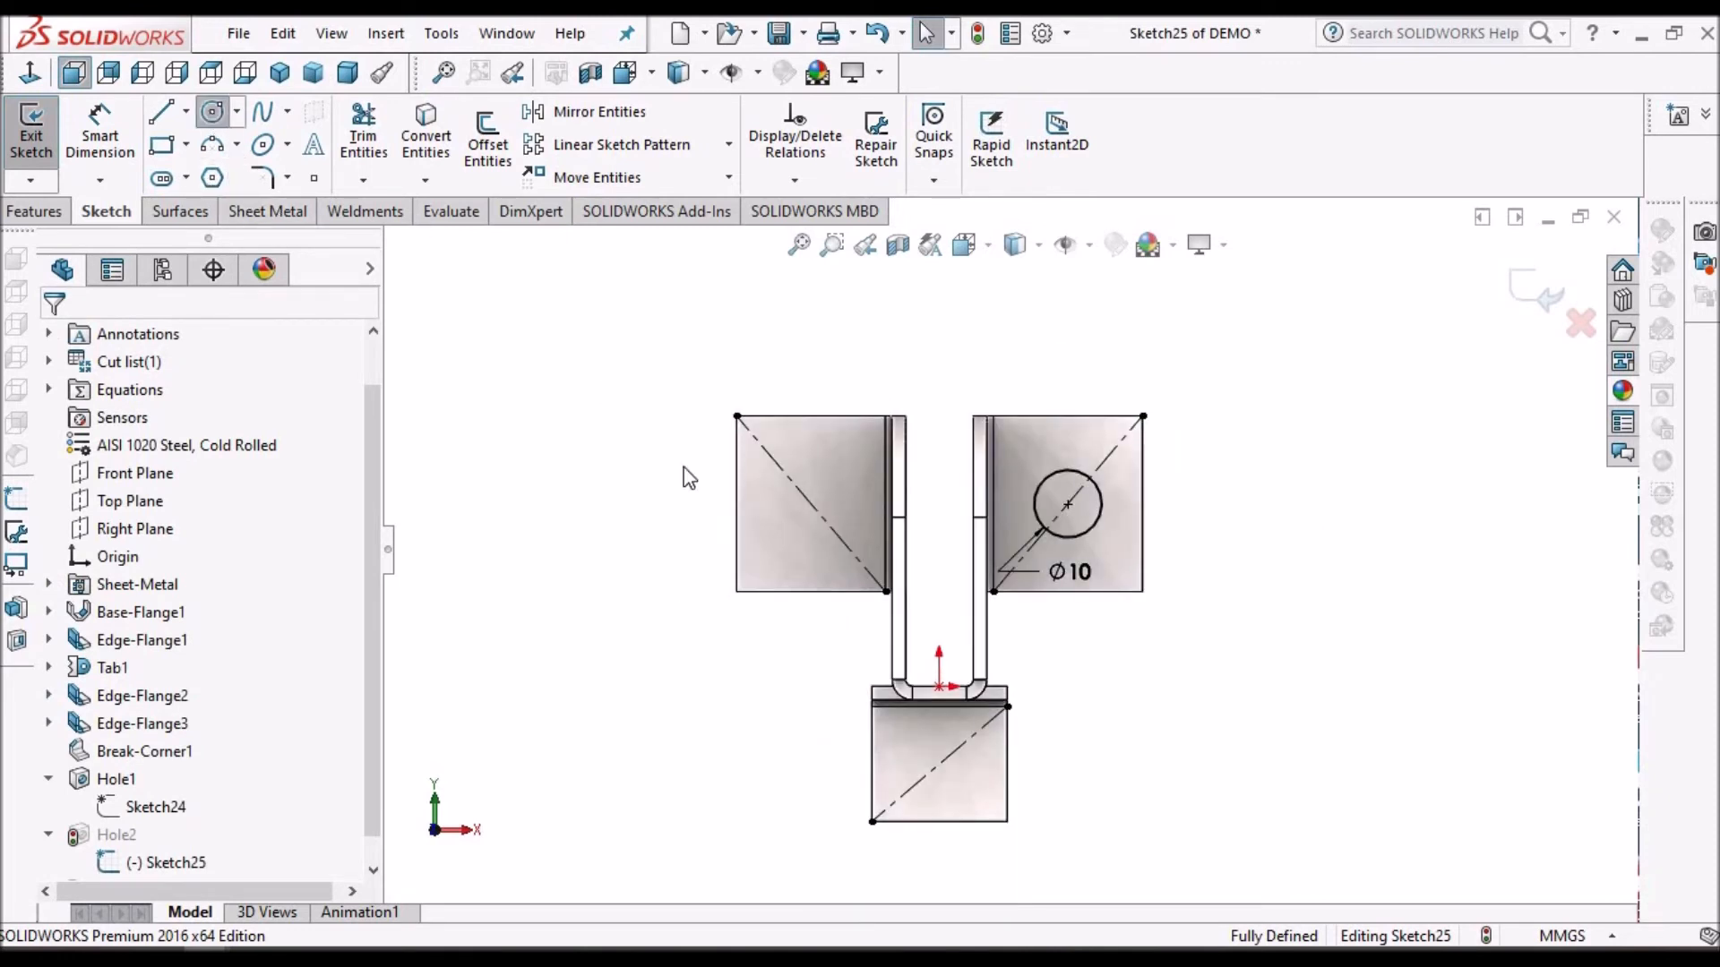
{"action": "left_click", "coordinate": [211, 112]}
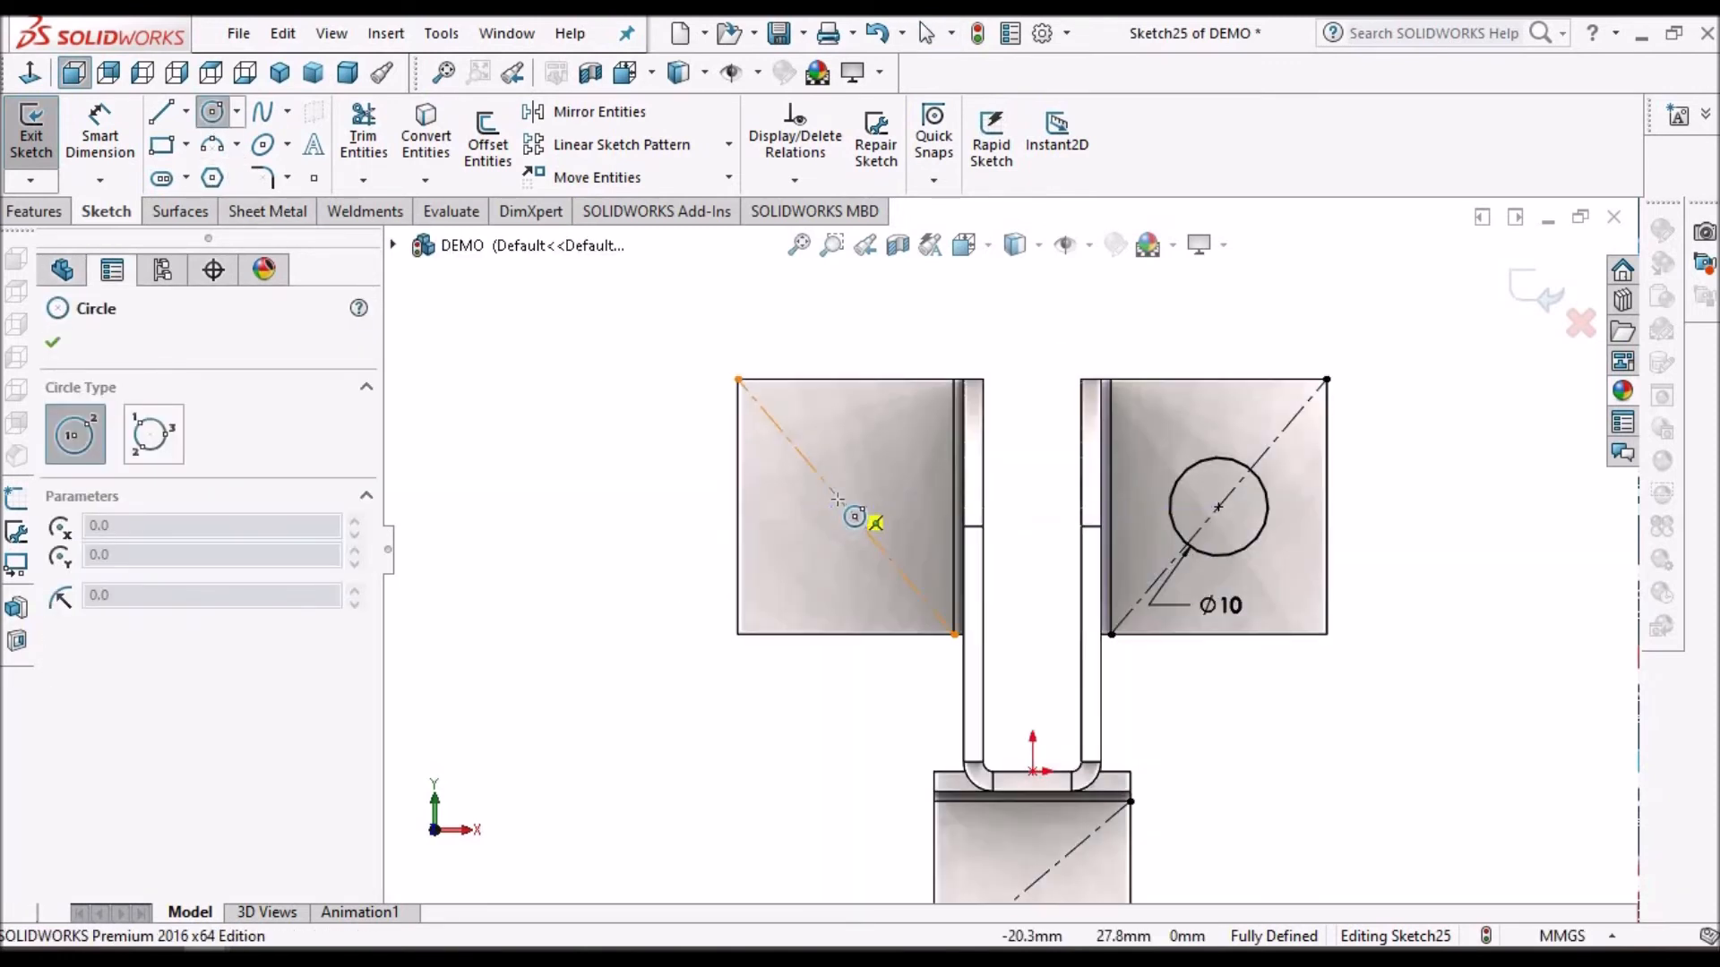
Step: Draw circles on the left and bottom flange diagonals and constrain them equal to the Ø10 holes
{"action": "left_click_drag", "start_coordinate": [855, 521], "coordinate": [871, 472]}
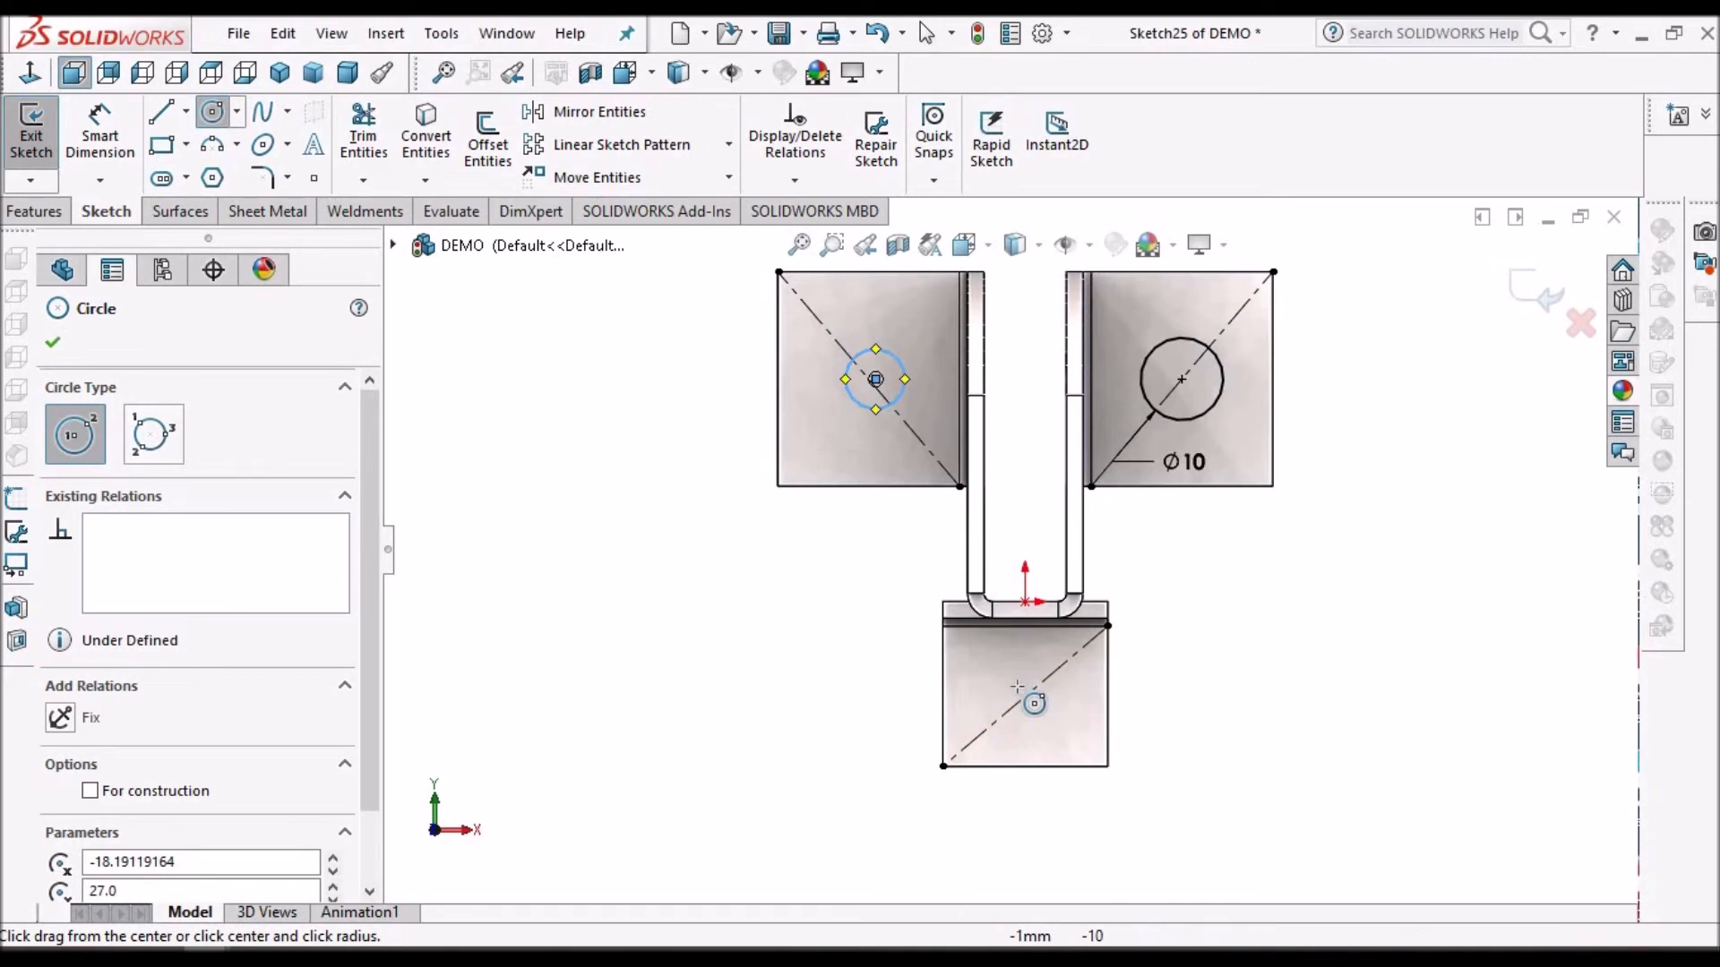
{"action": "left_click_drag", "start_coordinate": [1032, 703], "coordinate": [1071, 695]}
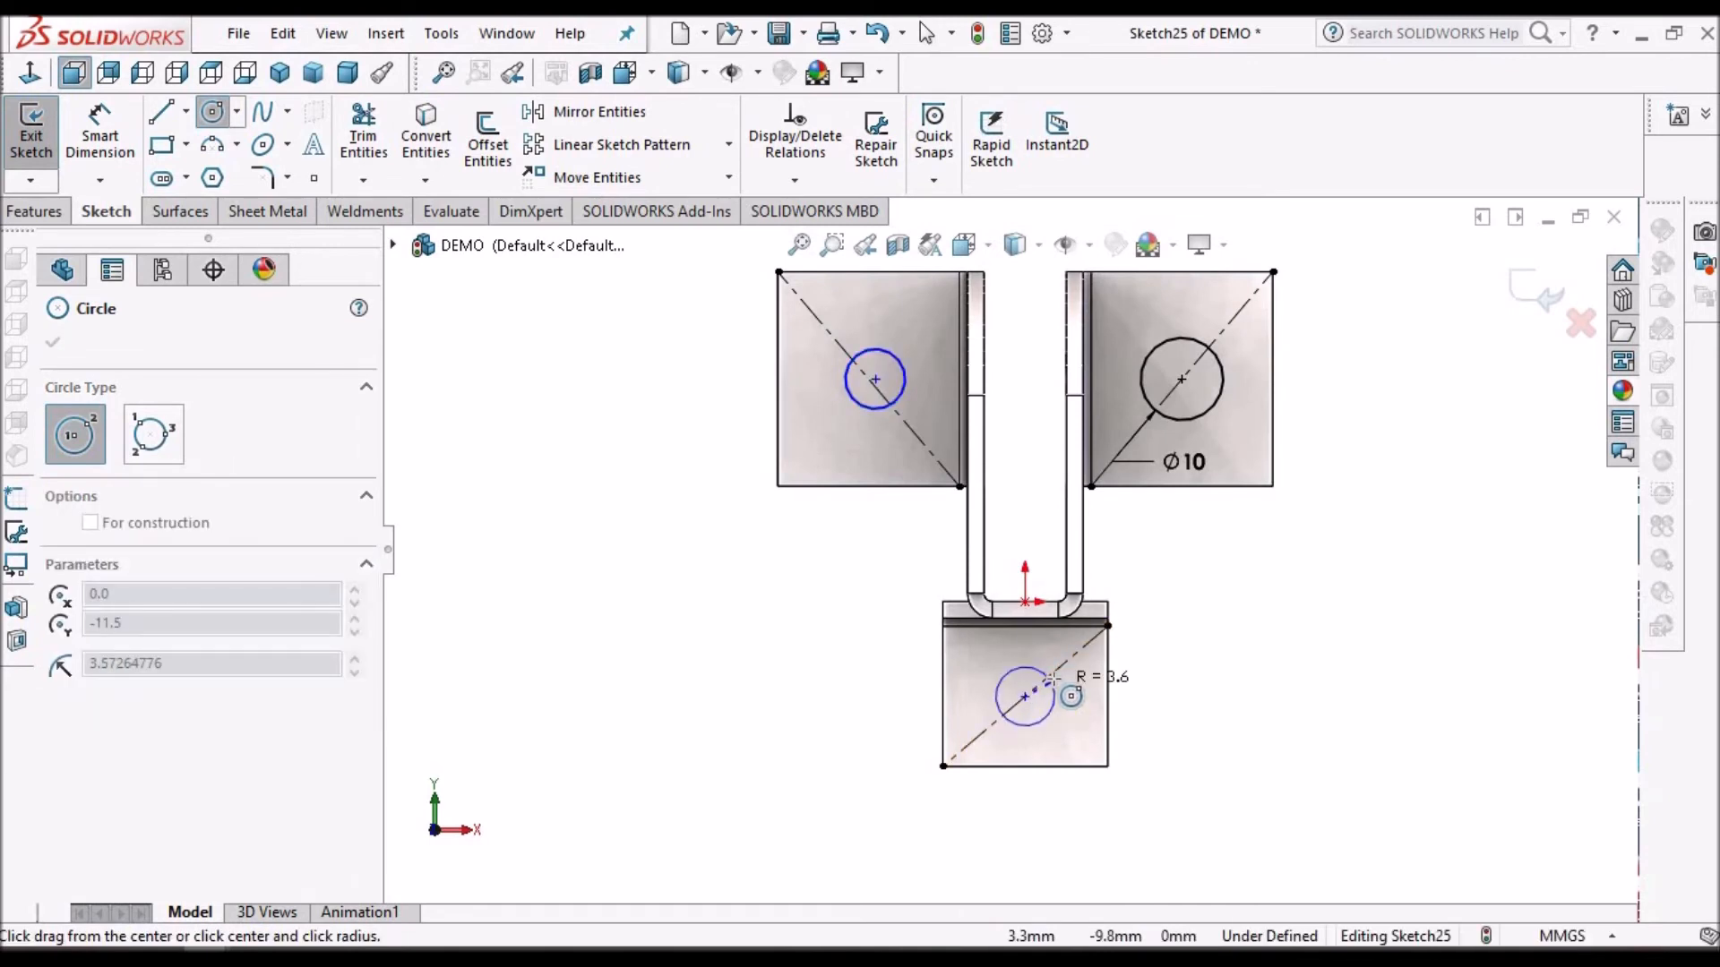
{"action": "right_click", "coordinate": [1023, 697]}
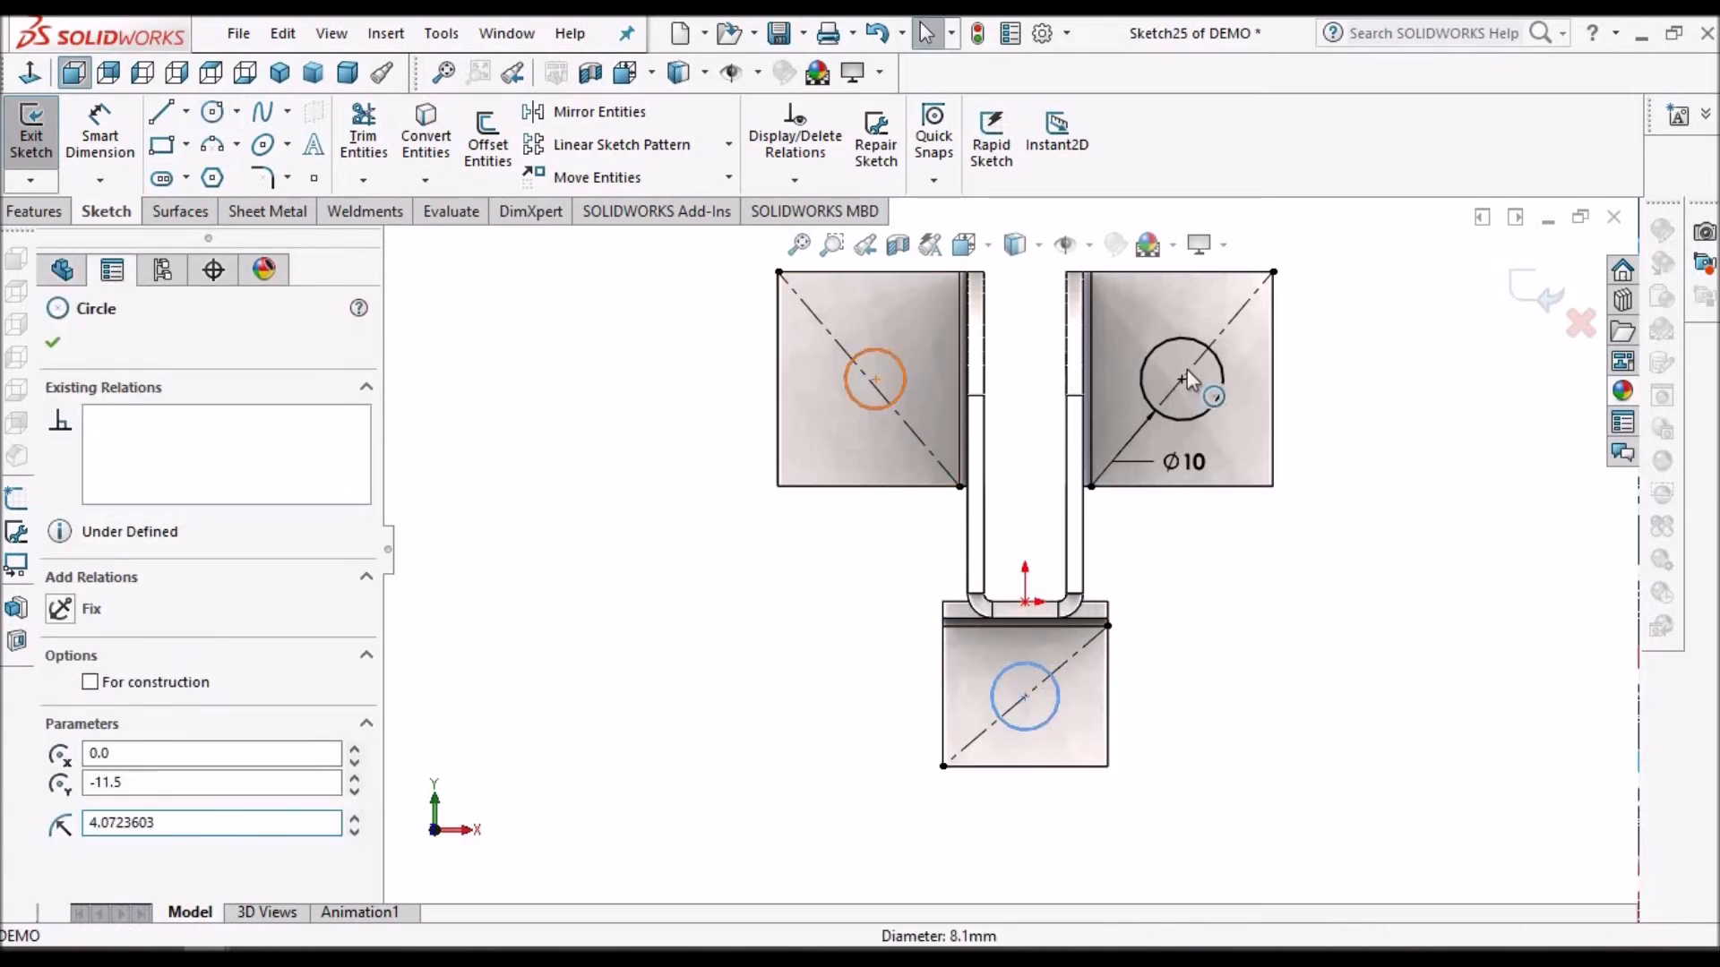
{"action": "left_click", "coordinate": [1181, 378]}
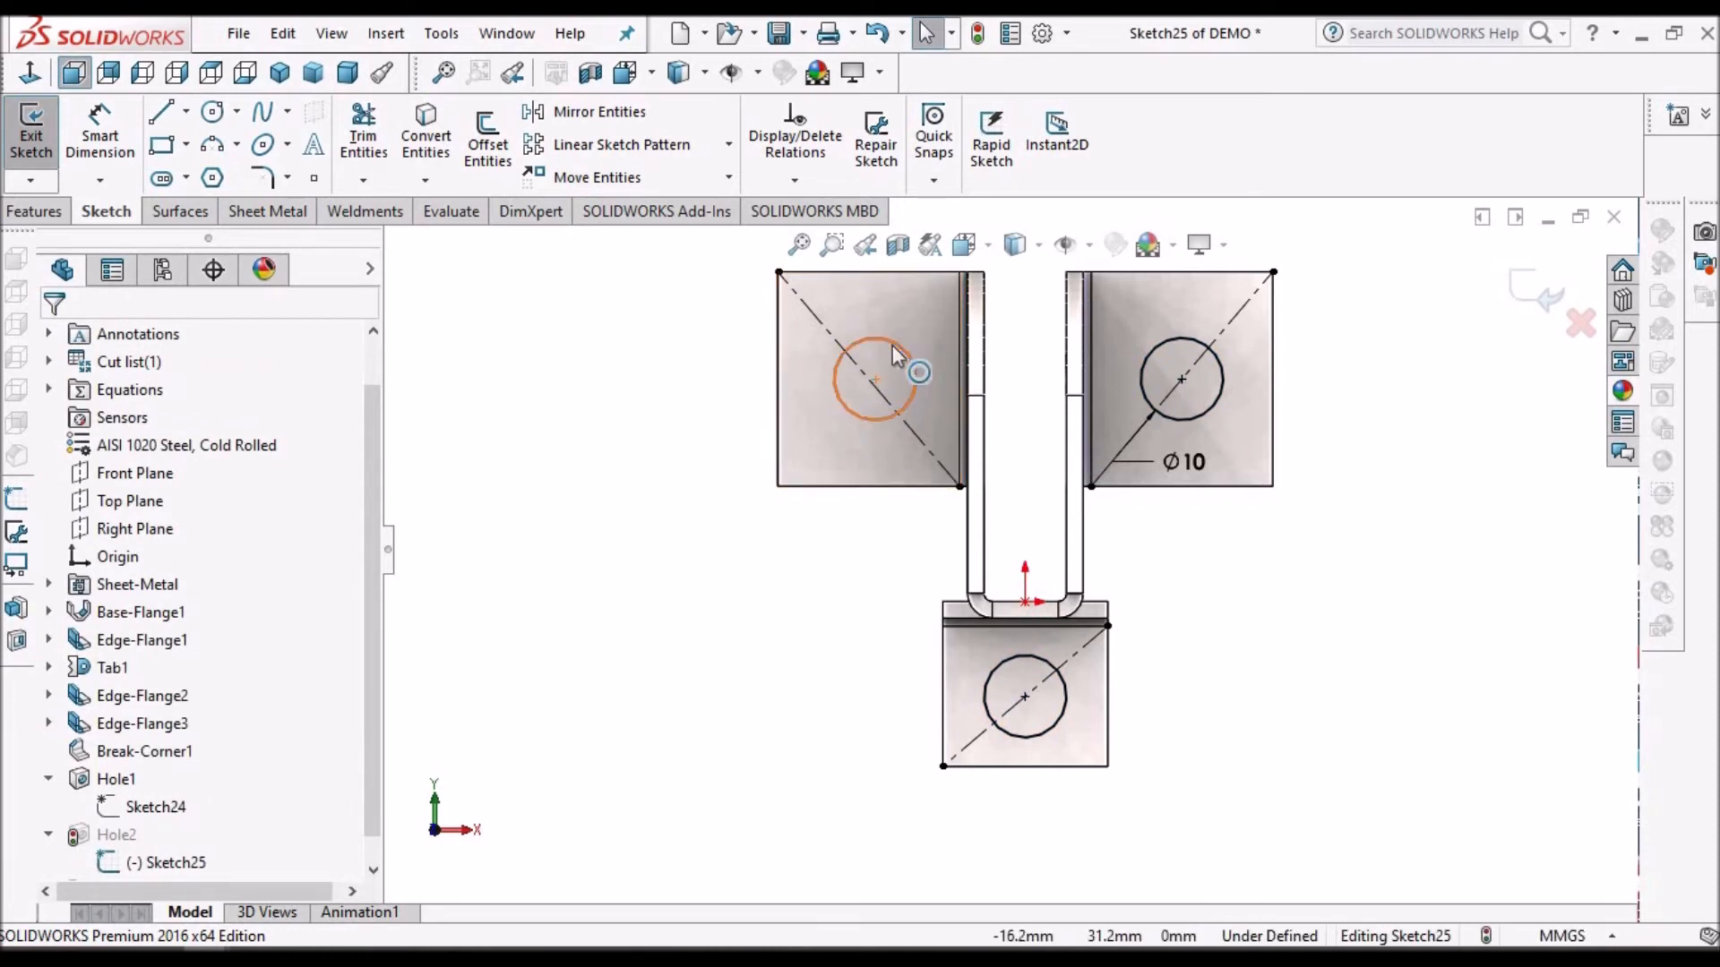
{"action": "left_click", "coordinate": [874, 378]}
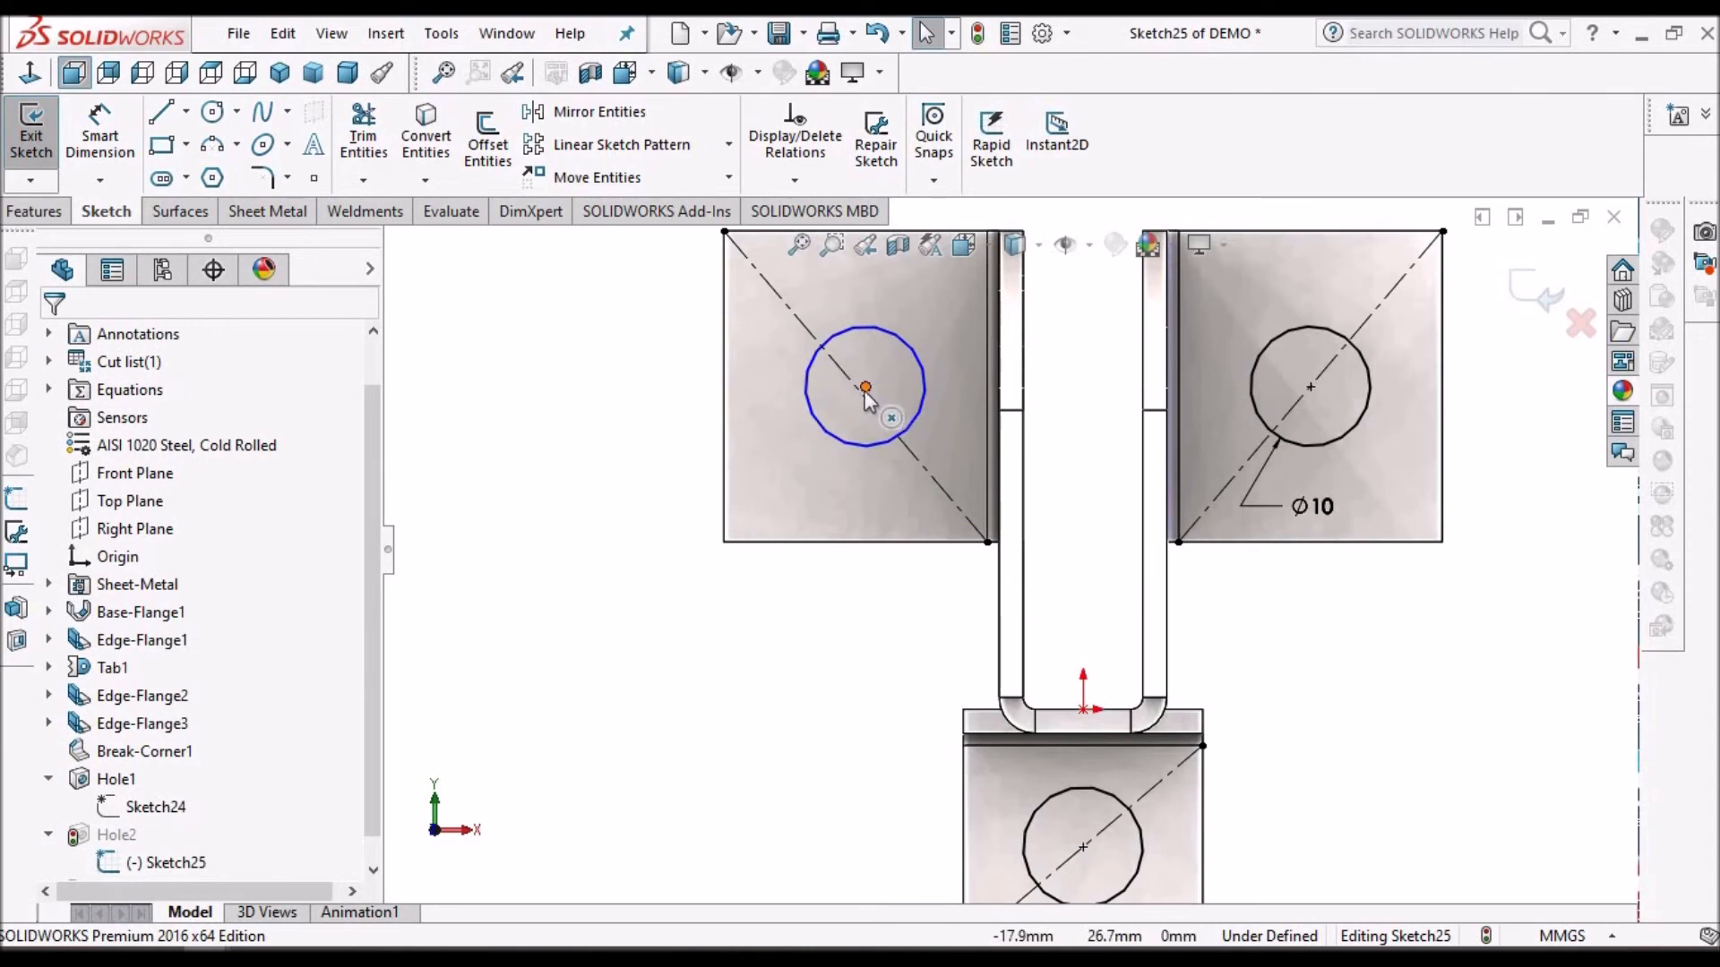
{"action": "left_click", "coordinate": [866, 388]}
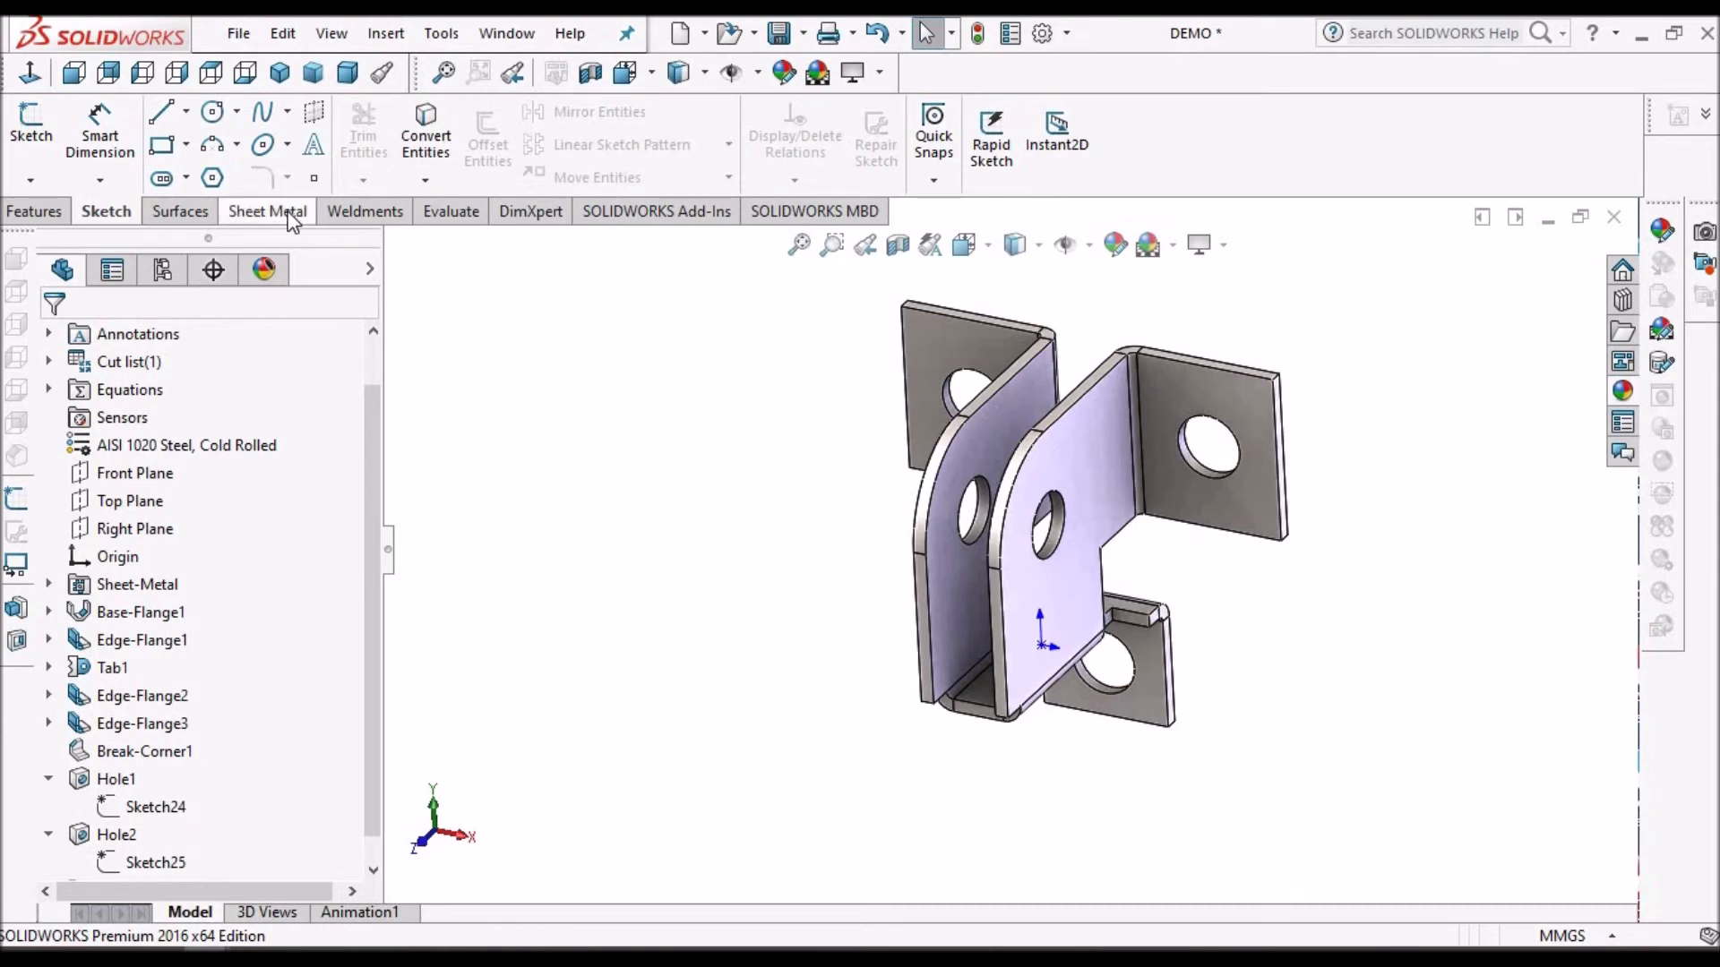
Step: Apply an 8 mm fillet break corner to the outer corners of the flanges and bottom tab
{"action": "left_click", "coordinate": [267, 210]}
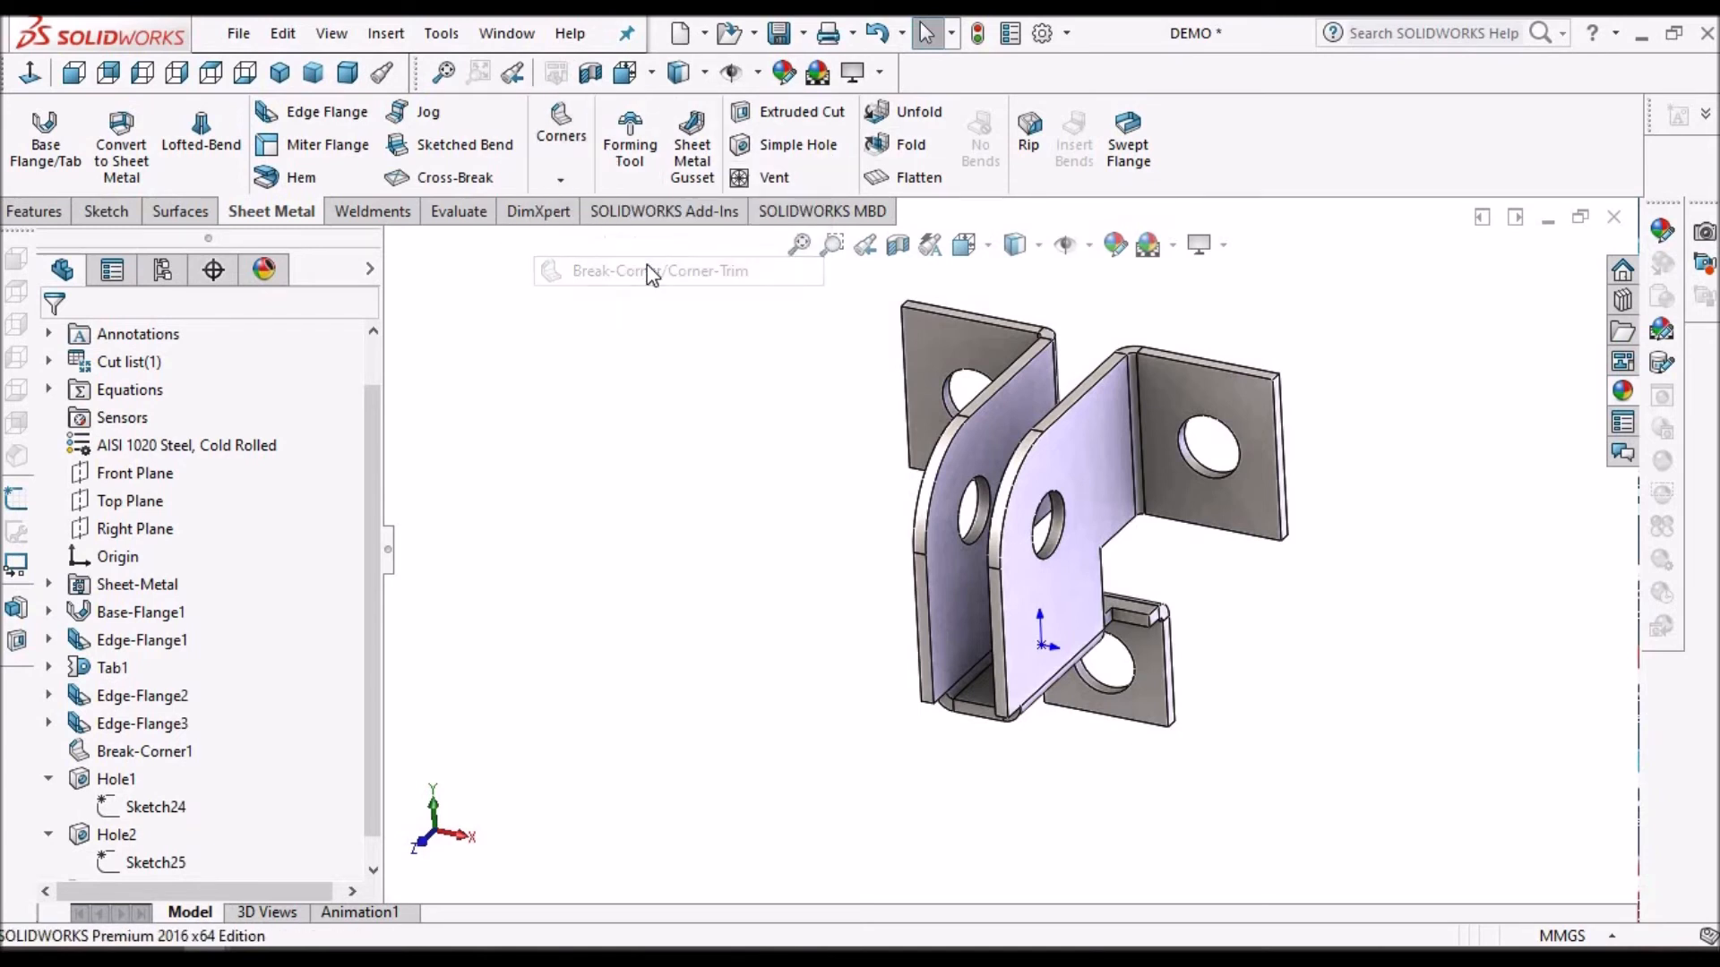
{"action": "left_click", "coordinate": [660, 271]}
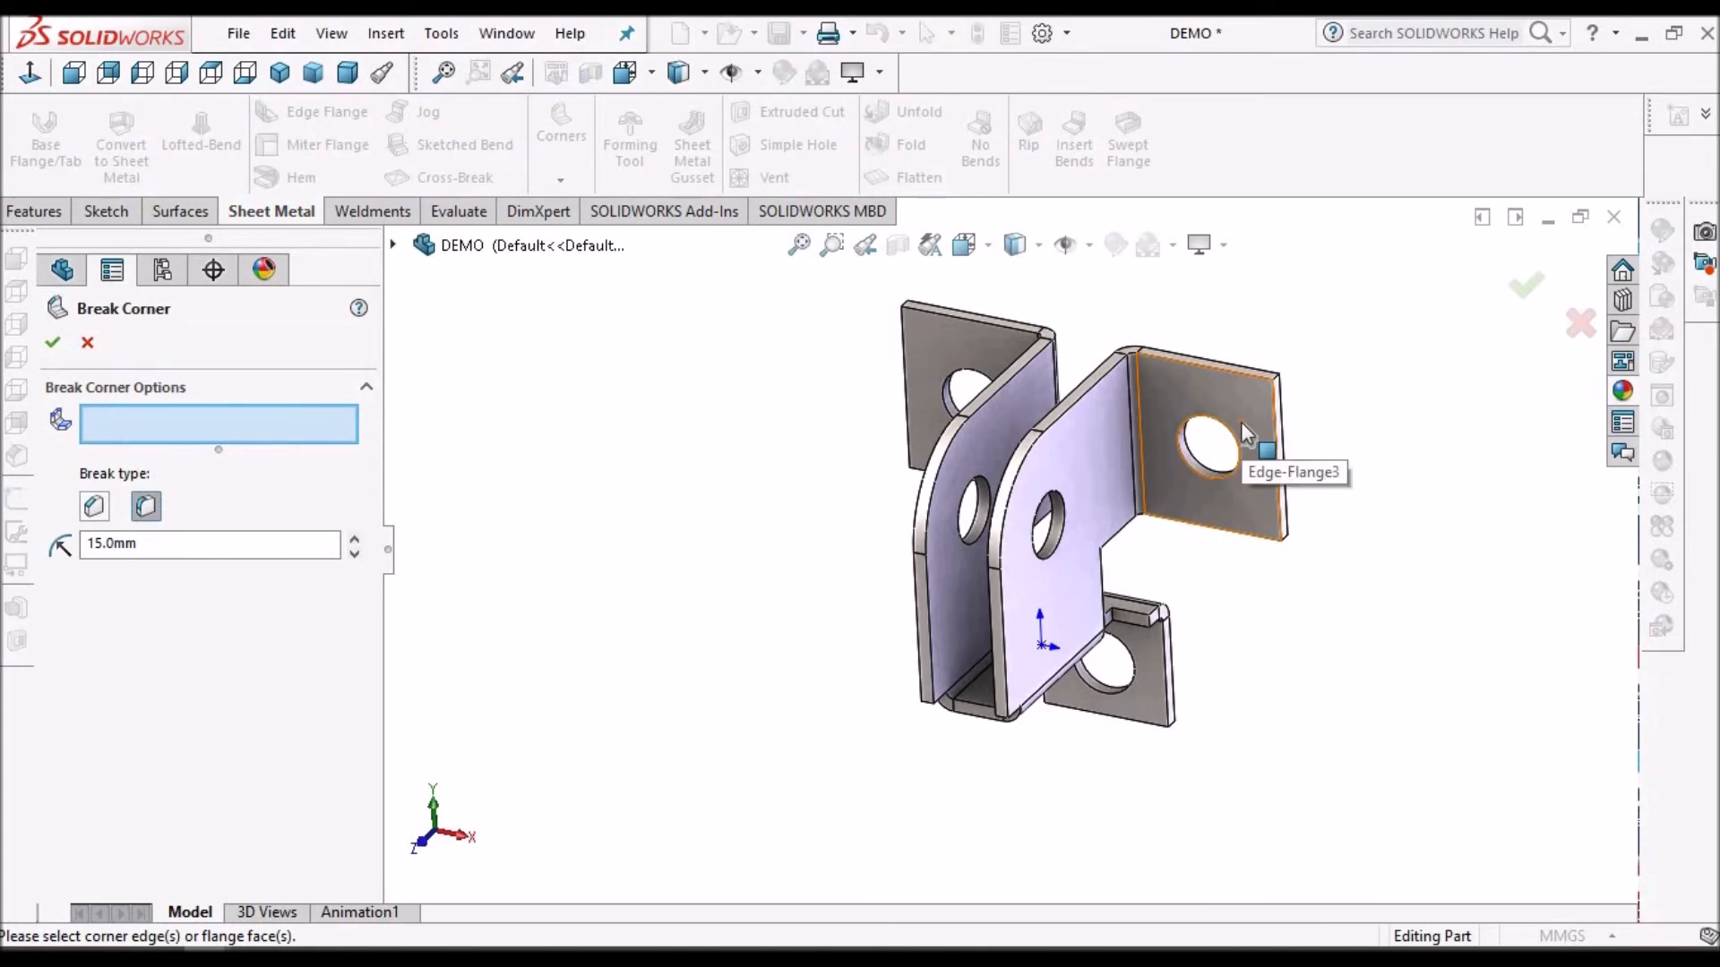
{"action": "mouse_move", "coordinate": [1206, 472]}
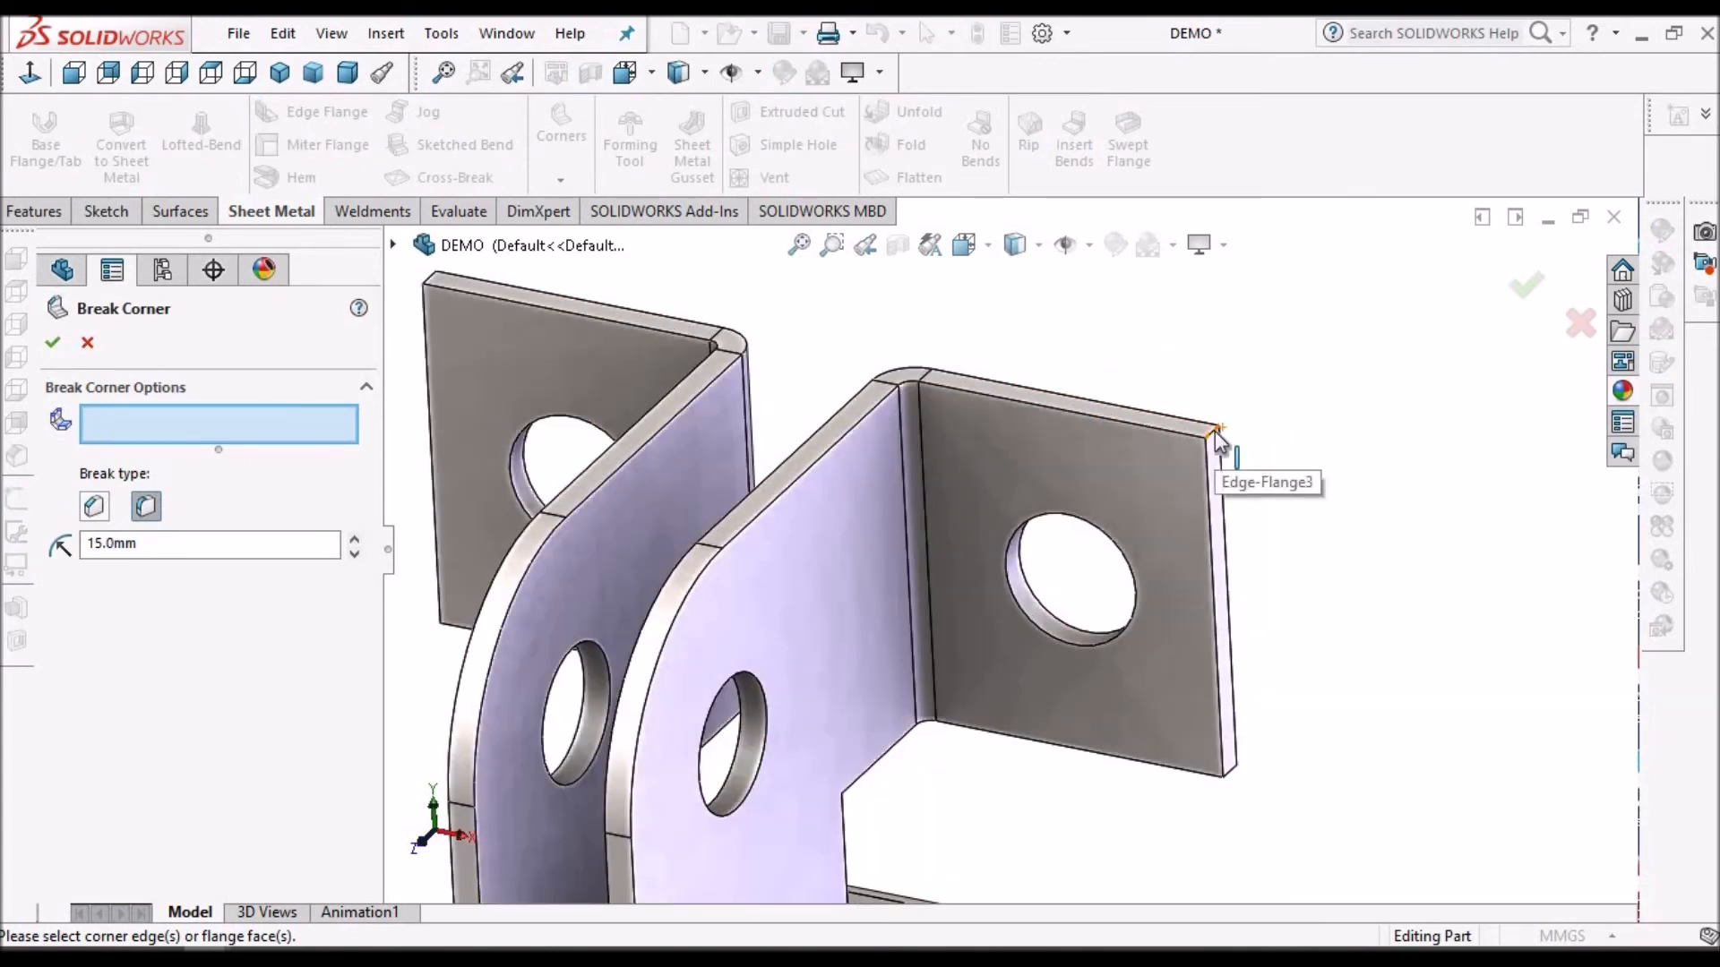
{"action": "left_click", "coordinate": [1218, 433]}
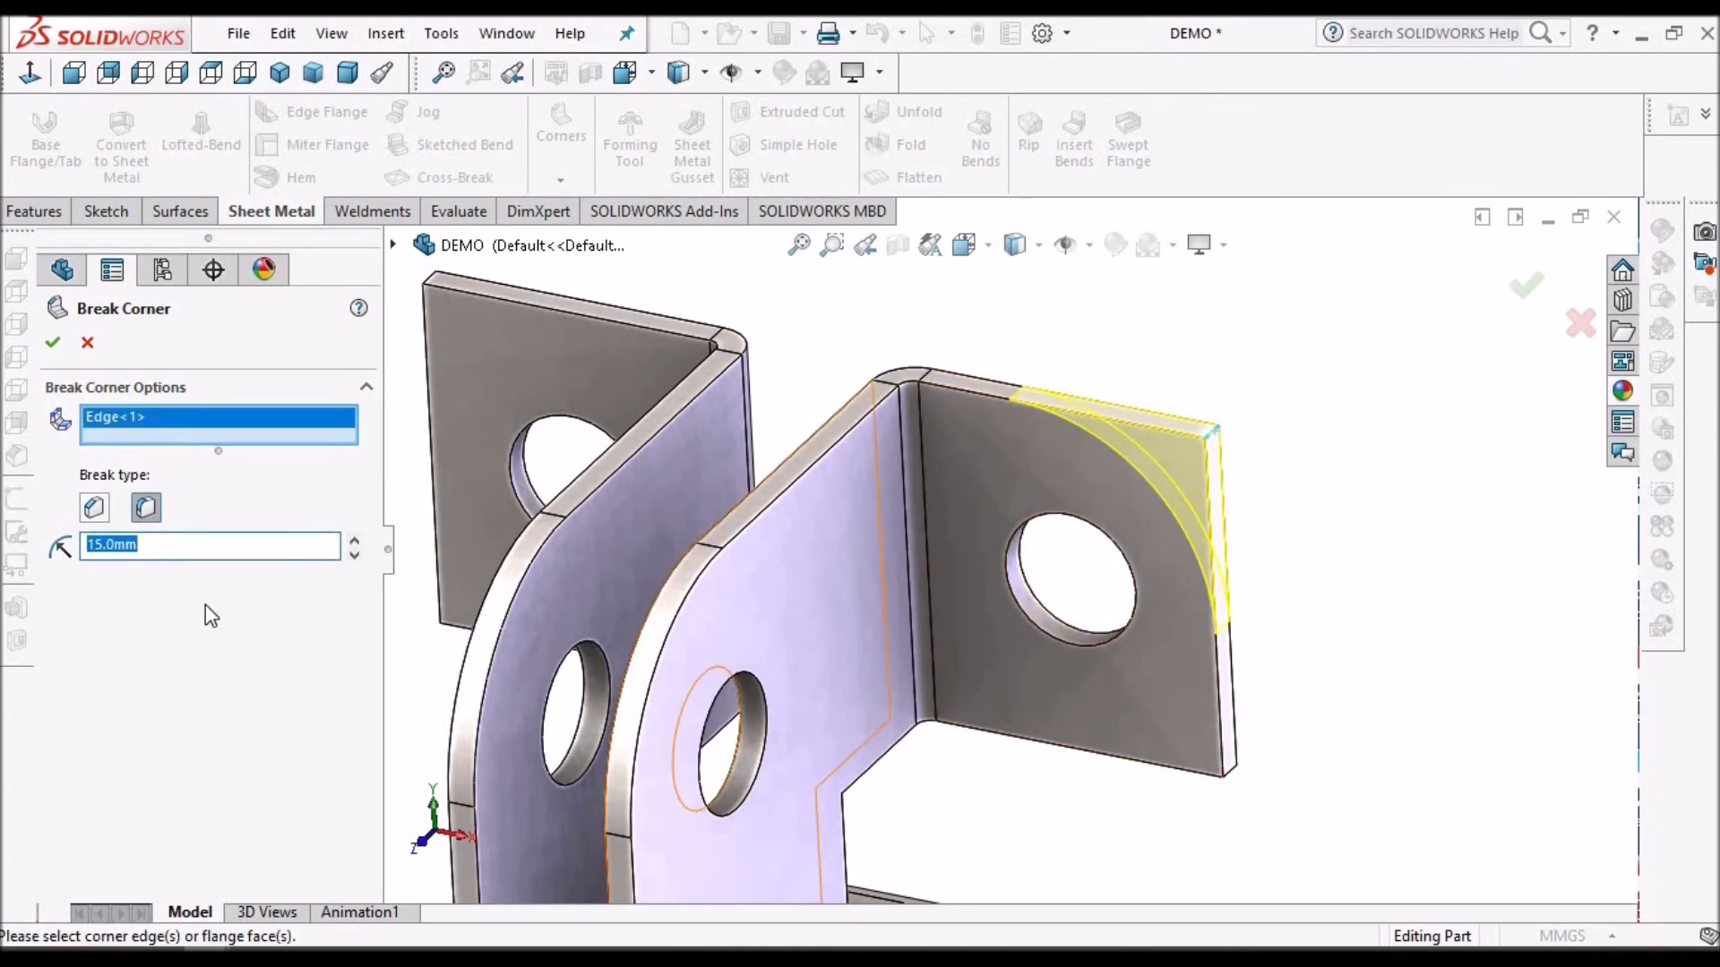
{"action": "type", "text": "8.0mm"}
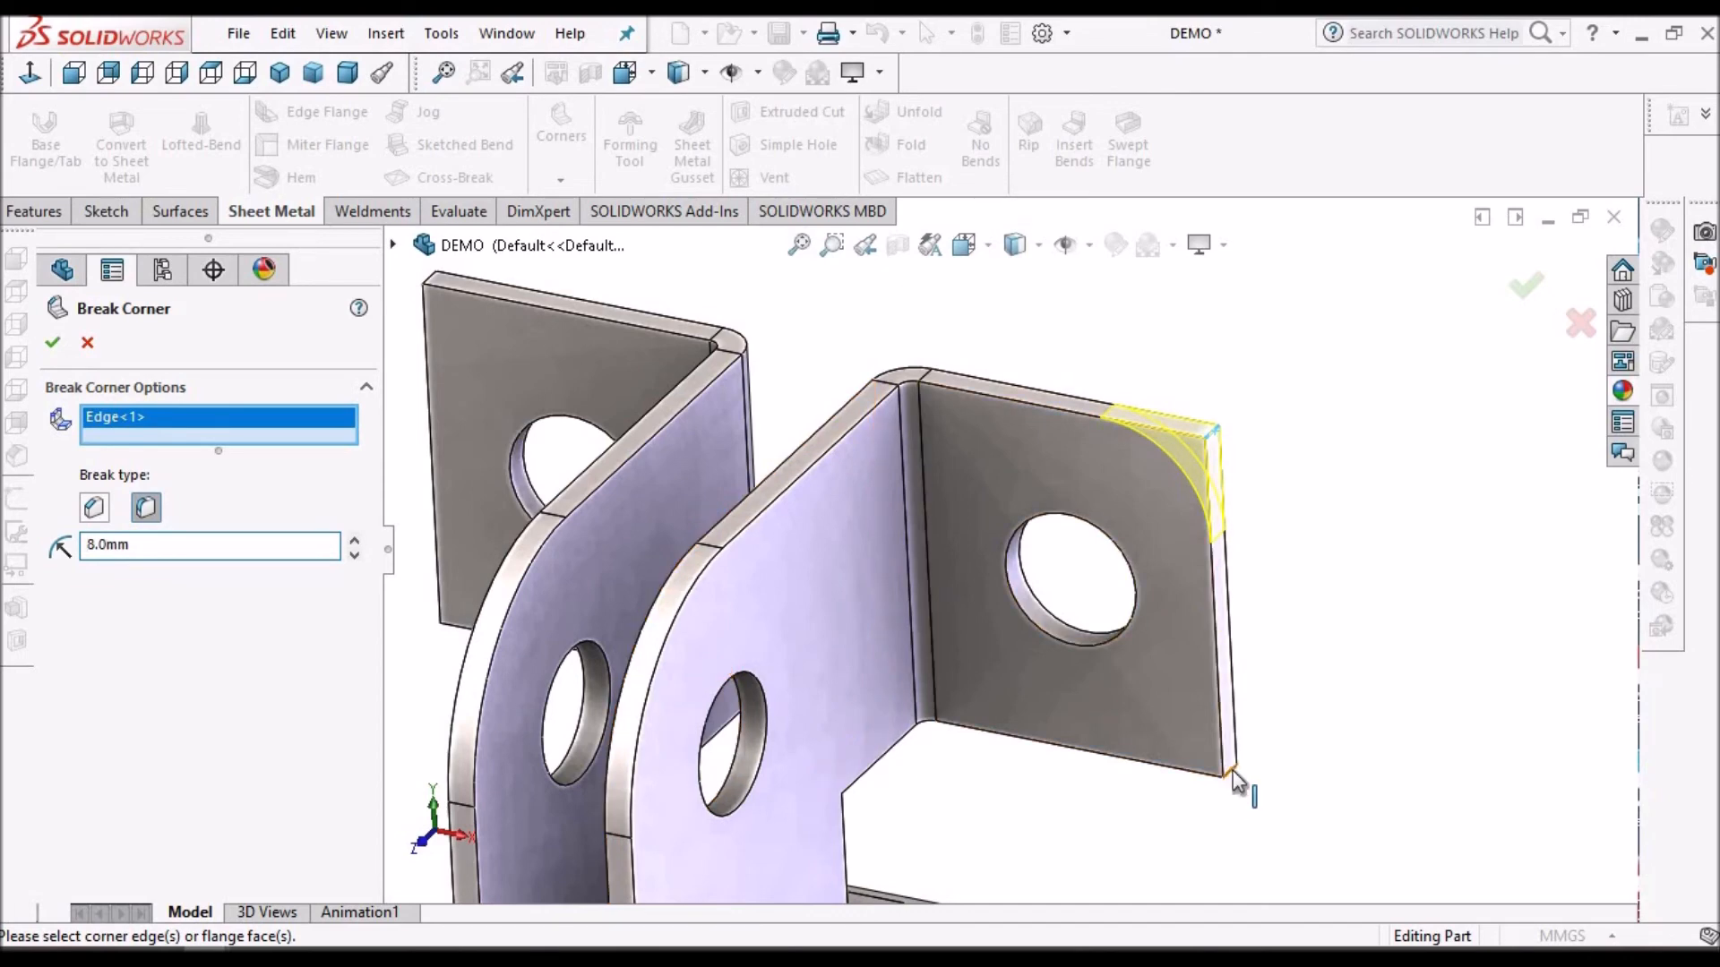
{"action": "left_click", "coordinate": [643, 376]}
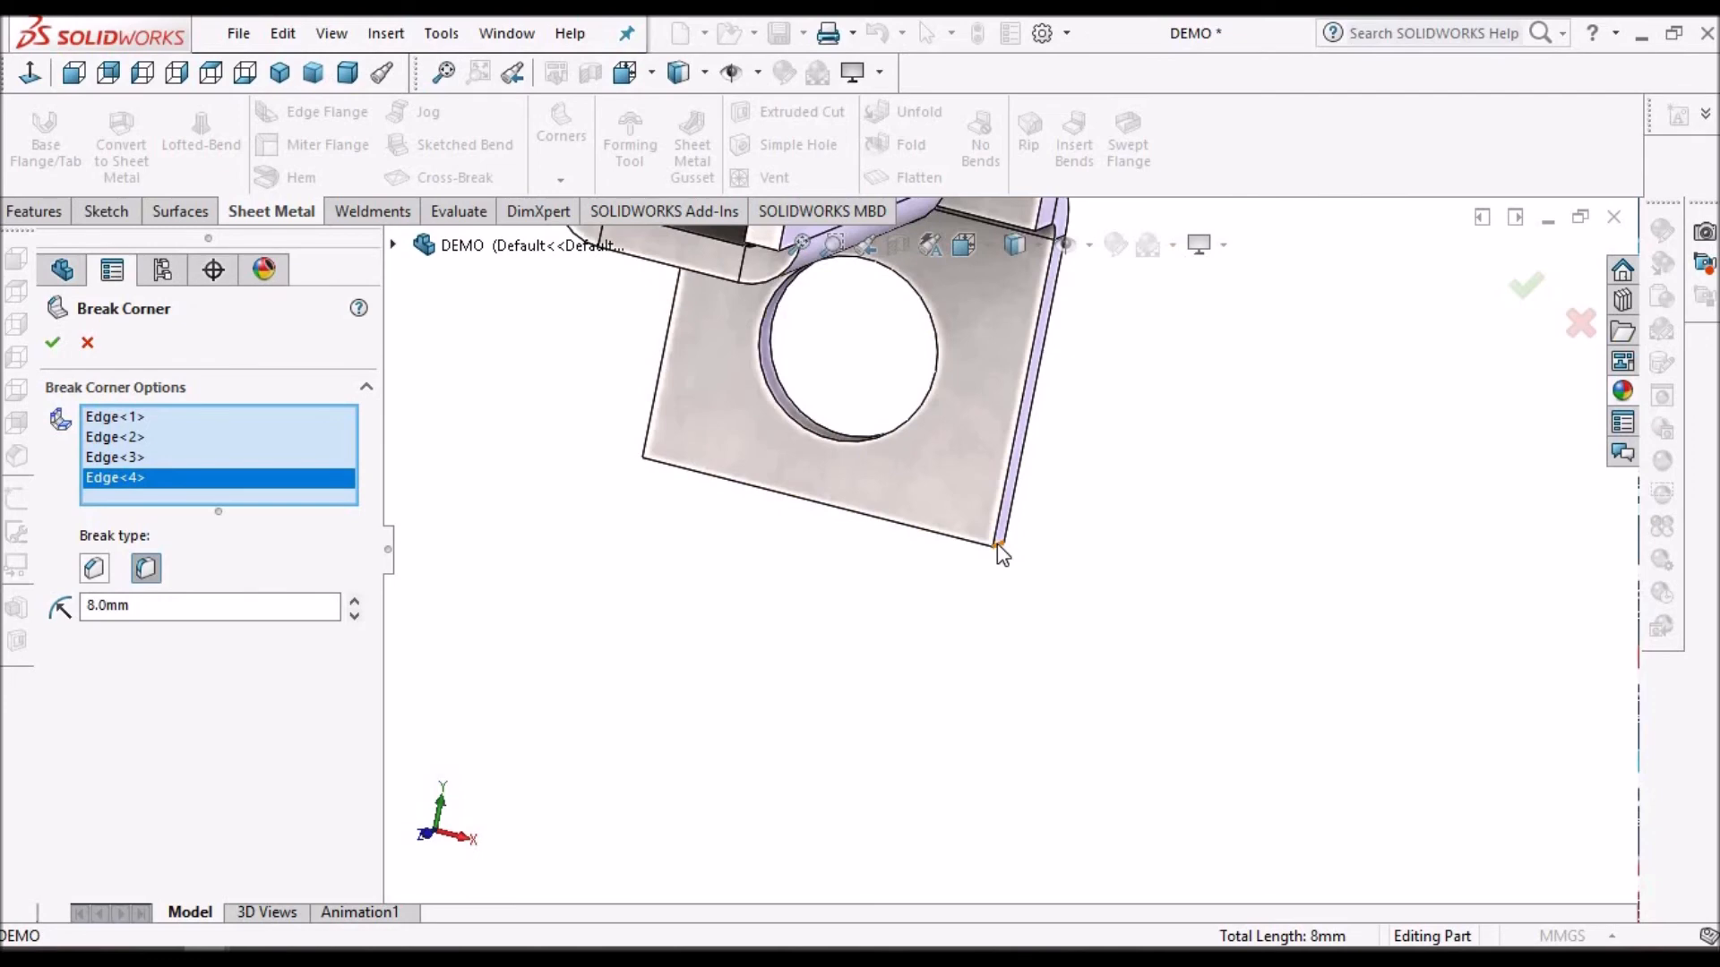
{"action": "left_click", "coordinate": [1003, 548]}
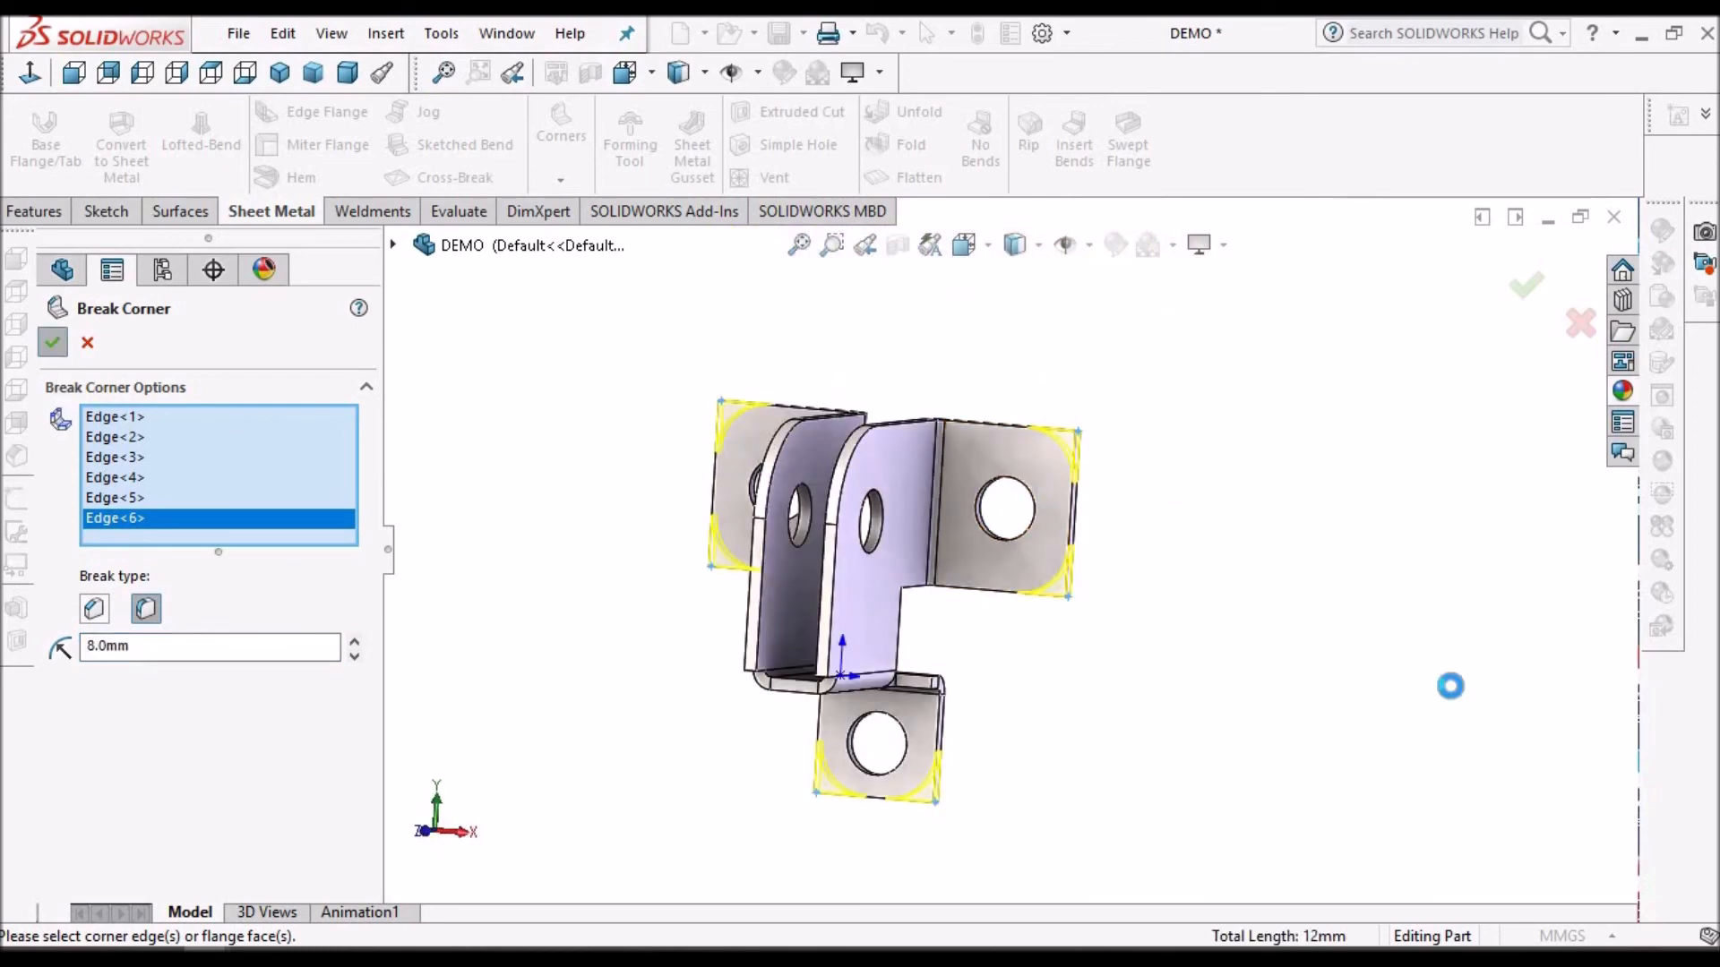
{"action": "left_click", "coordinate": [53, 342]}
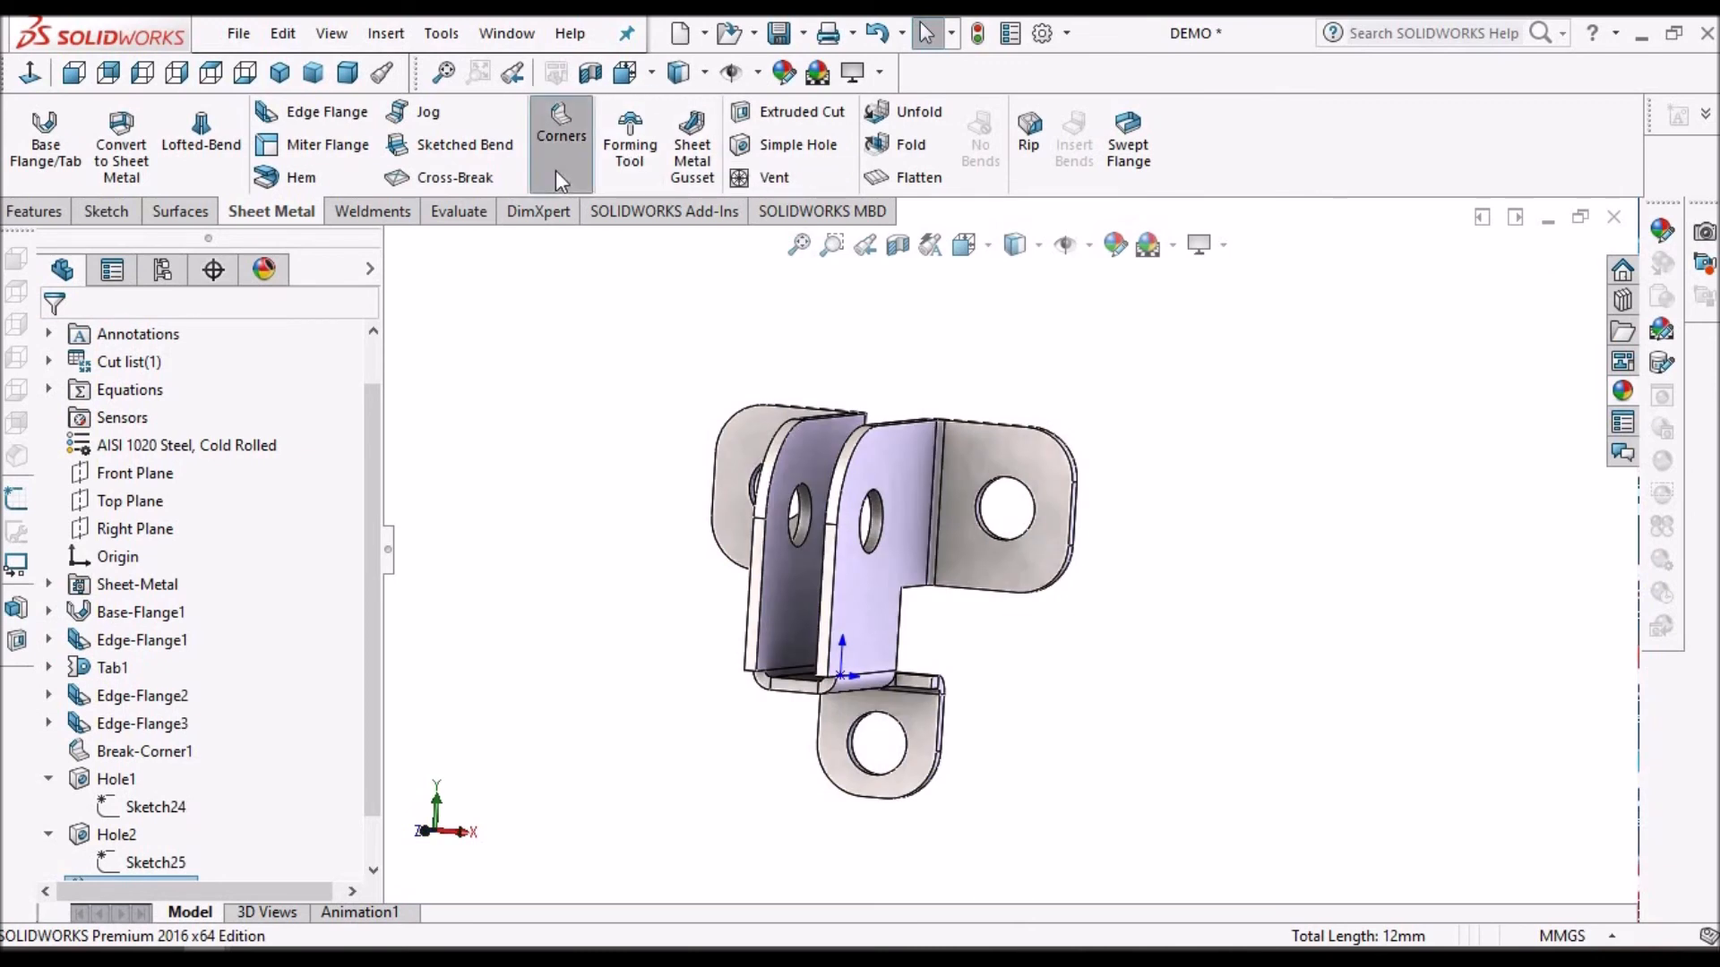
{"action": "left_click", "coordinate": [561, 136]}
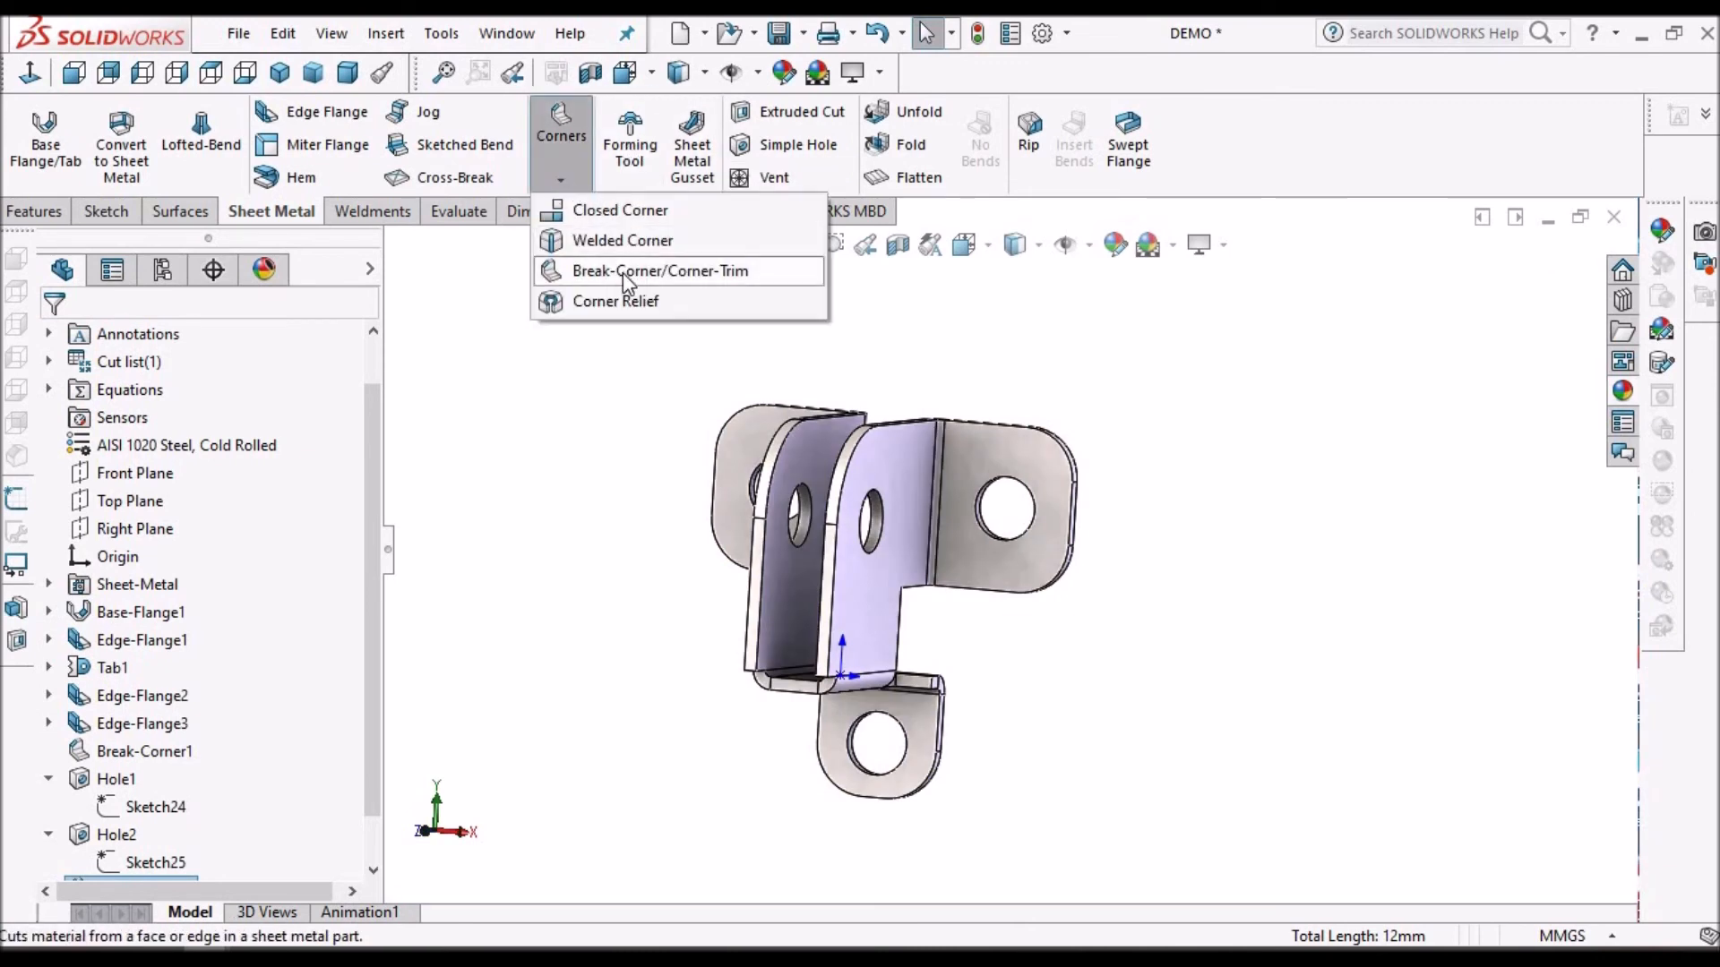
Step: Add a 3 mm fillet break corner to the four inner corner edges beside the bends
{"action": "left_click", "coordinate": [660, 271]}
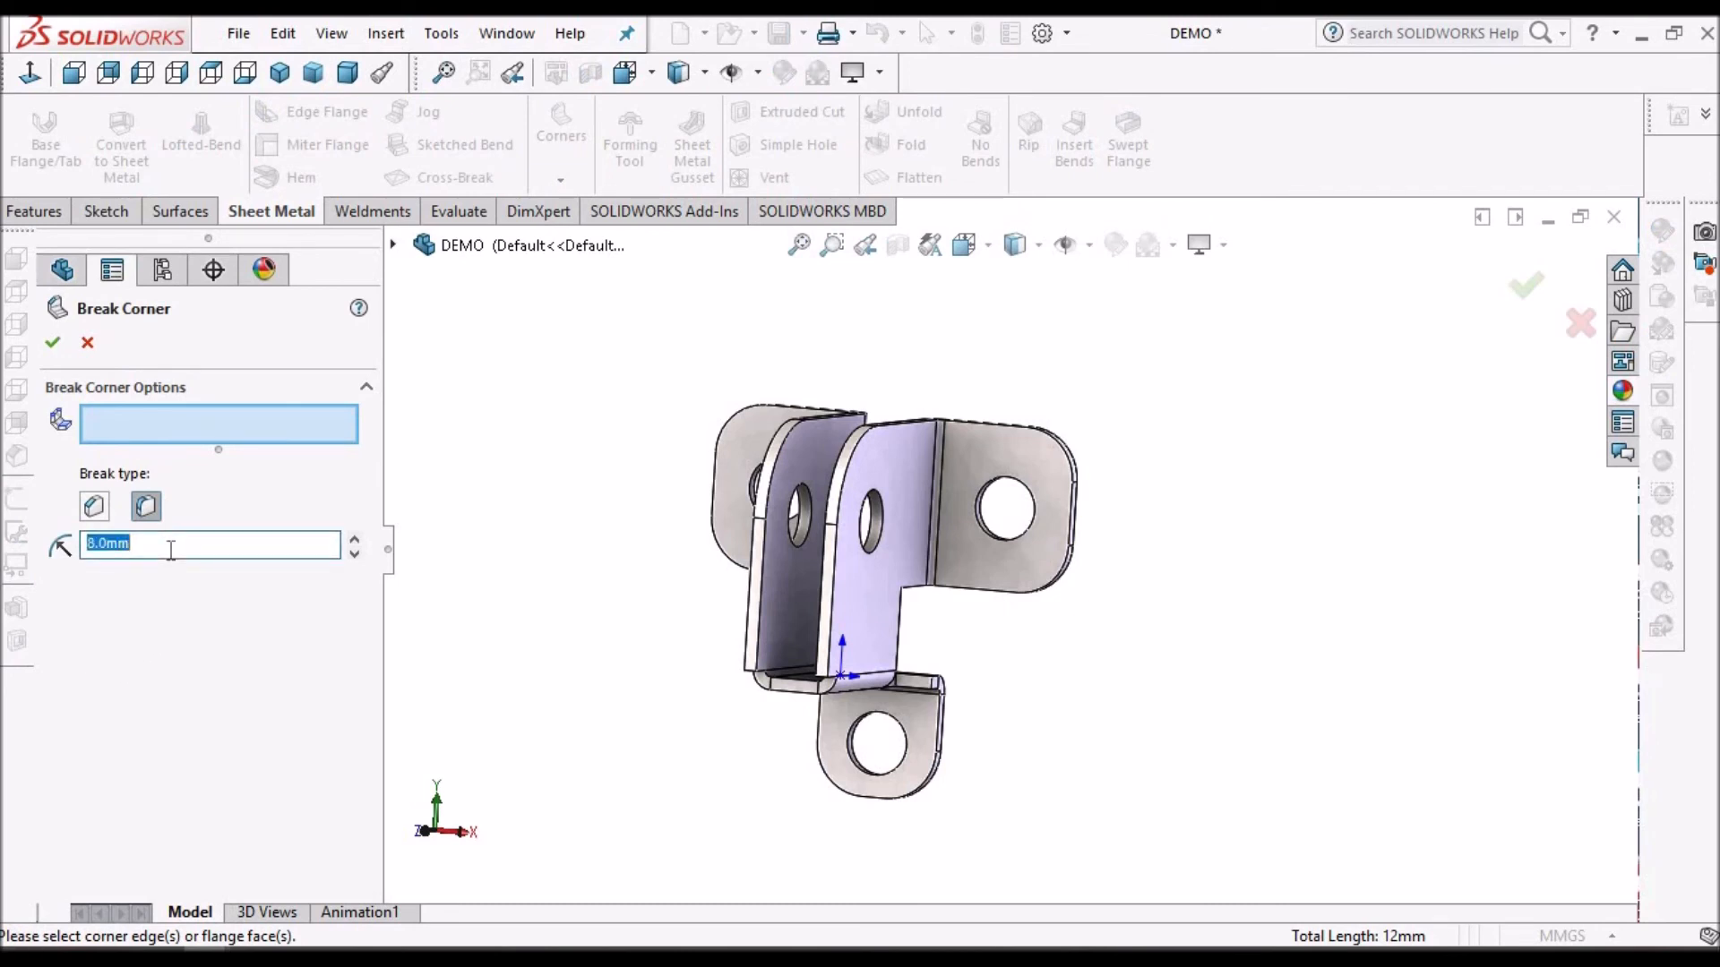
{"action": "type", "text": "5.0mm"}
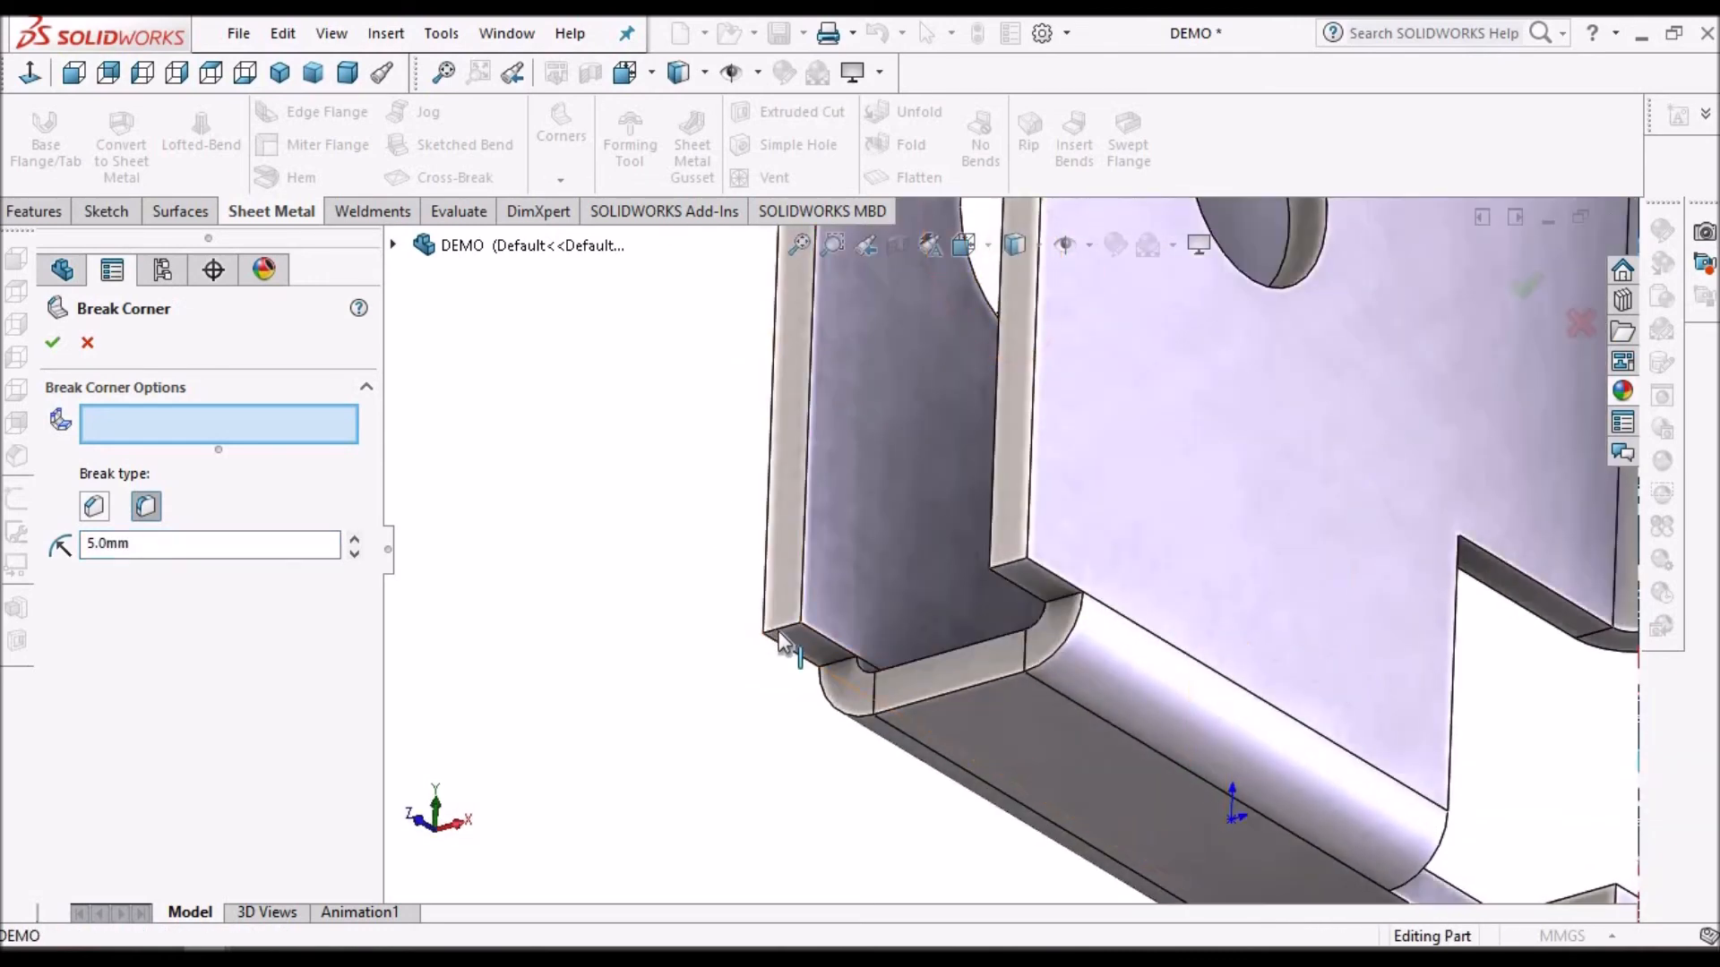
{"action": "left_click", "coordinate": [998, 568]}
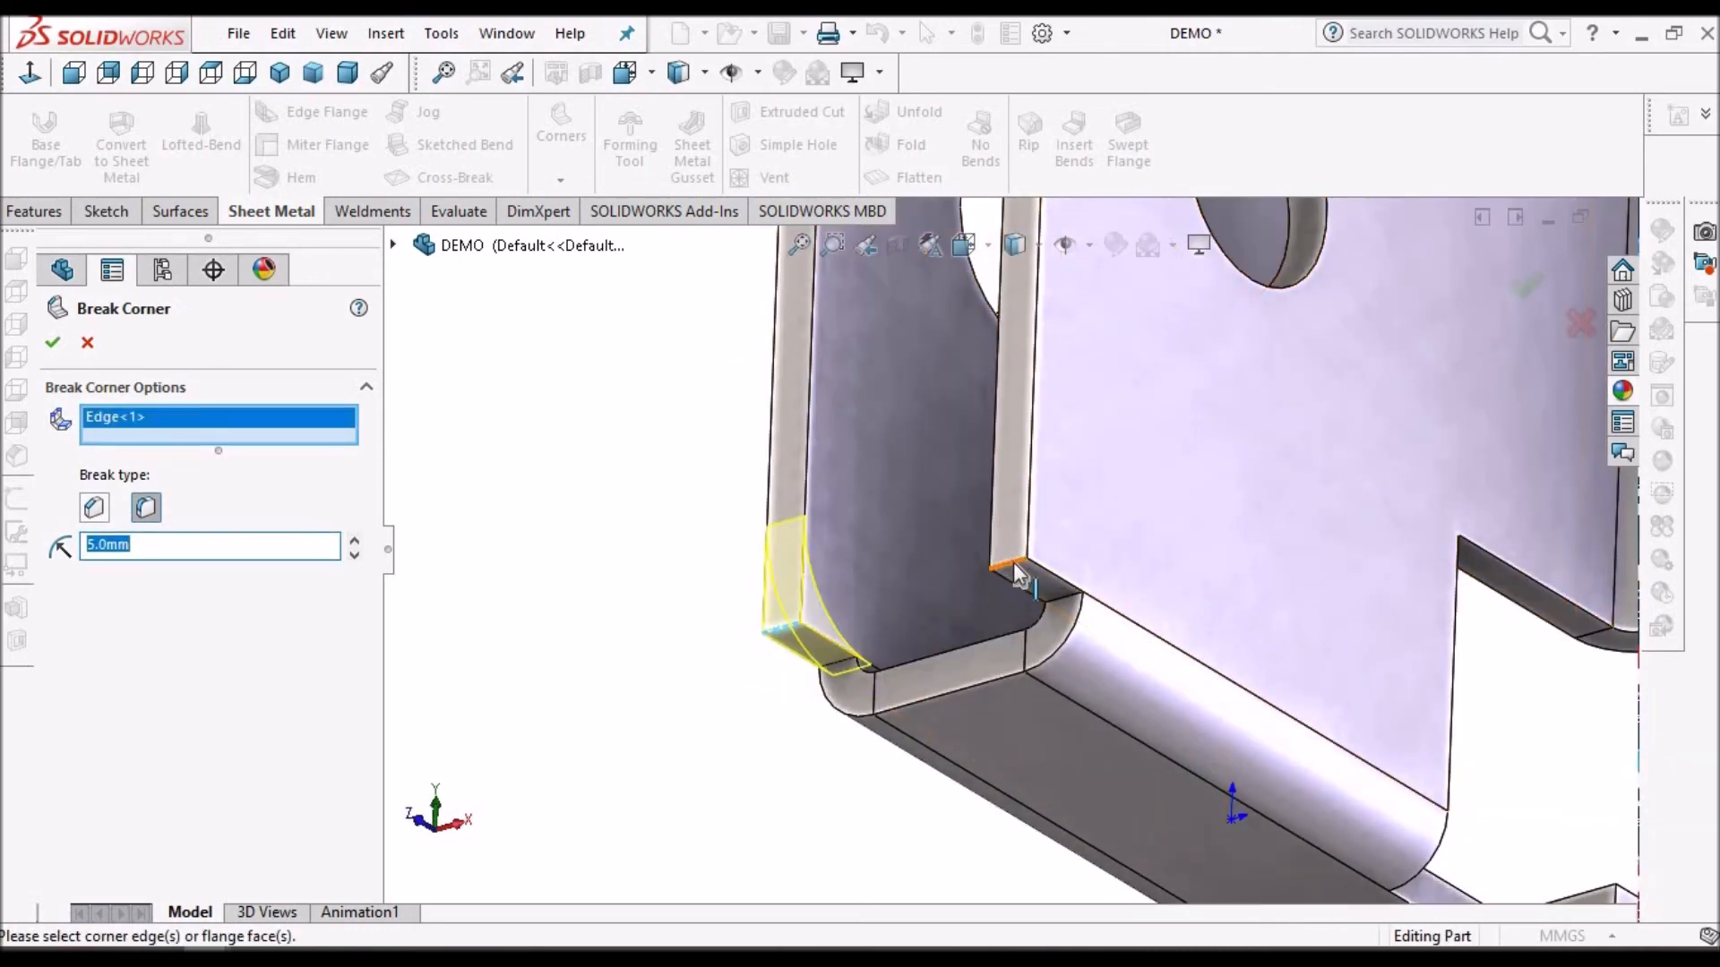
{"action": "left_click", "coordinate": [1010, 566]}
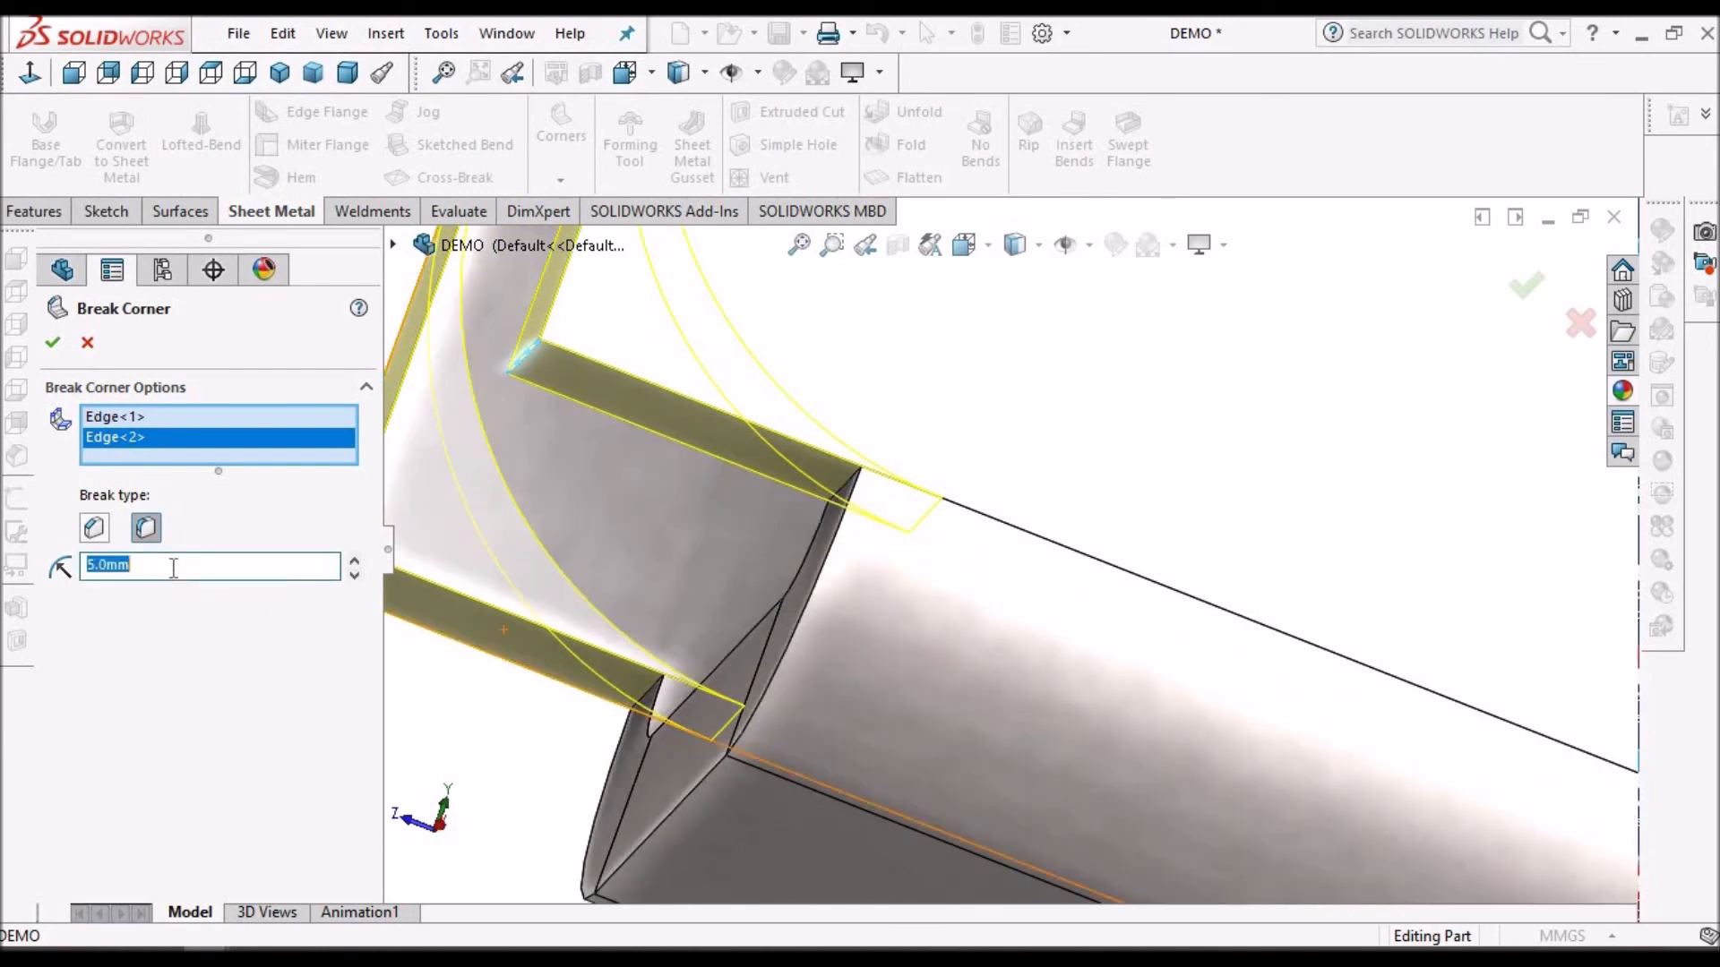
{"action": "type", "text": "3.0mm"}
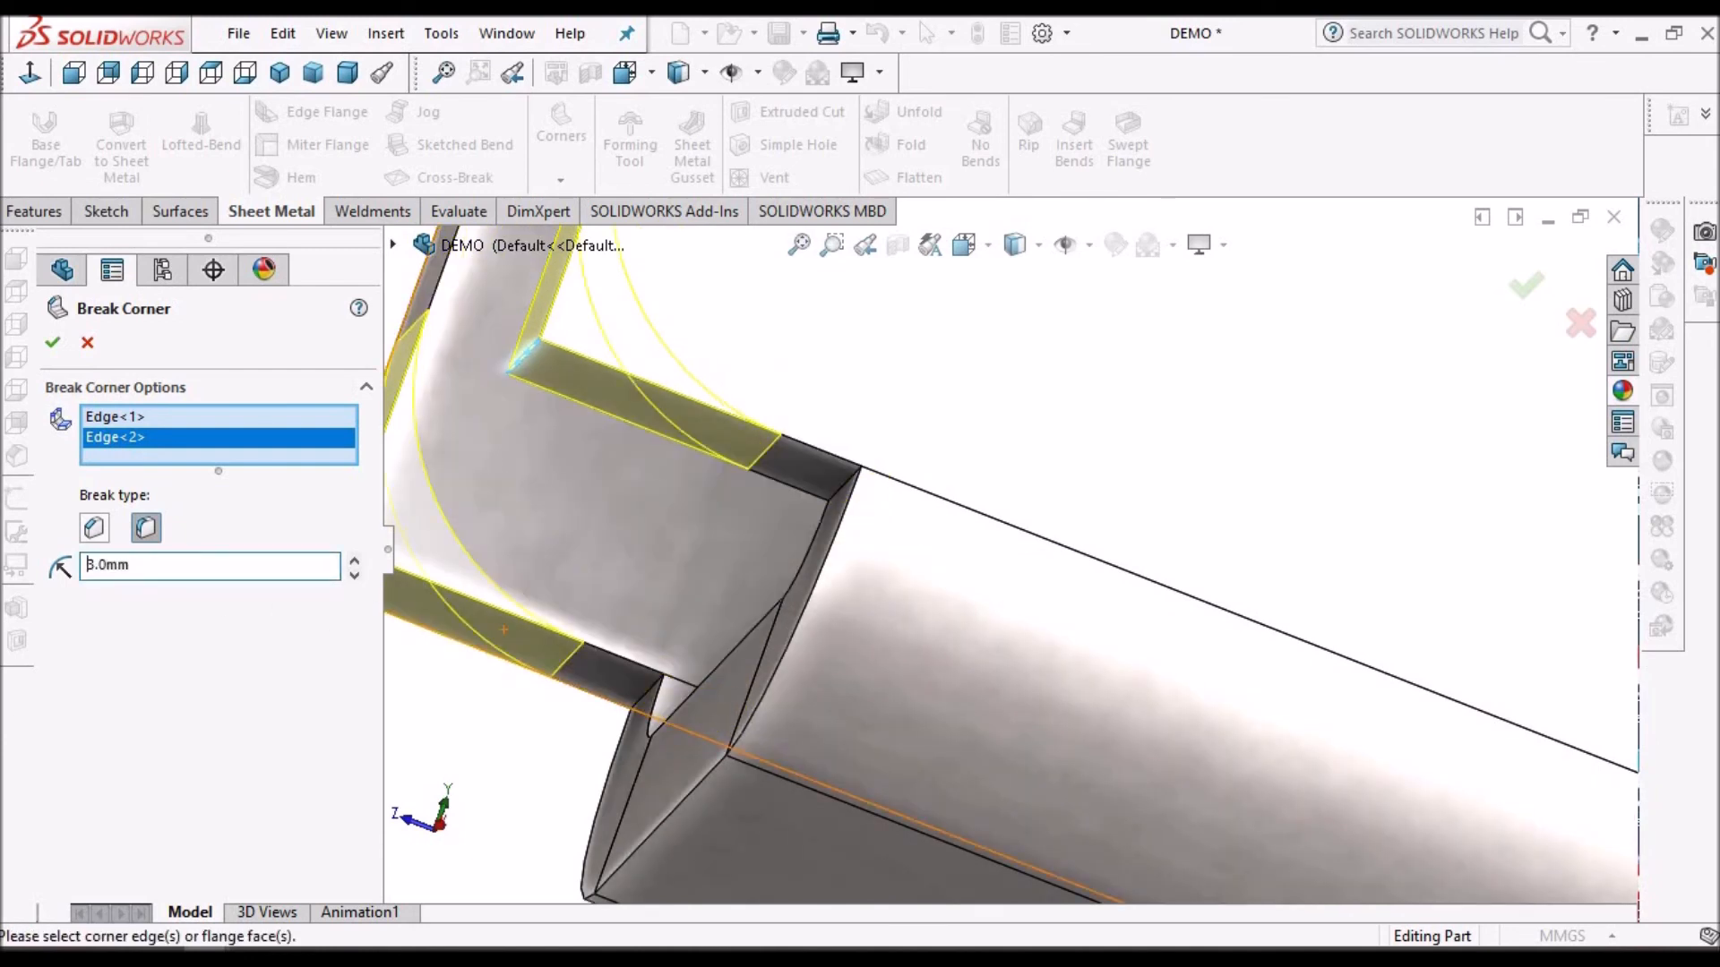
{"action": "type", "text": "4.0mm"}
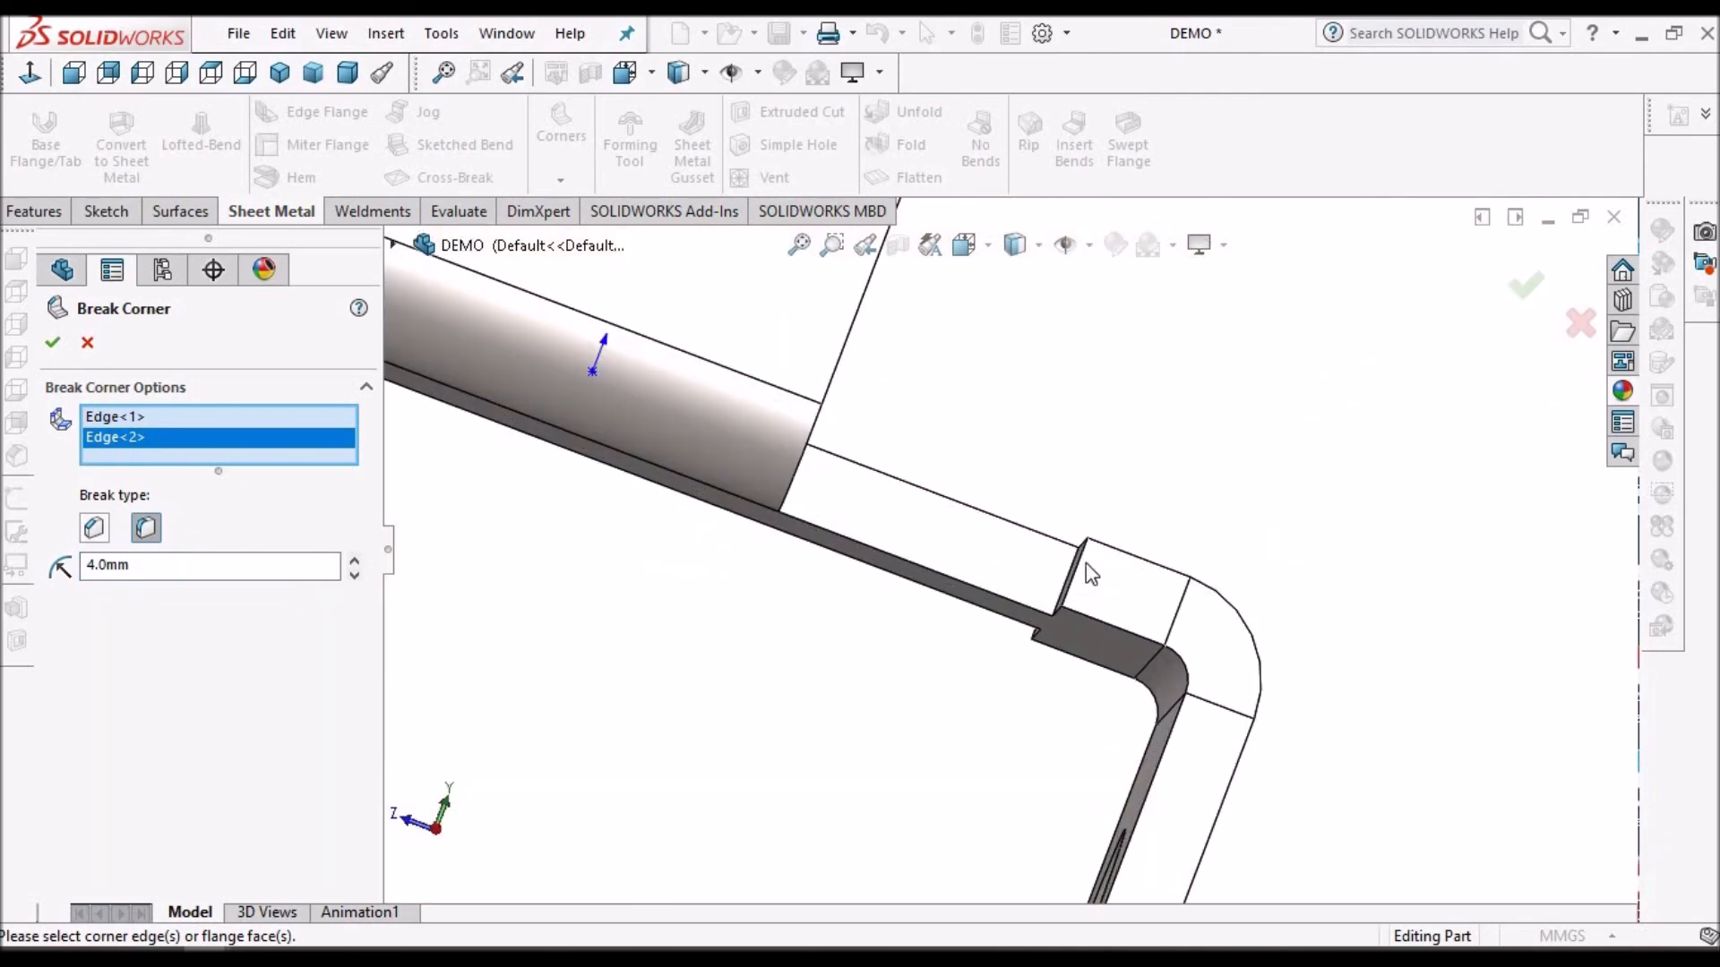
{"action": "left_click", "coordinate": [1085, 570]}
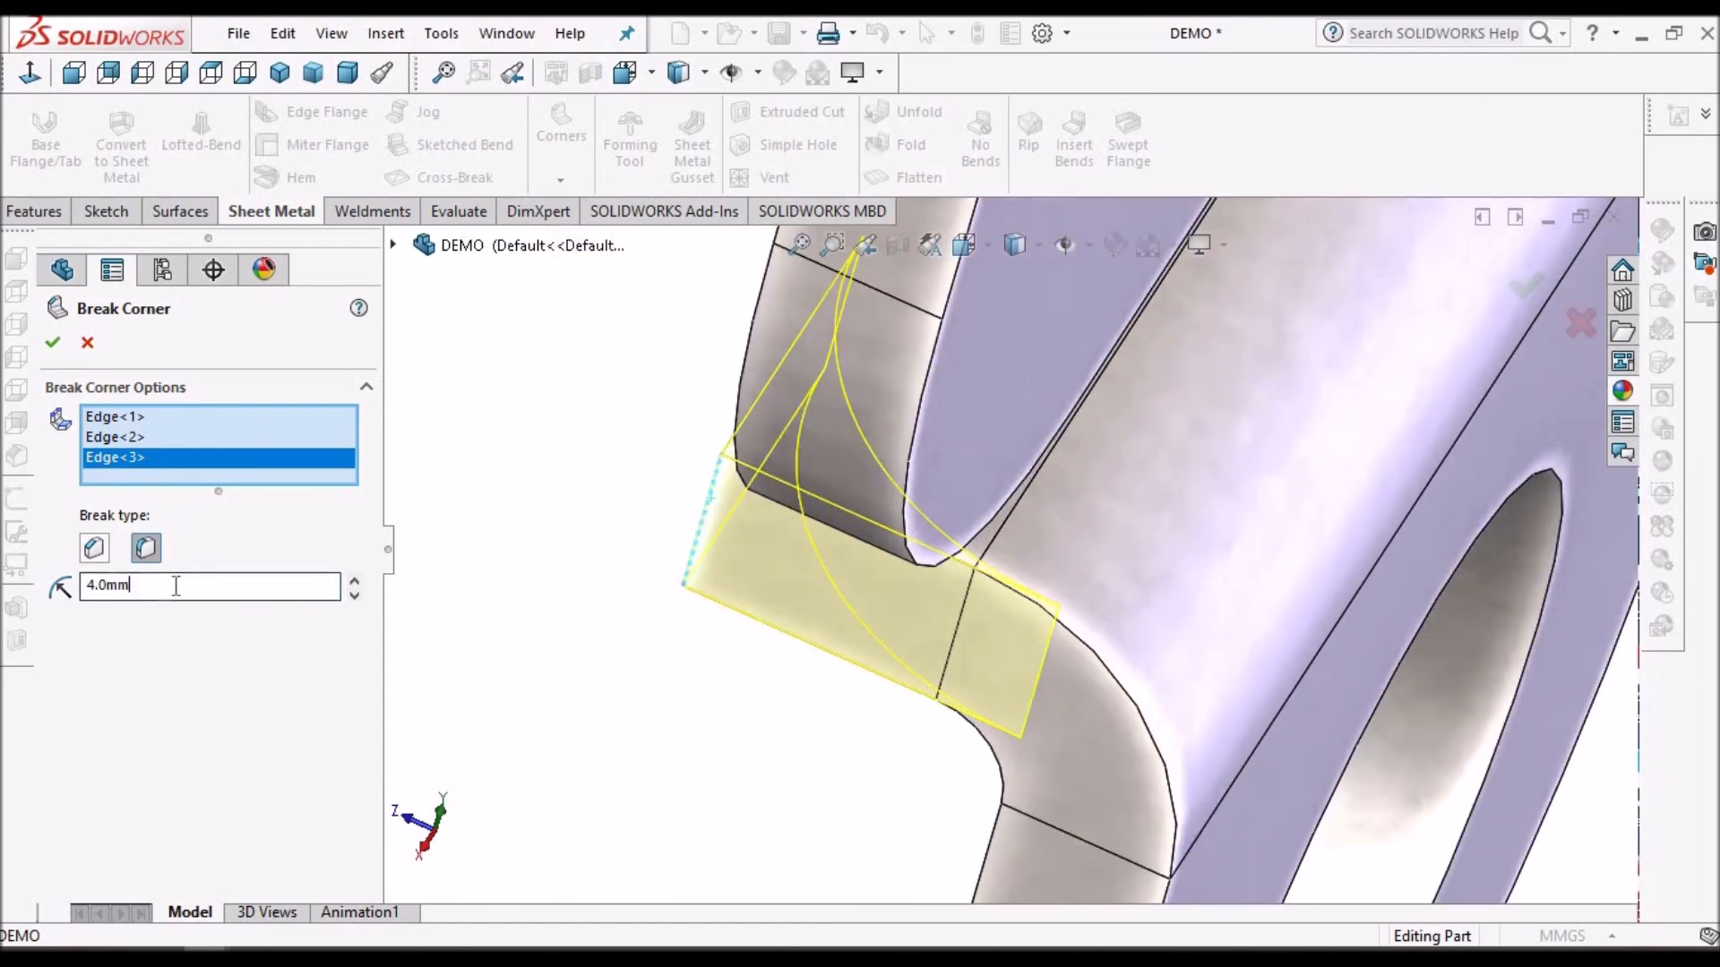
{"action": "type", "text": "3.0mm"}
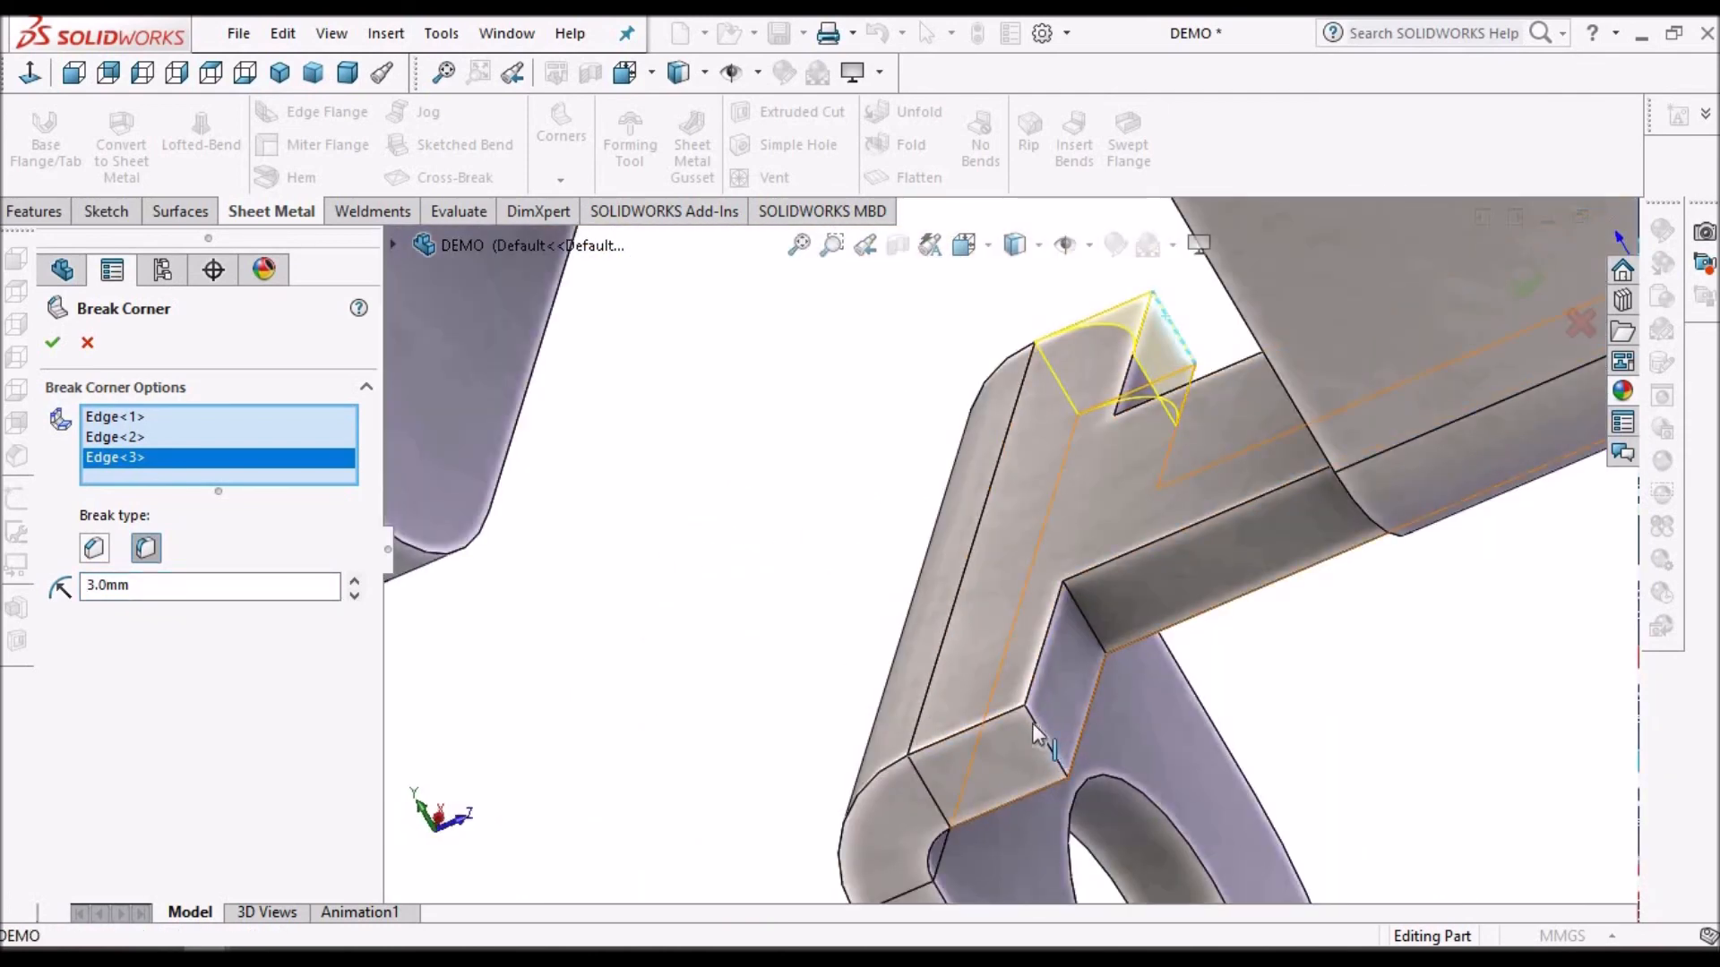
{"action": "left_click", "coordinate": [1010, 729]}
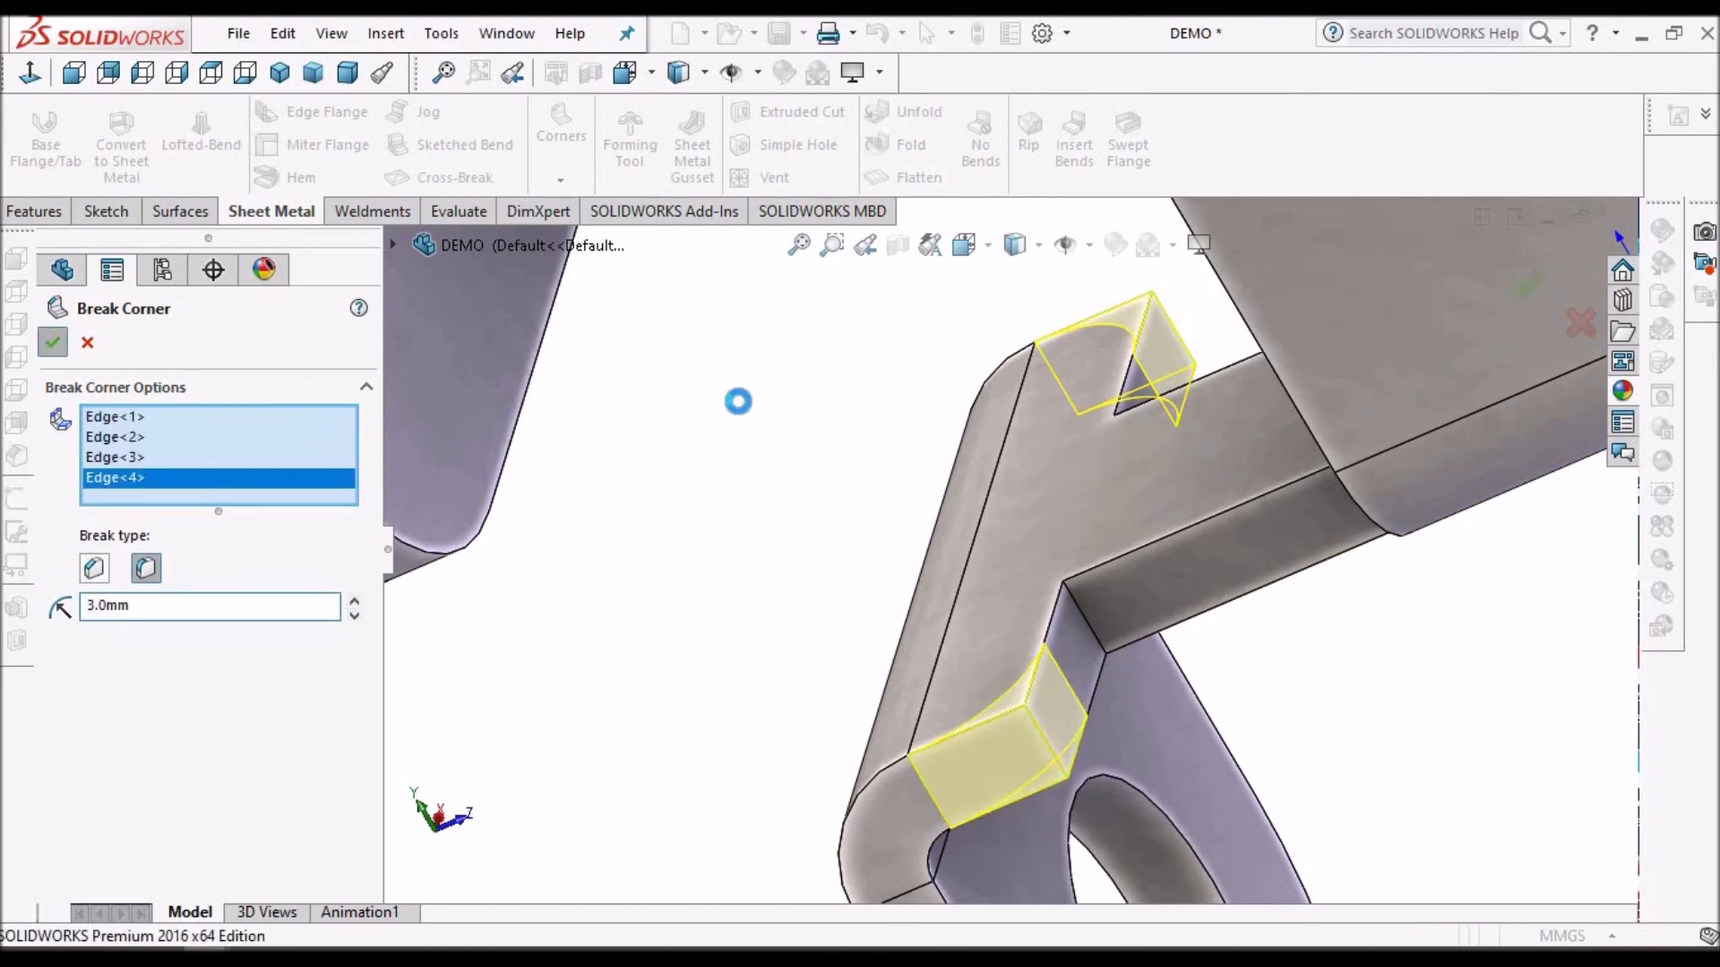
{"action": "left_click", "coordinate": [52, 342]}
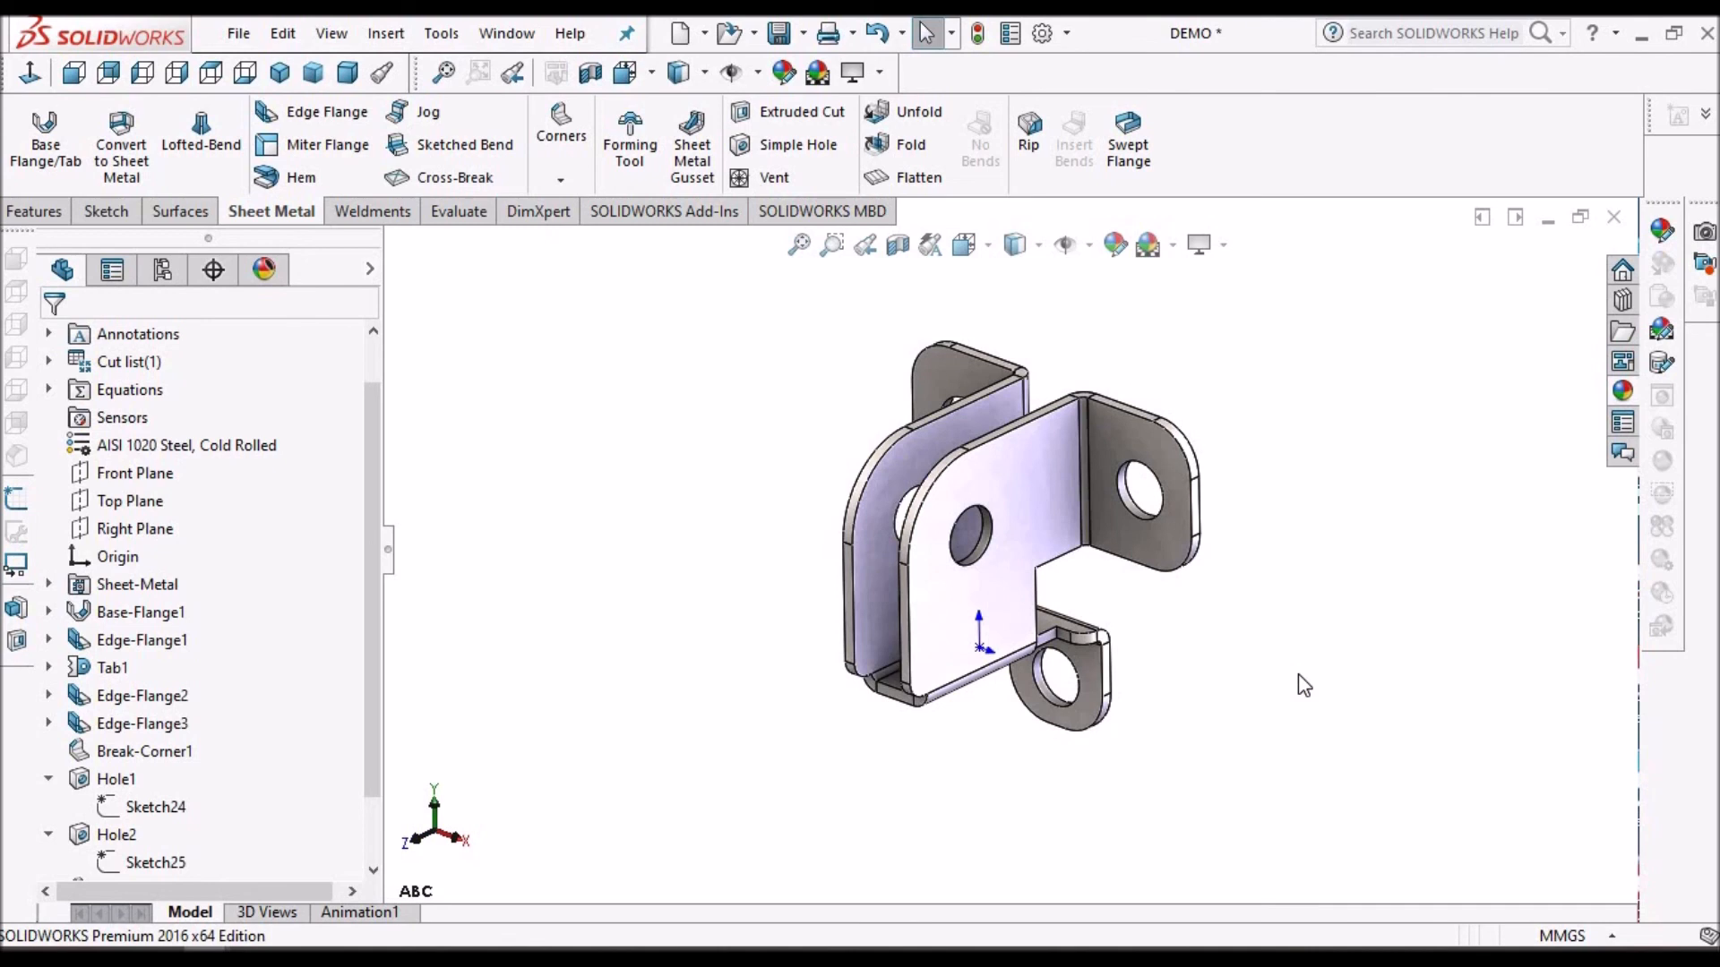
{"action": "left_click", "coordinate": [332, 32]}
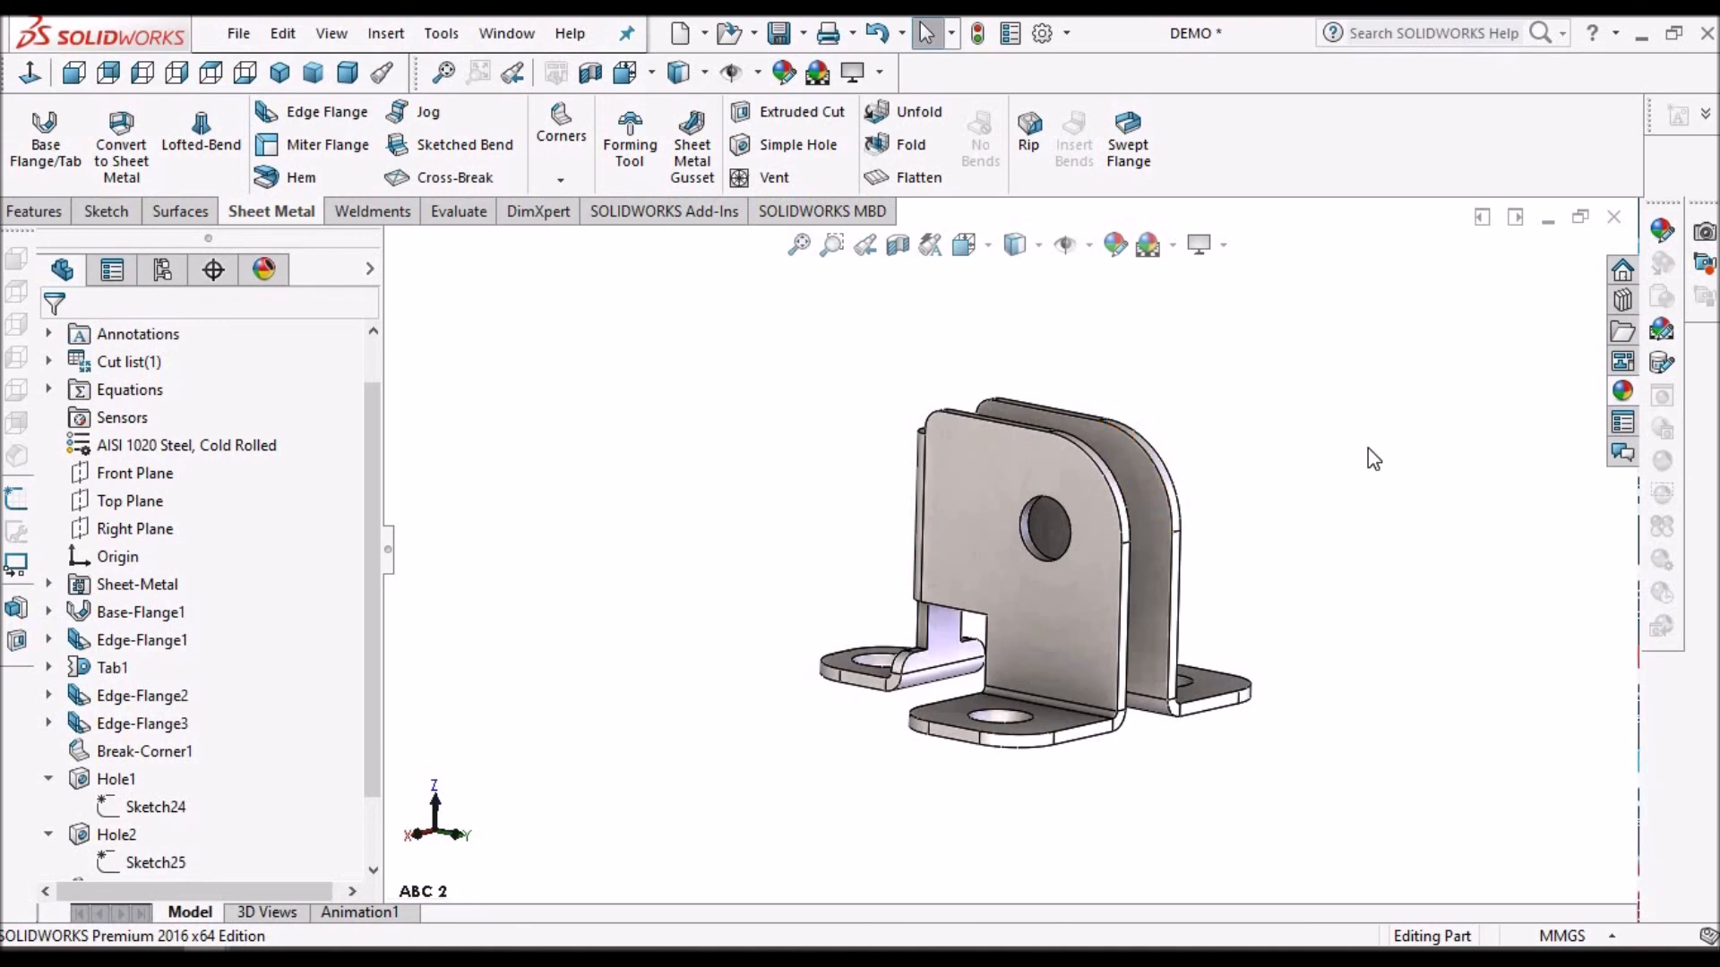
{"action": "mouse_move", "coordinate": [918, 176]}
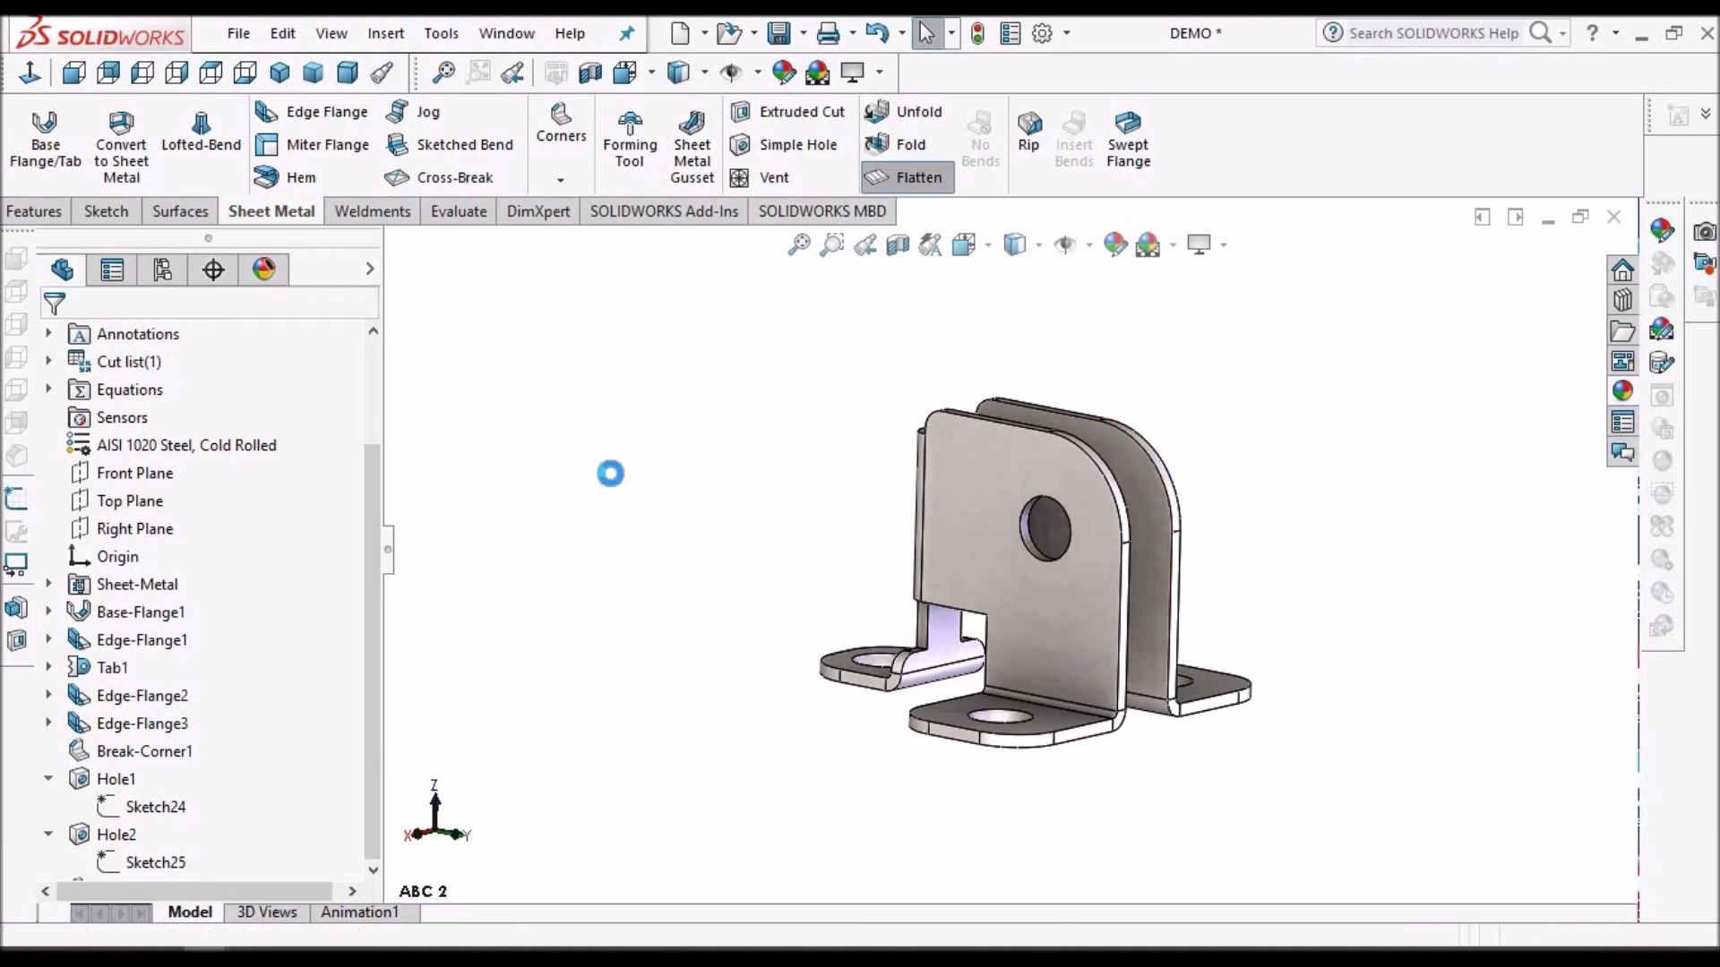
{"action": "left_click", "coordinate": [918, 176]}
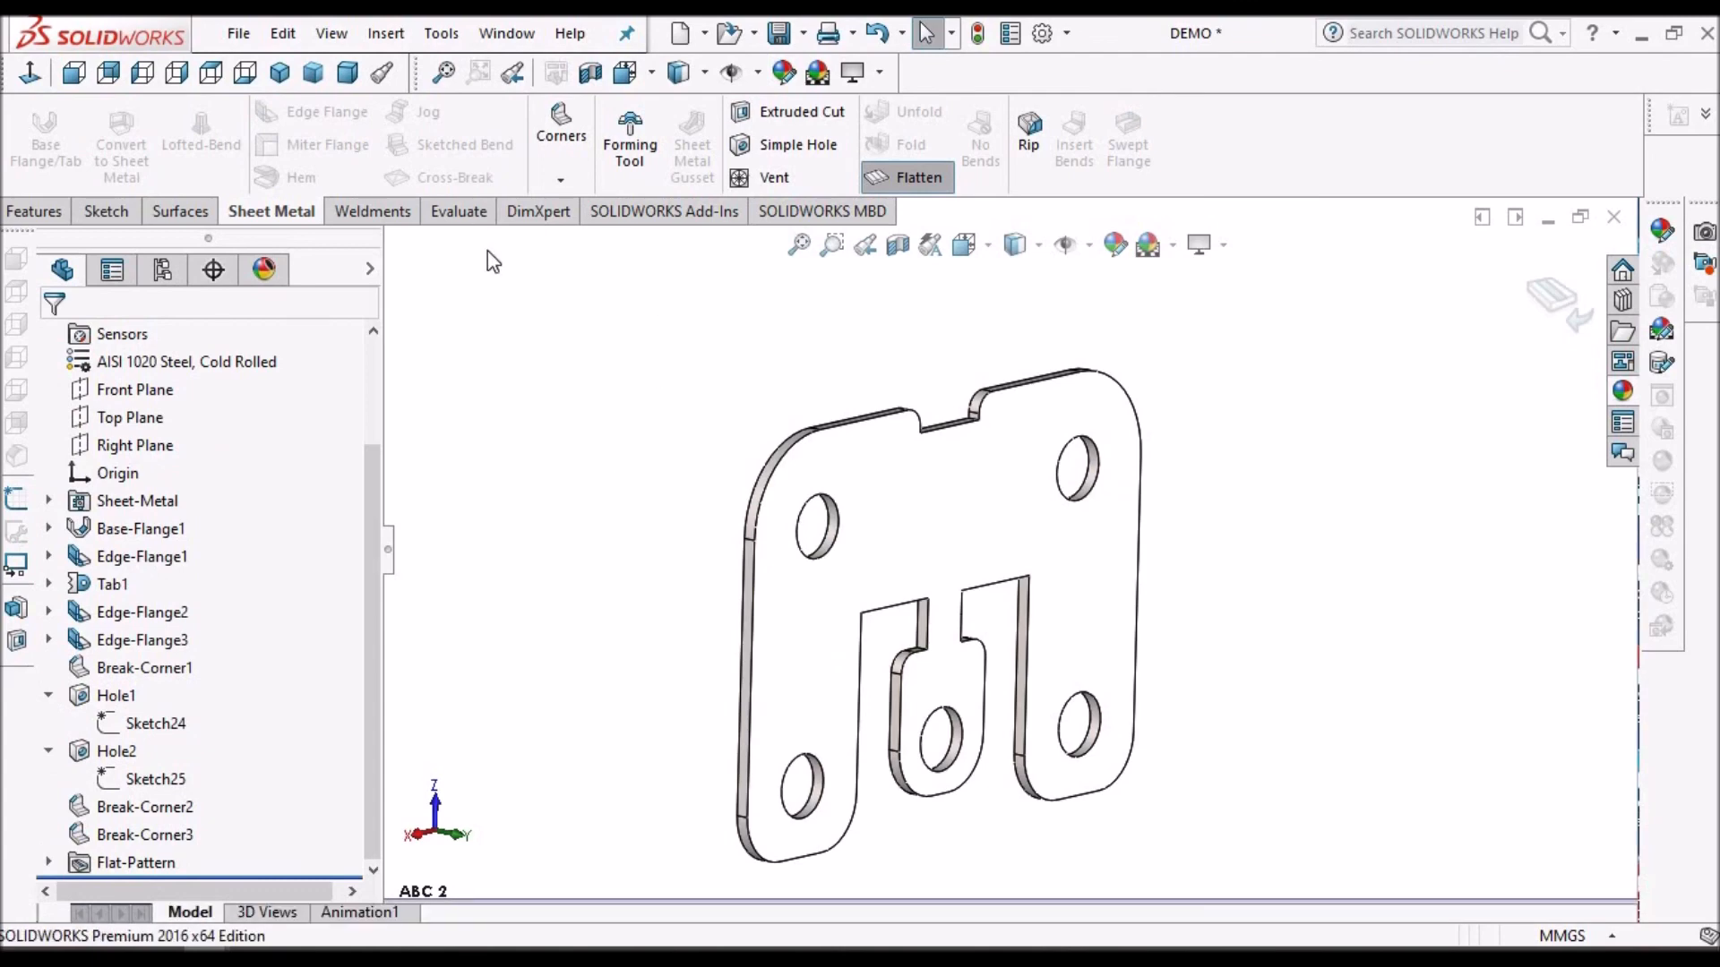
{"action": "left_click", "coordinate": [29, 72]}
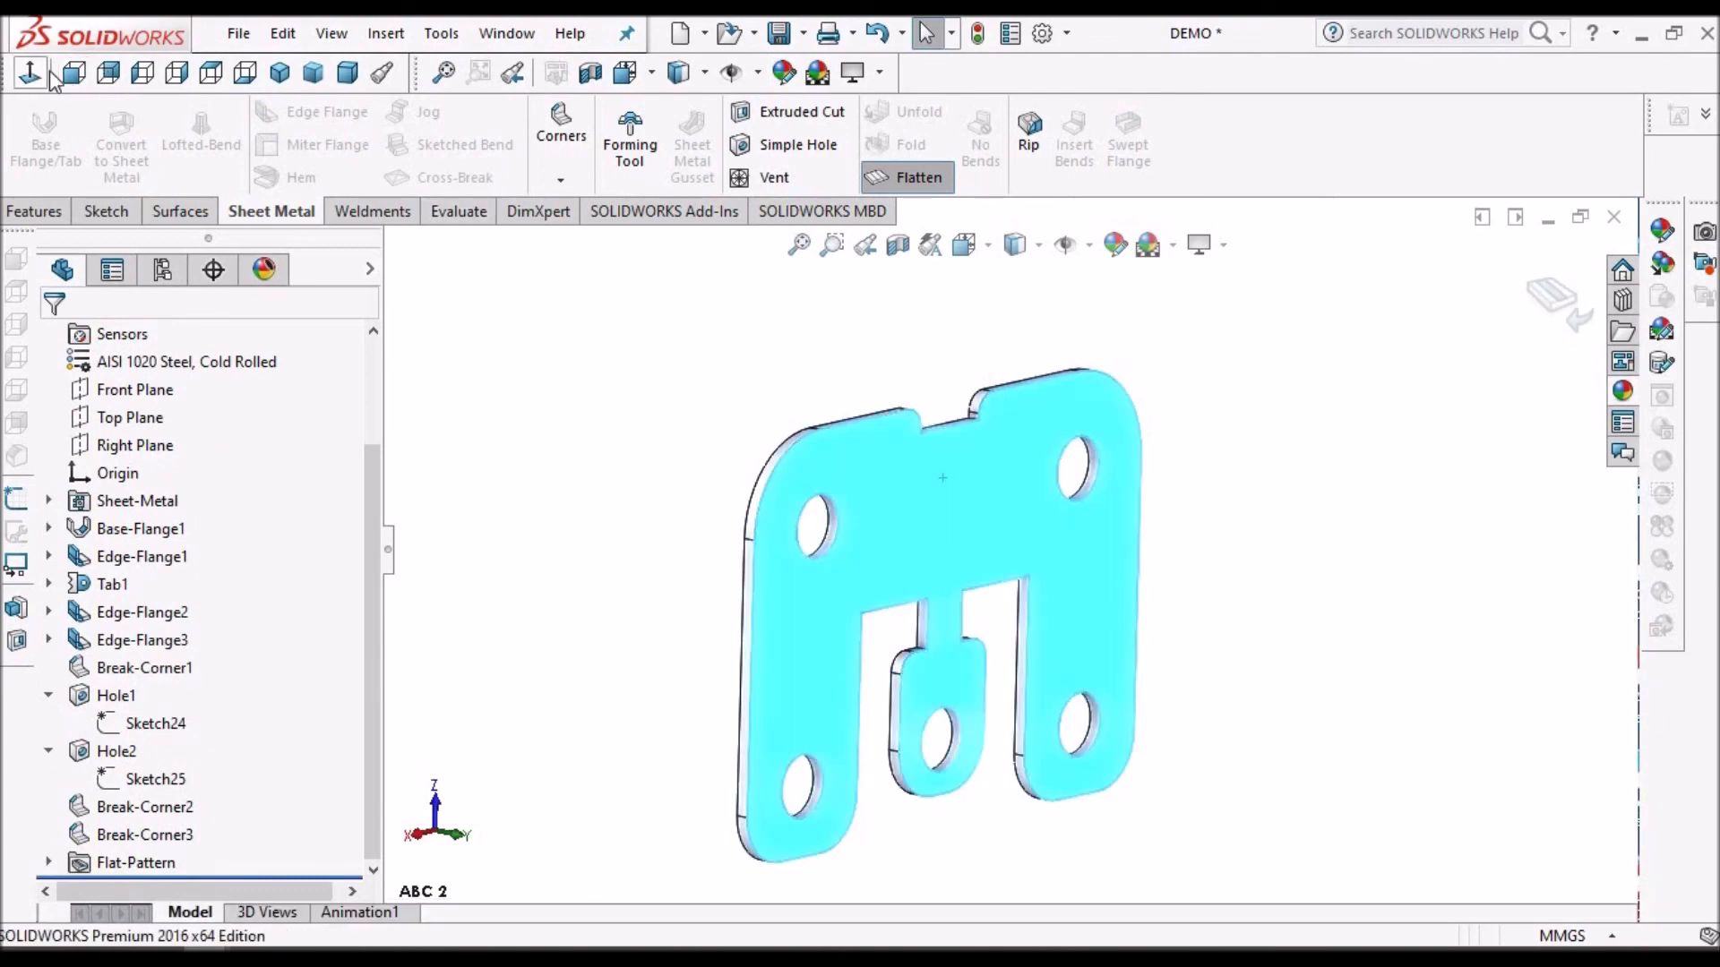
{"action": "left_click", "coordinate": [29, 73]}
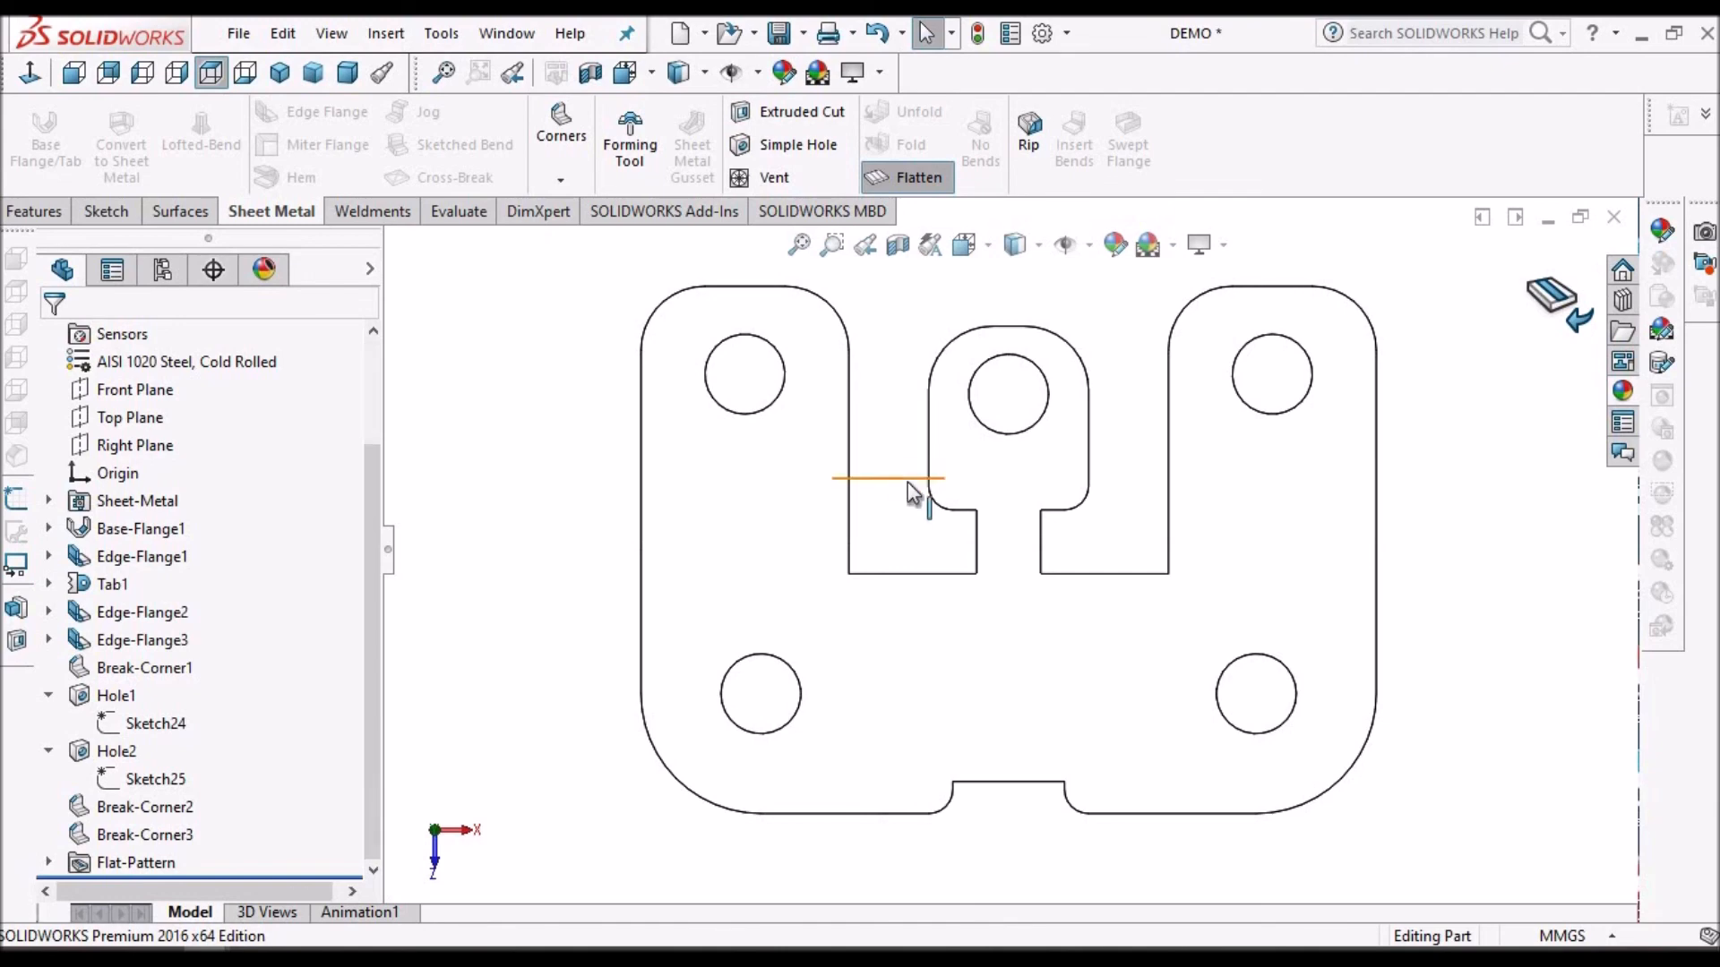
{"action": "left_click", "coordinate": [918, 177]}
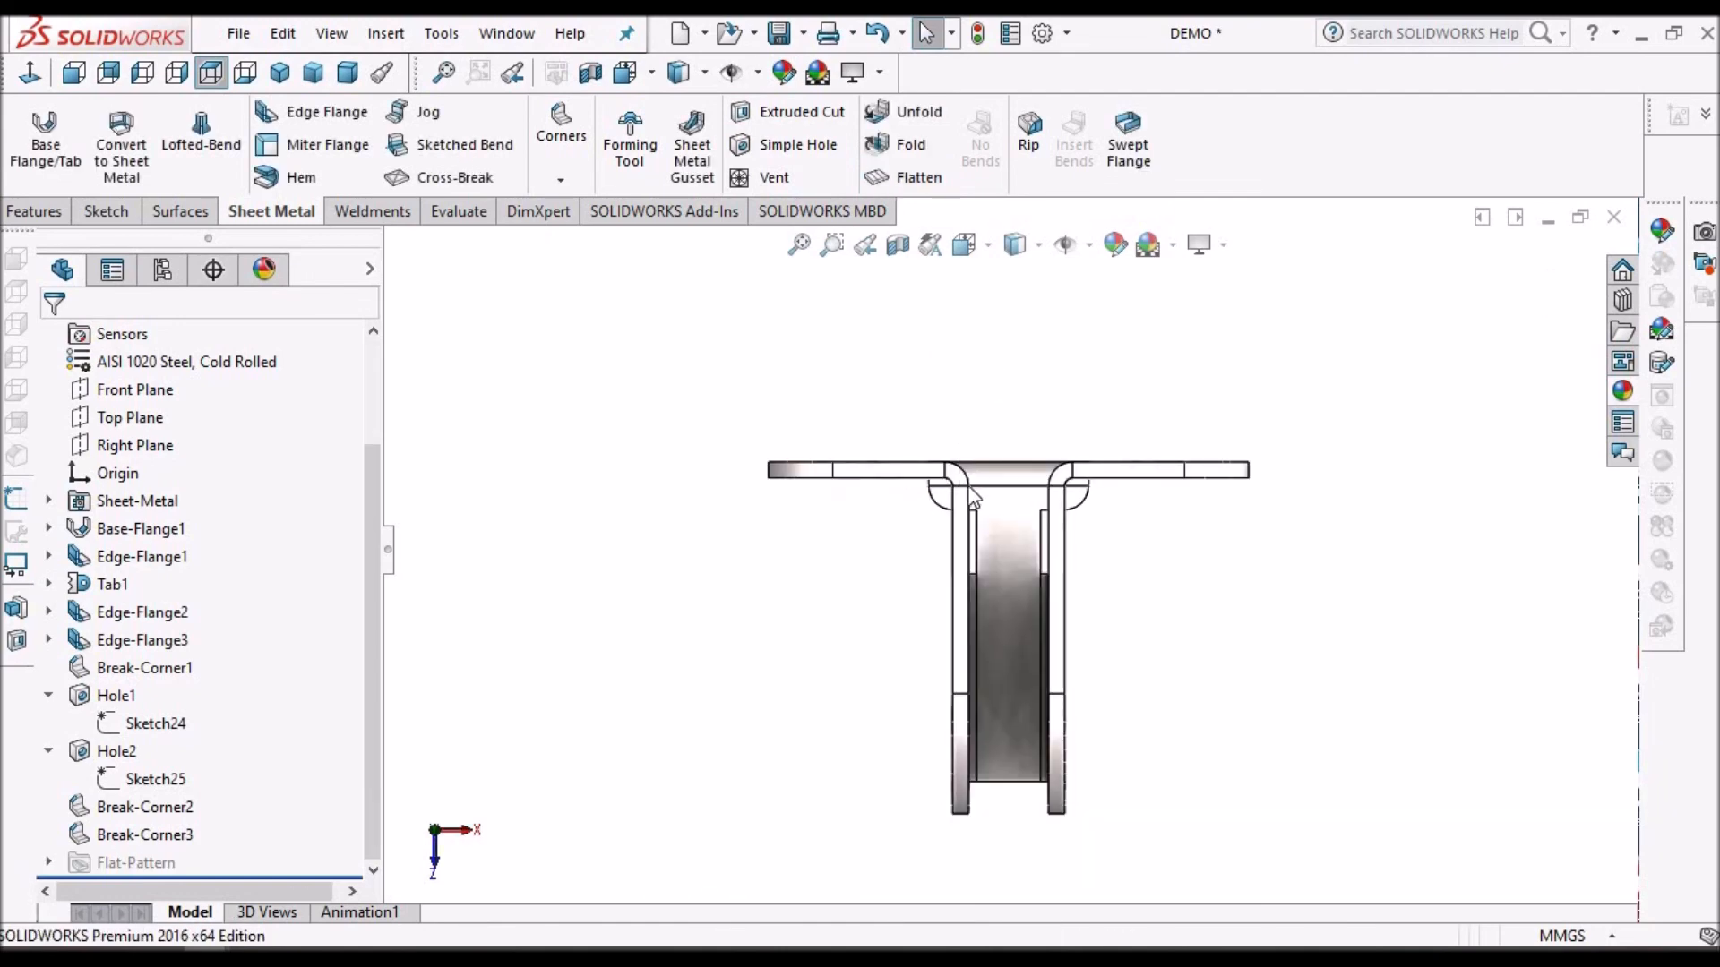